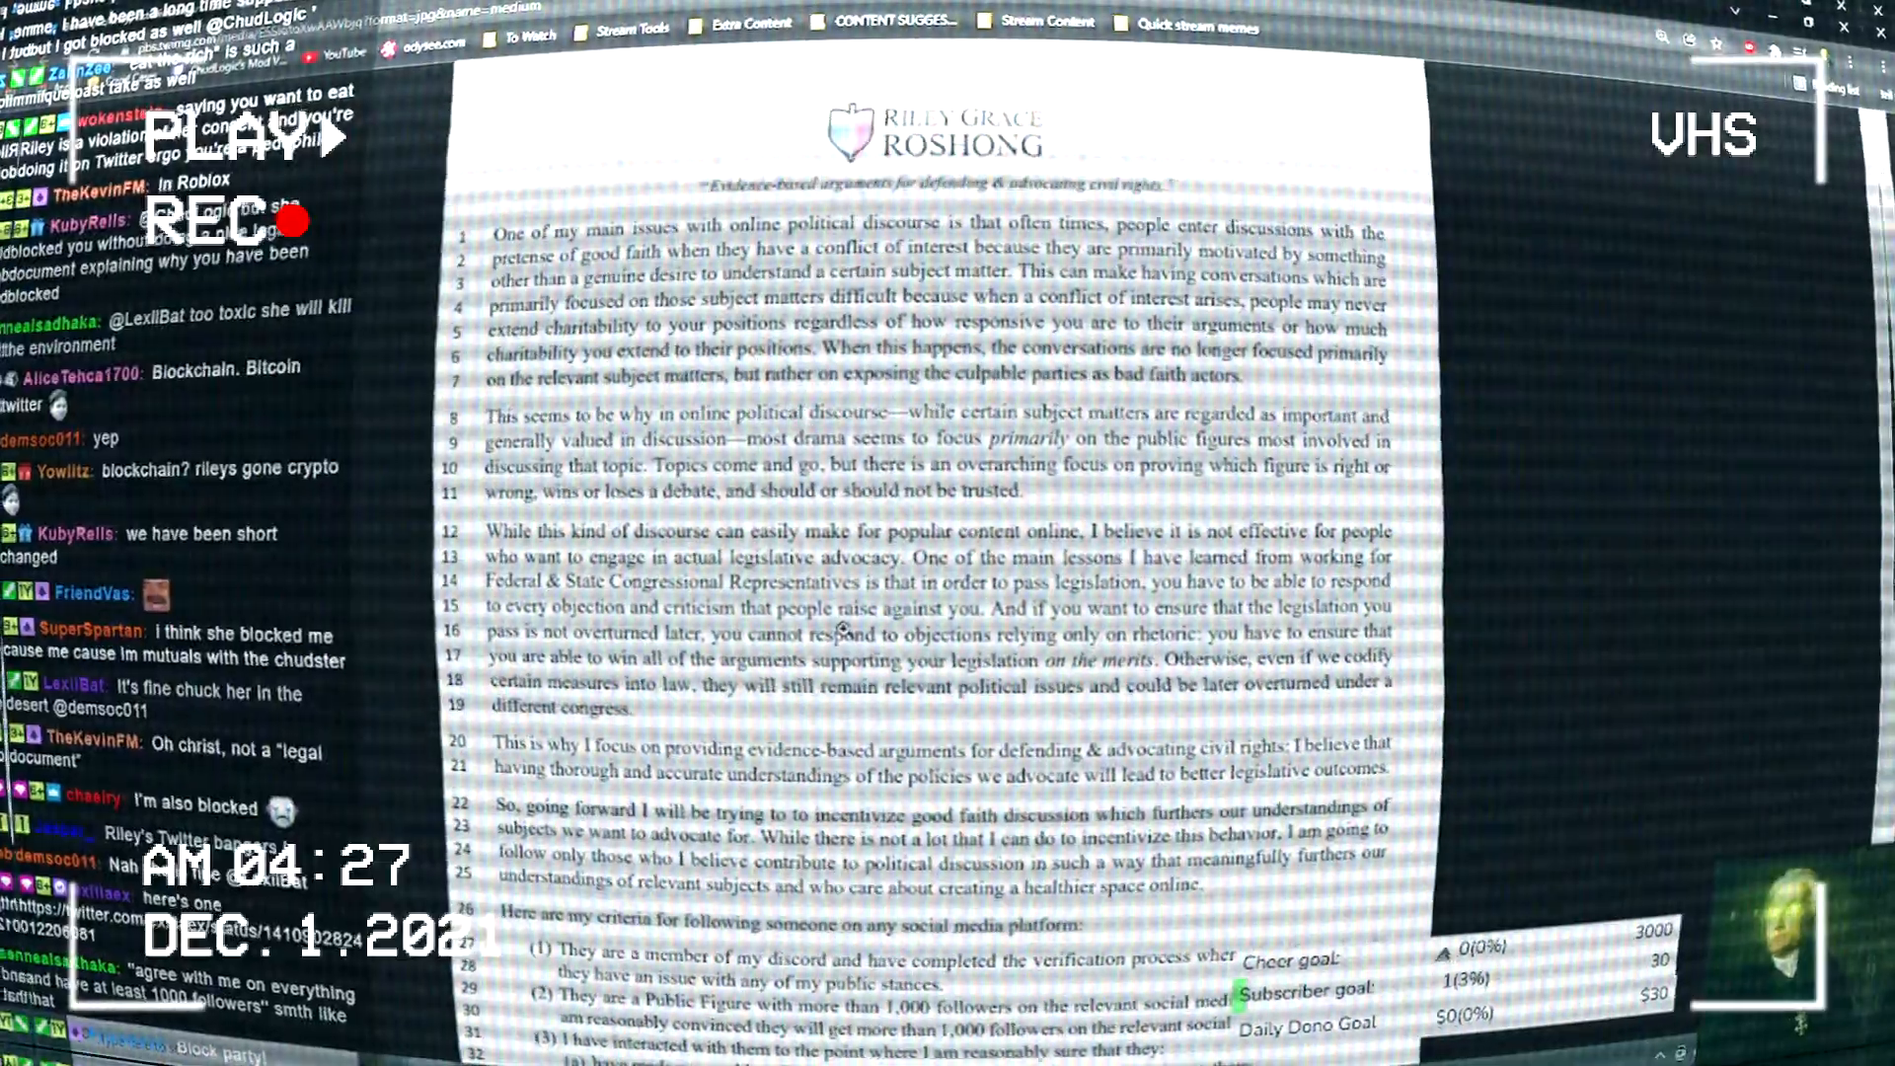
scroll(down, 3)
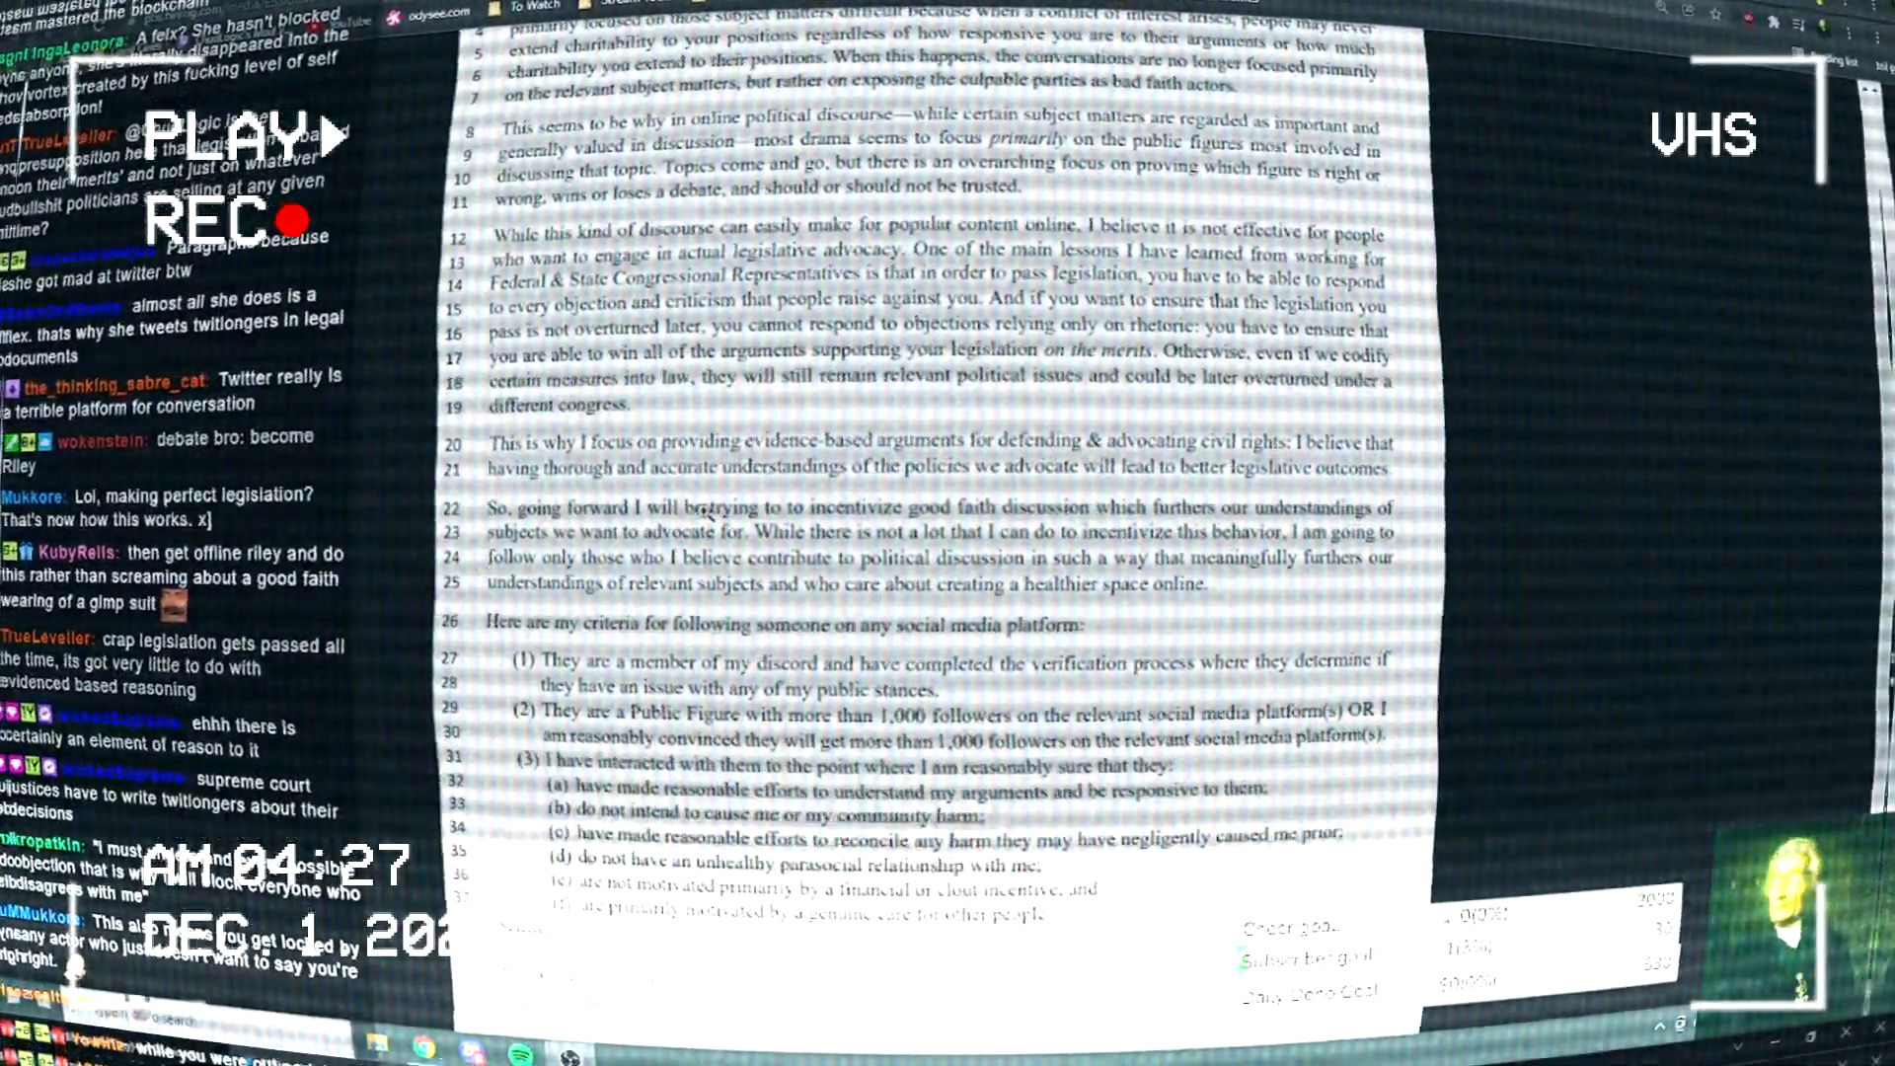
scroll(down, 3)
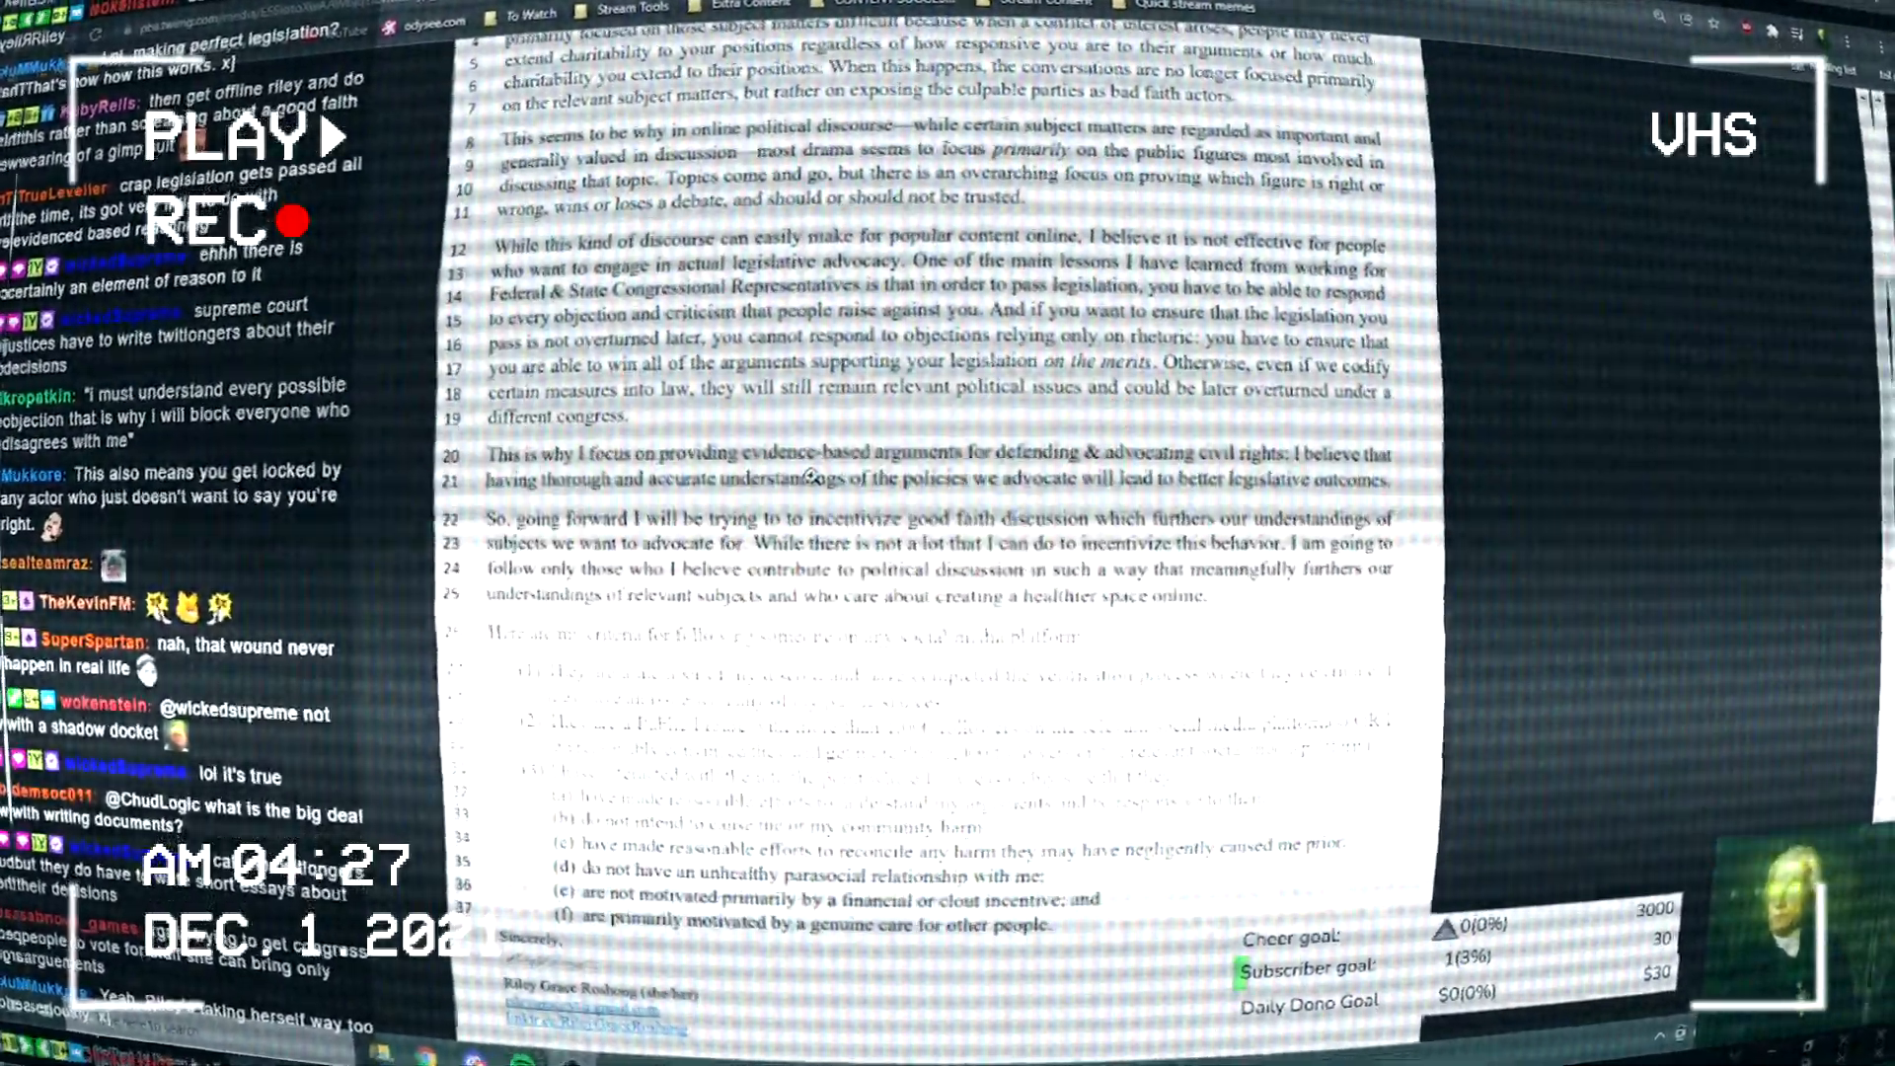
scroll(down, 3)
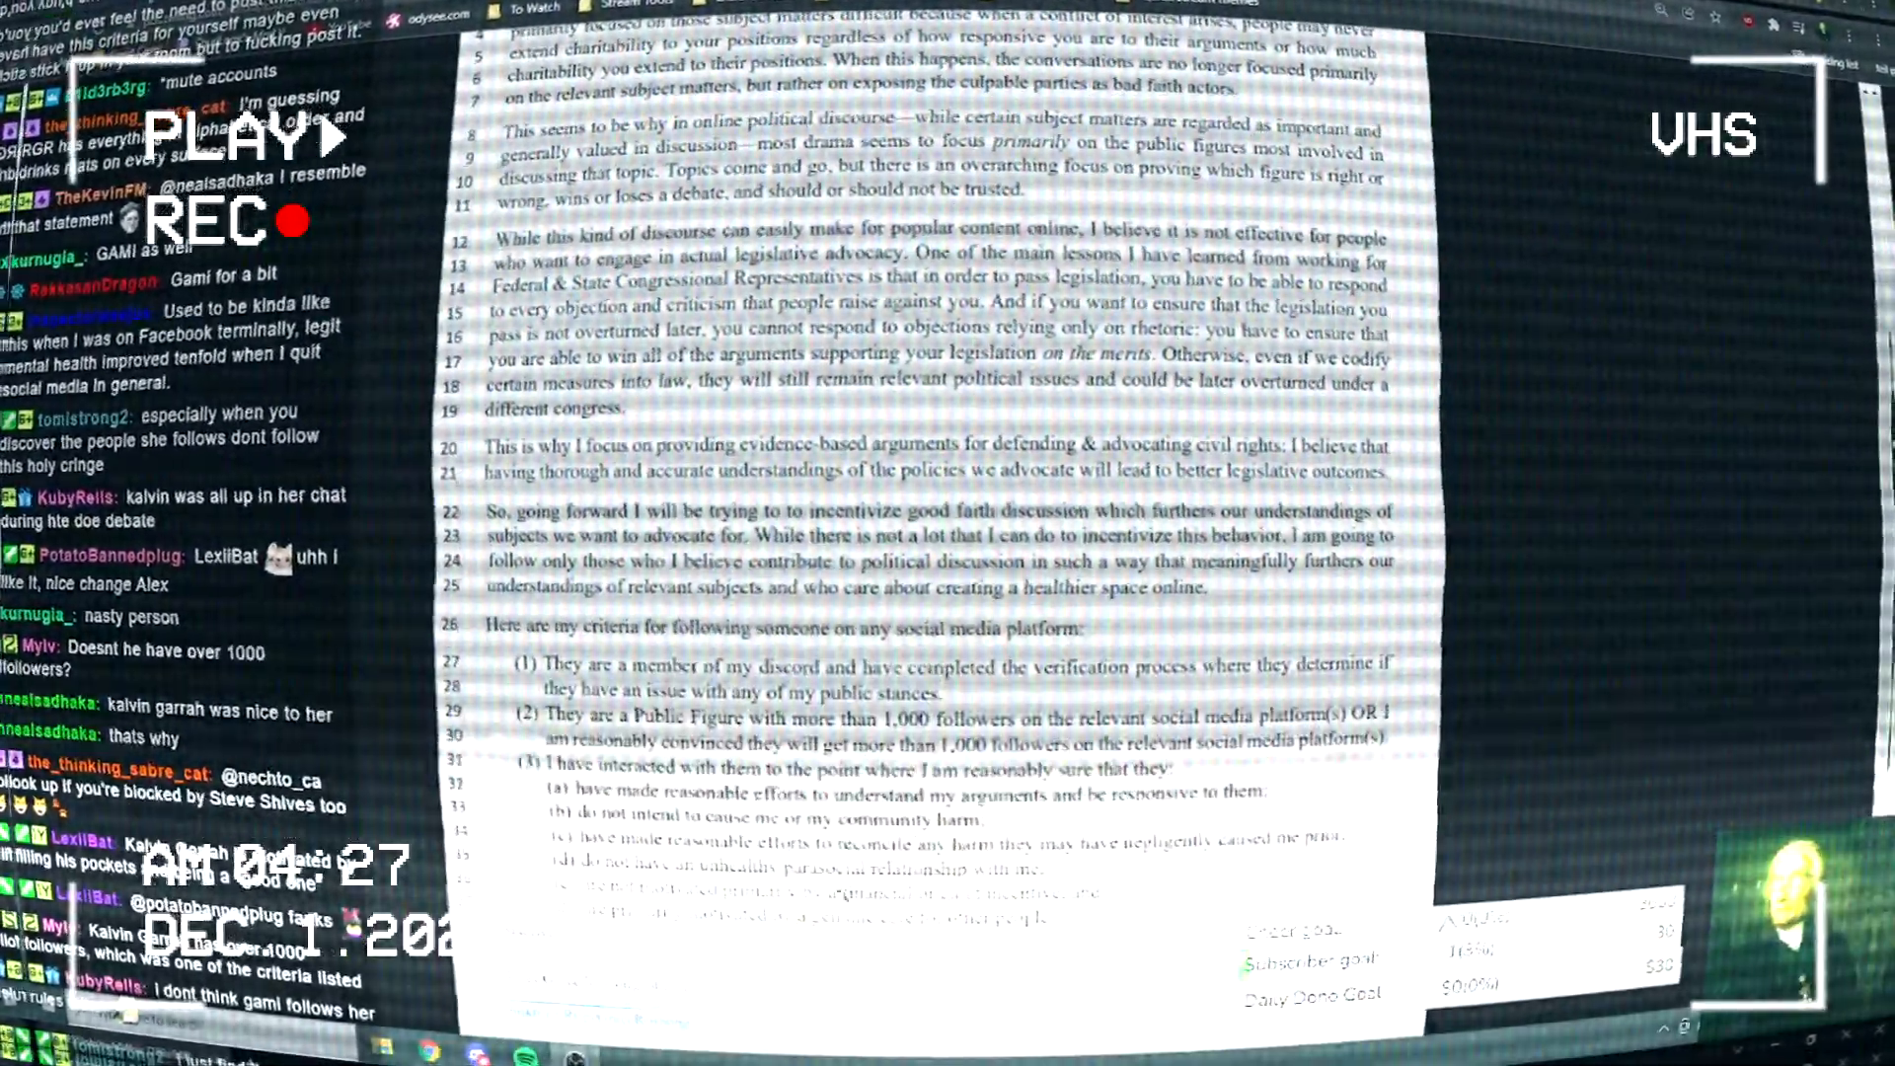
scroll(down, 3)
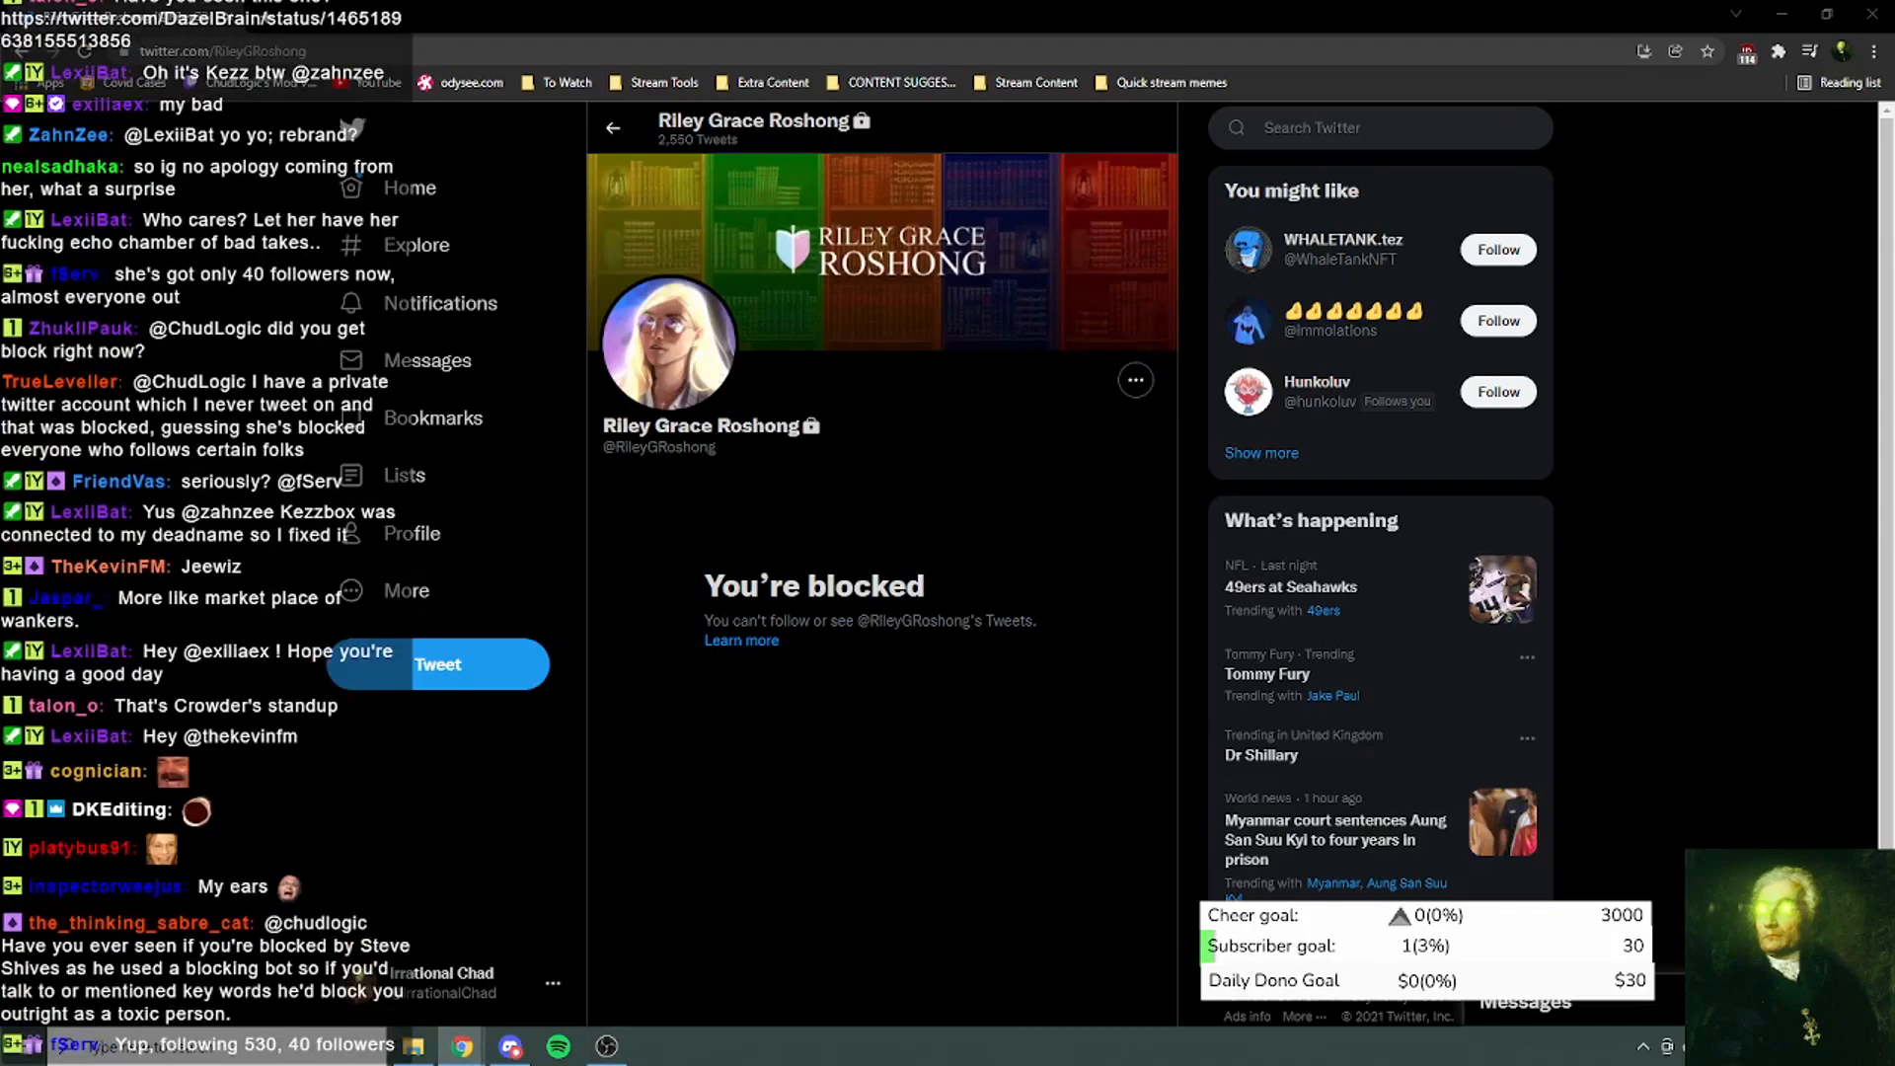
scroll(down, 3)
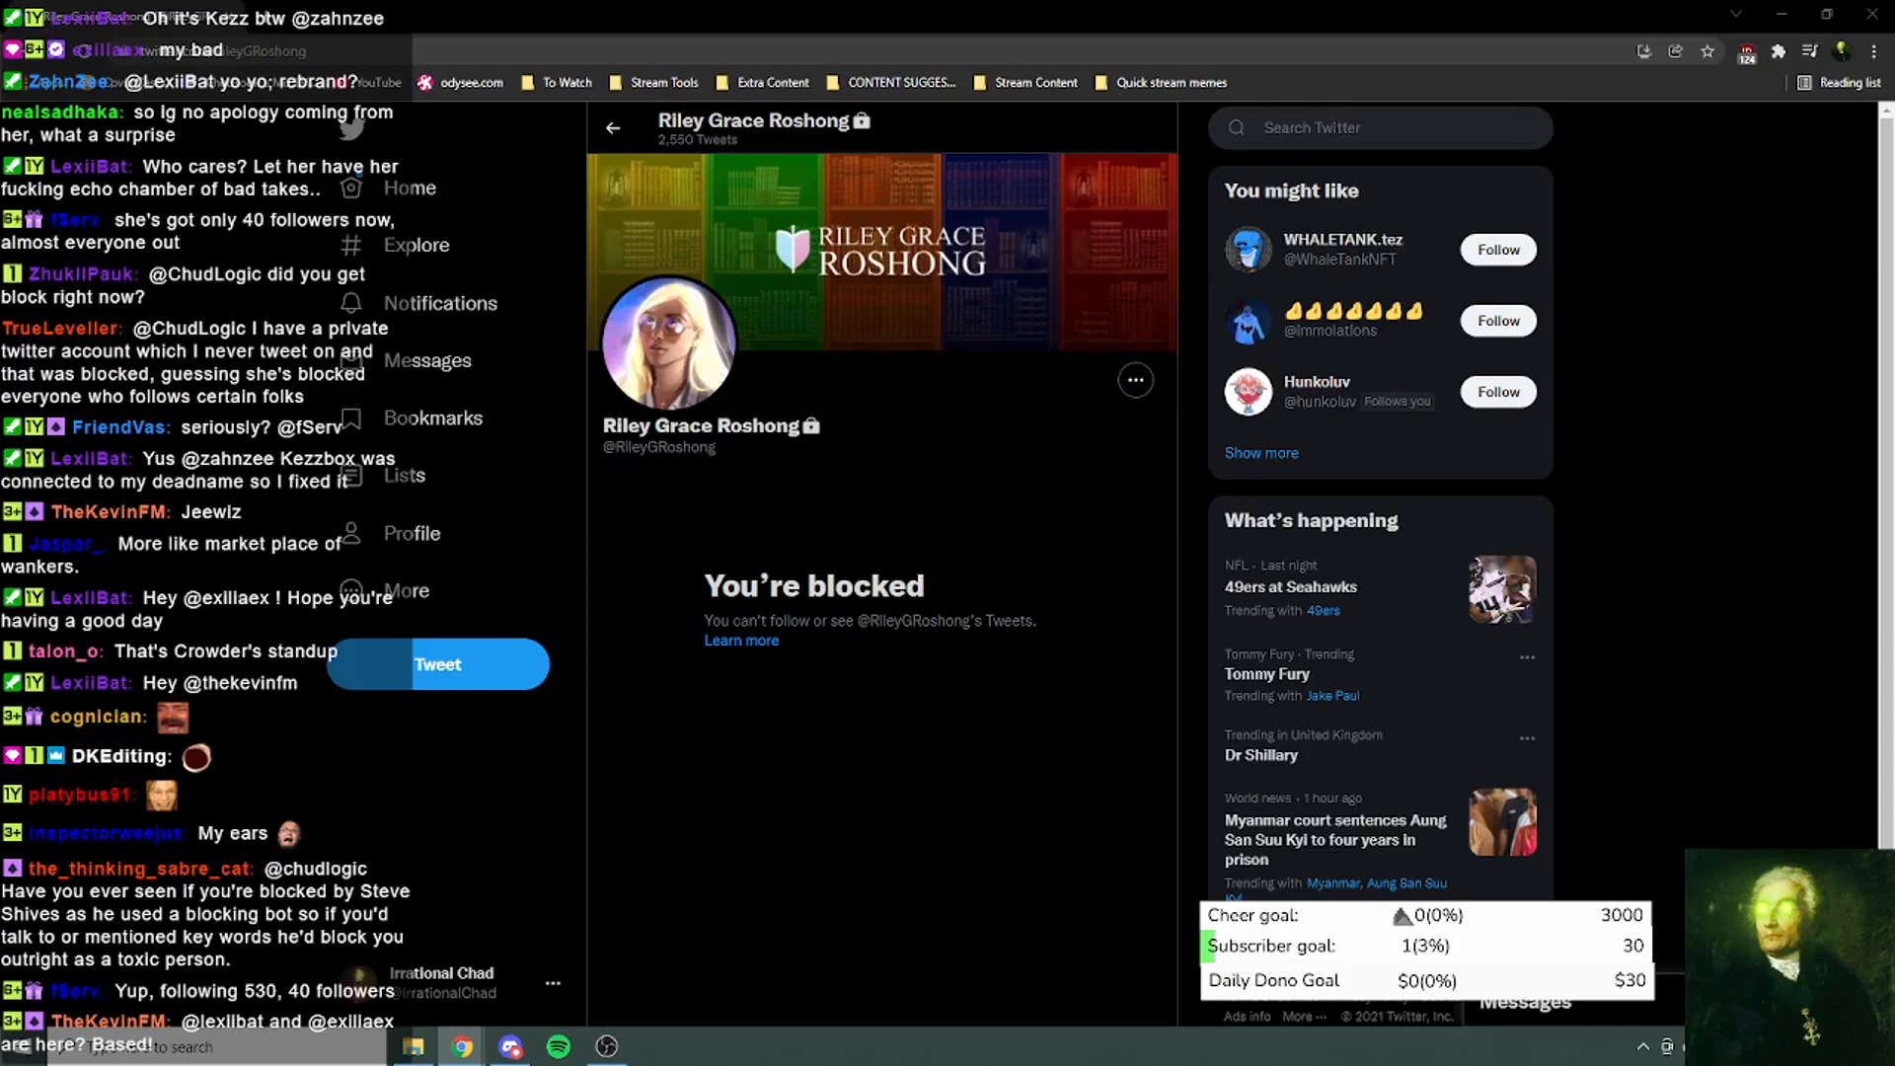
scroll(down, 3)
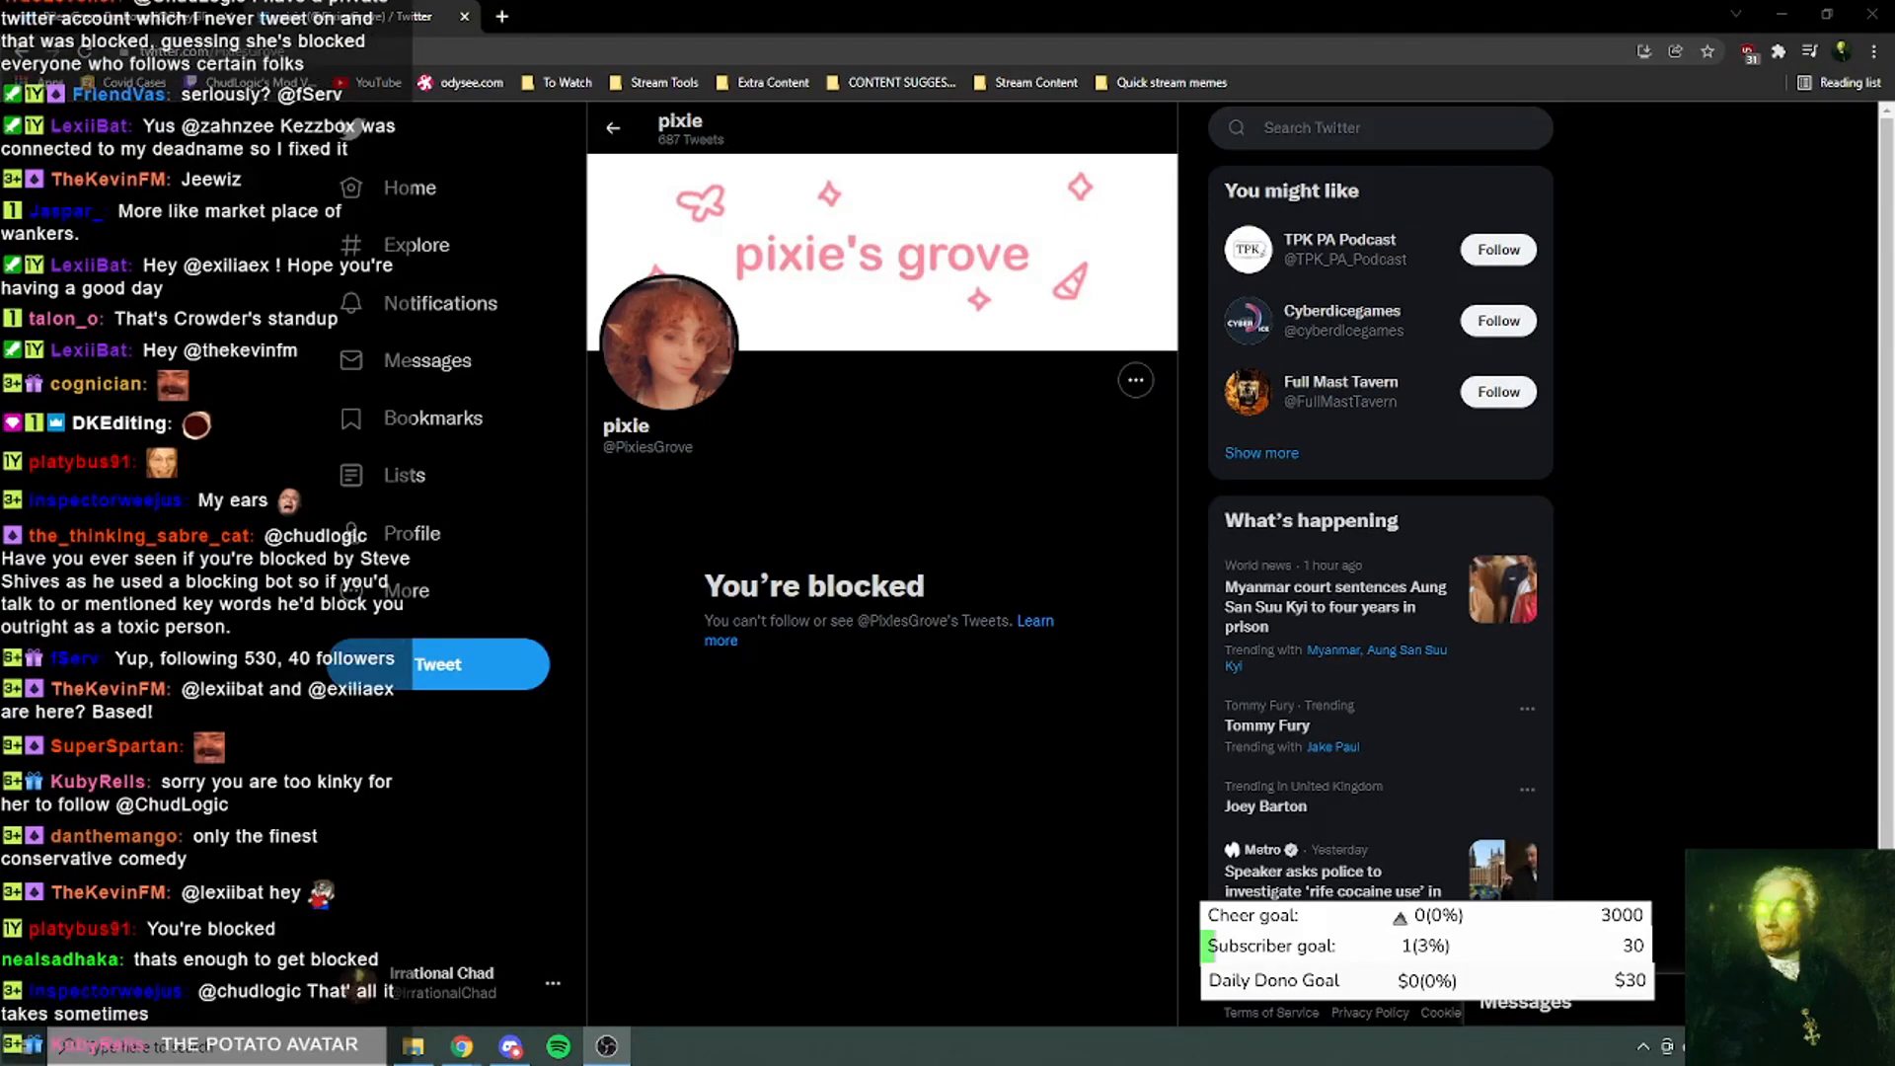
mouse_move(1185, 317)
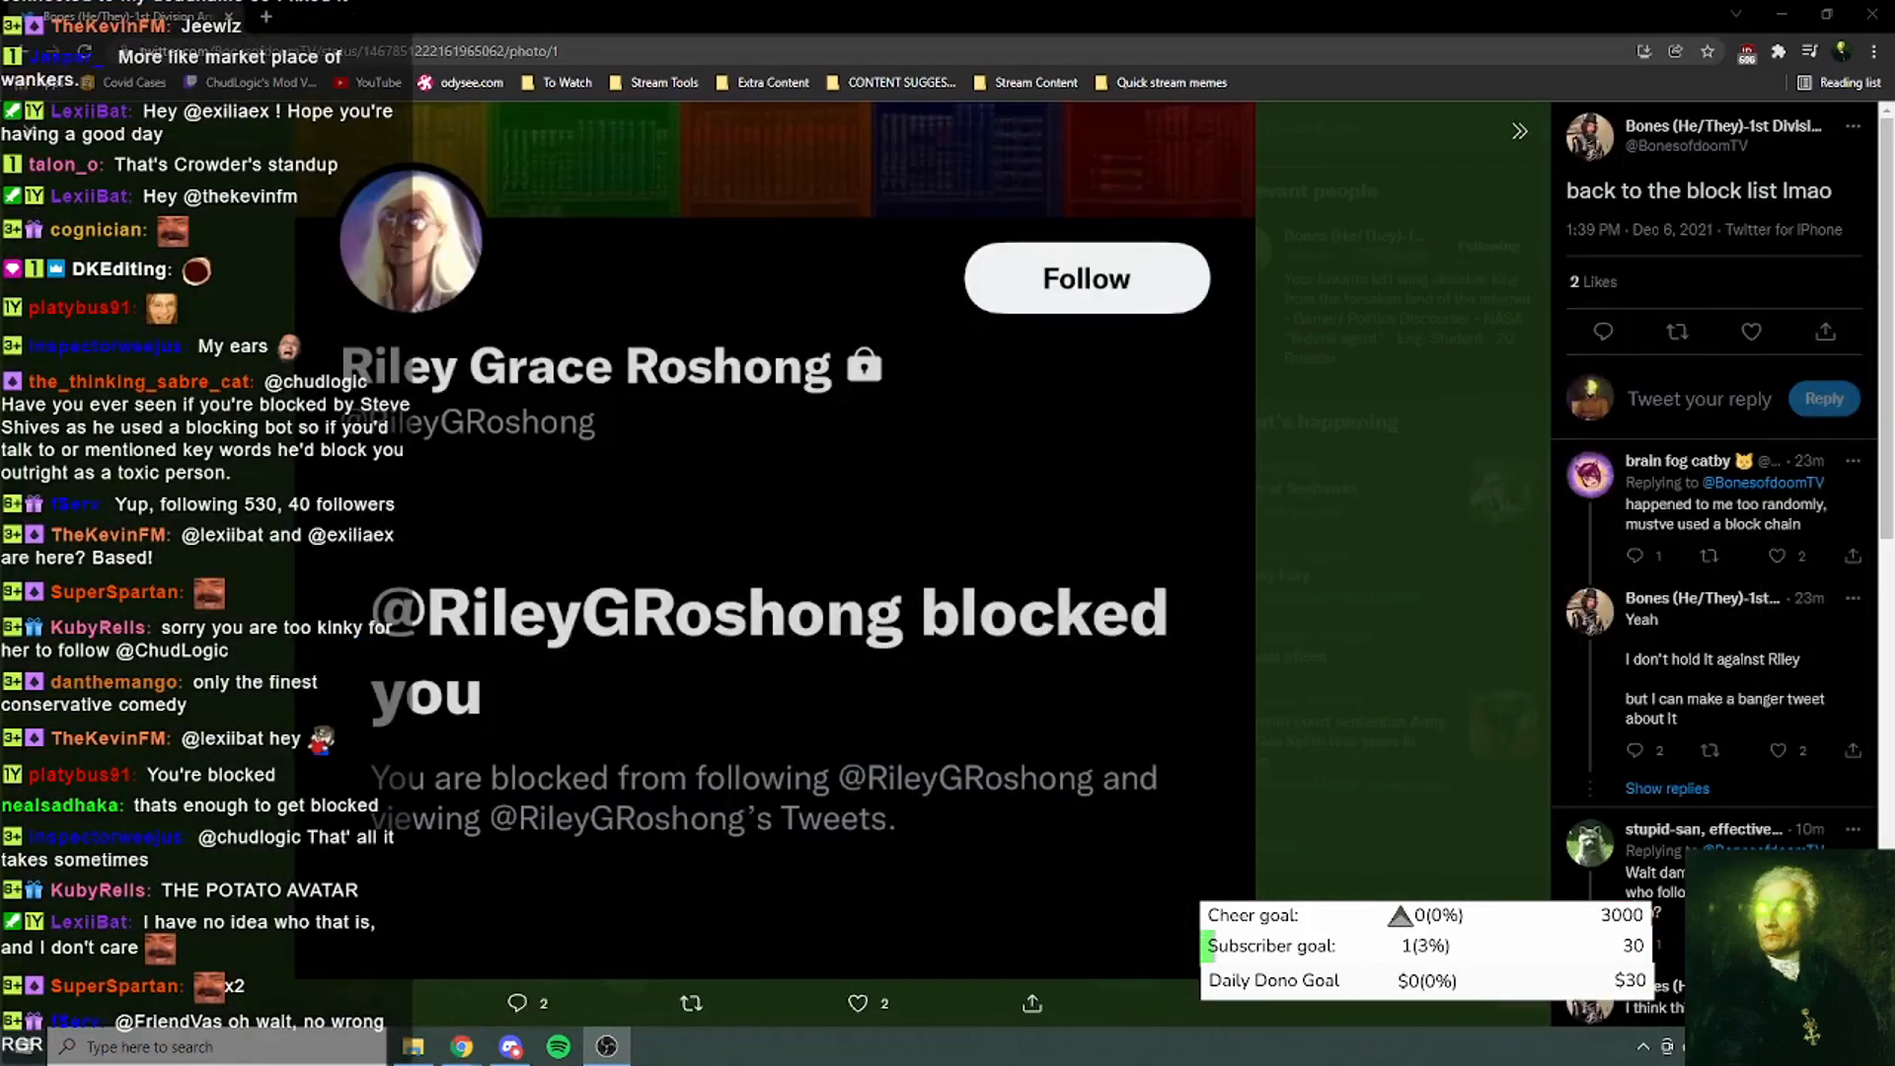
scroll(down, 3)
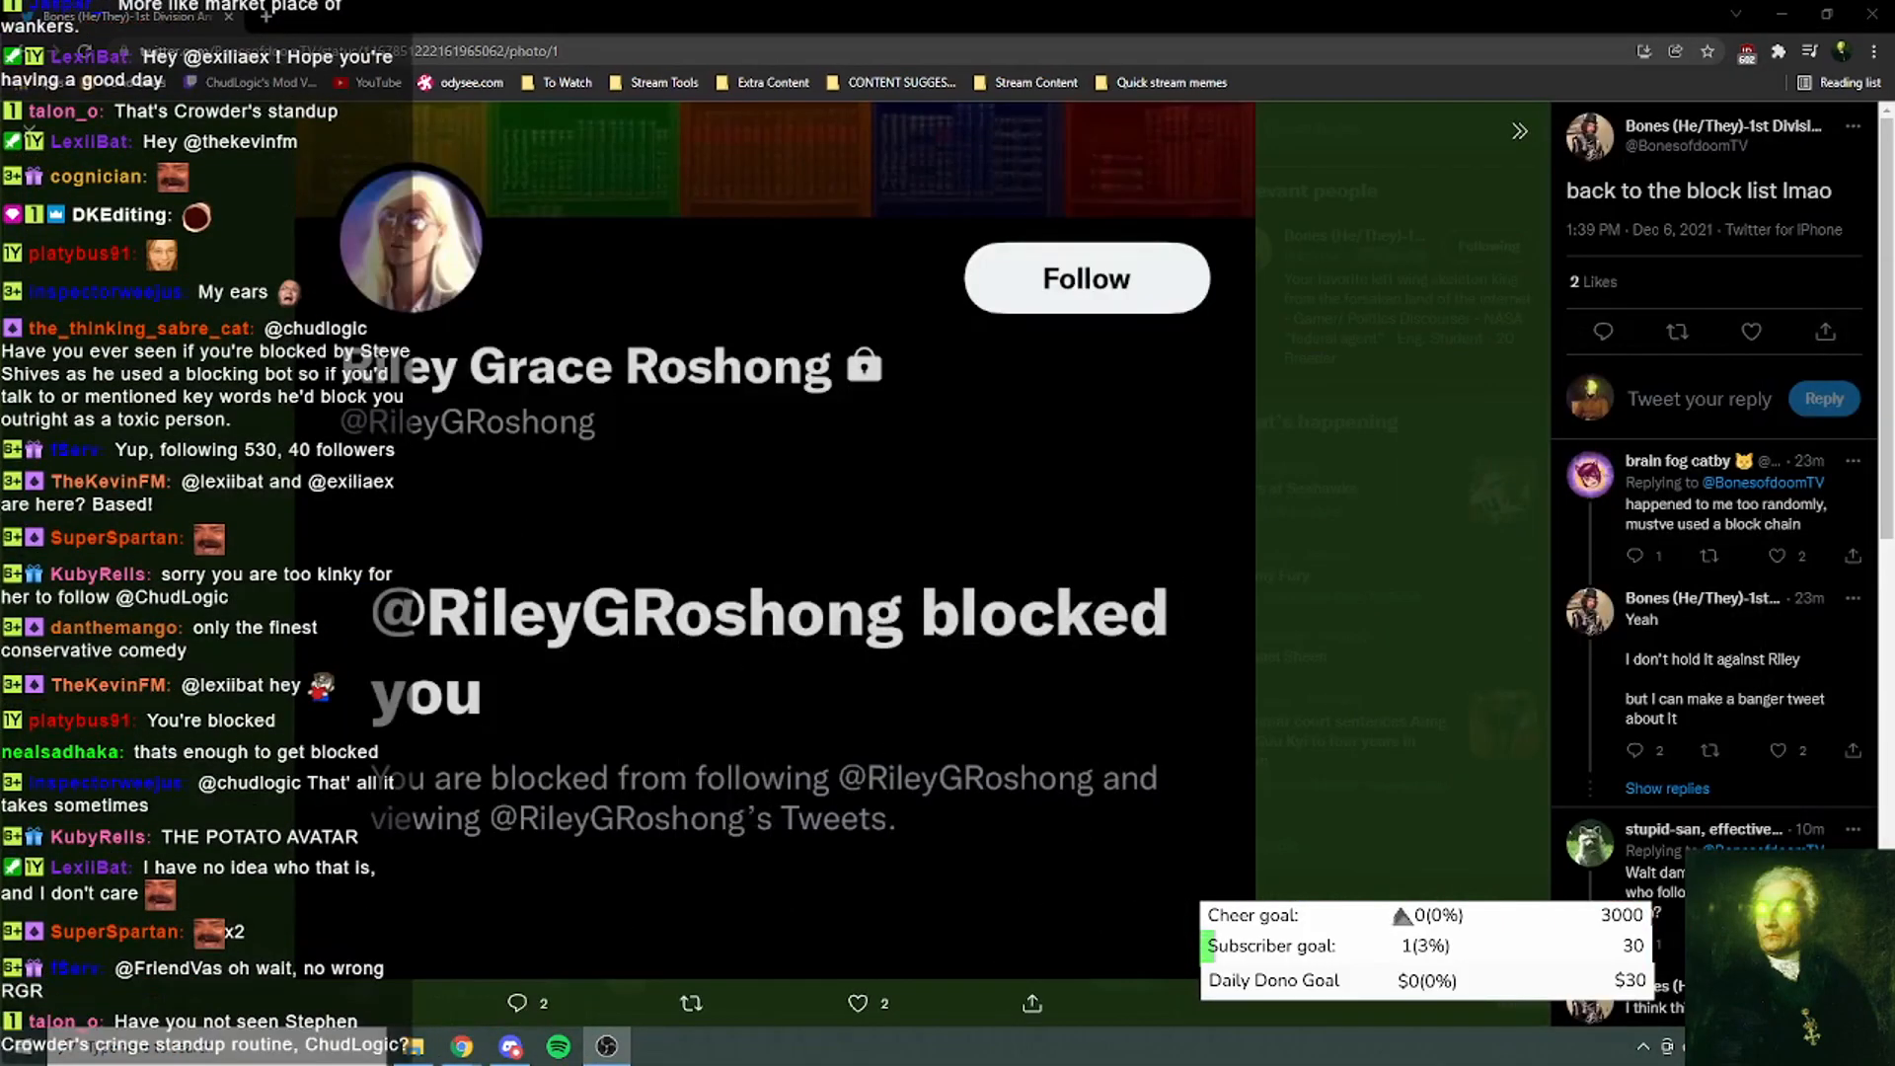
scroll(down, 3)
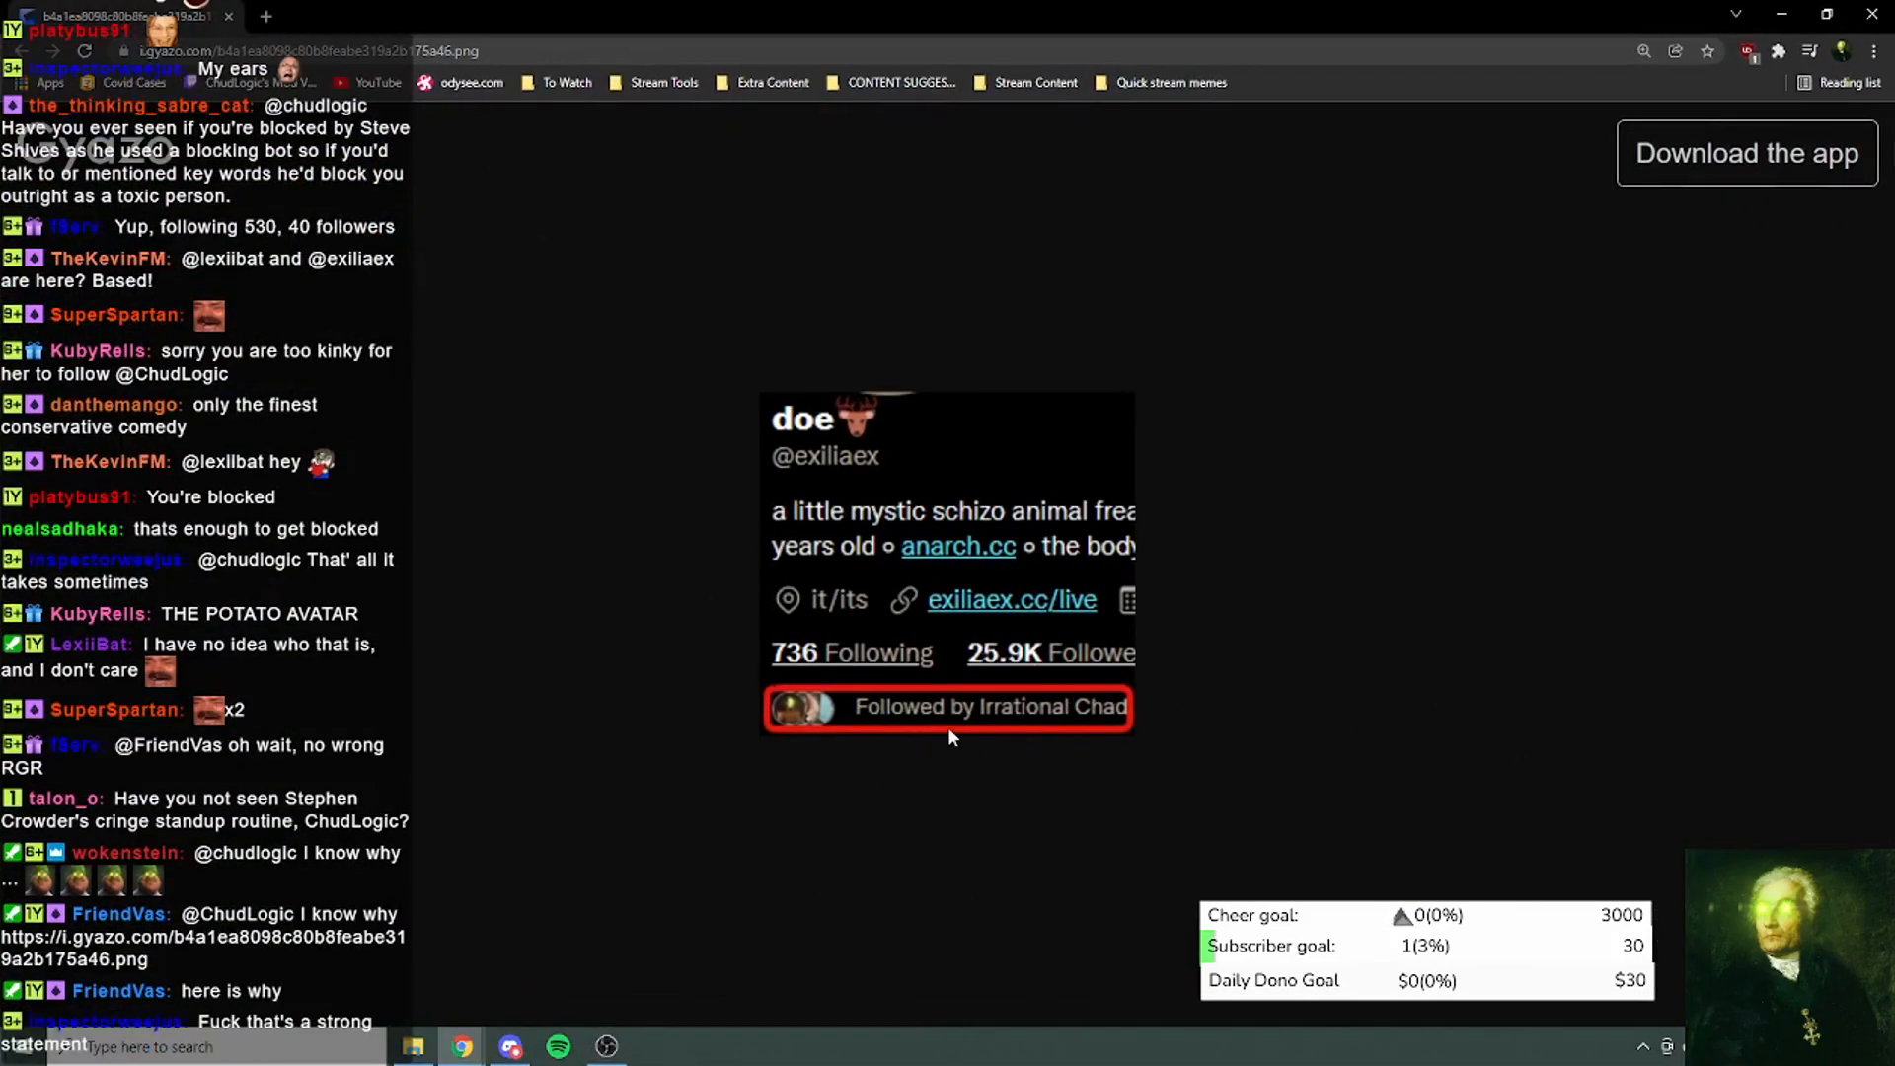
scroll(down, 3)
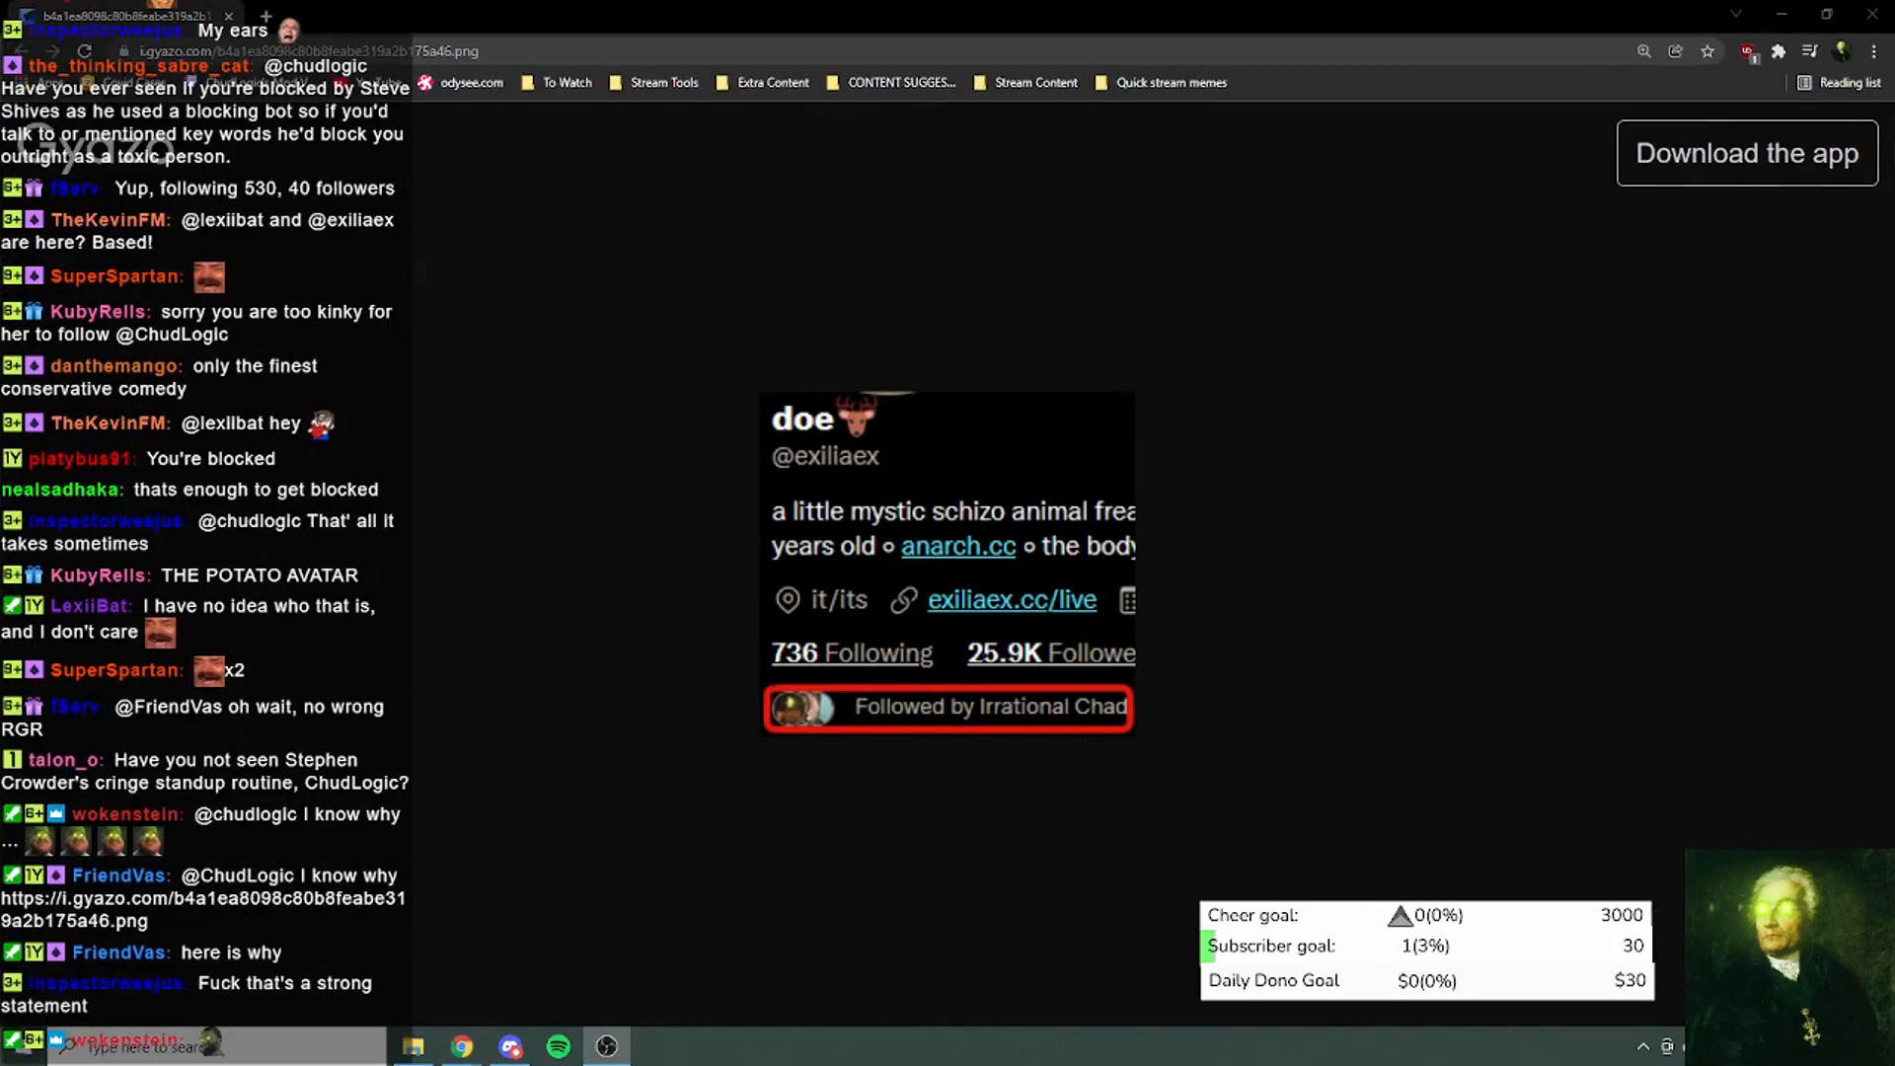
scroll(down, 3)
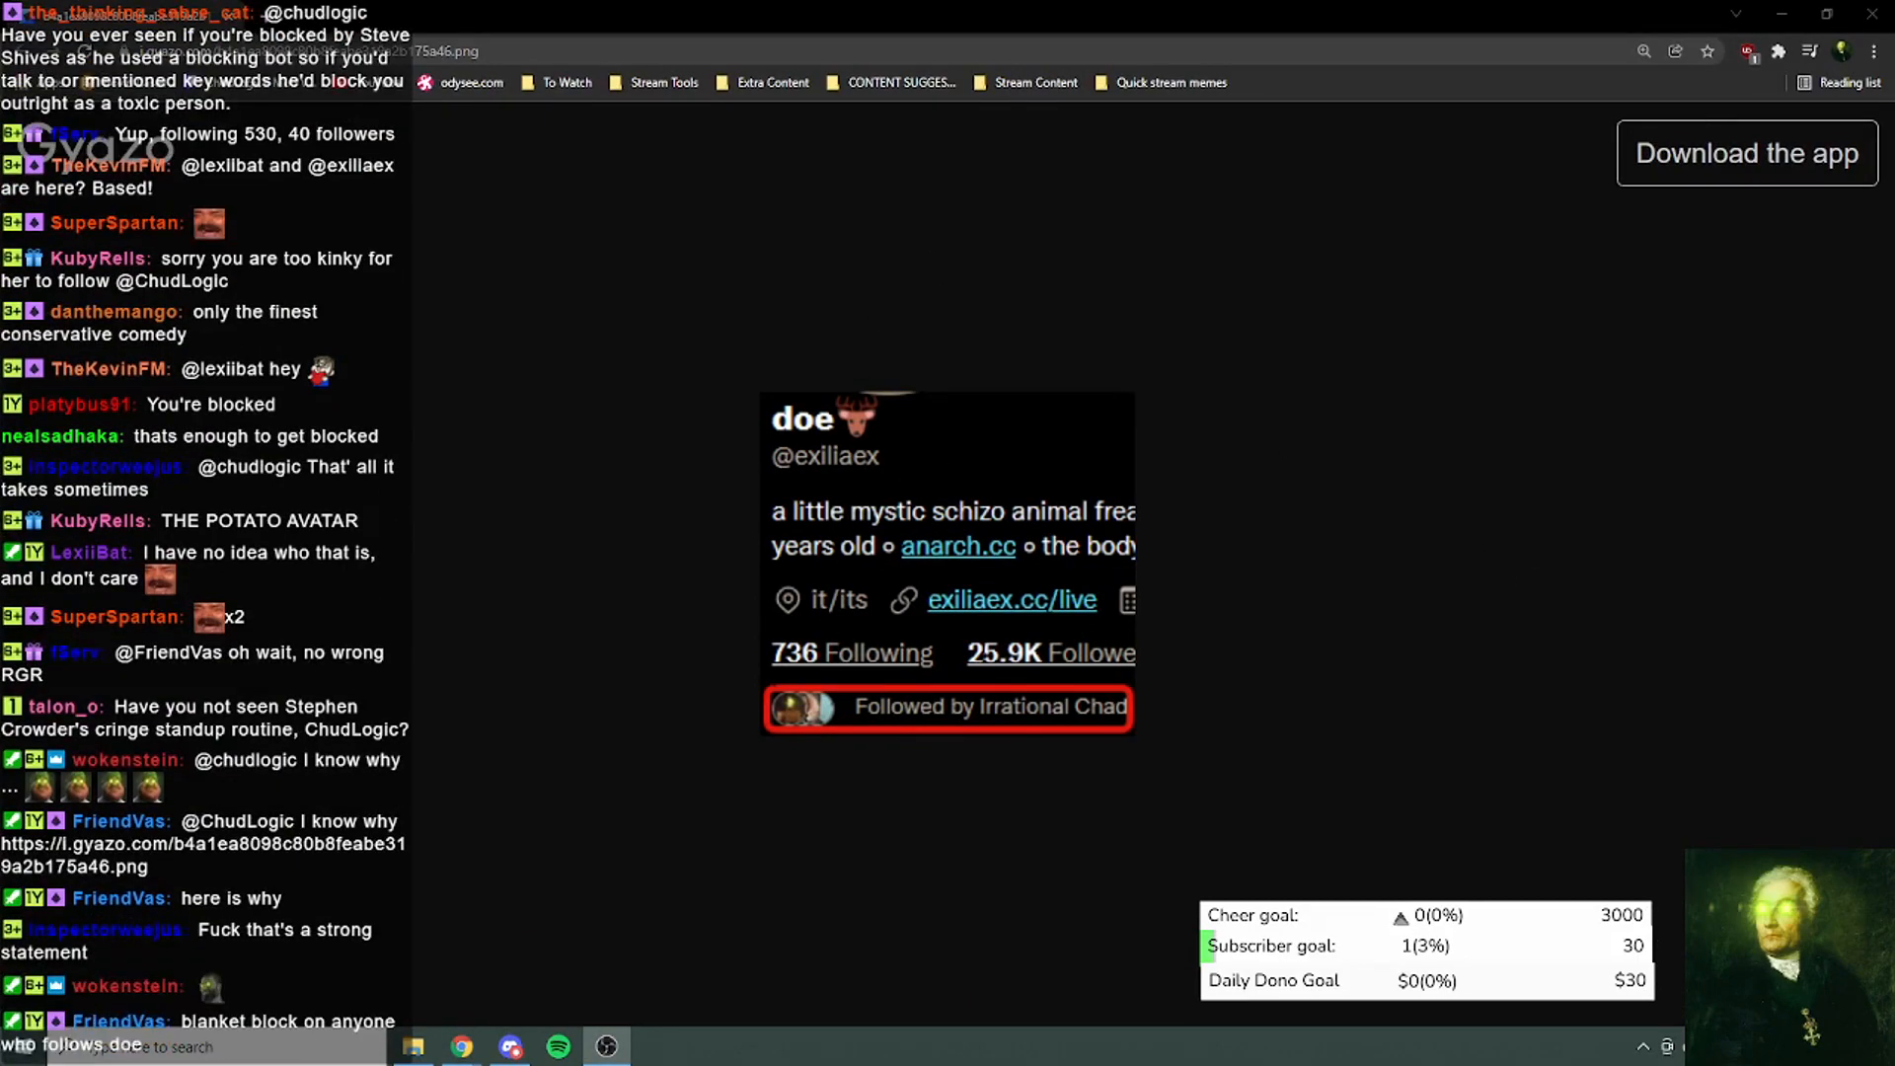
scroll(down, 3)
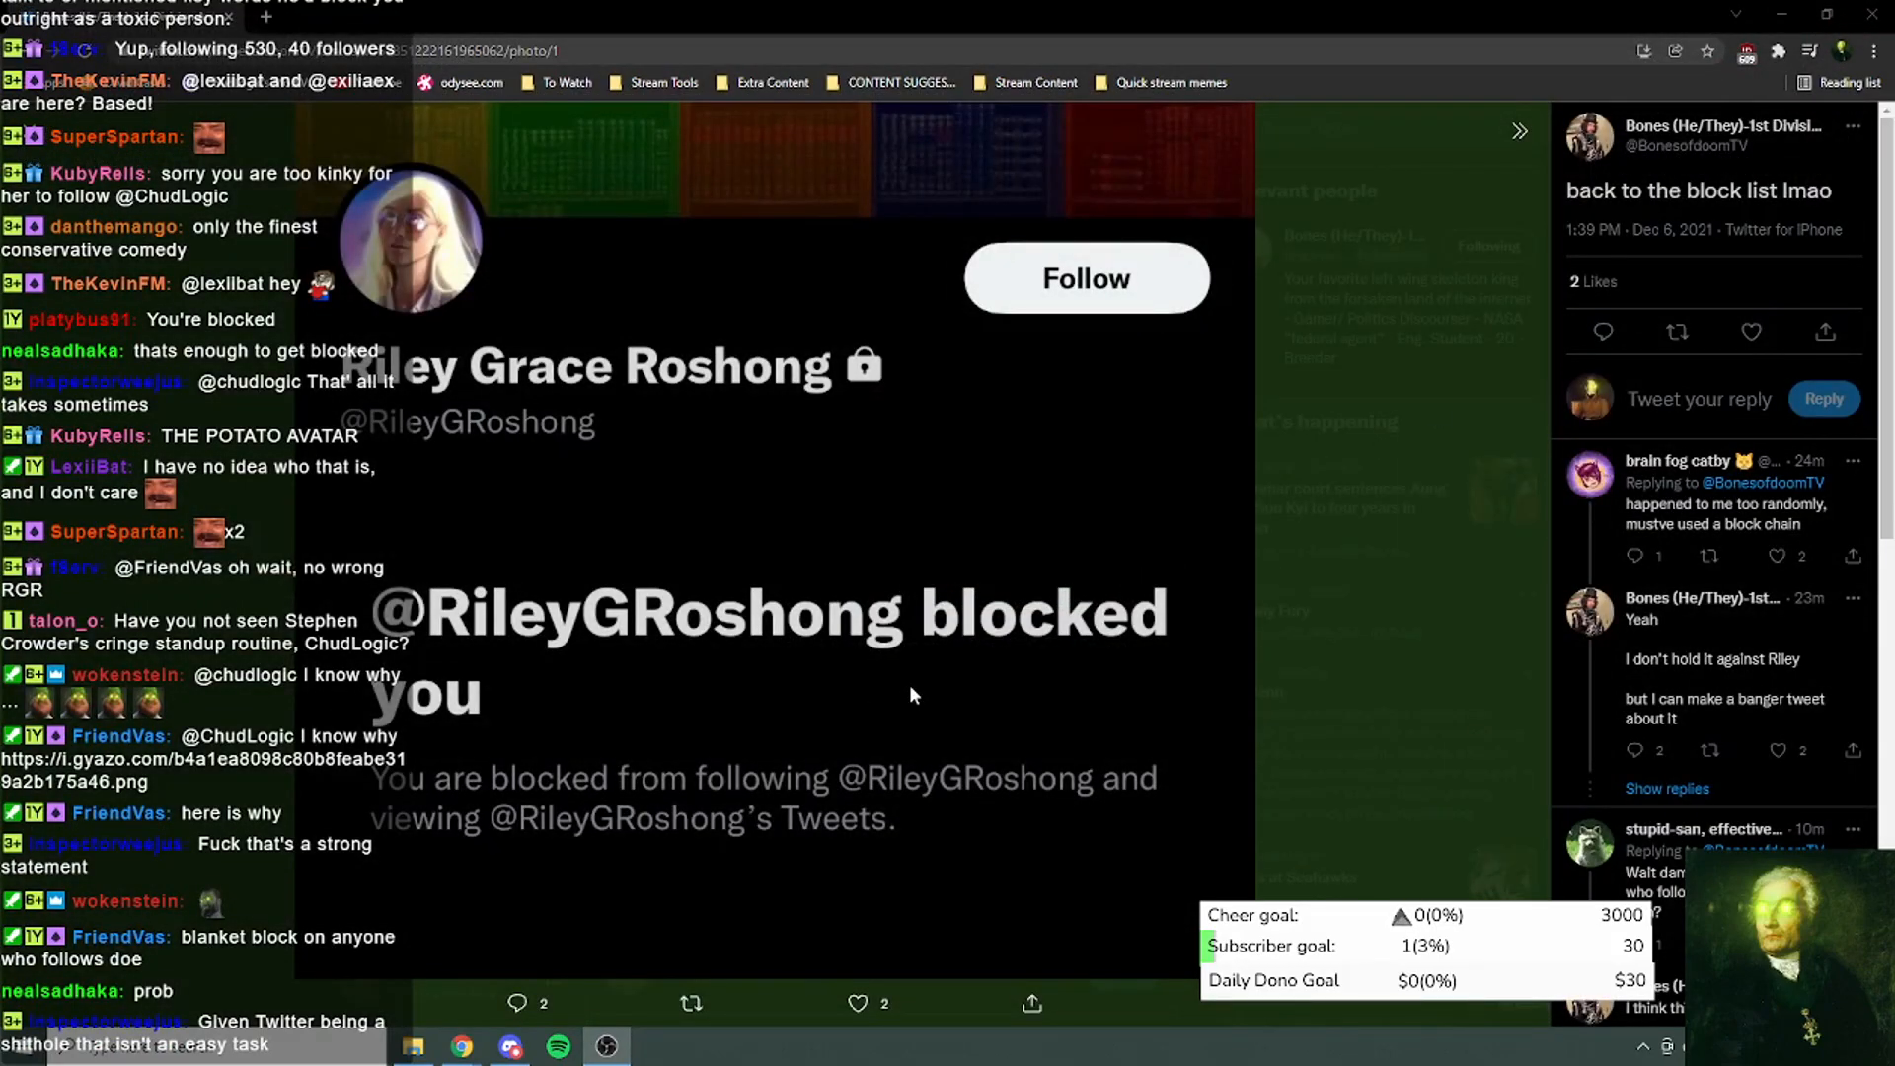
scroll(down, 3)
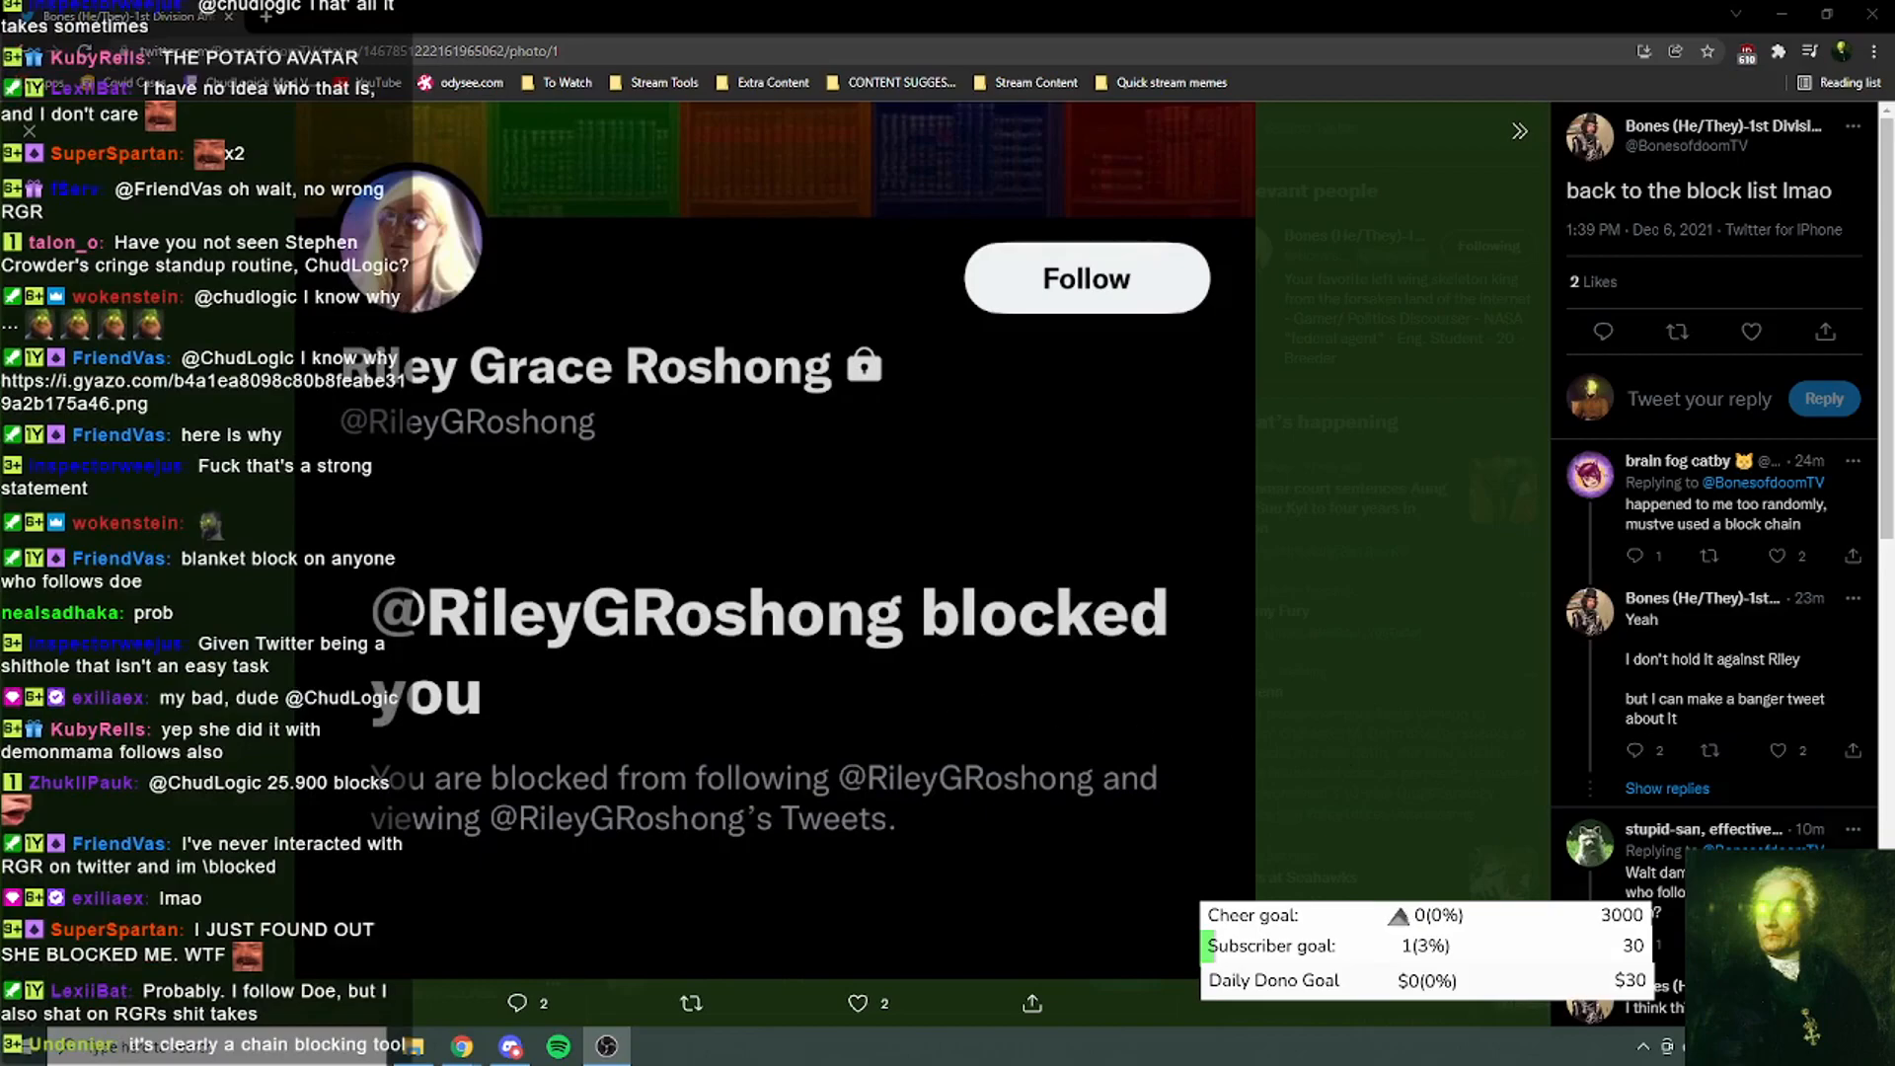
scroll(down, 3)
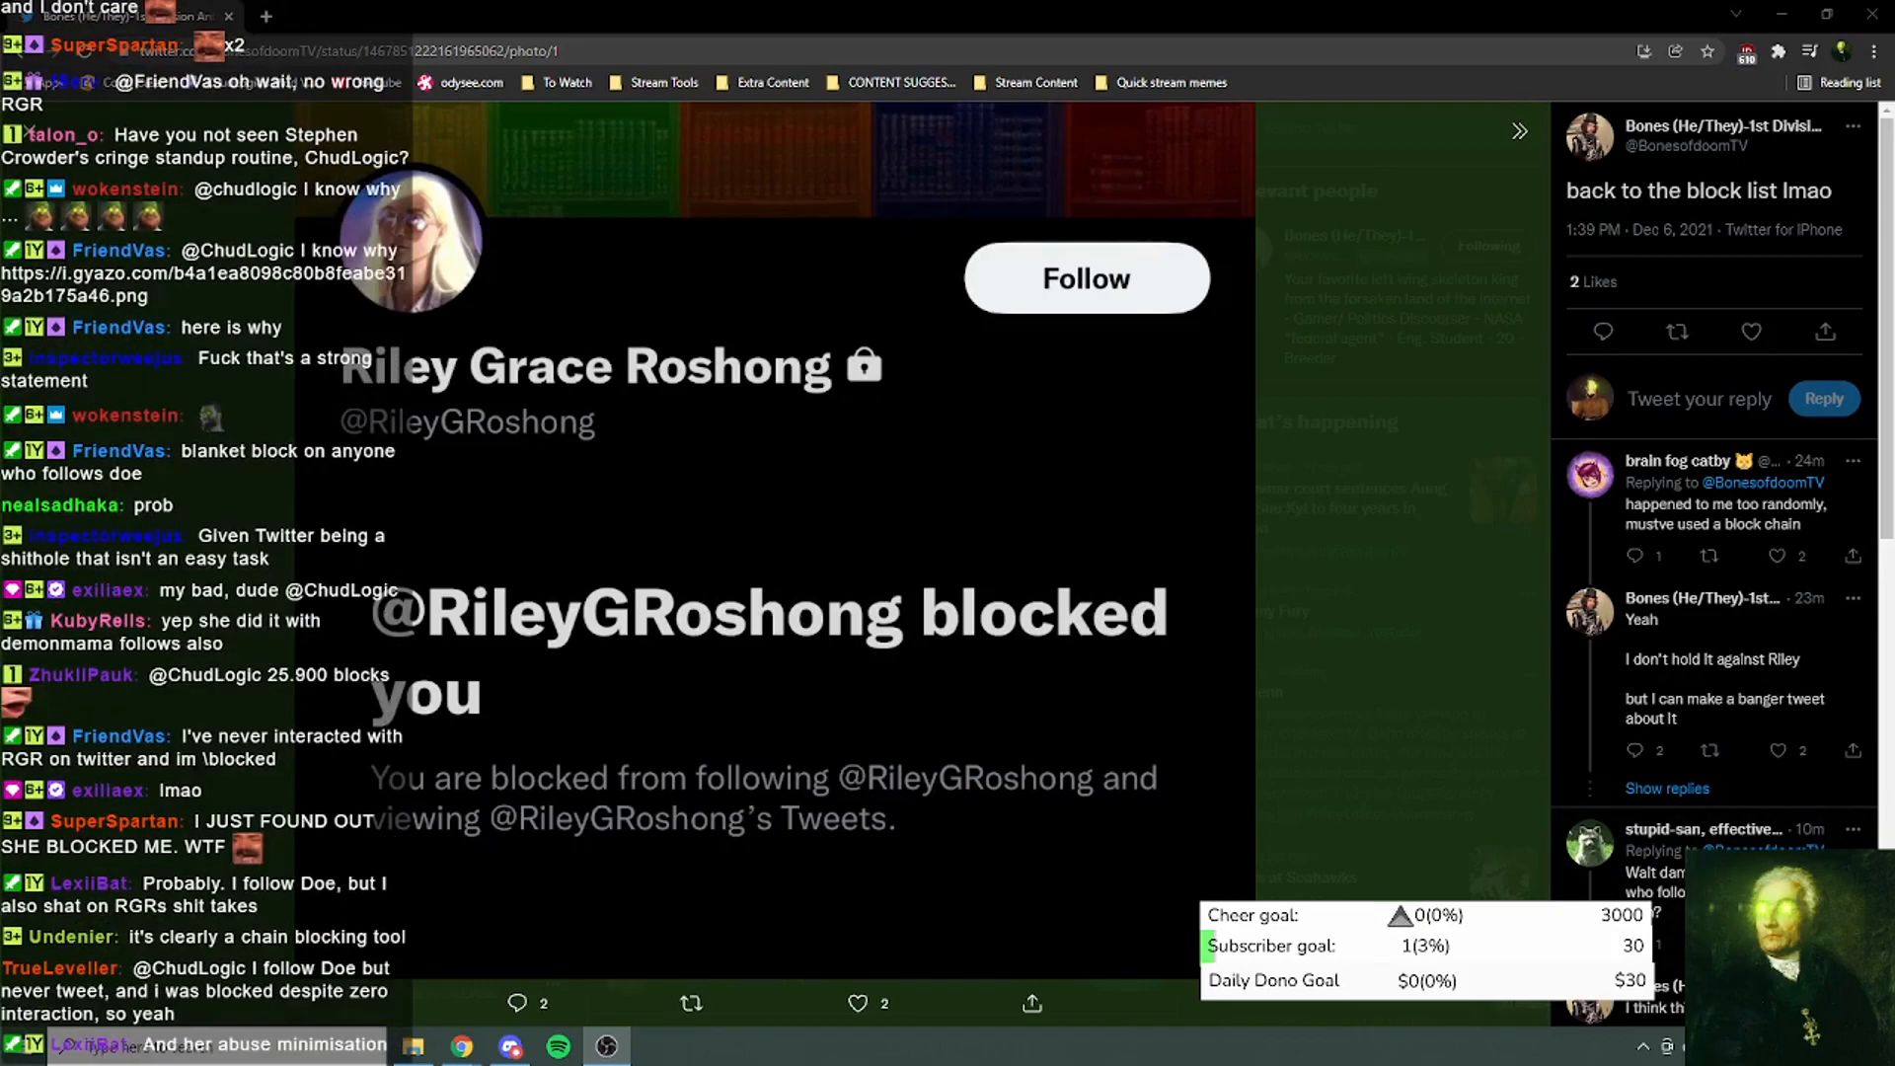
scroll(down, 3)
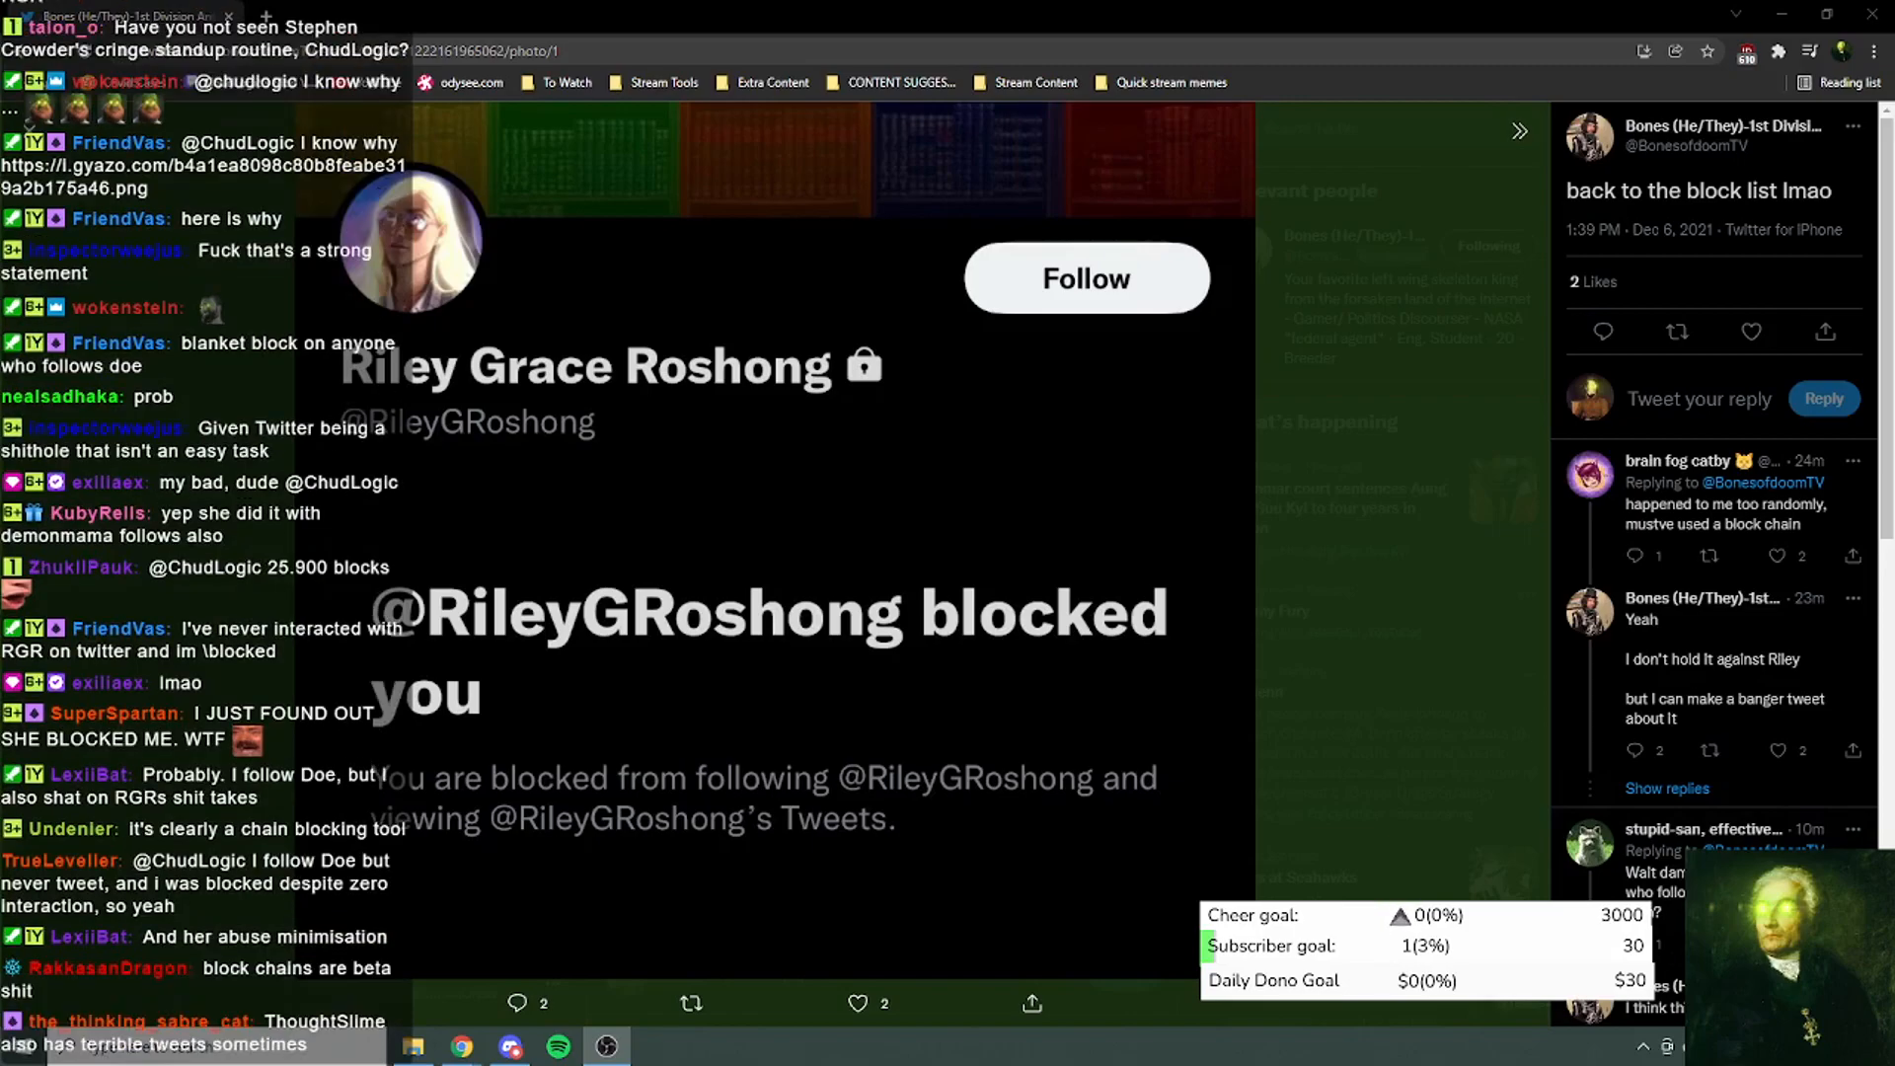
scroll(down, 3)
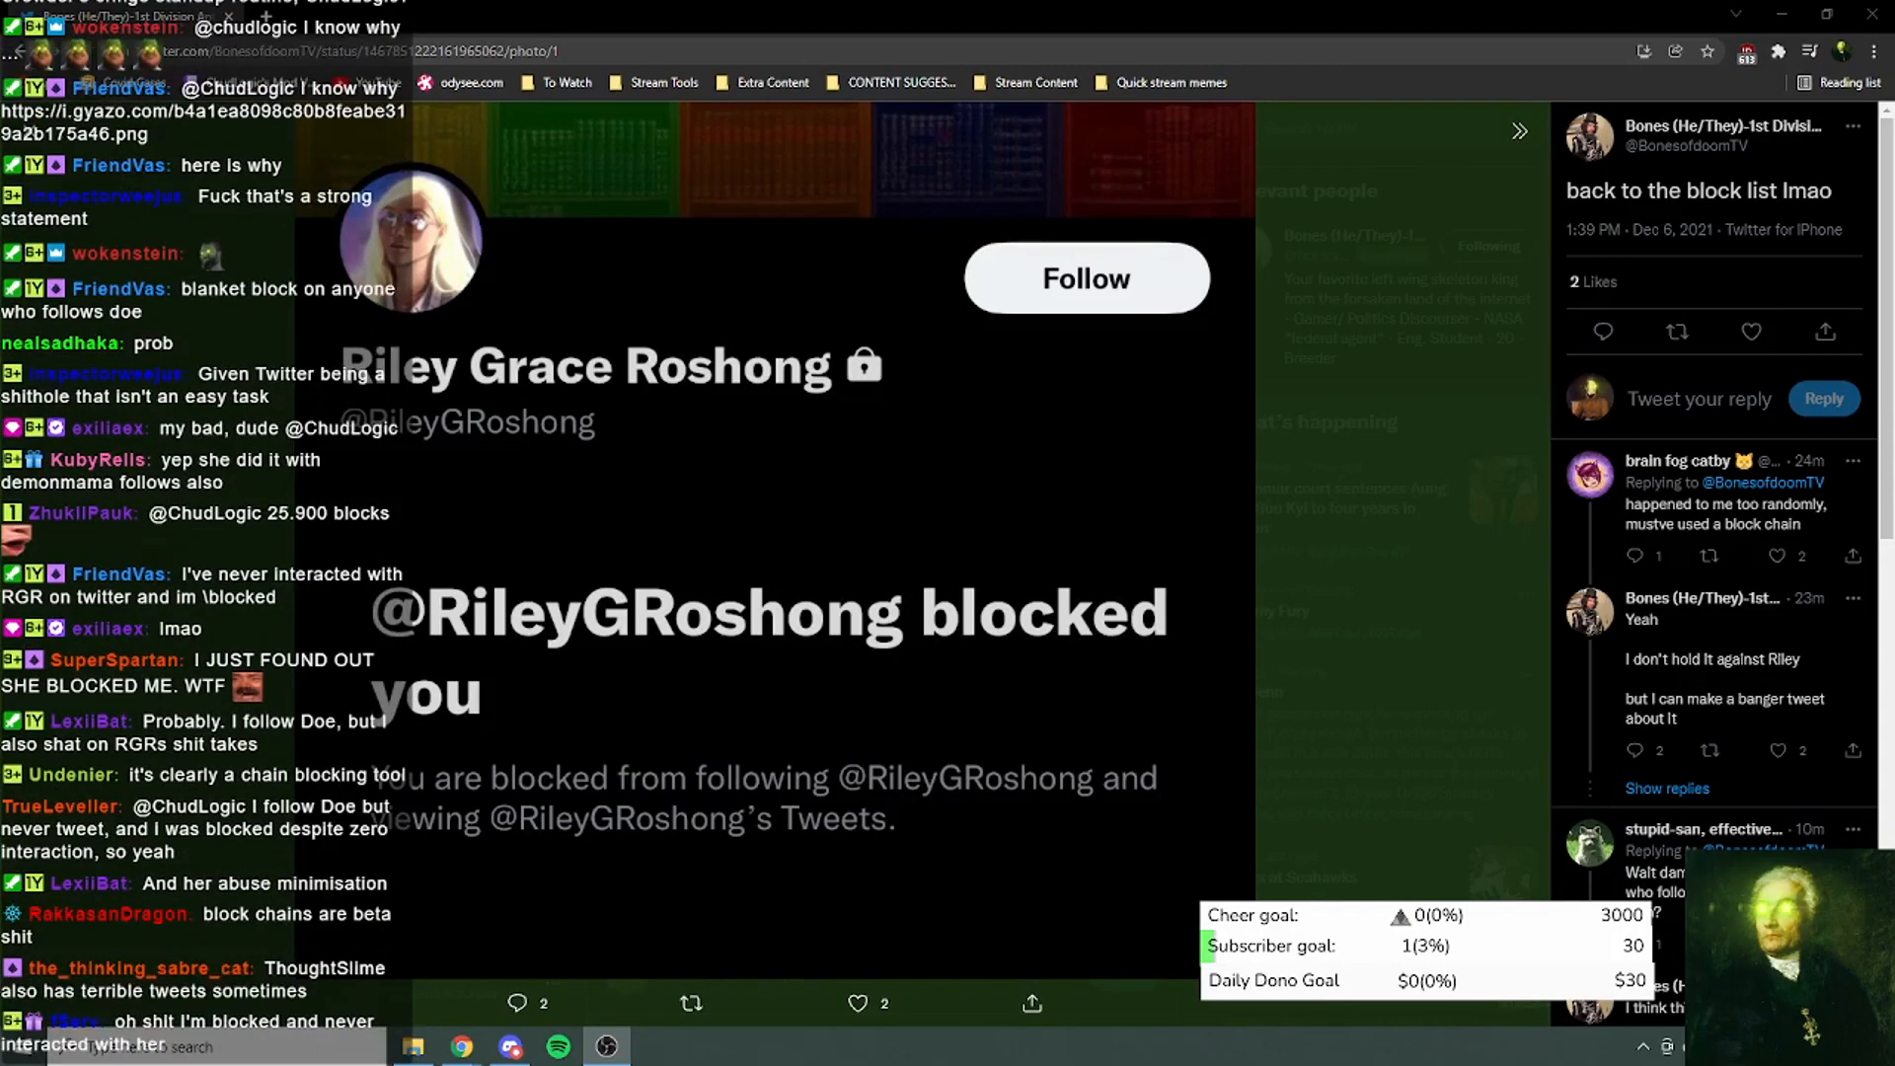
scroll(down, 3)
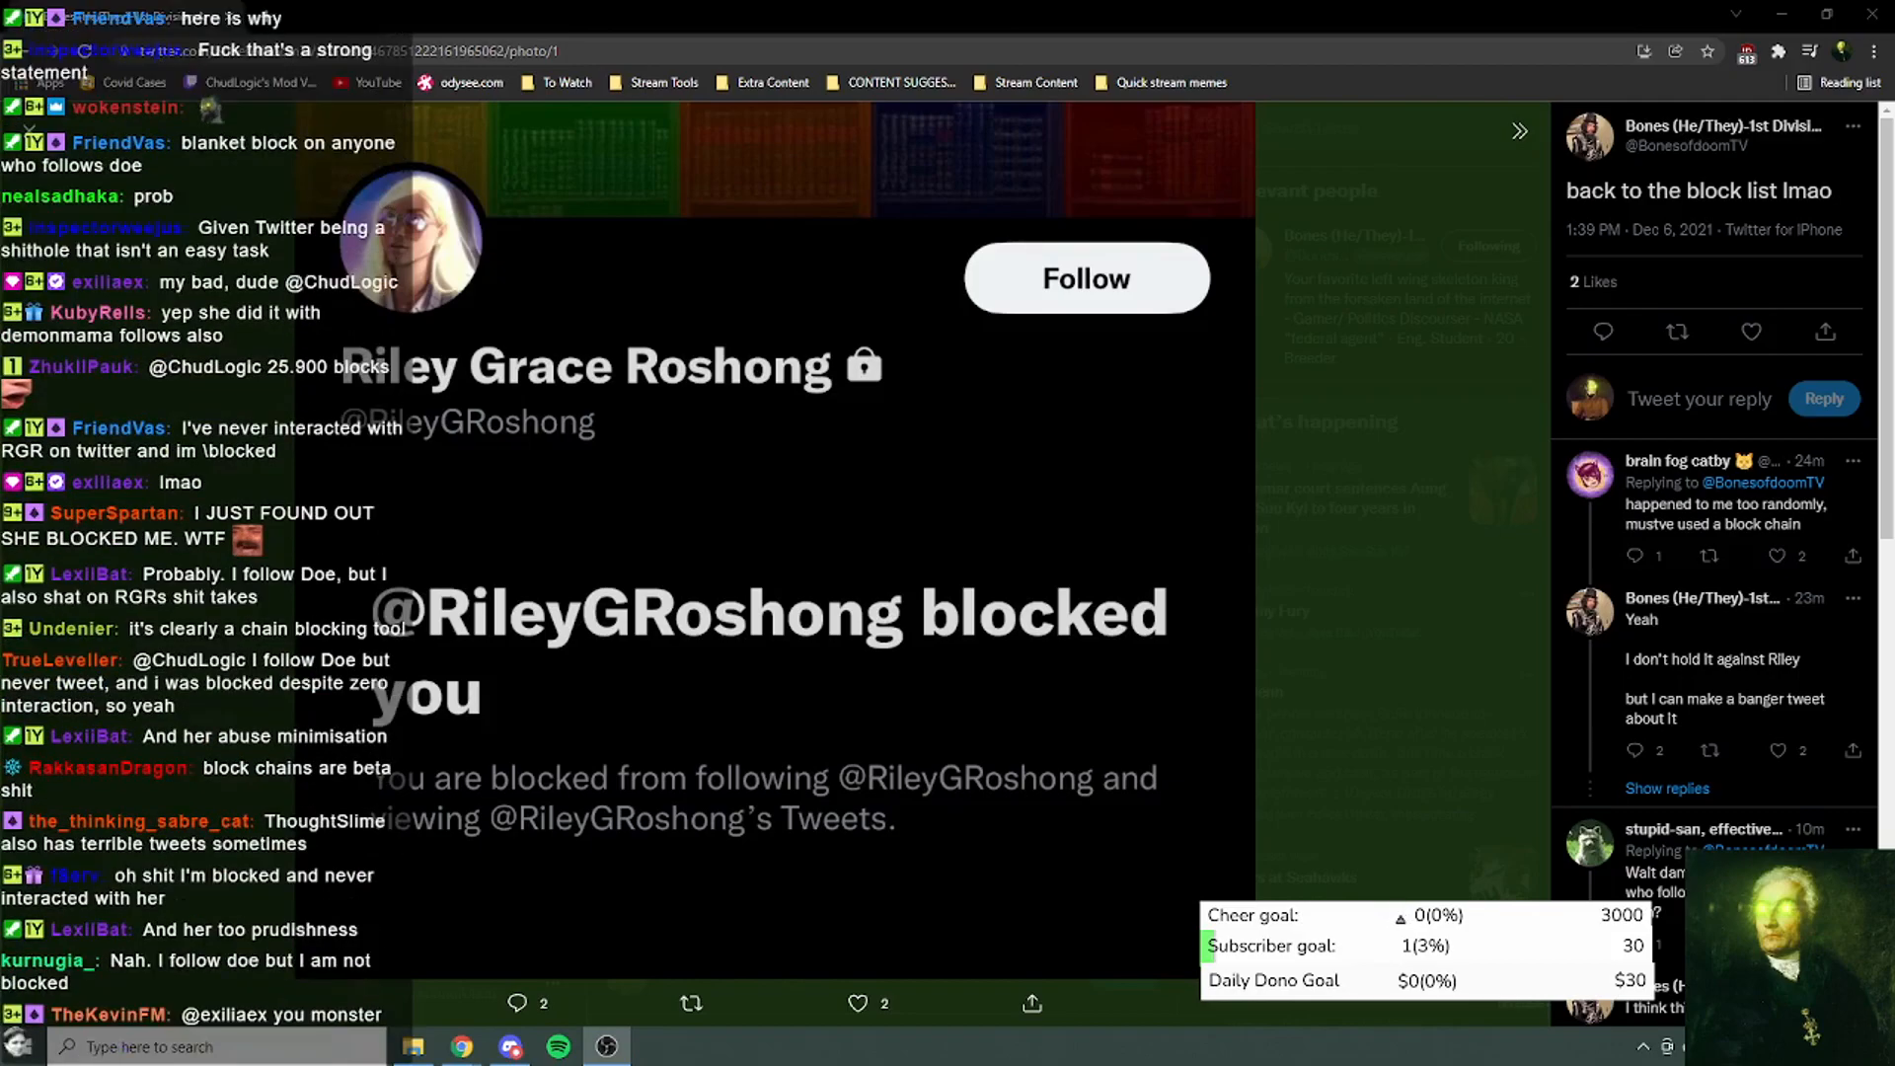
scroll(down, 3)
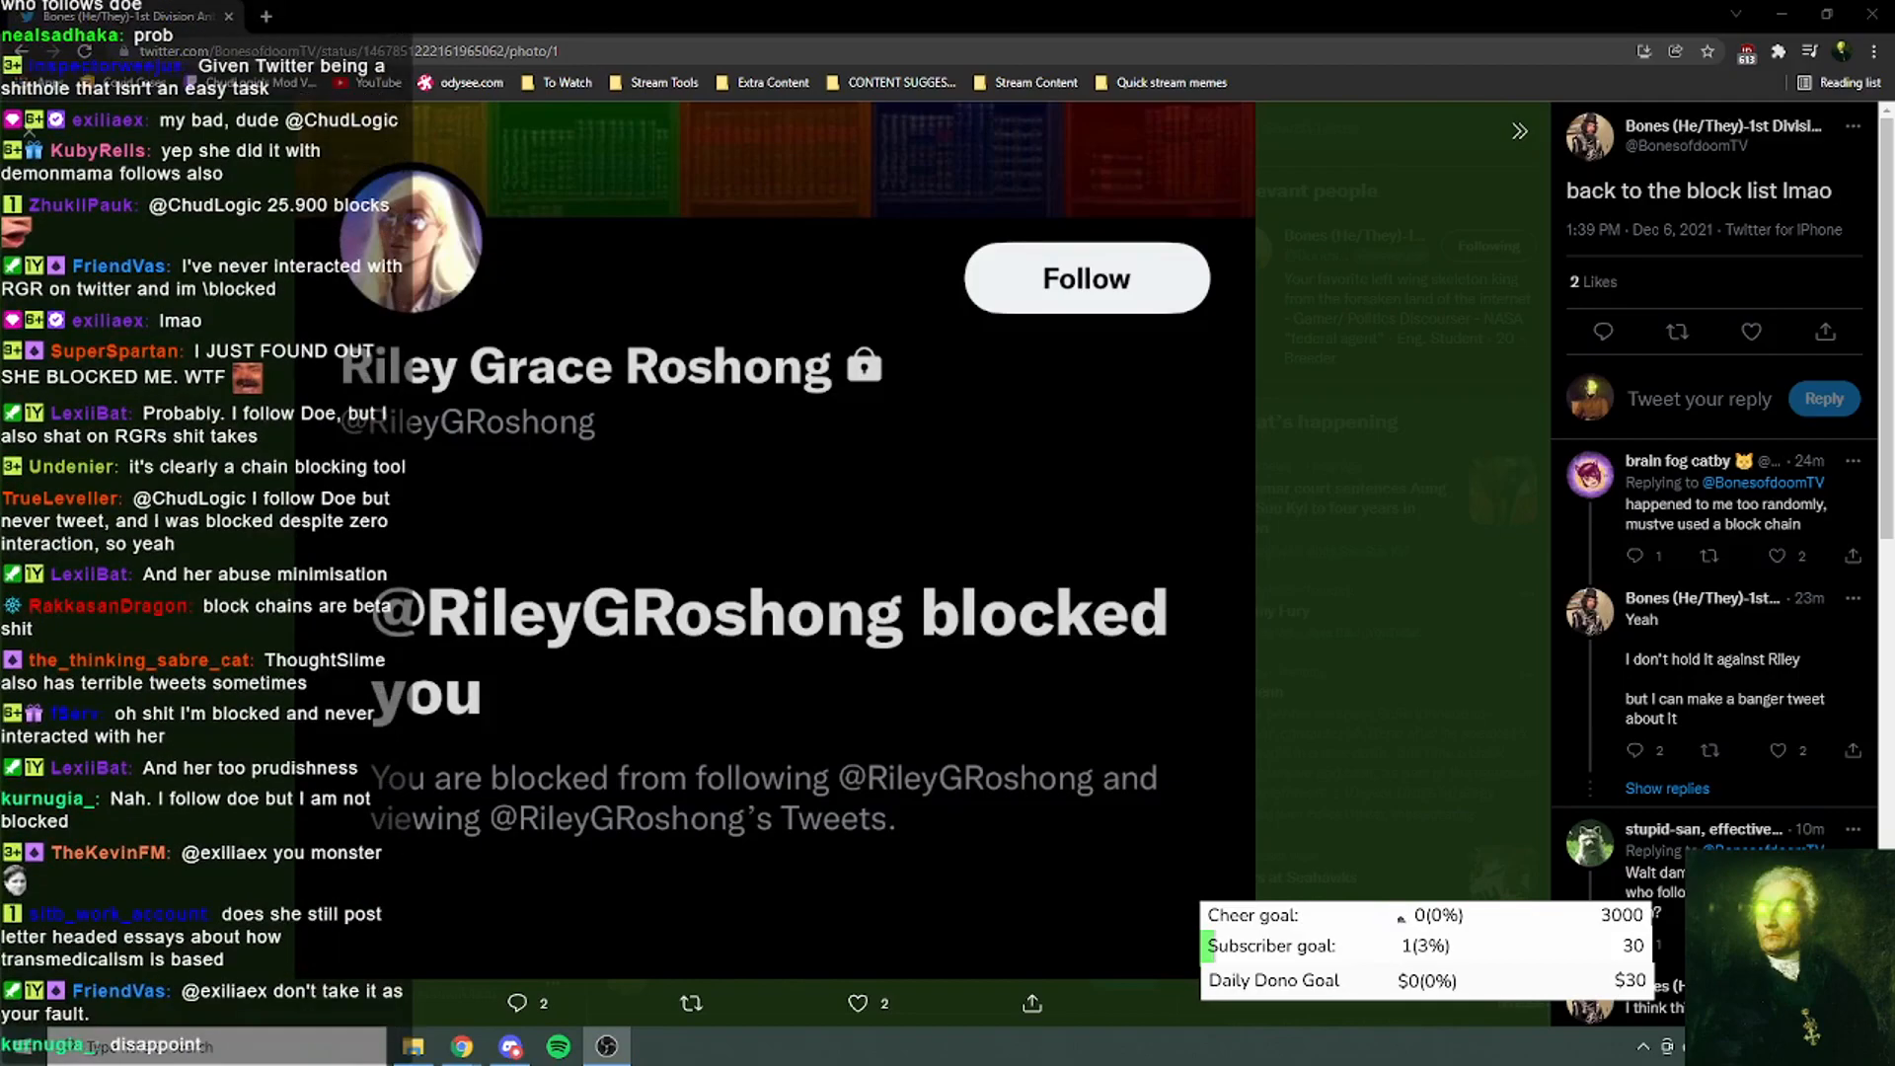
scroll(down, 3)
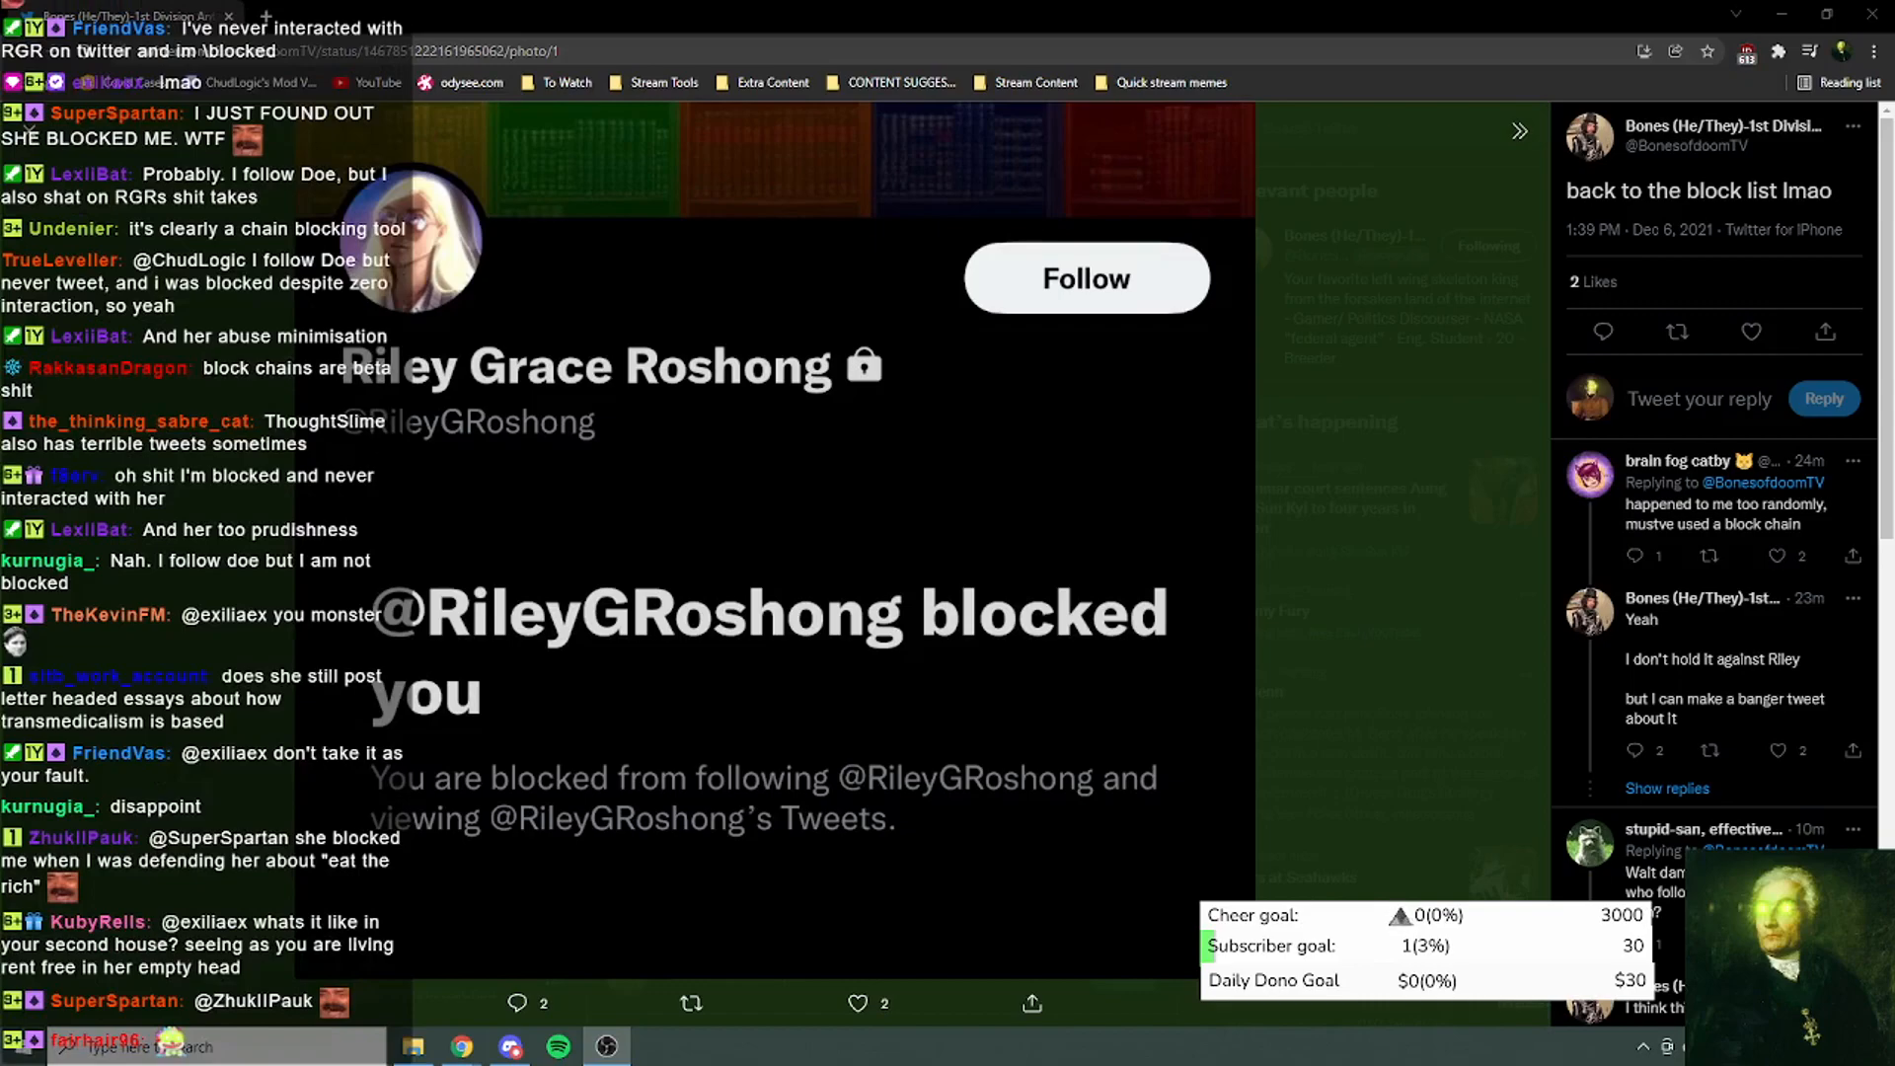
scroll(down, 3)
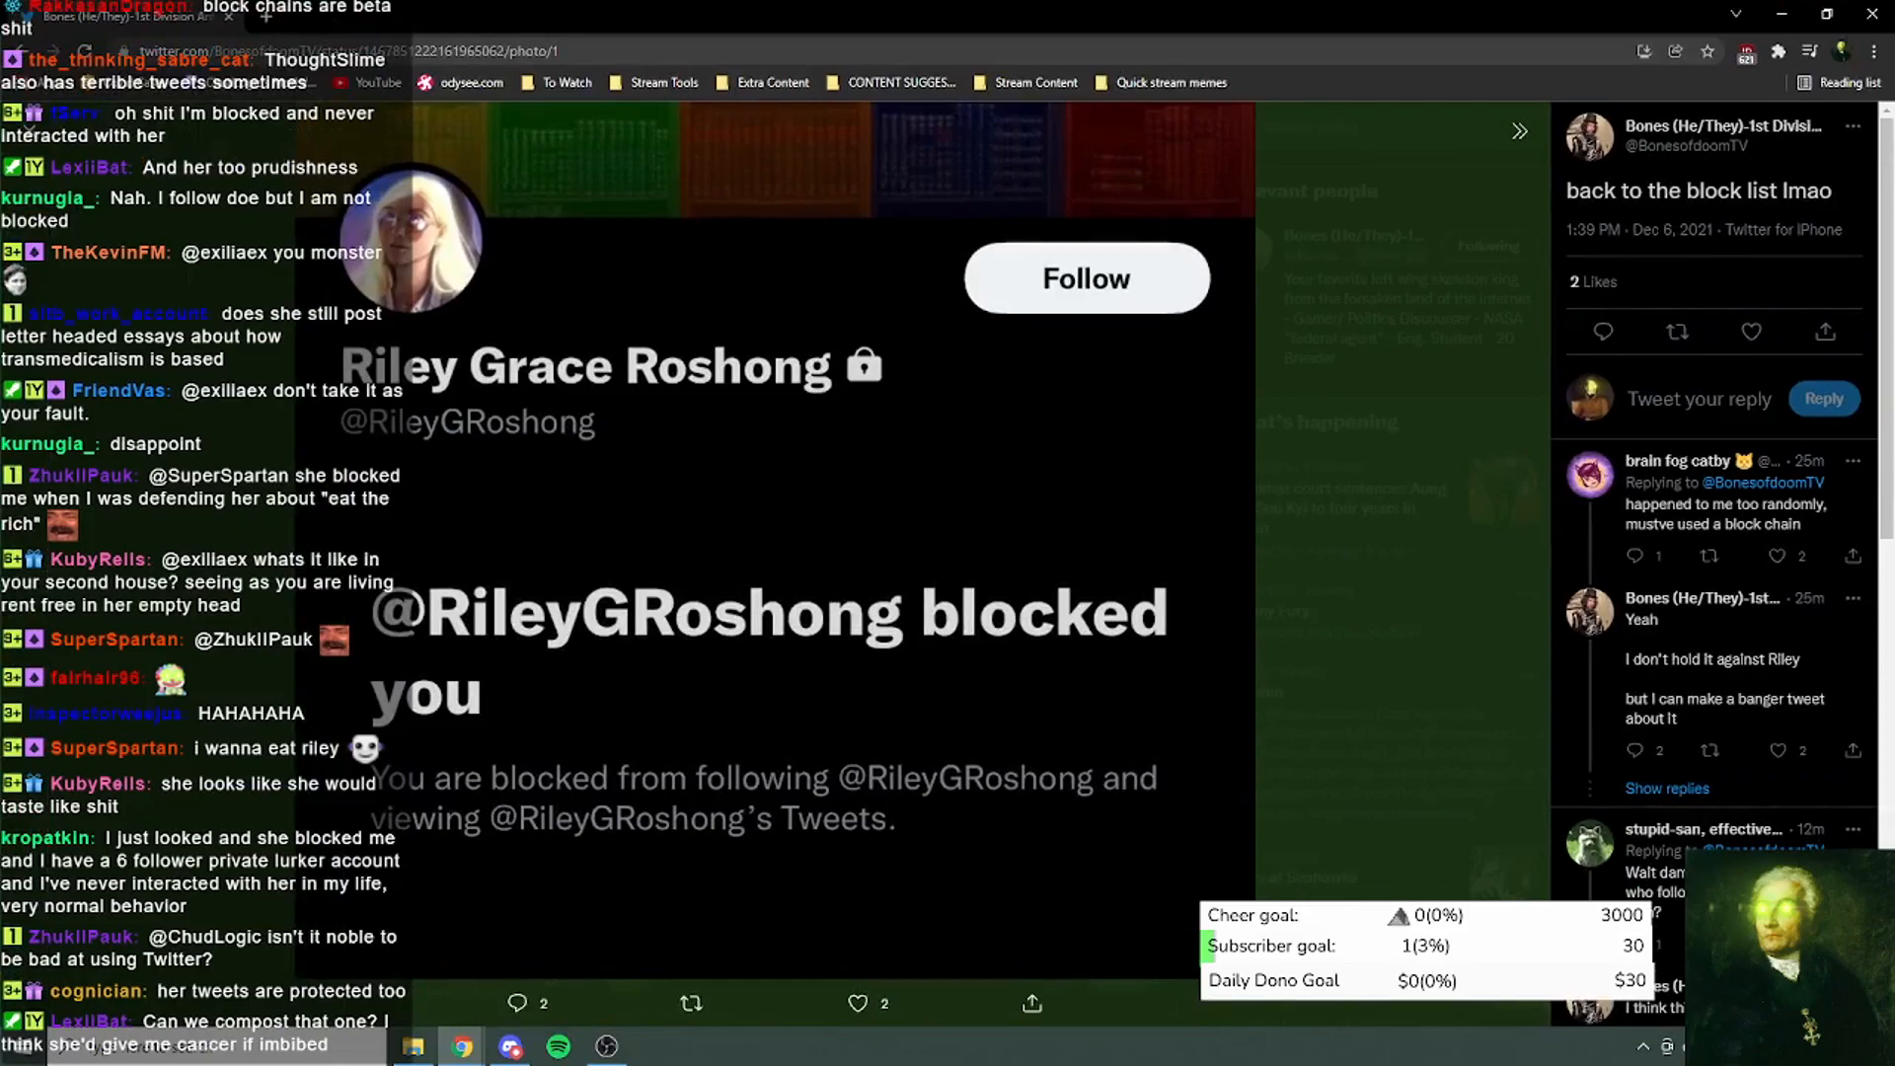
scroll(down, 3)
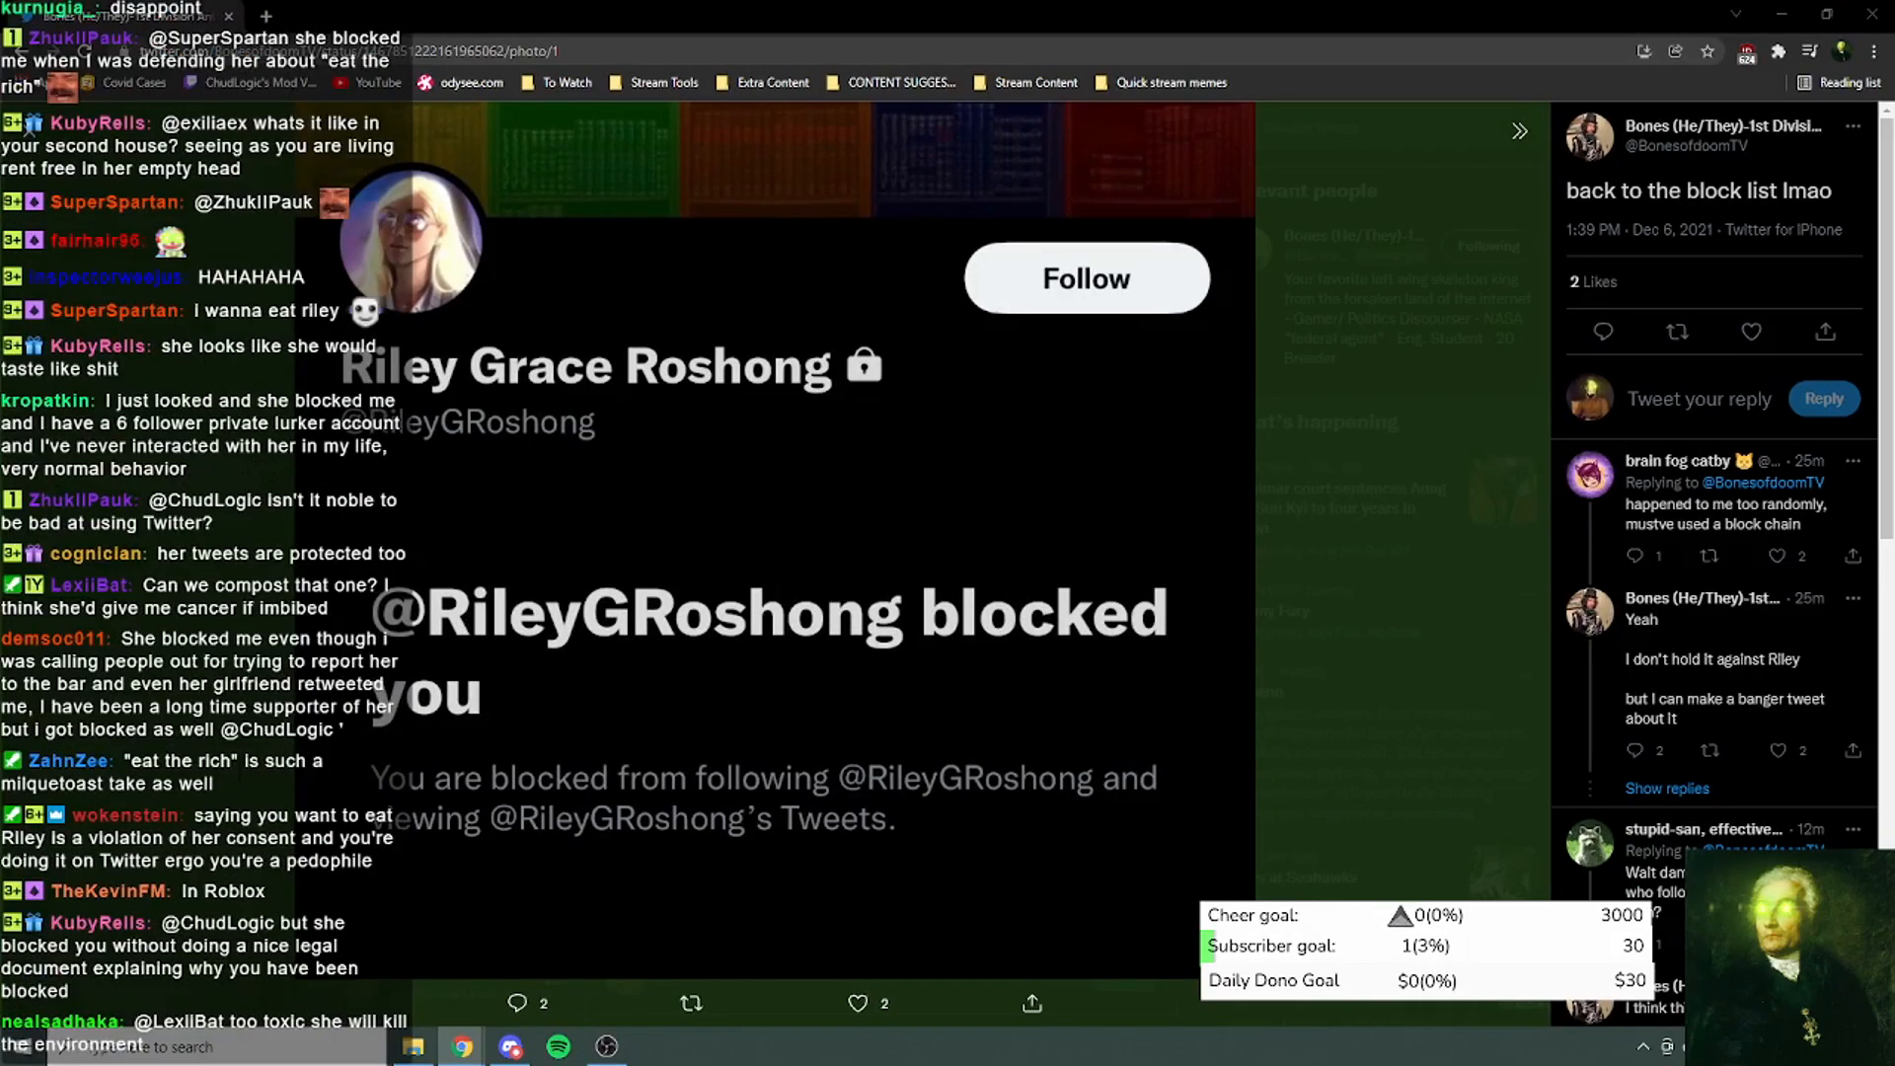
scroll(down, 3)
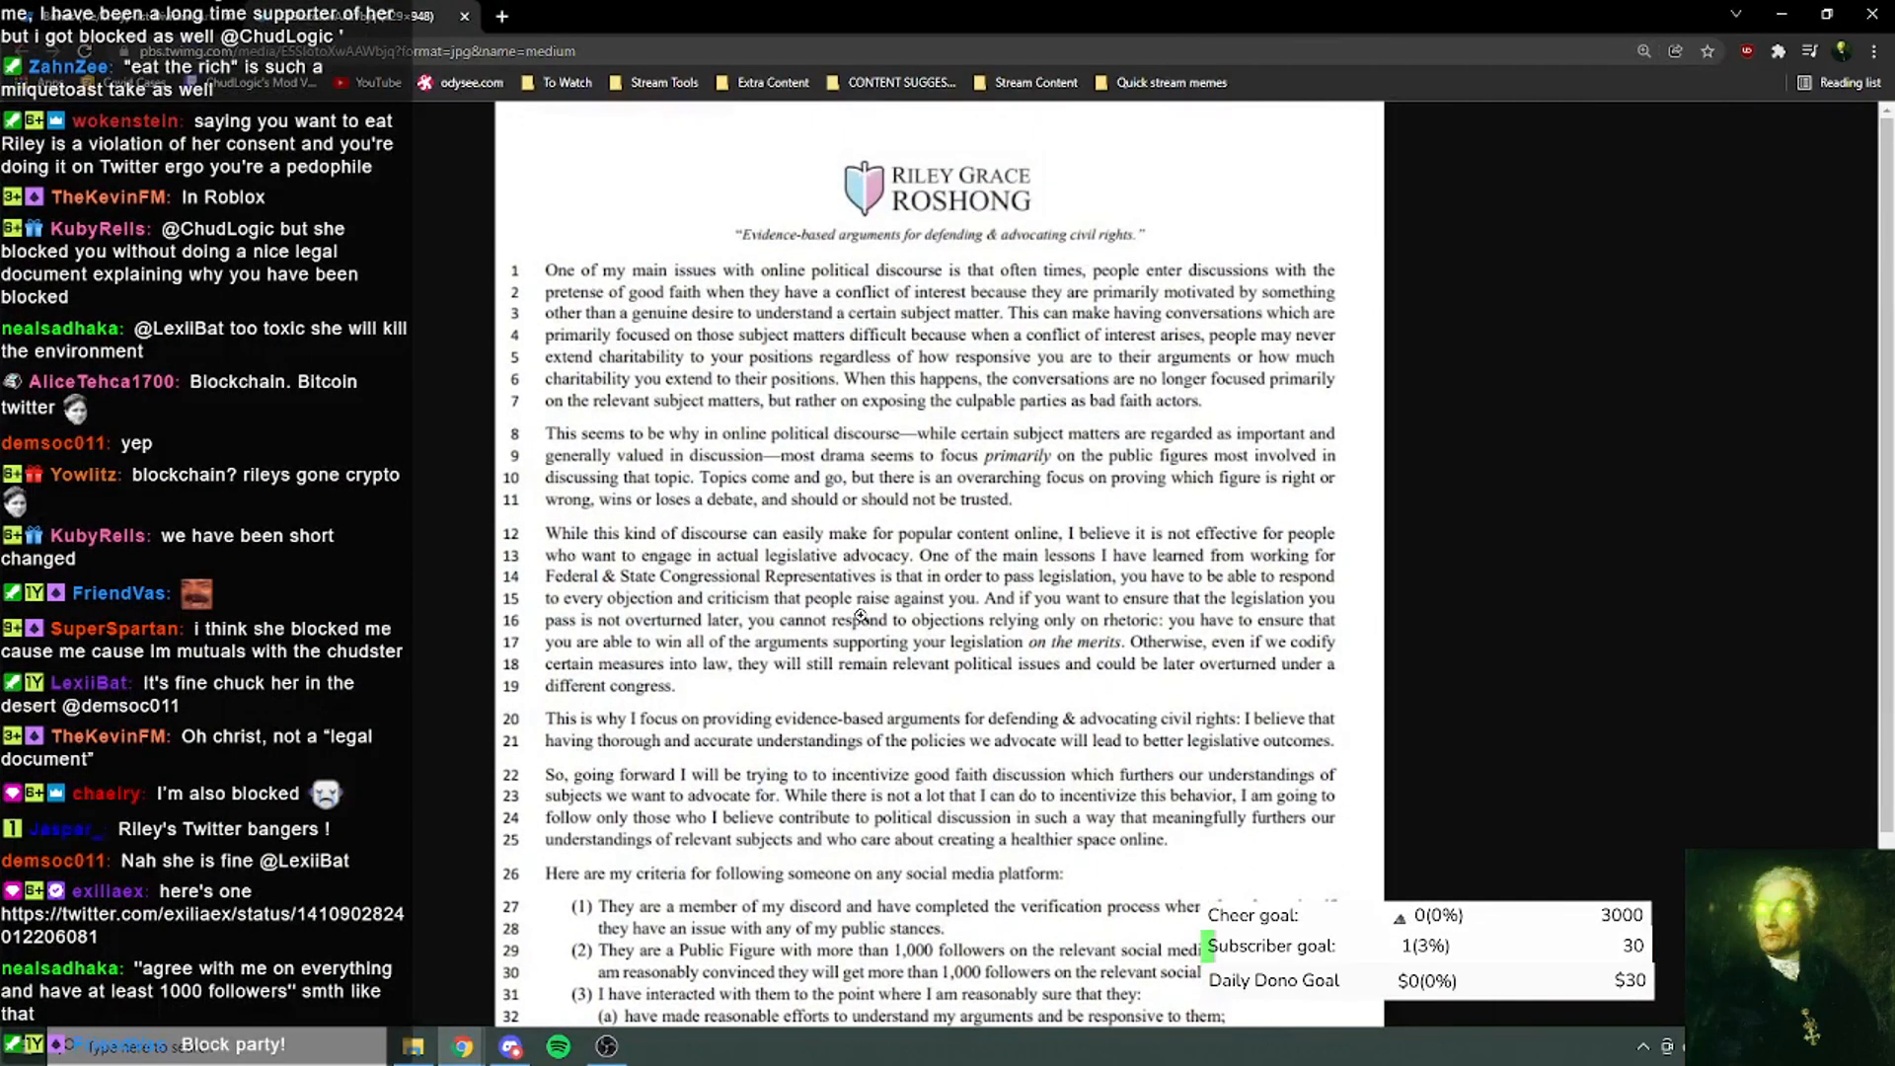
scroll(down, 3)
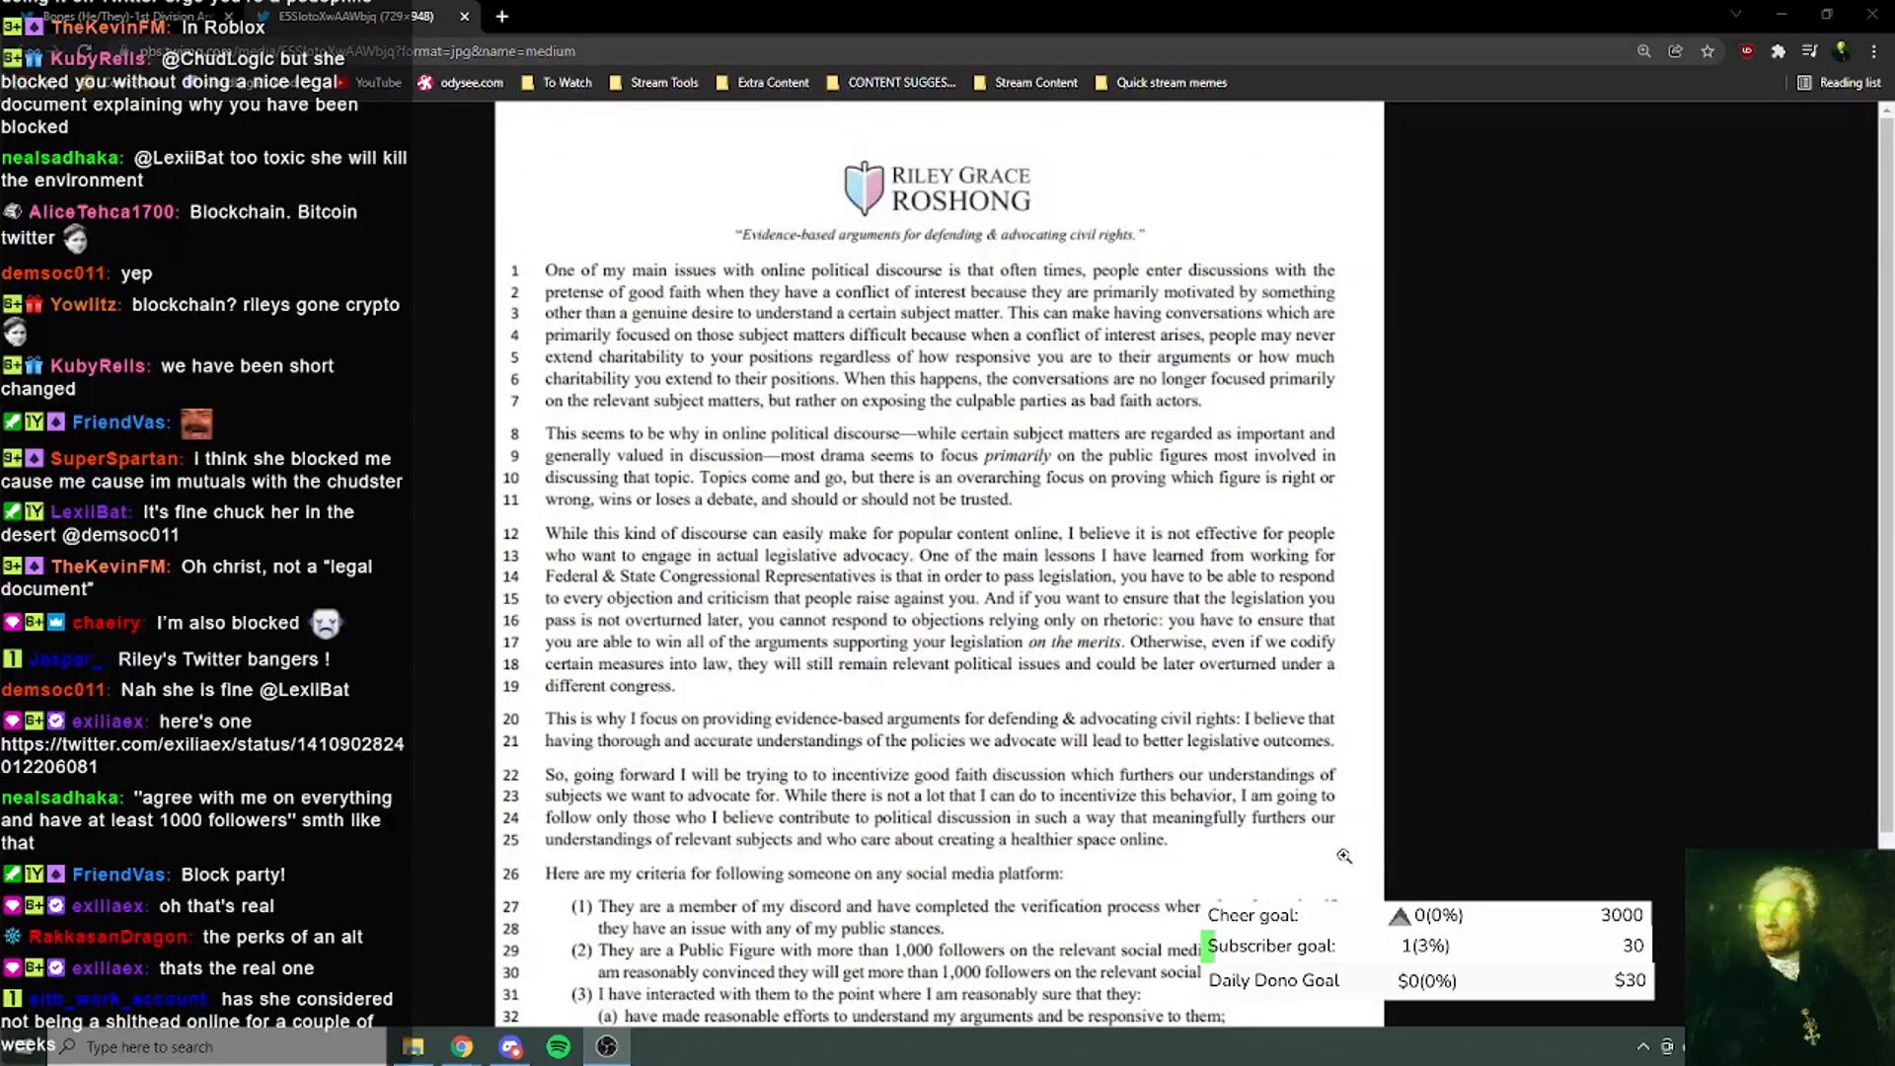
scroll(down, 3)
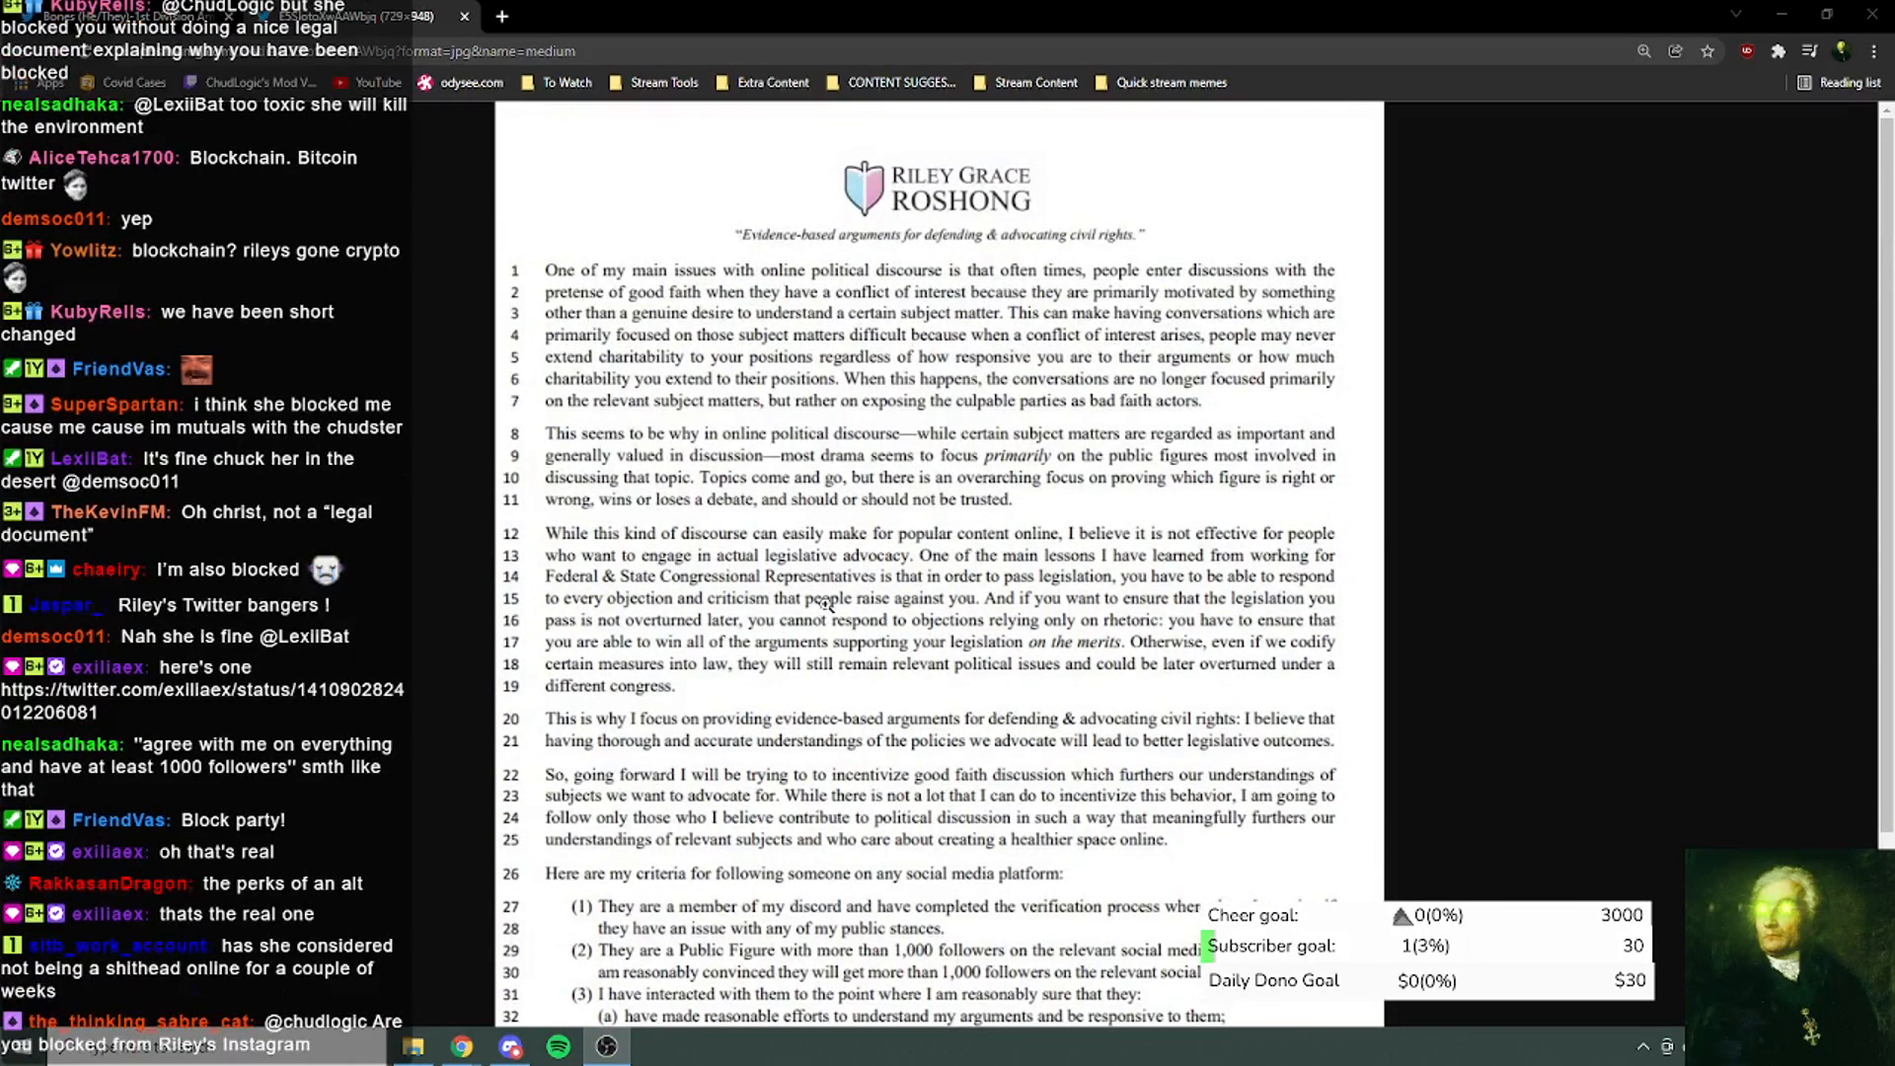
scroll(down, 3)
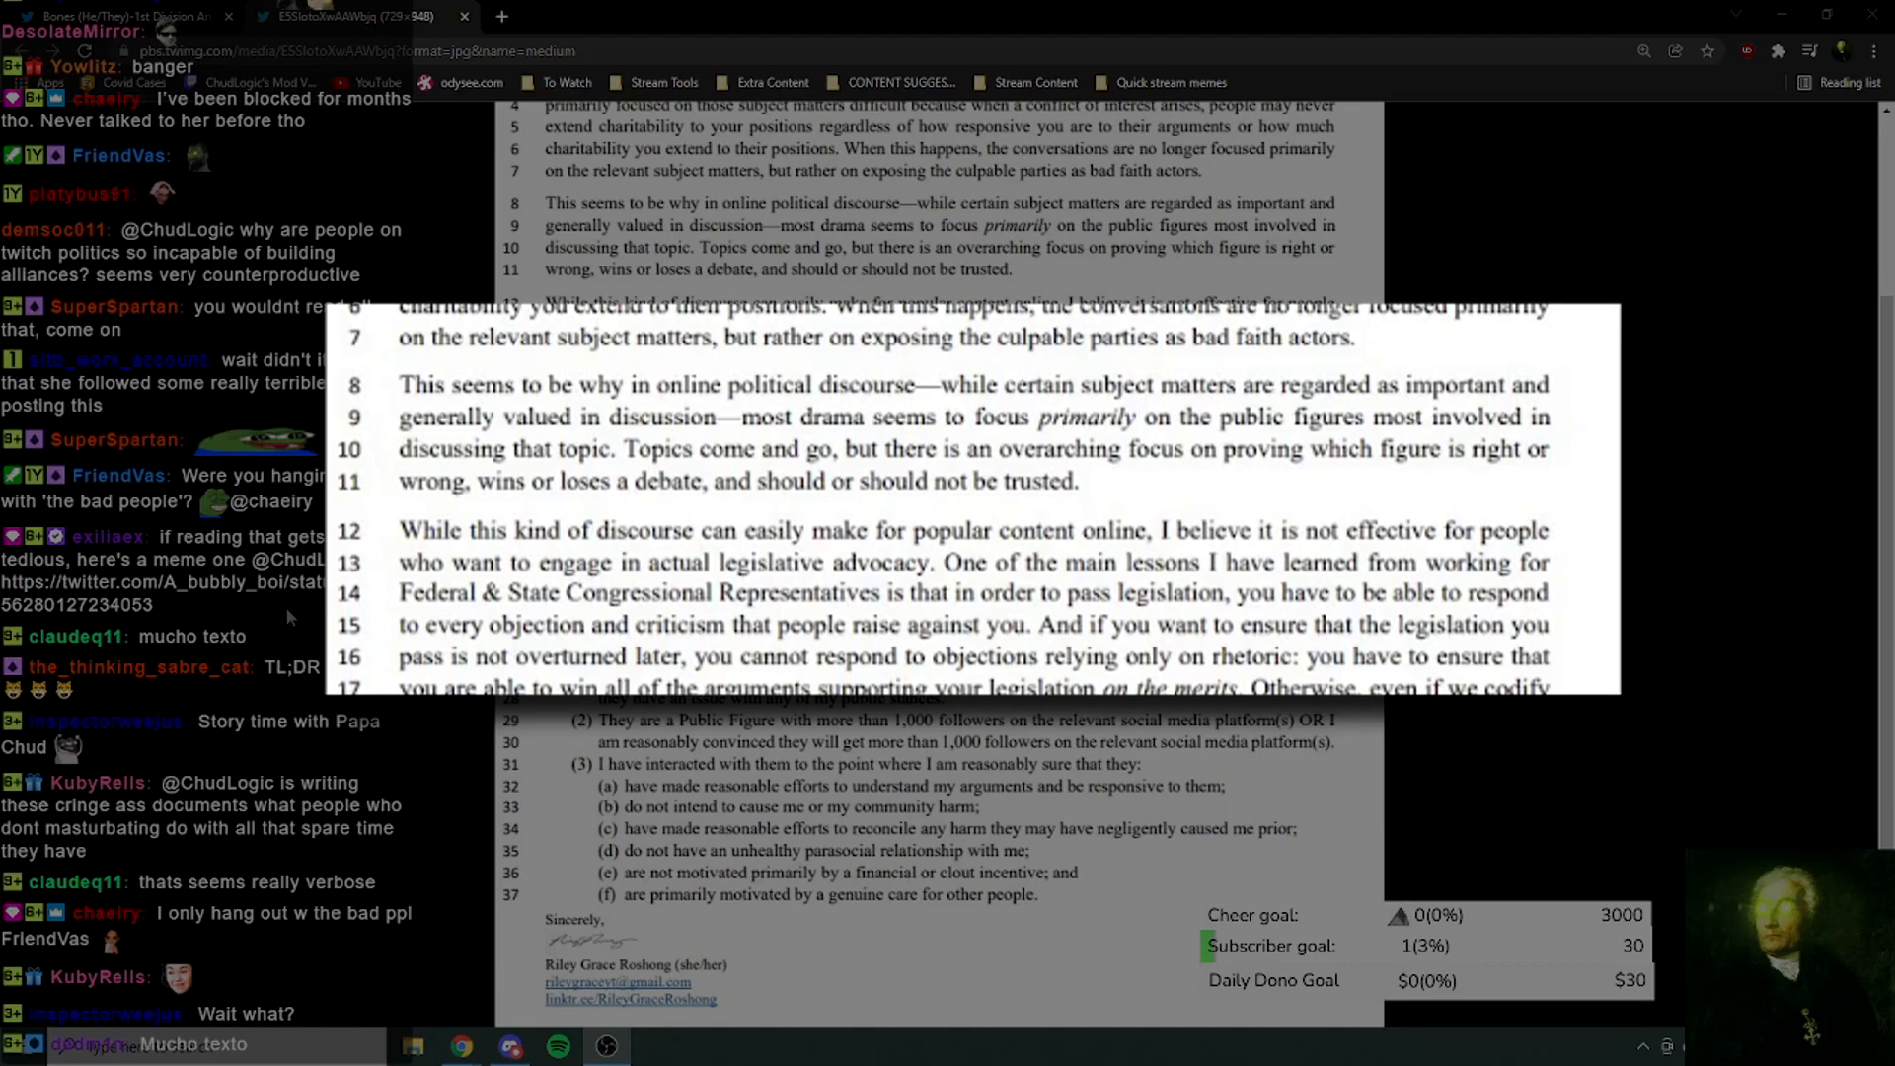
scroll(down, 3)
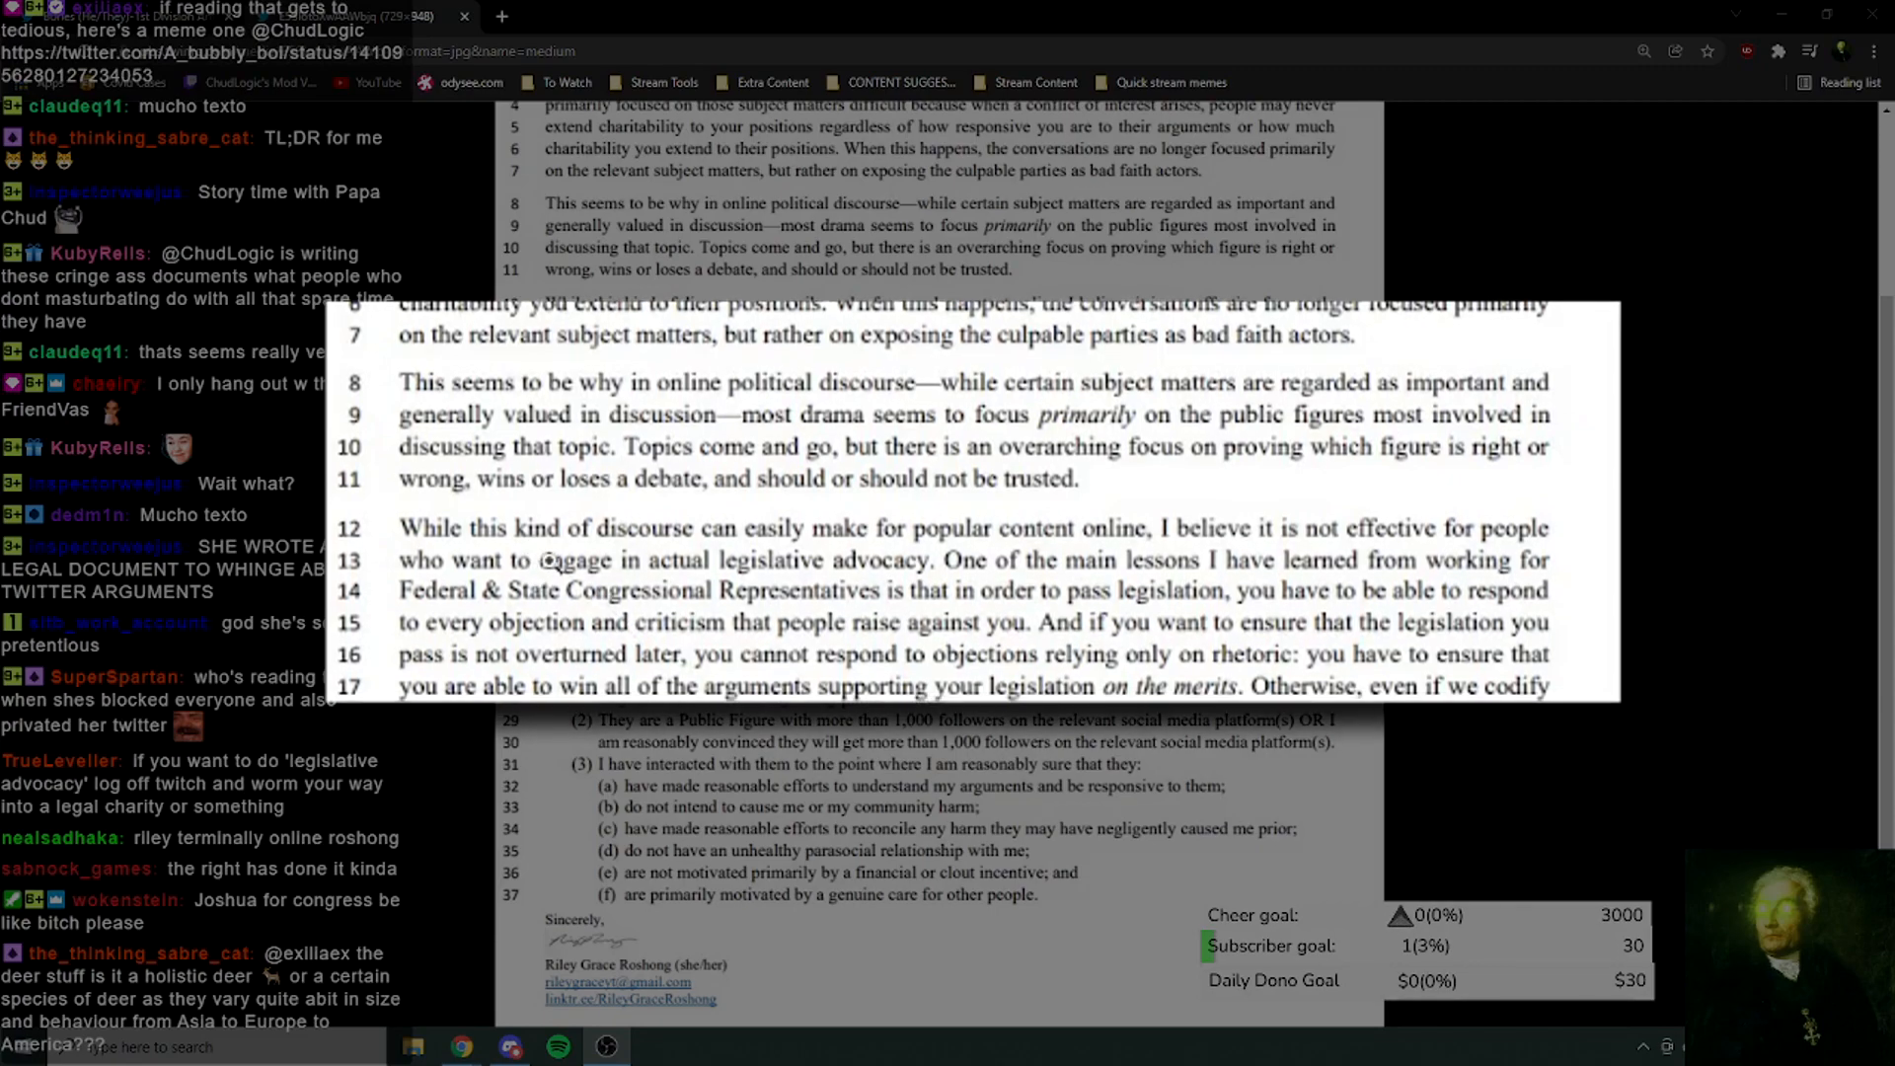
scroll(down, 3)
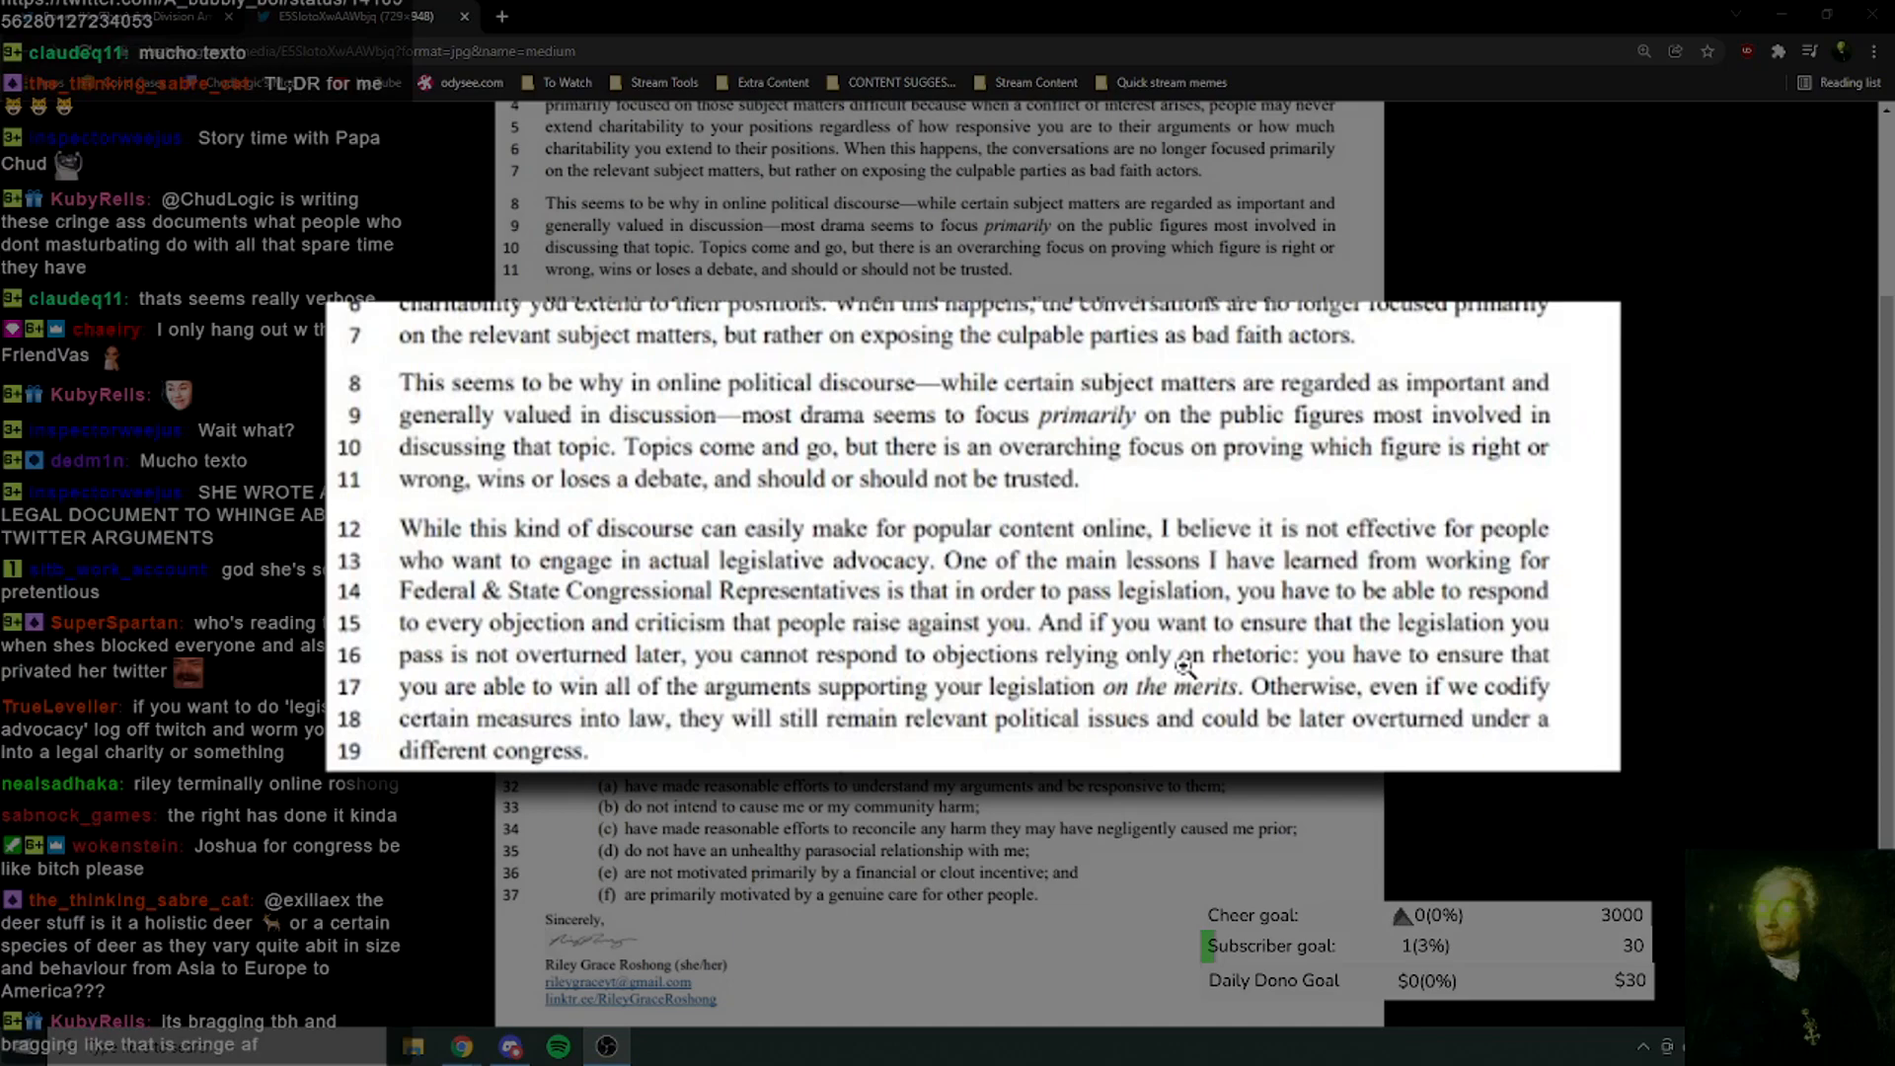
mouse_move(761, 690)
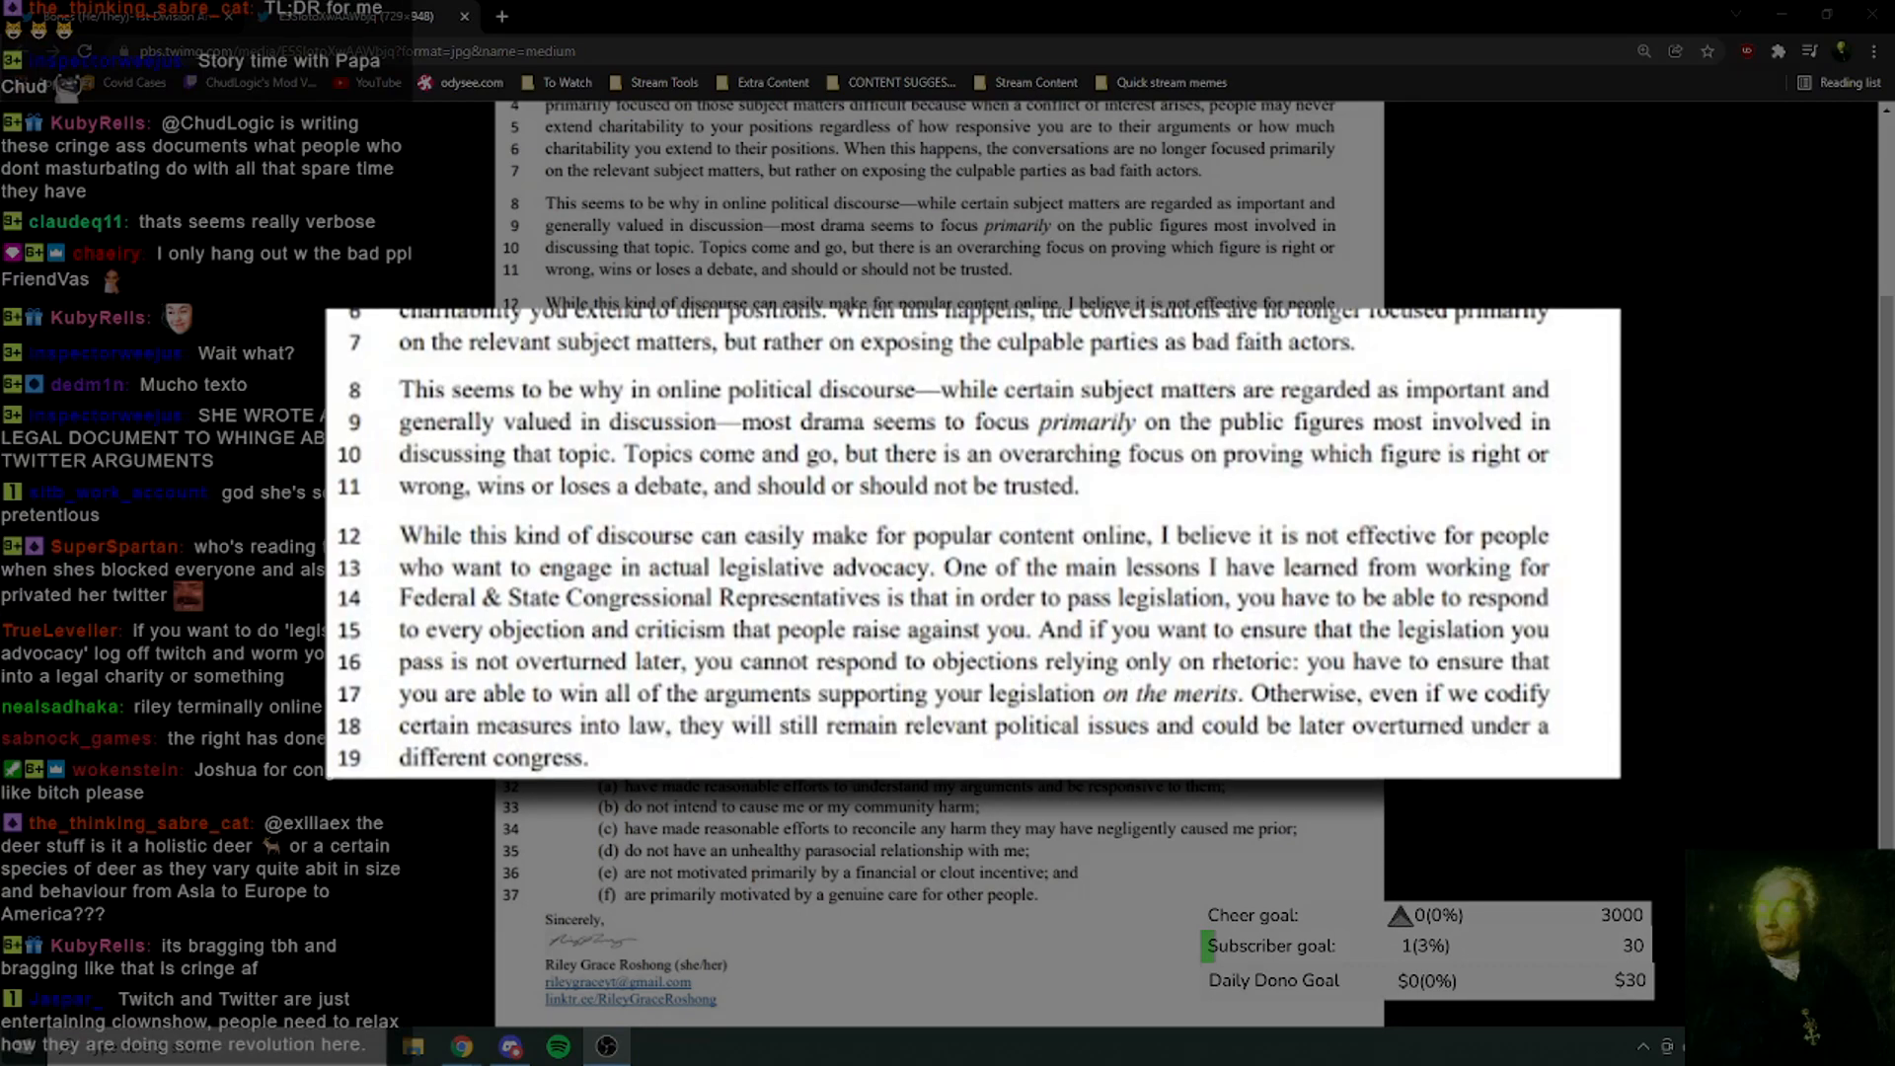
scroll(down, 3)
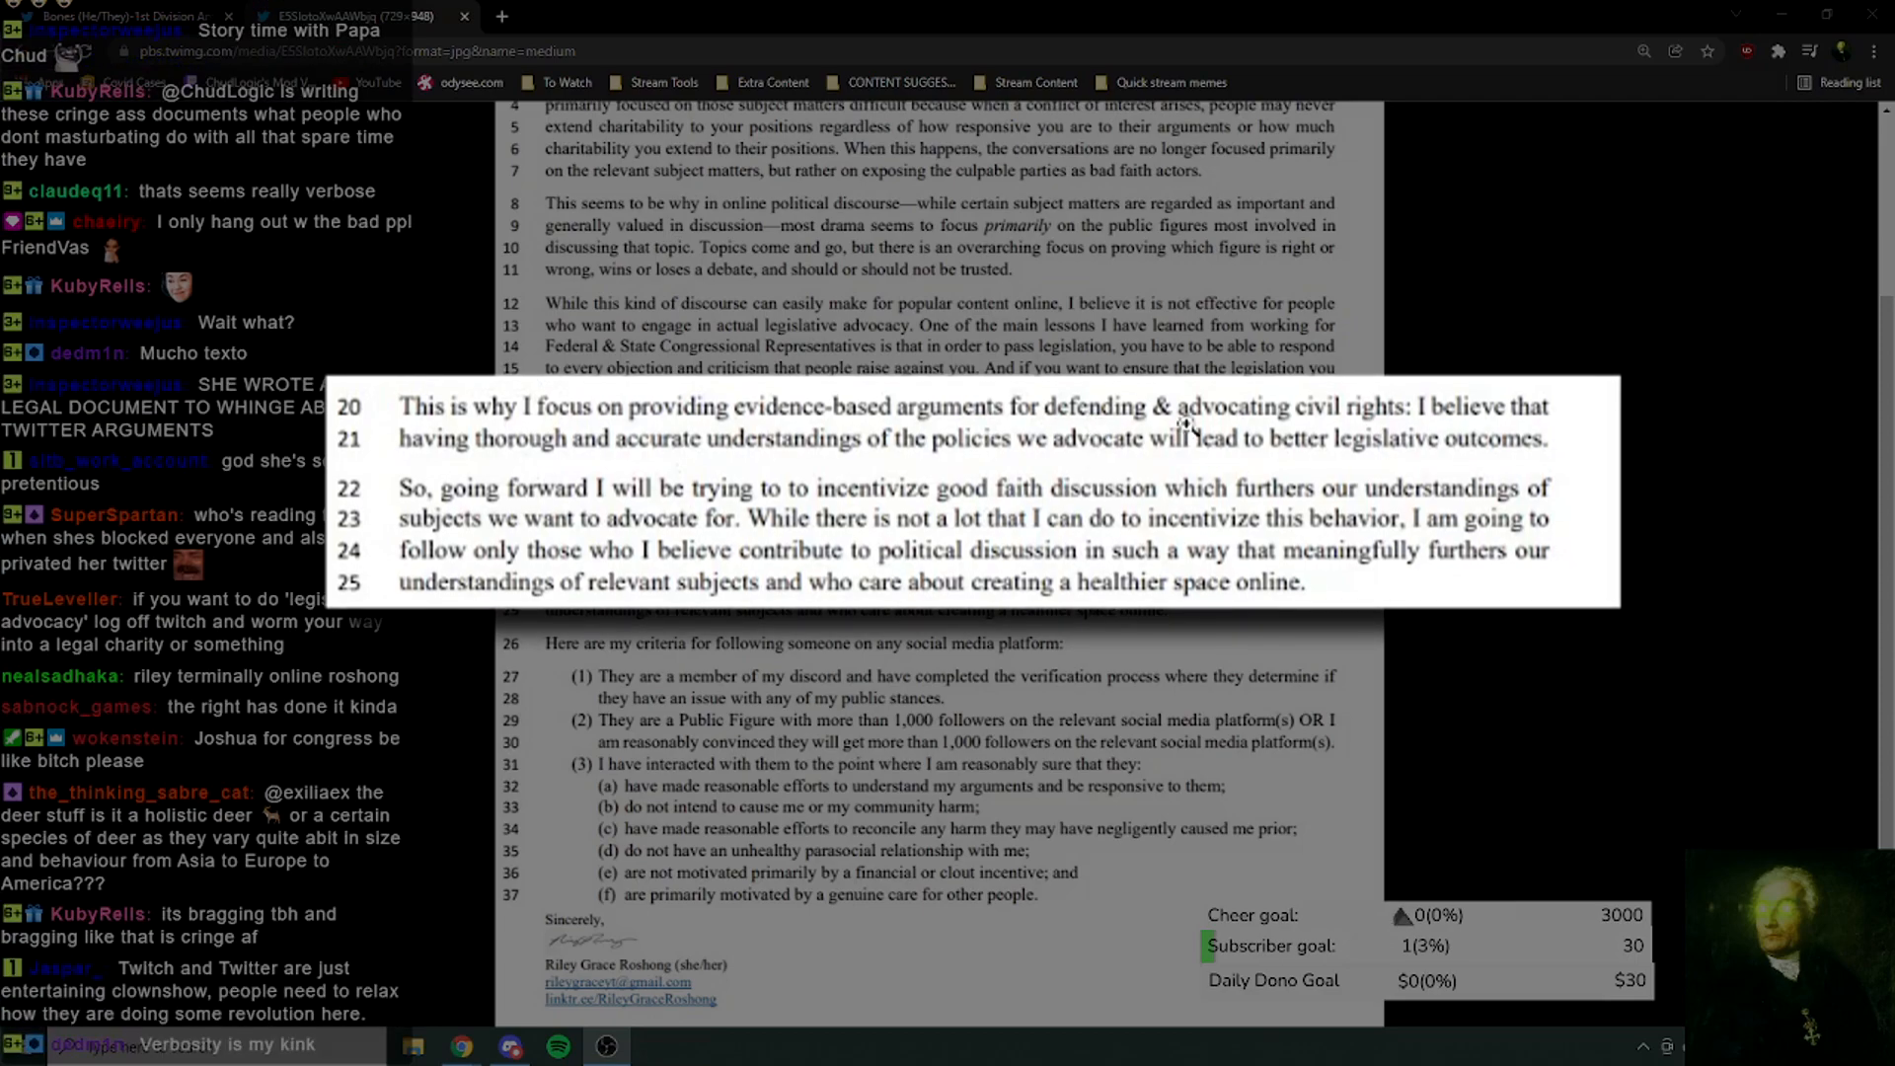
scroll(down, 3)
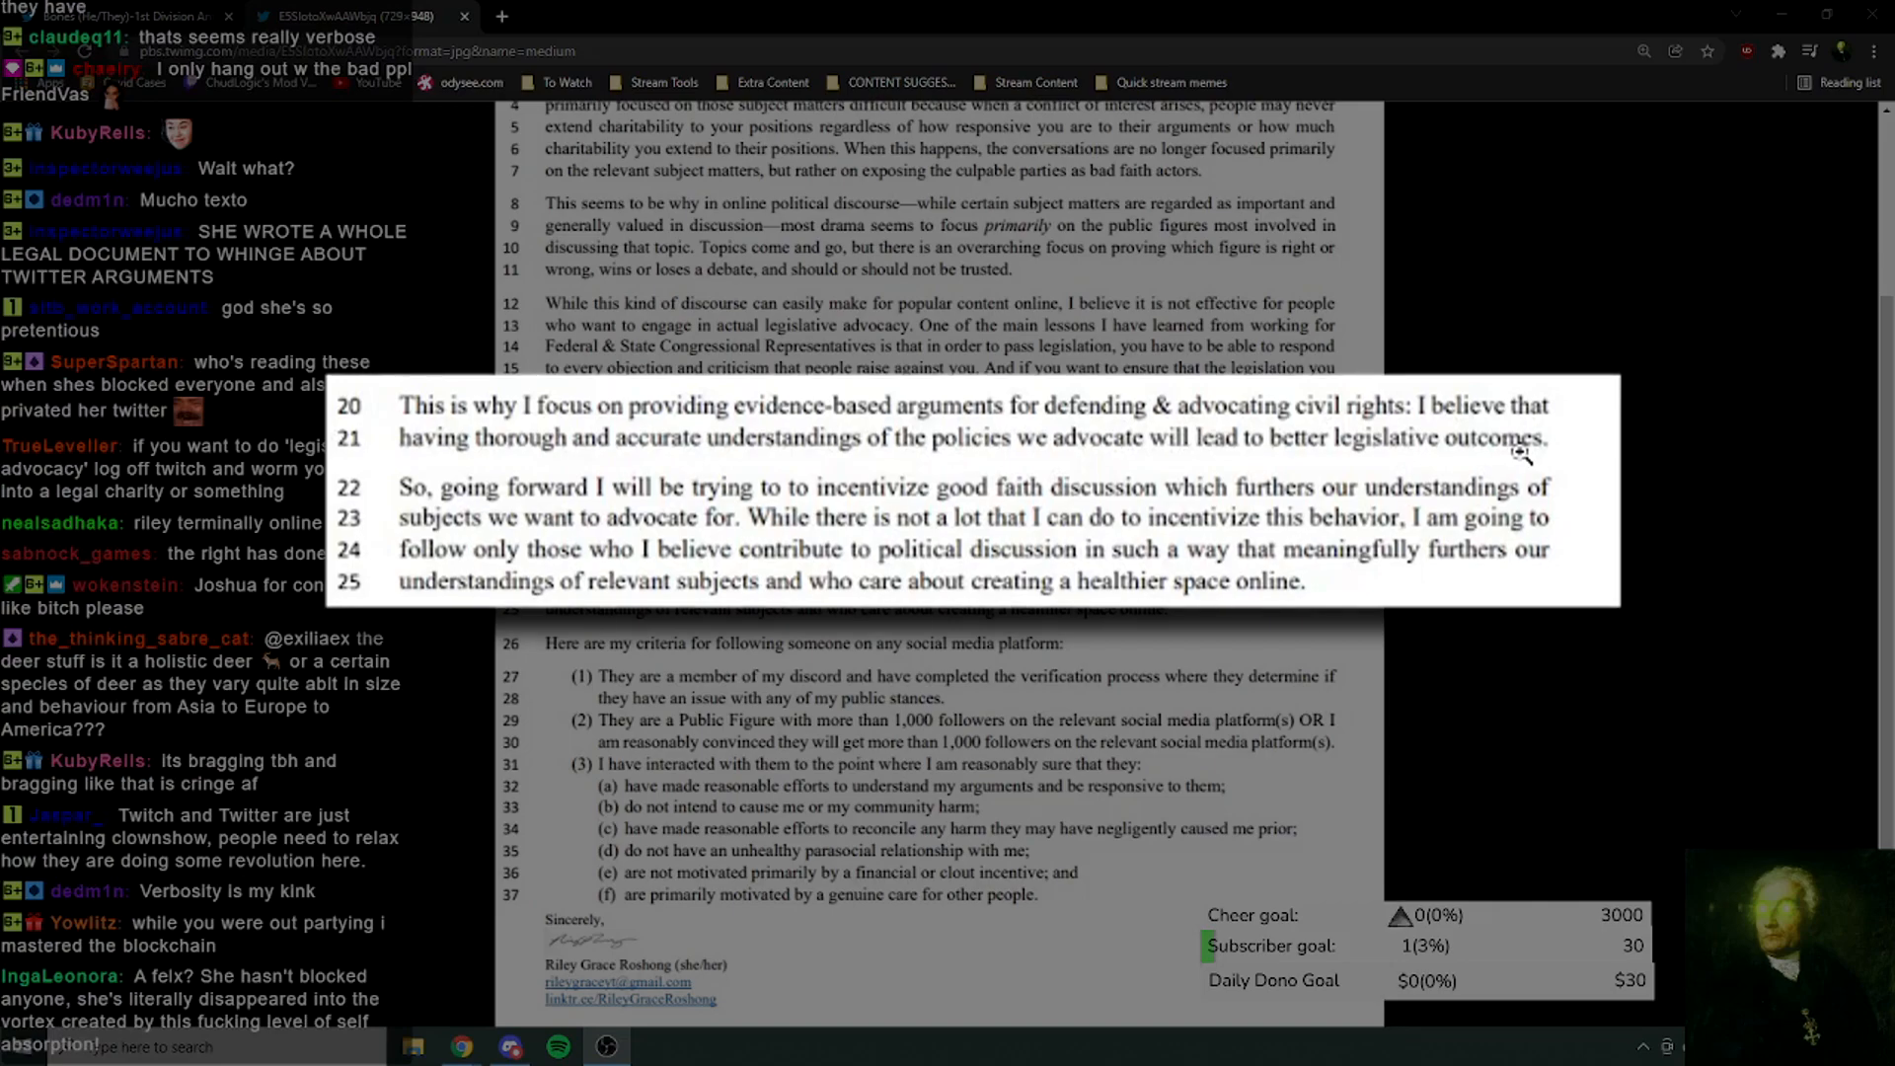
scroll(down, 3)
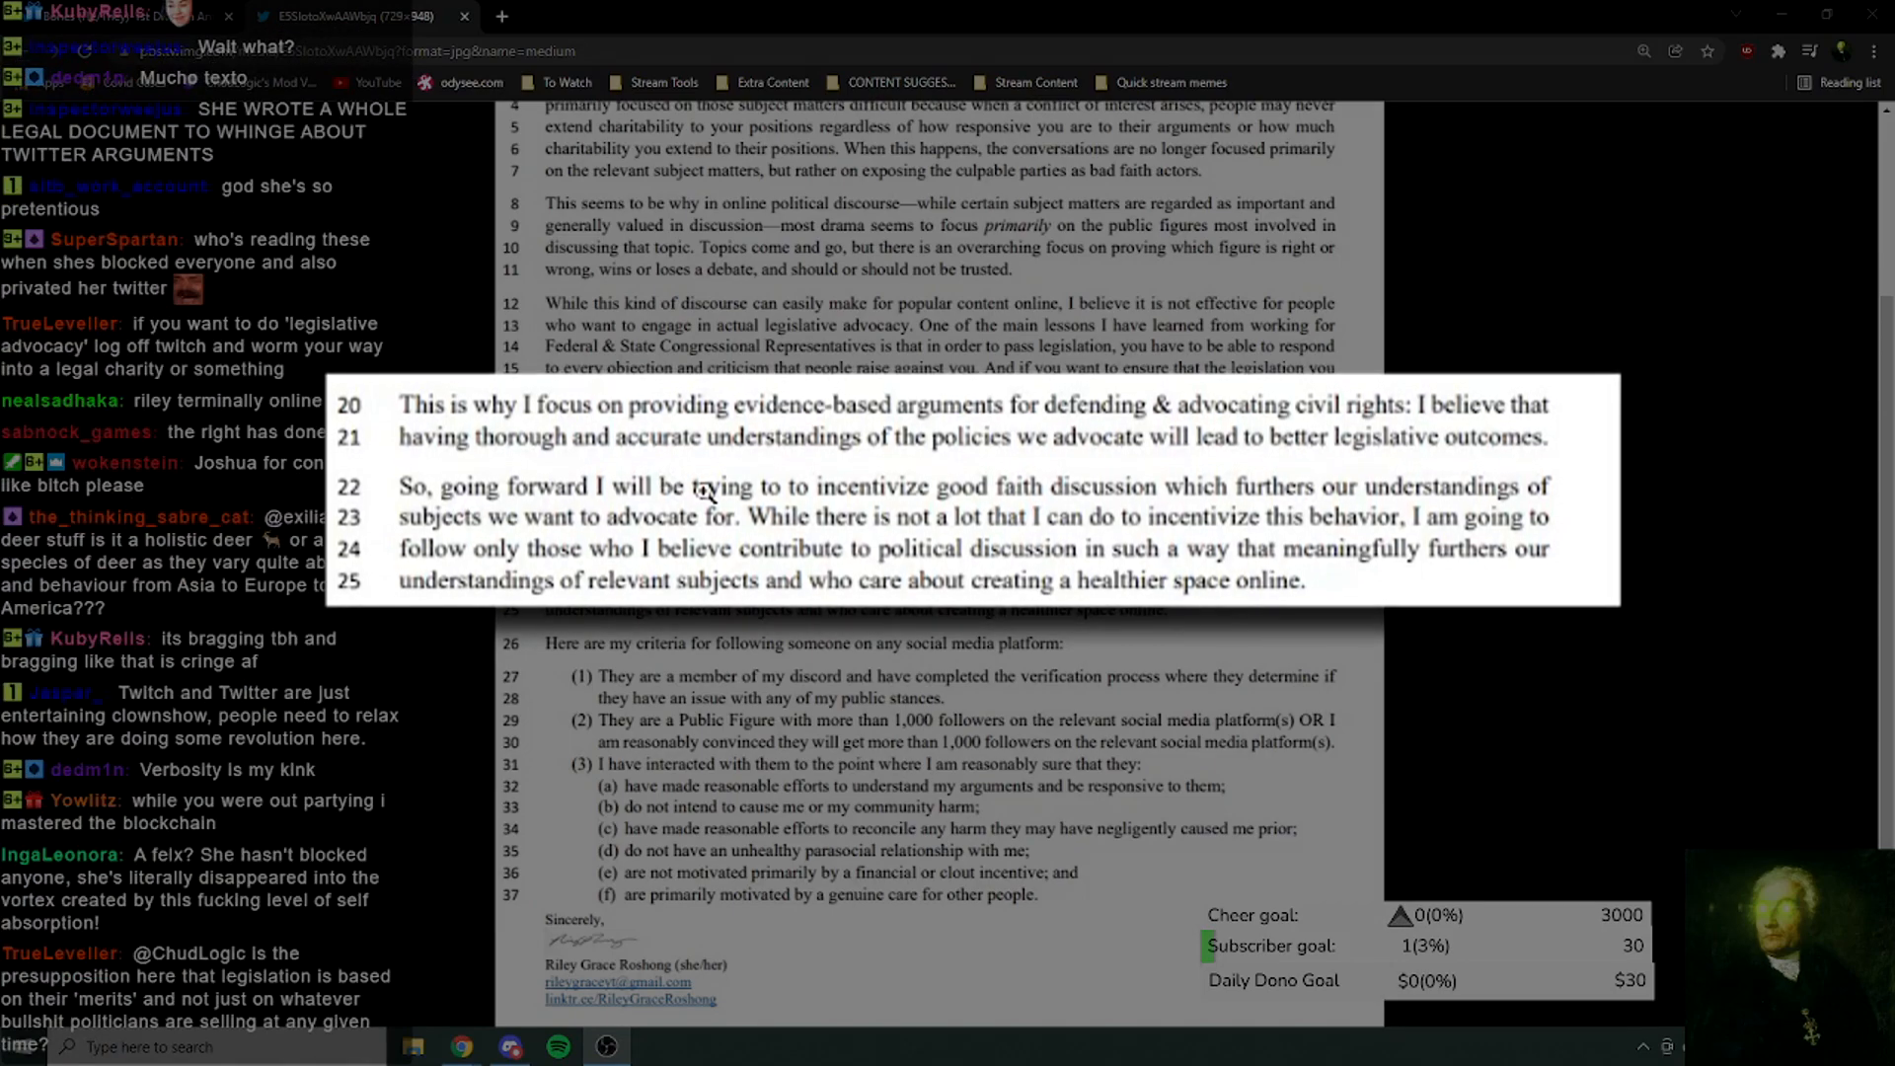
scroll(down, 3)
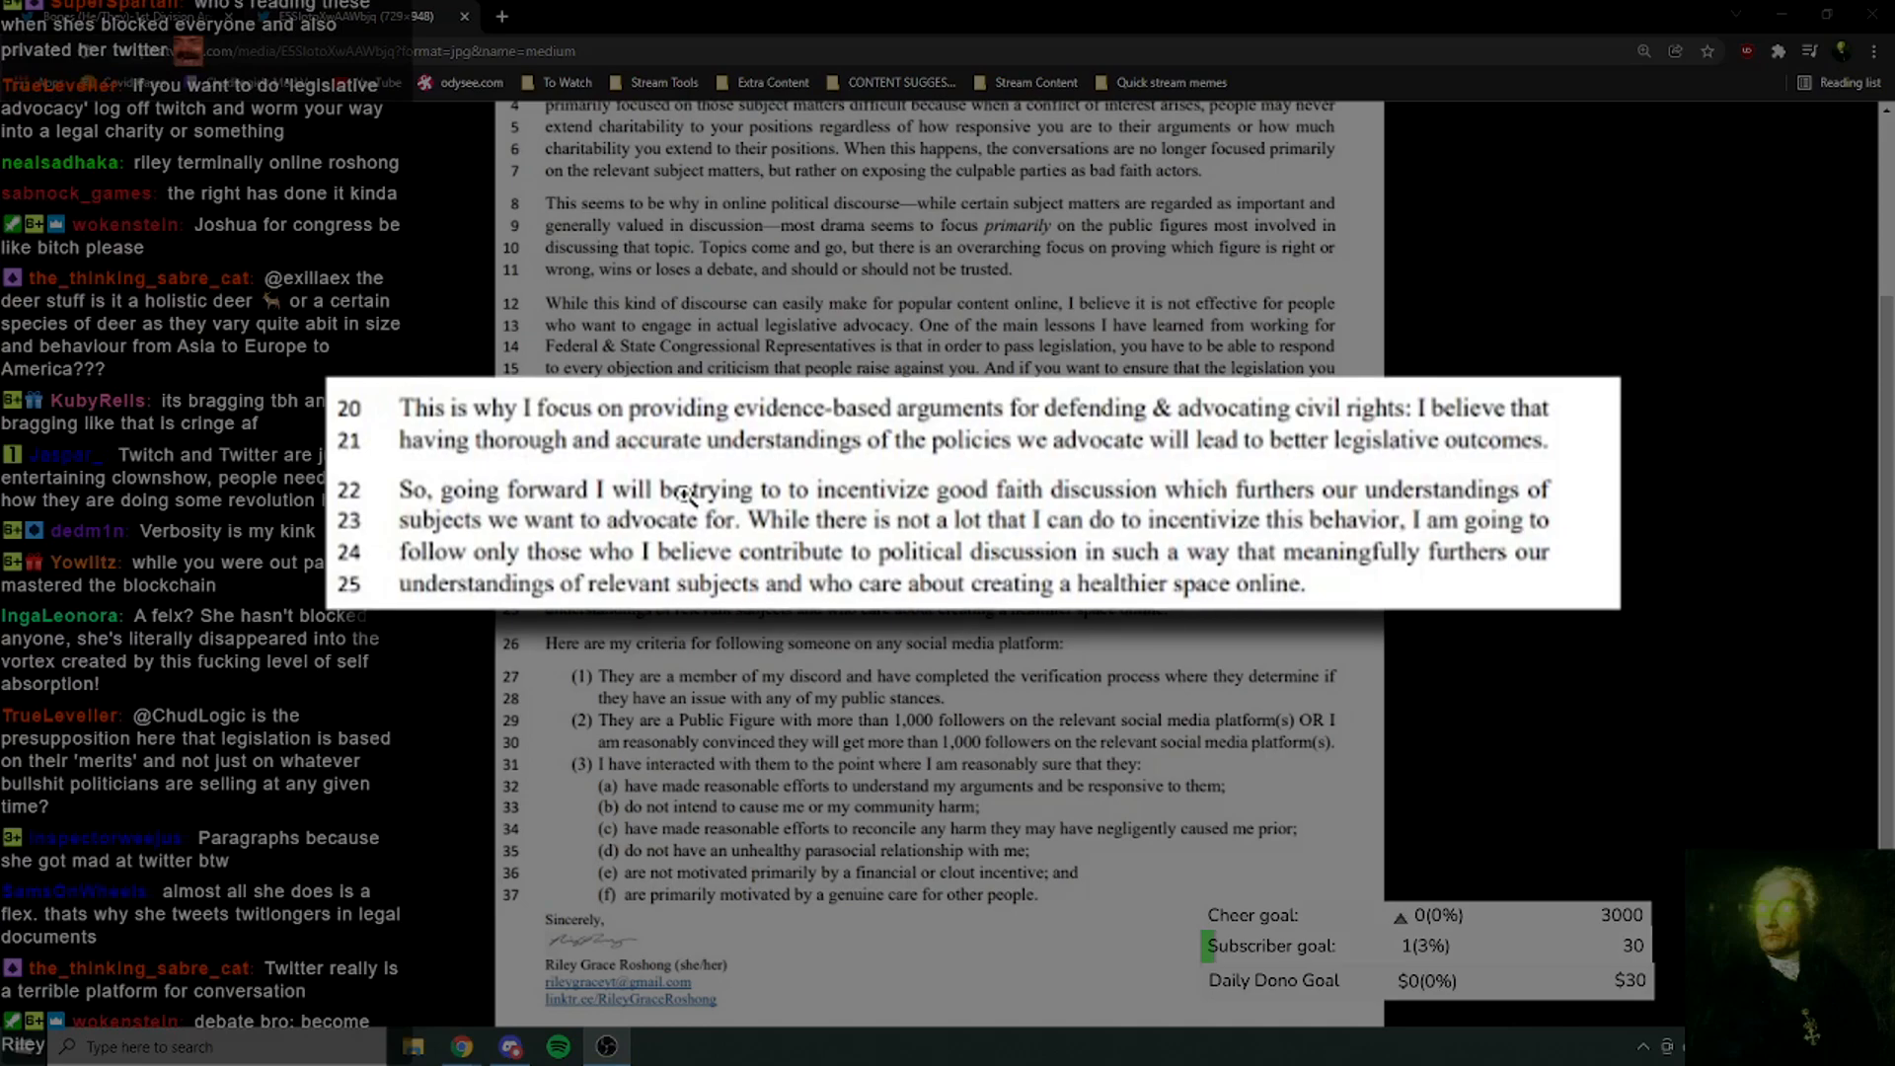
scroll(down, 3)
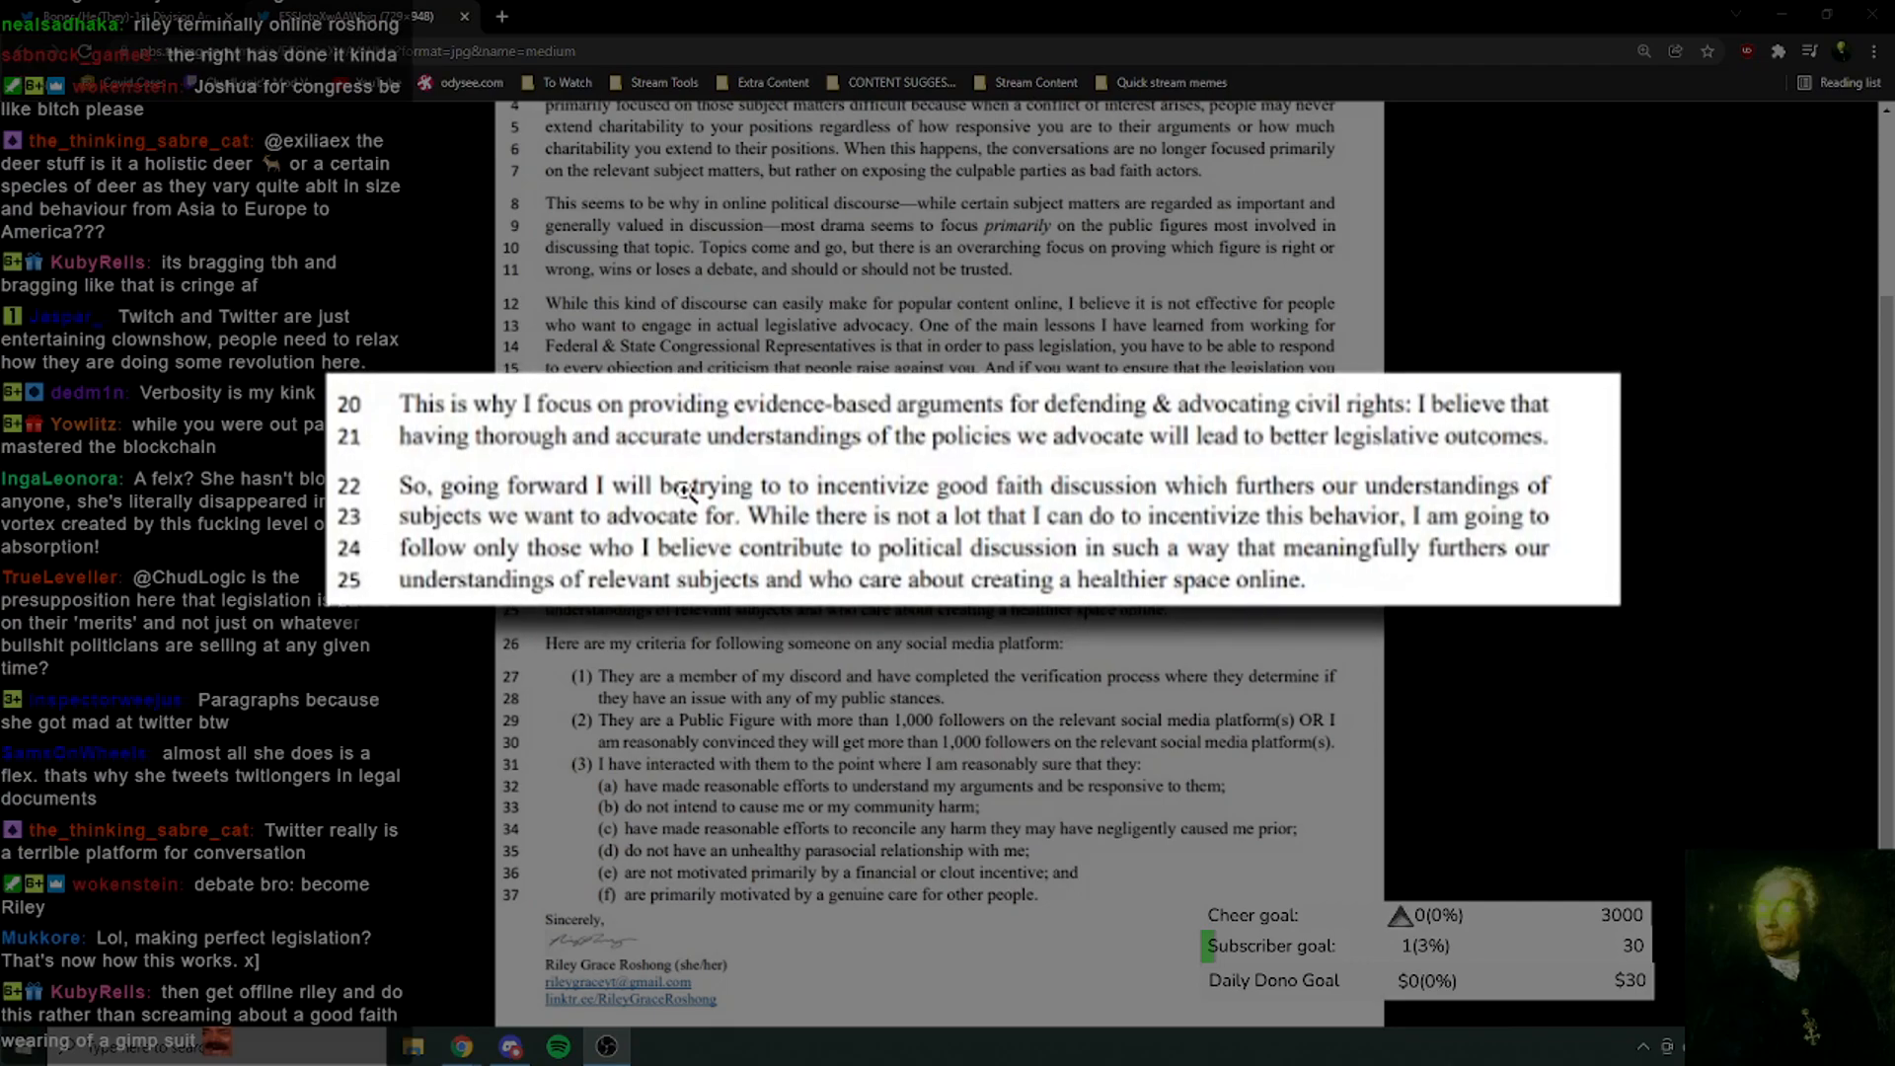
scroll(down, 3)
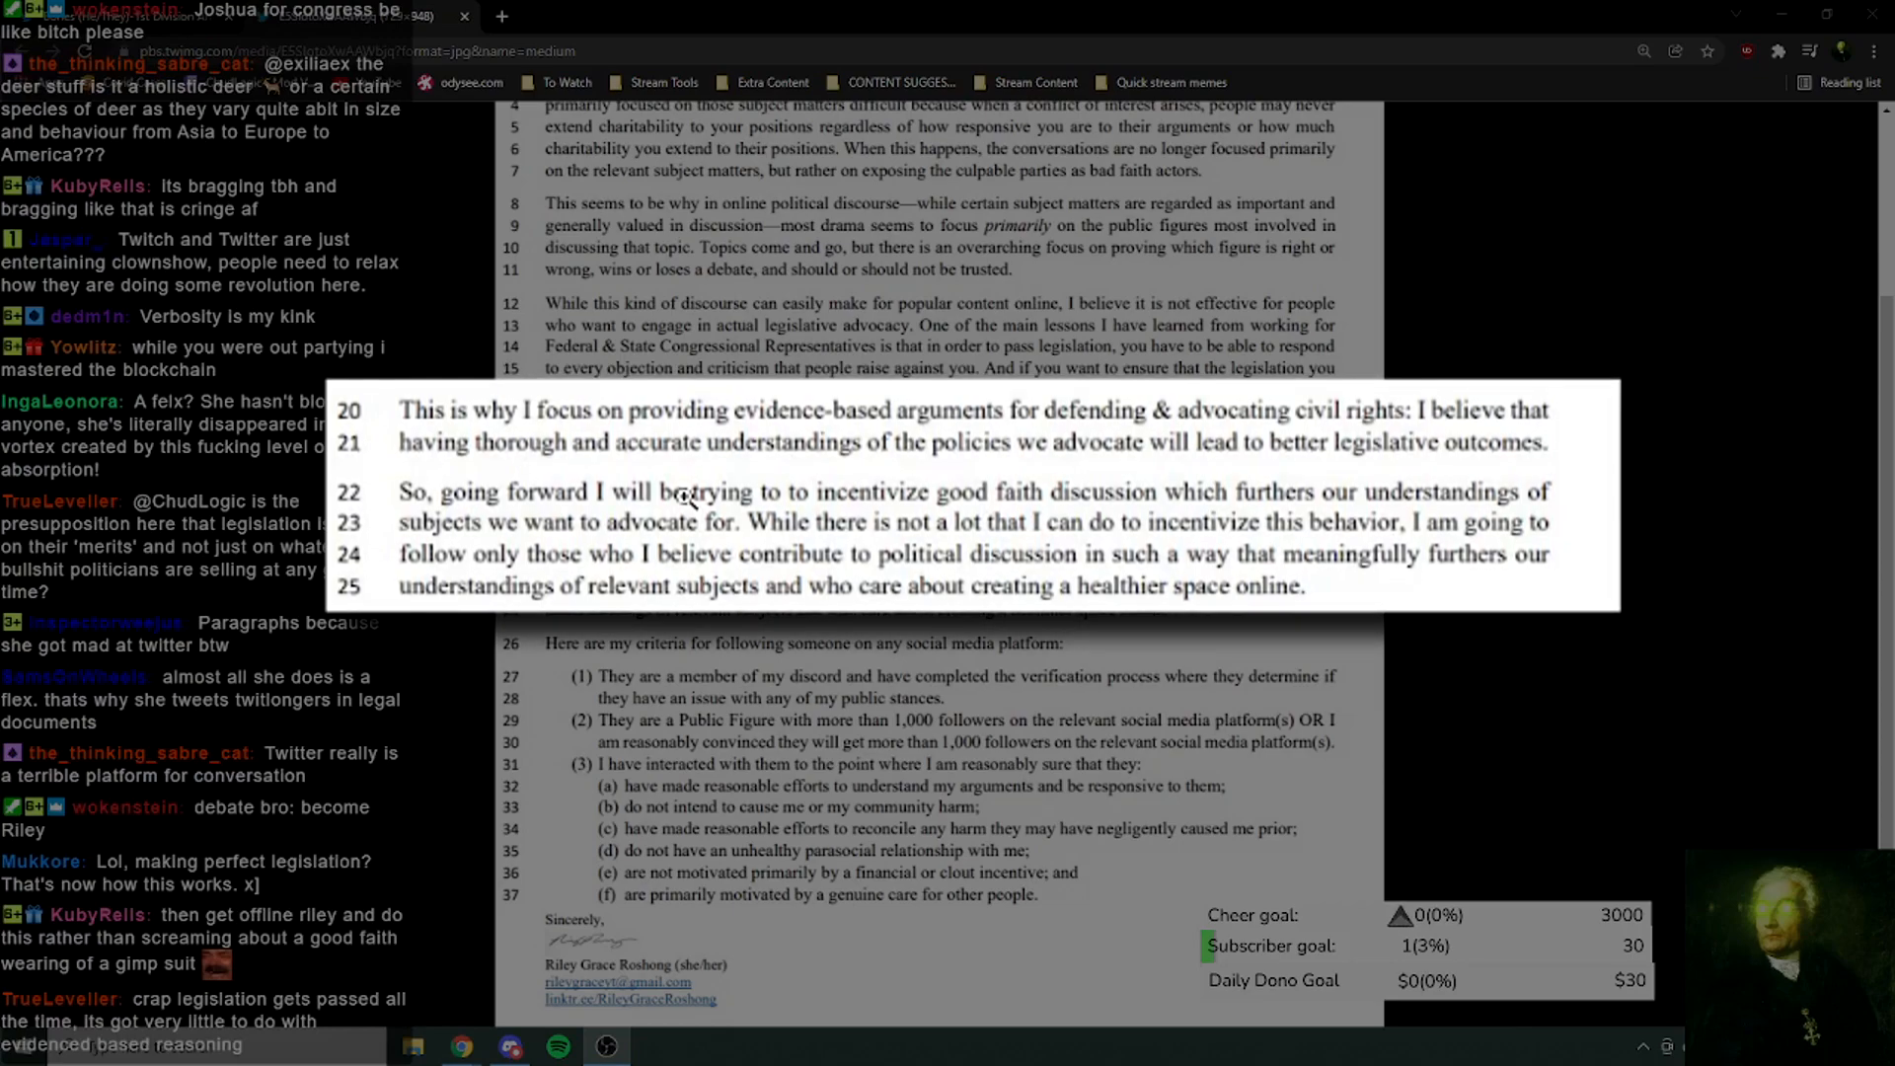
scroll(down, 3)
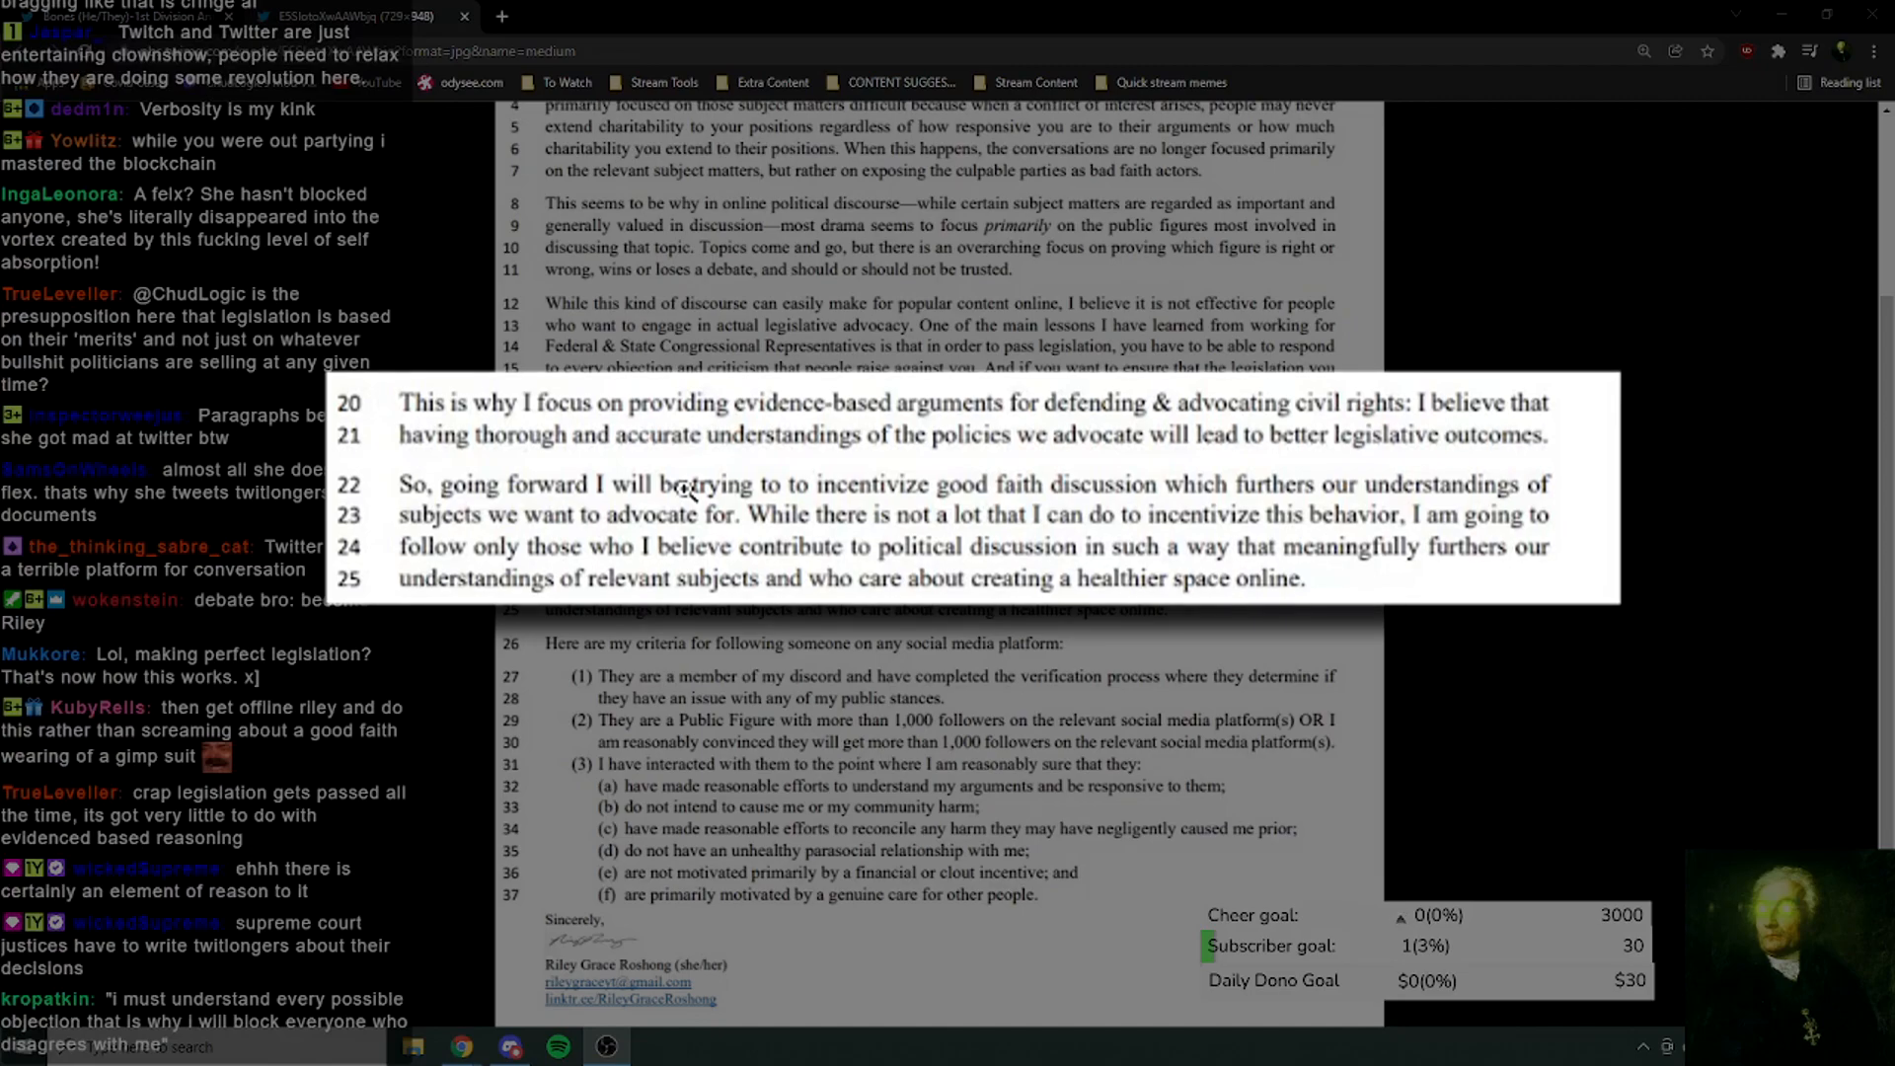
scroll(down, 3)
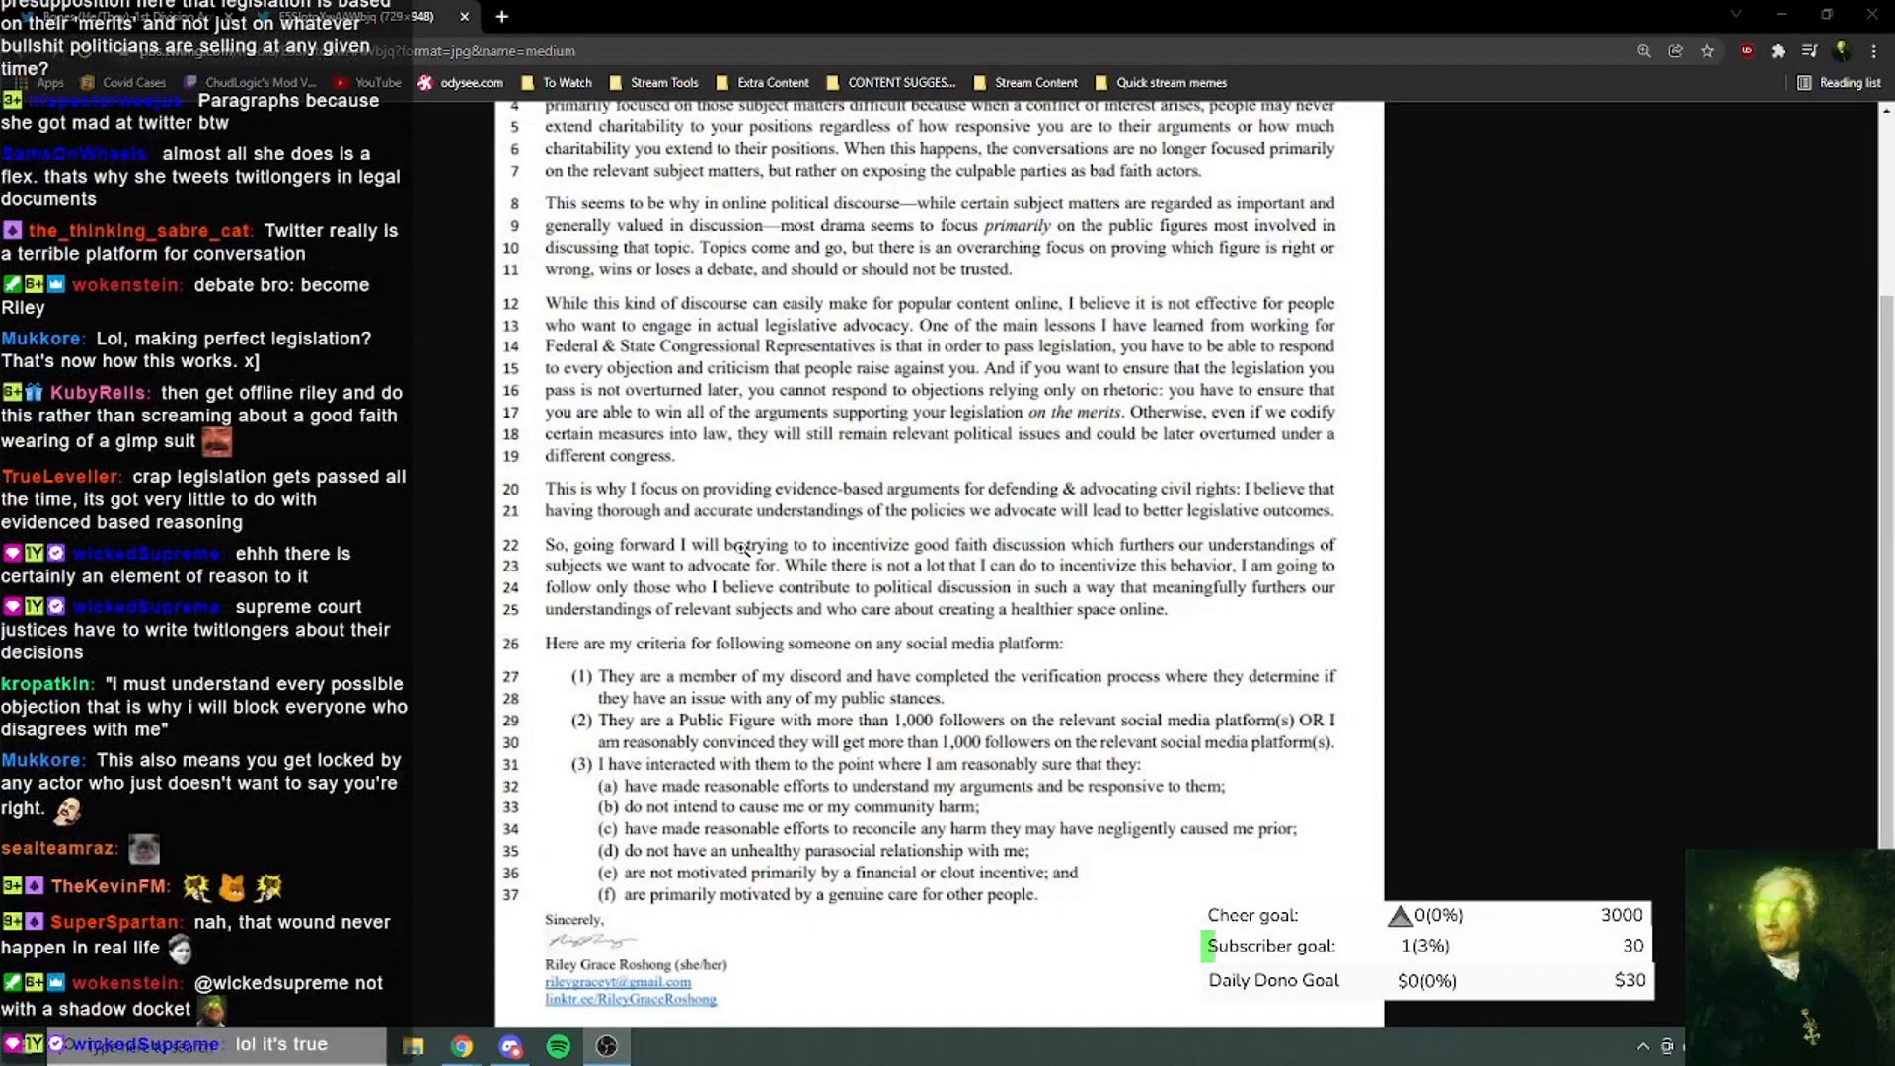
mouse_move(831, 509)
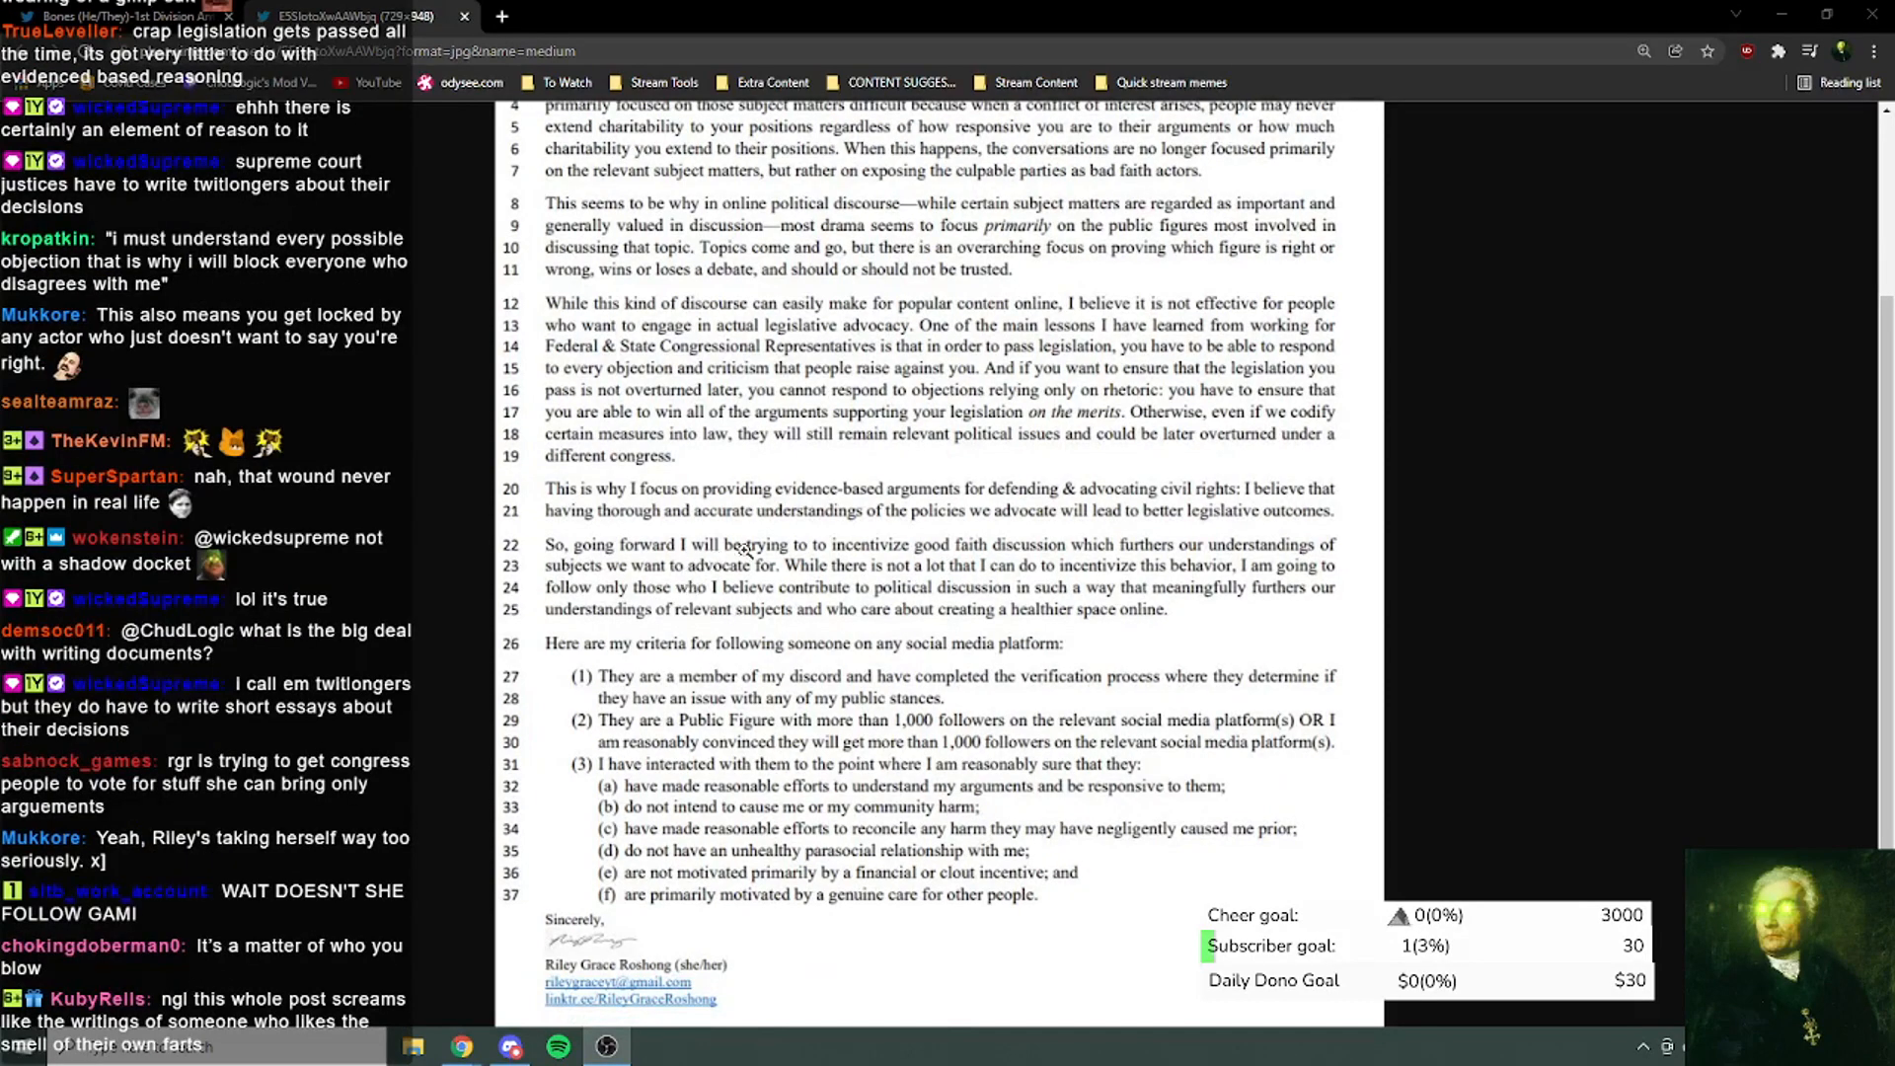
scroll(down, 3)
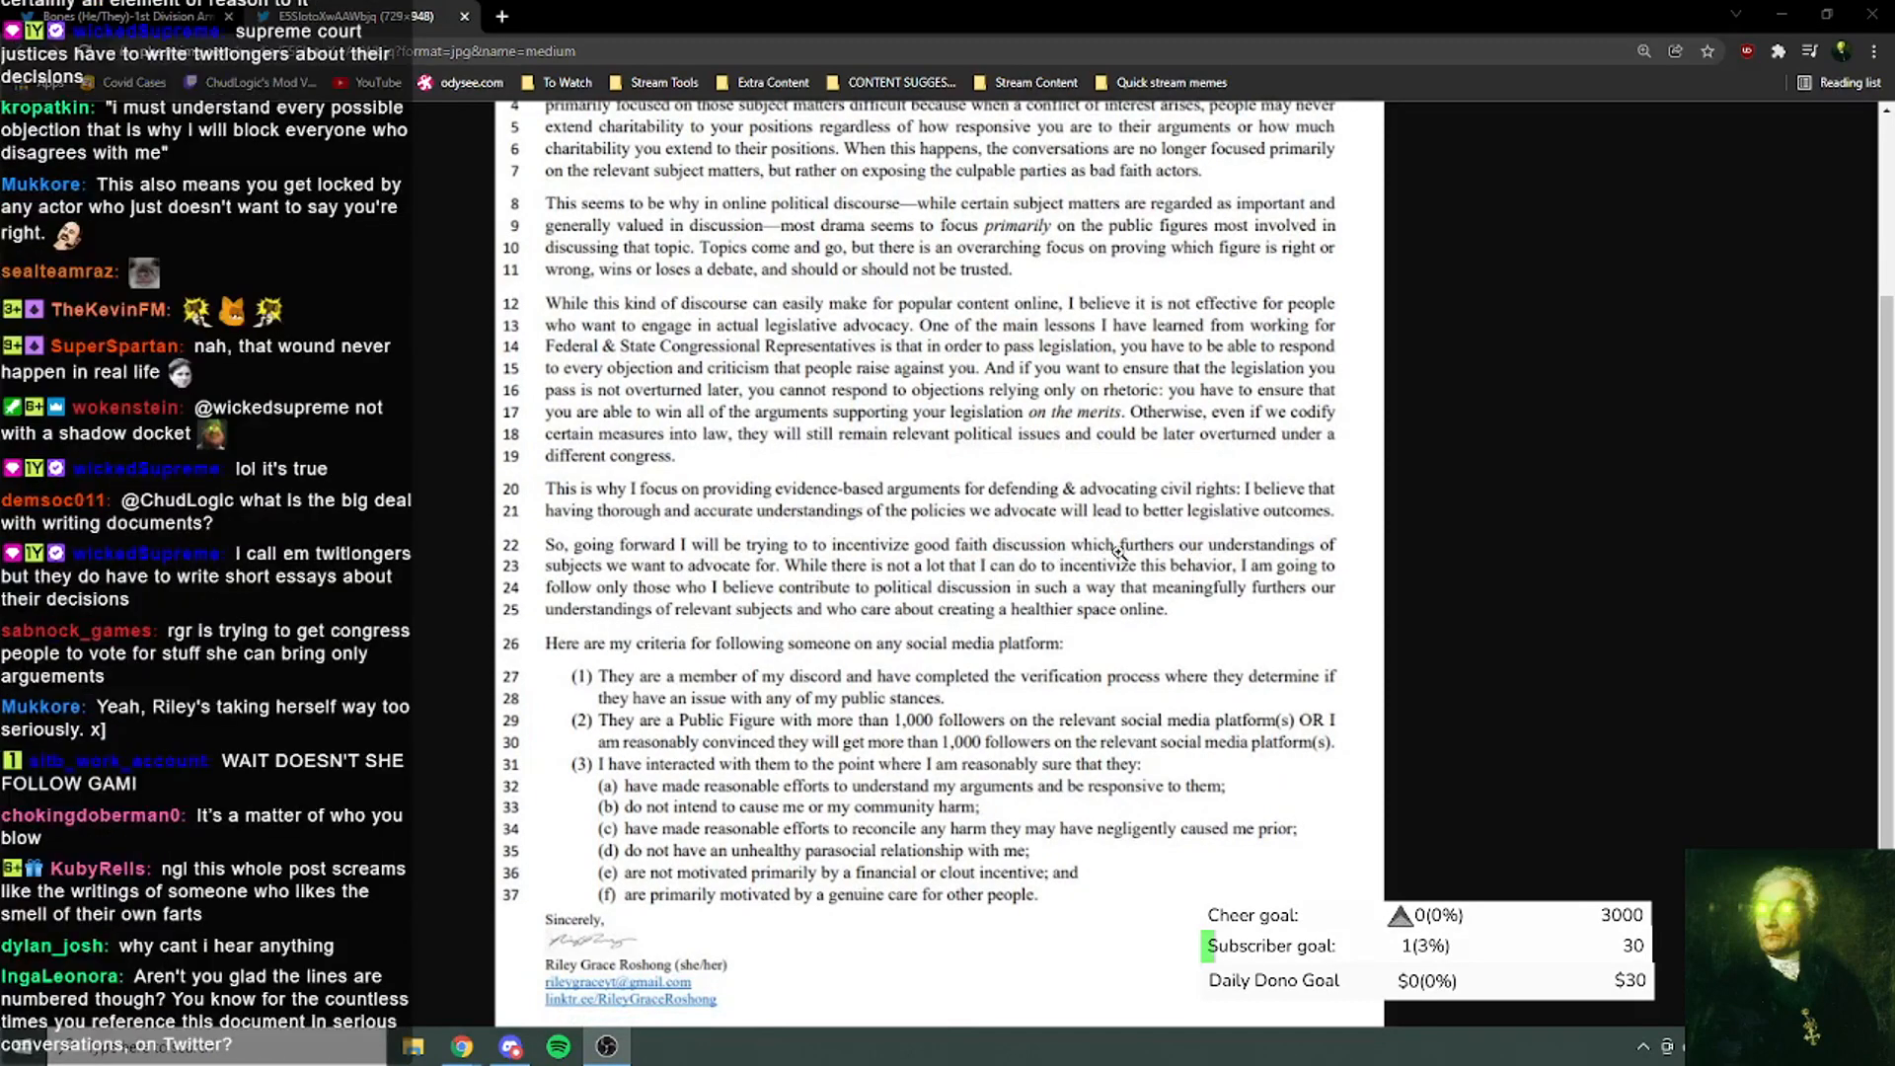
mouse_move(823, 551)
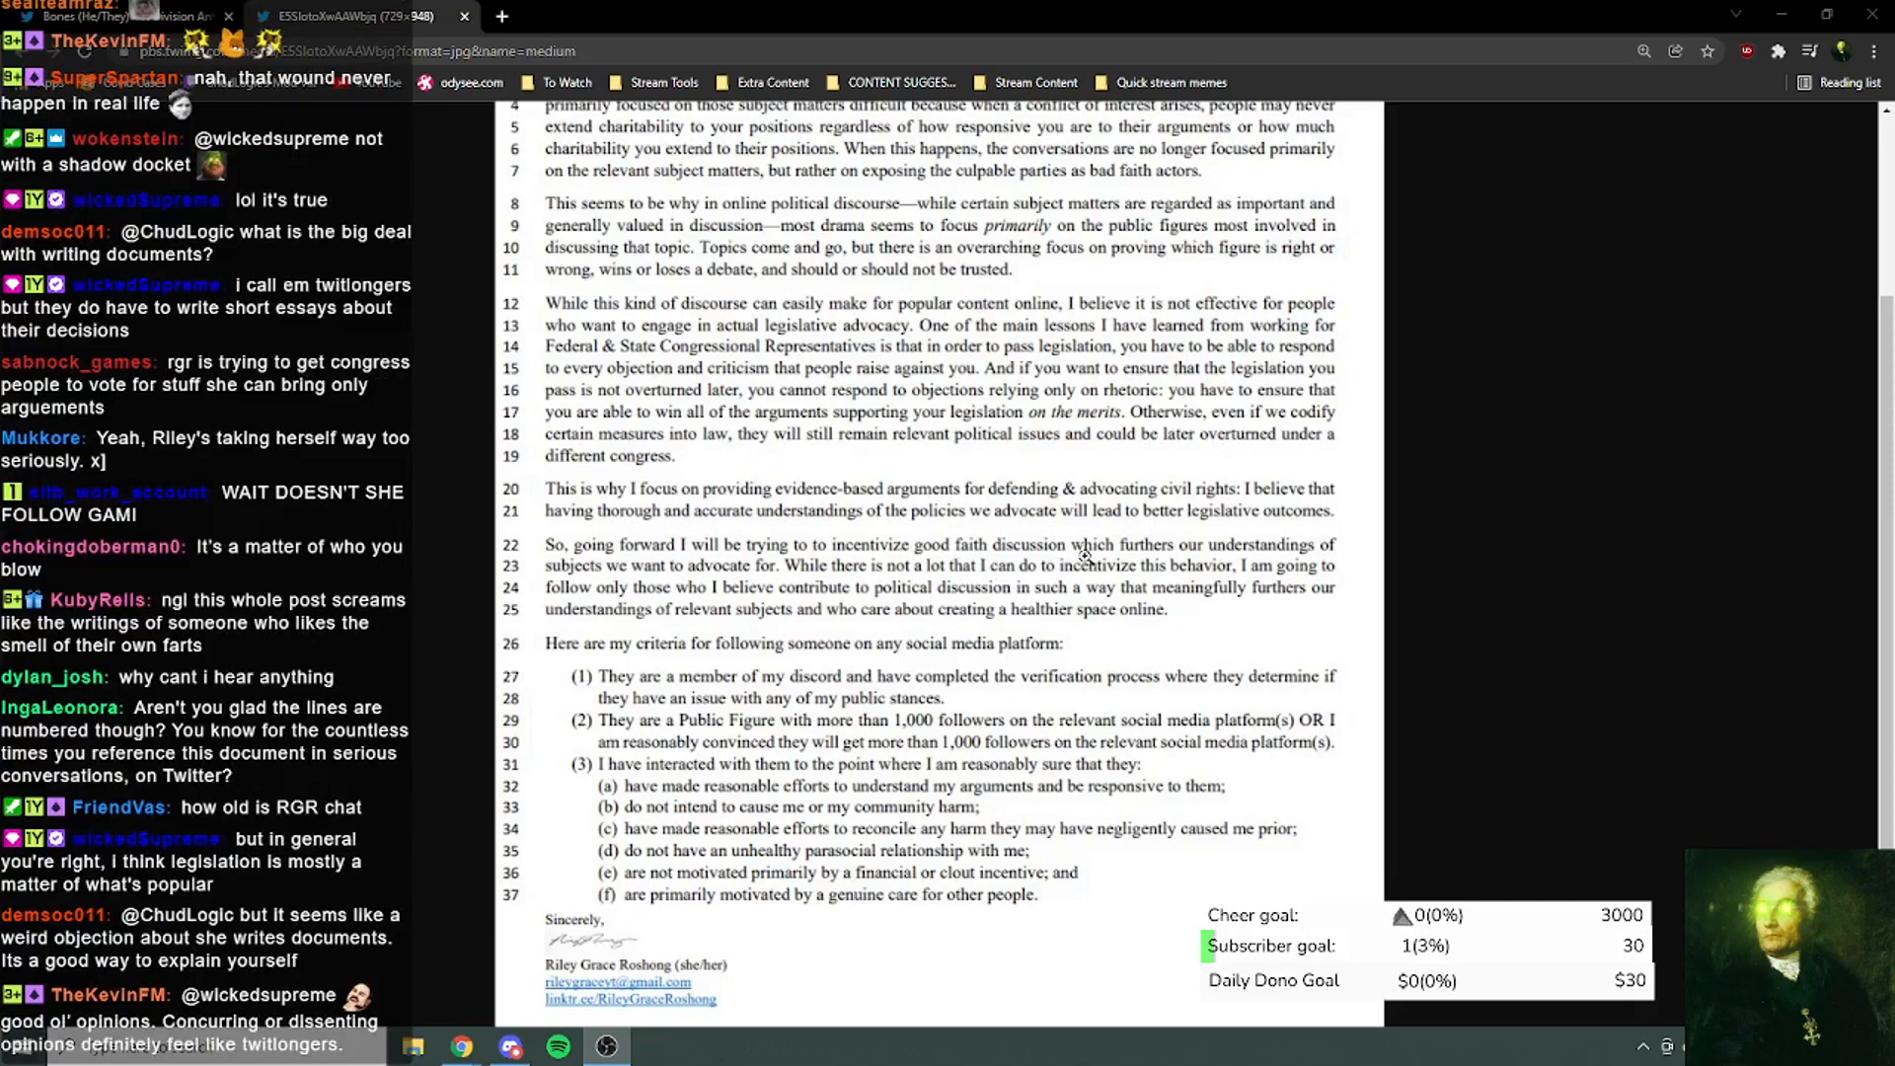
scroll(down, 3)
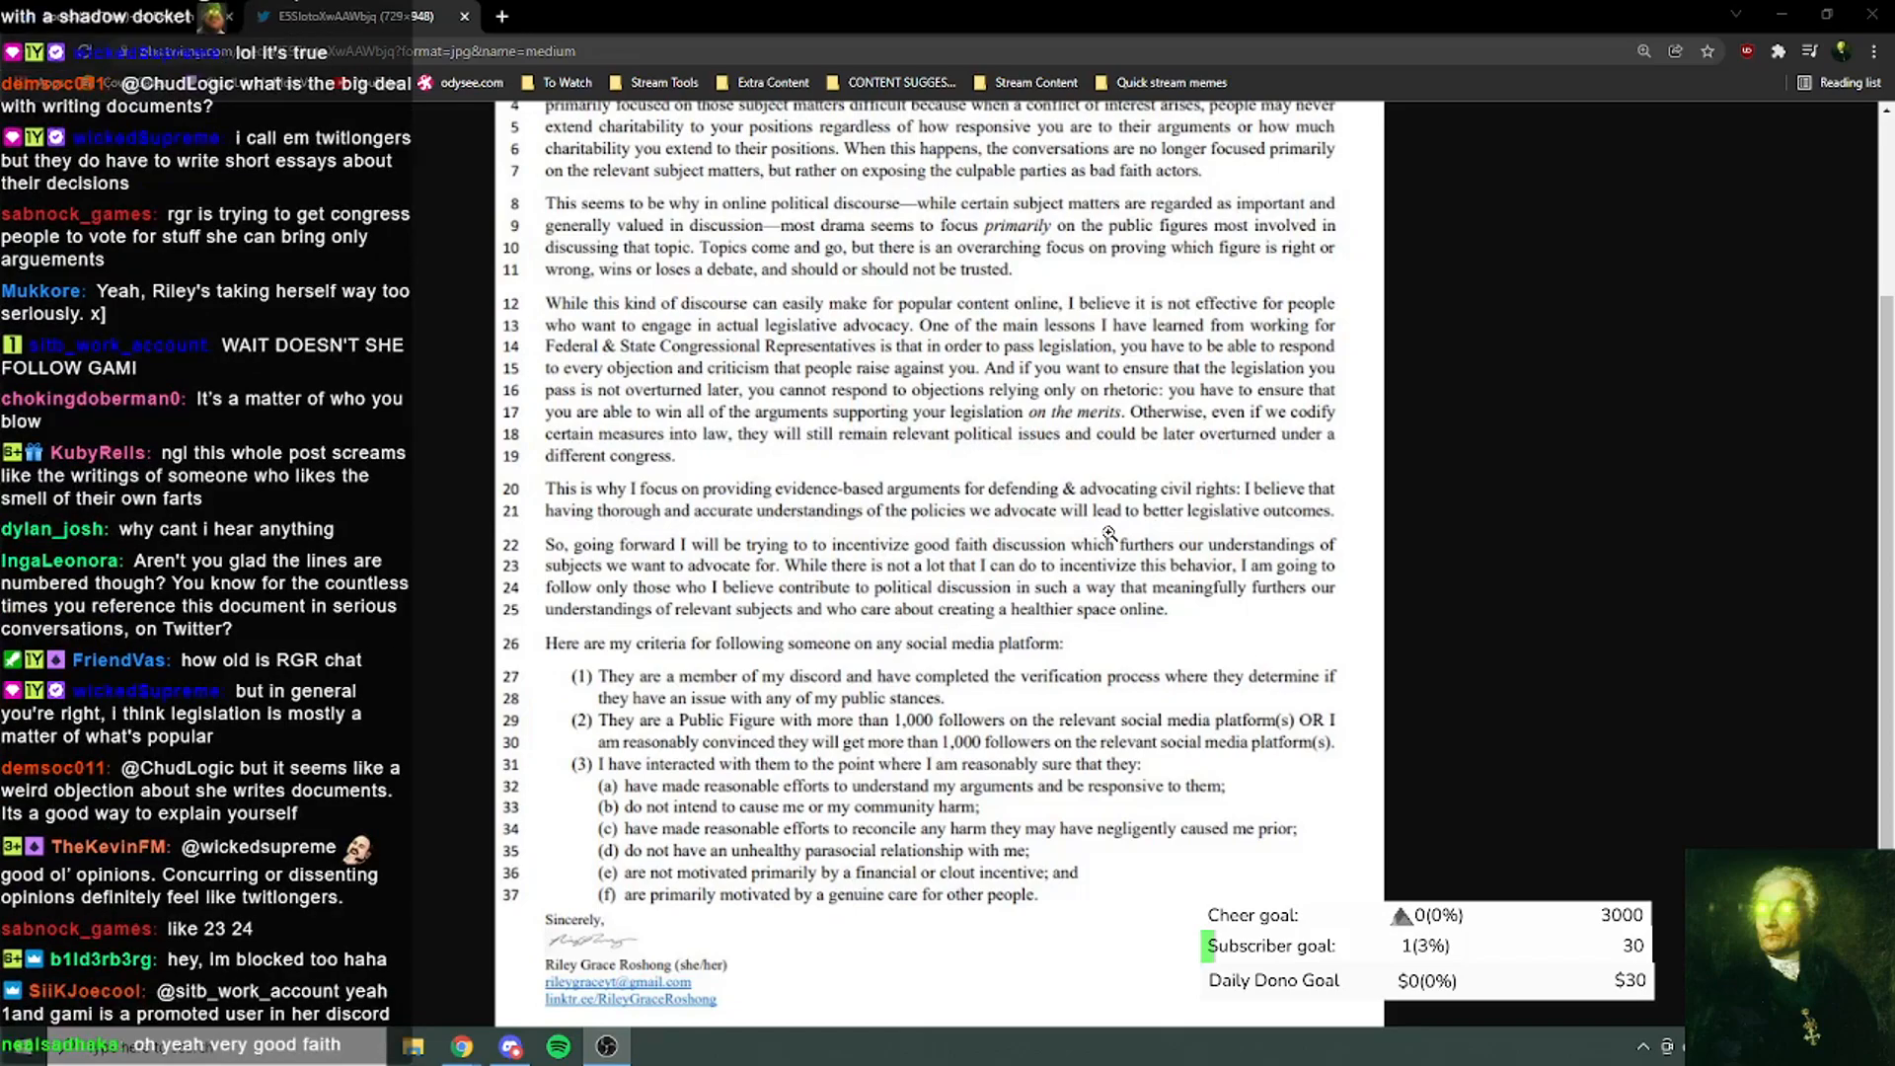
scroll(down, 3)
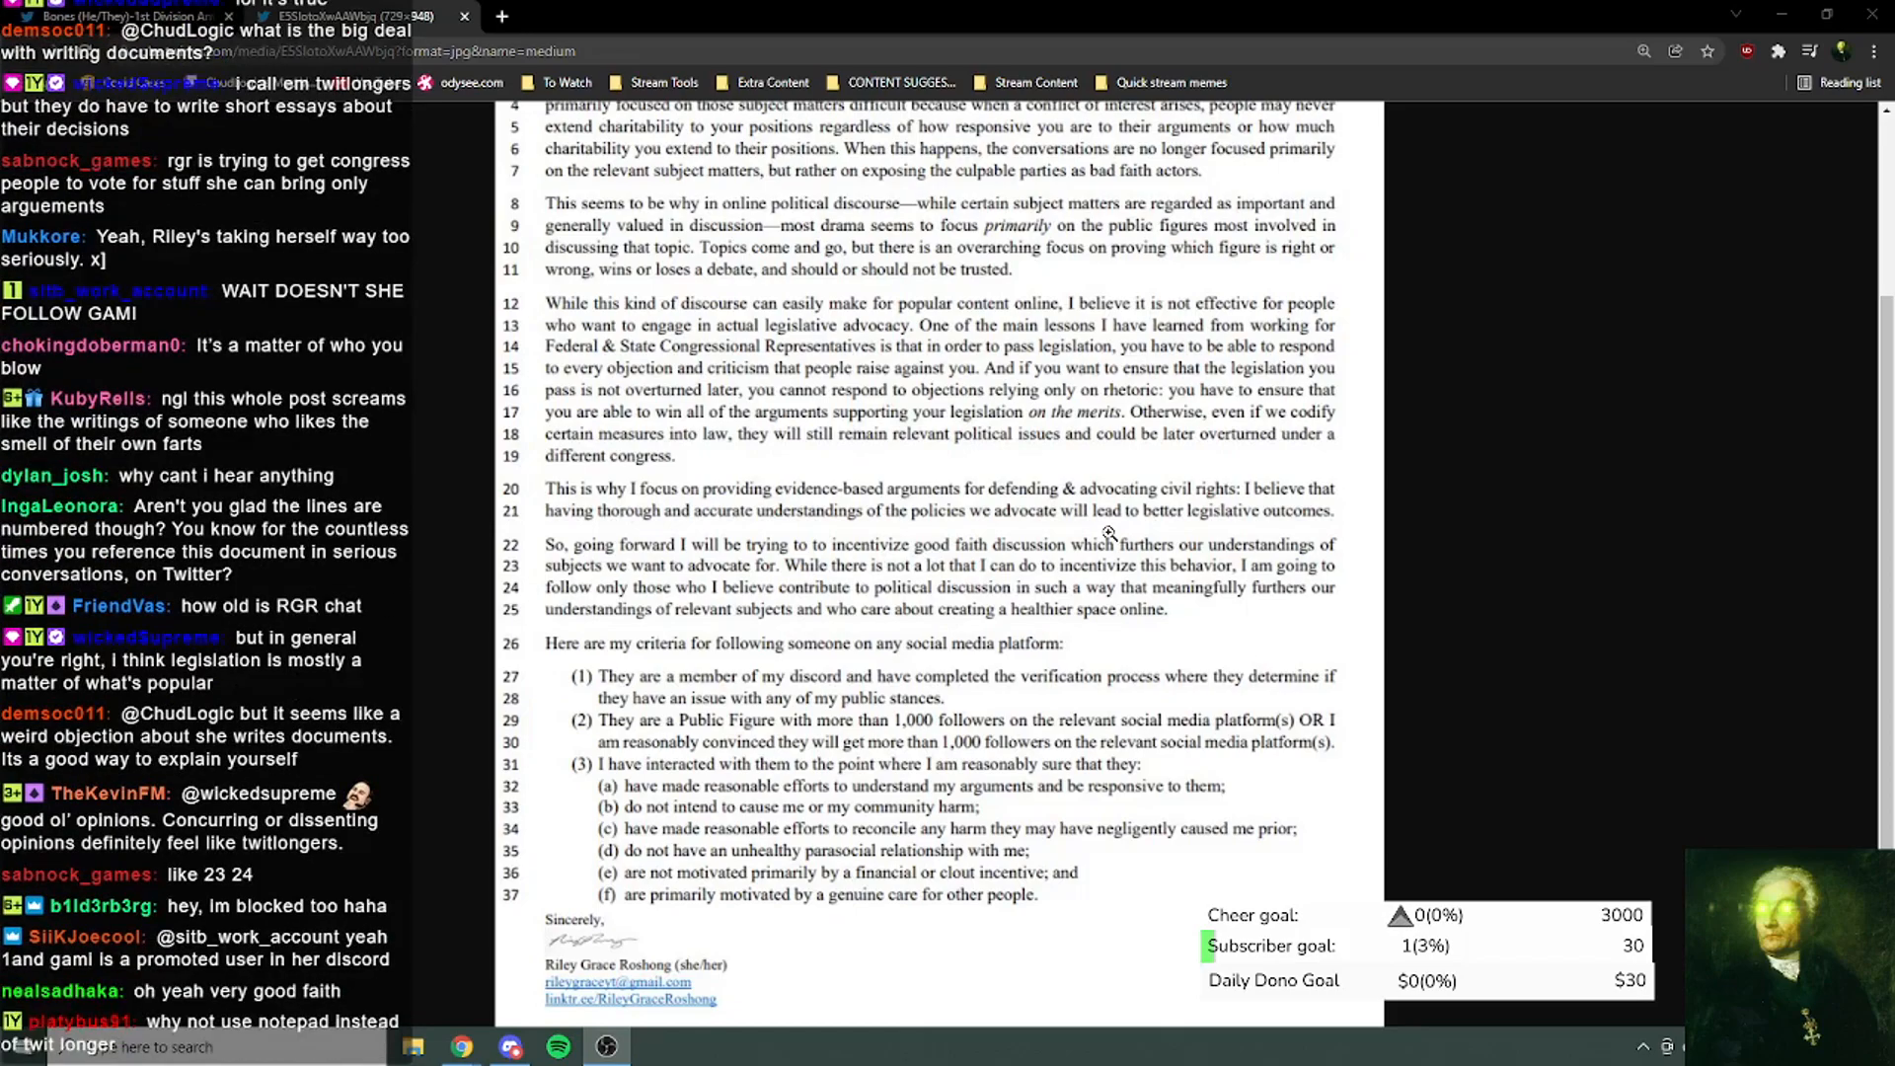
scroll(down, 3)
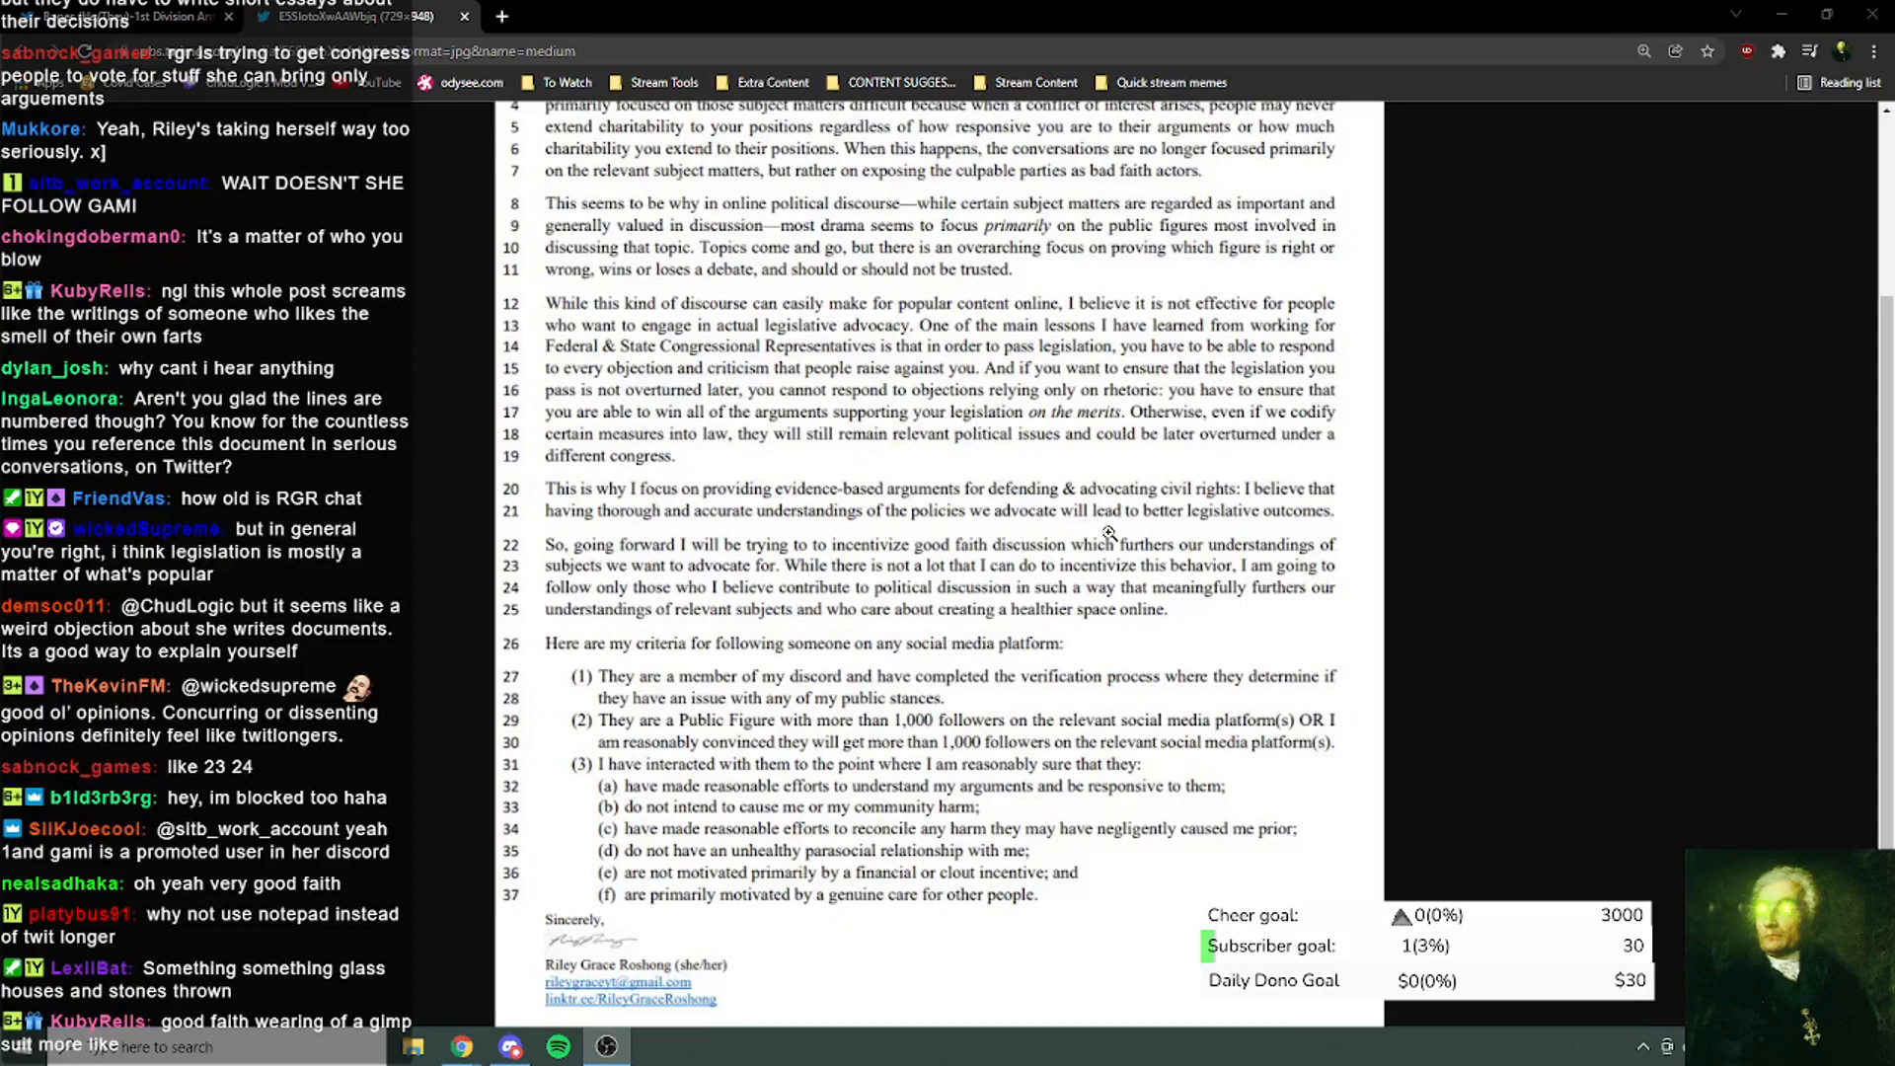
scroll(down, 3)
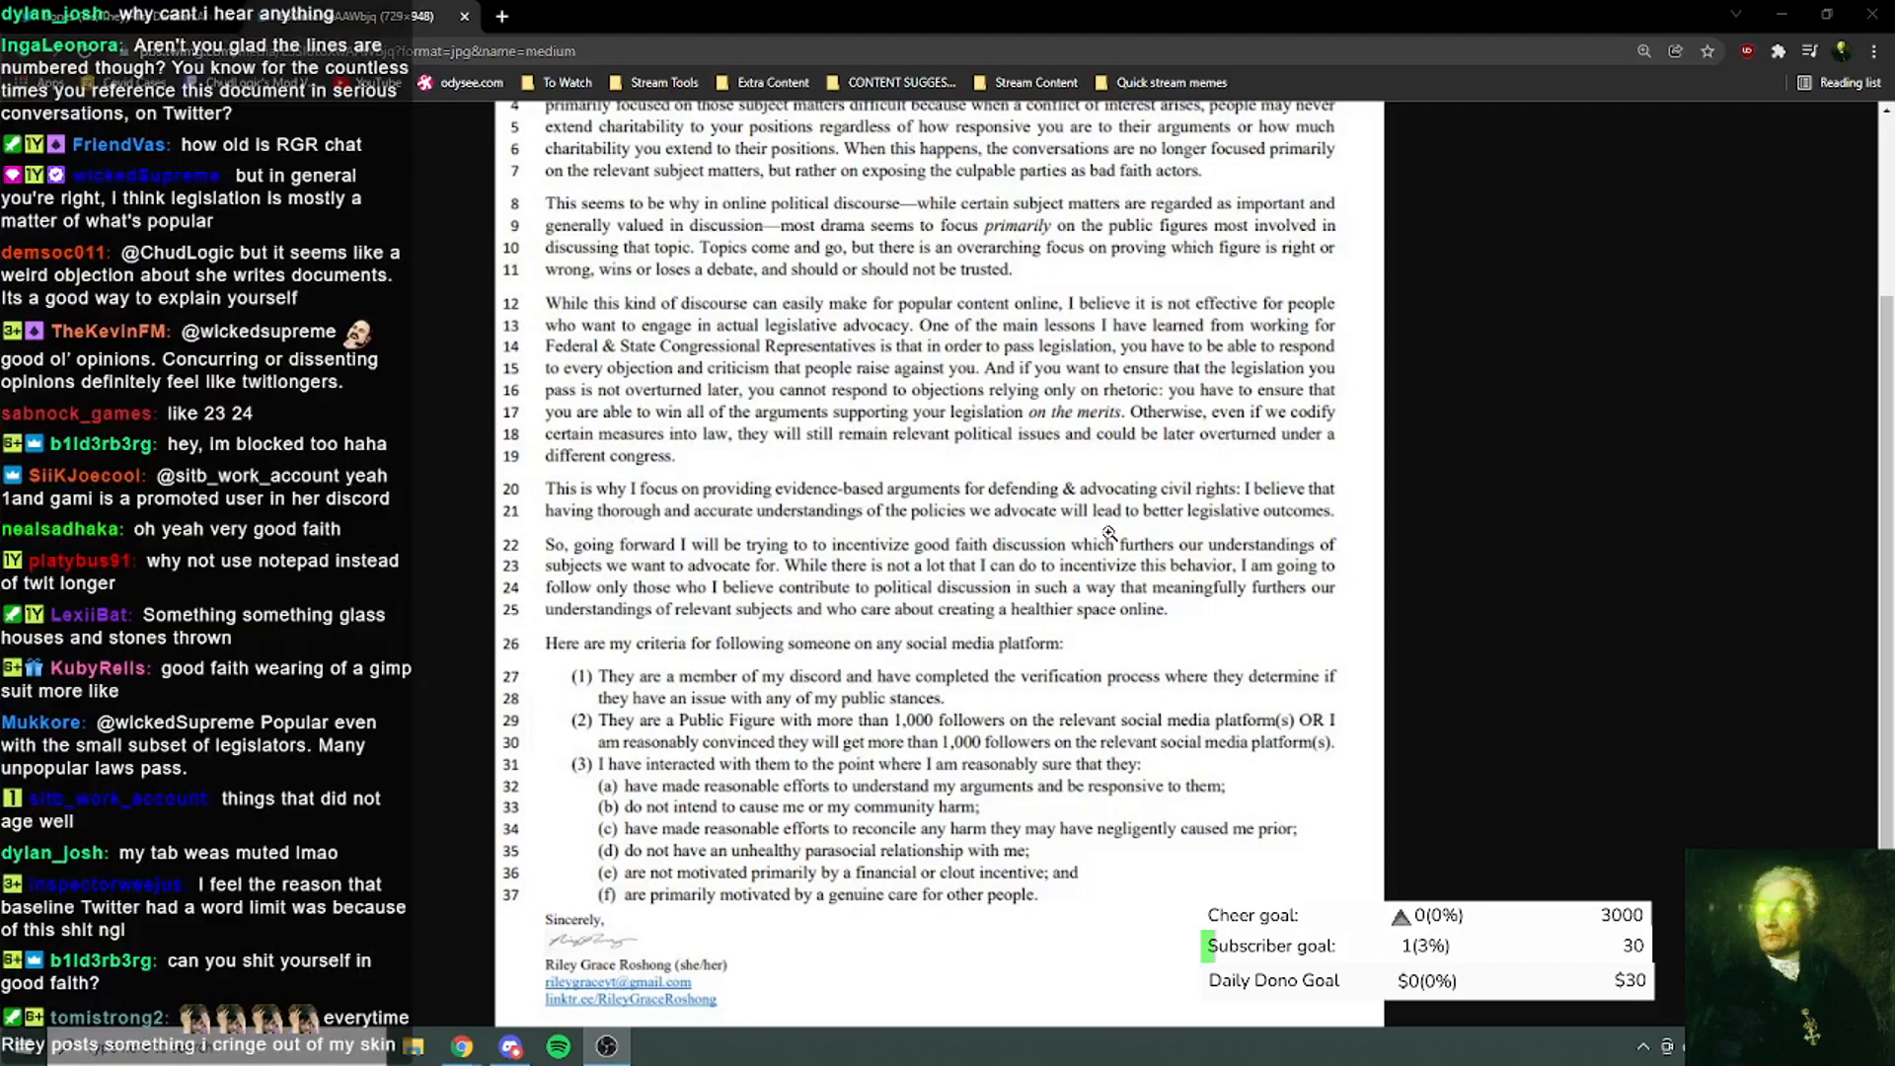
scroll(down, 3)
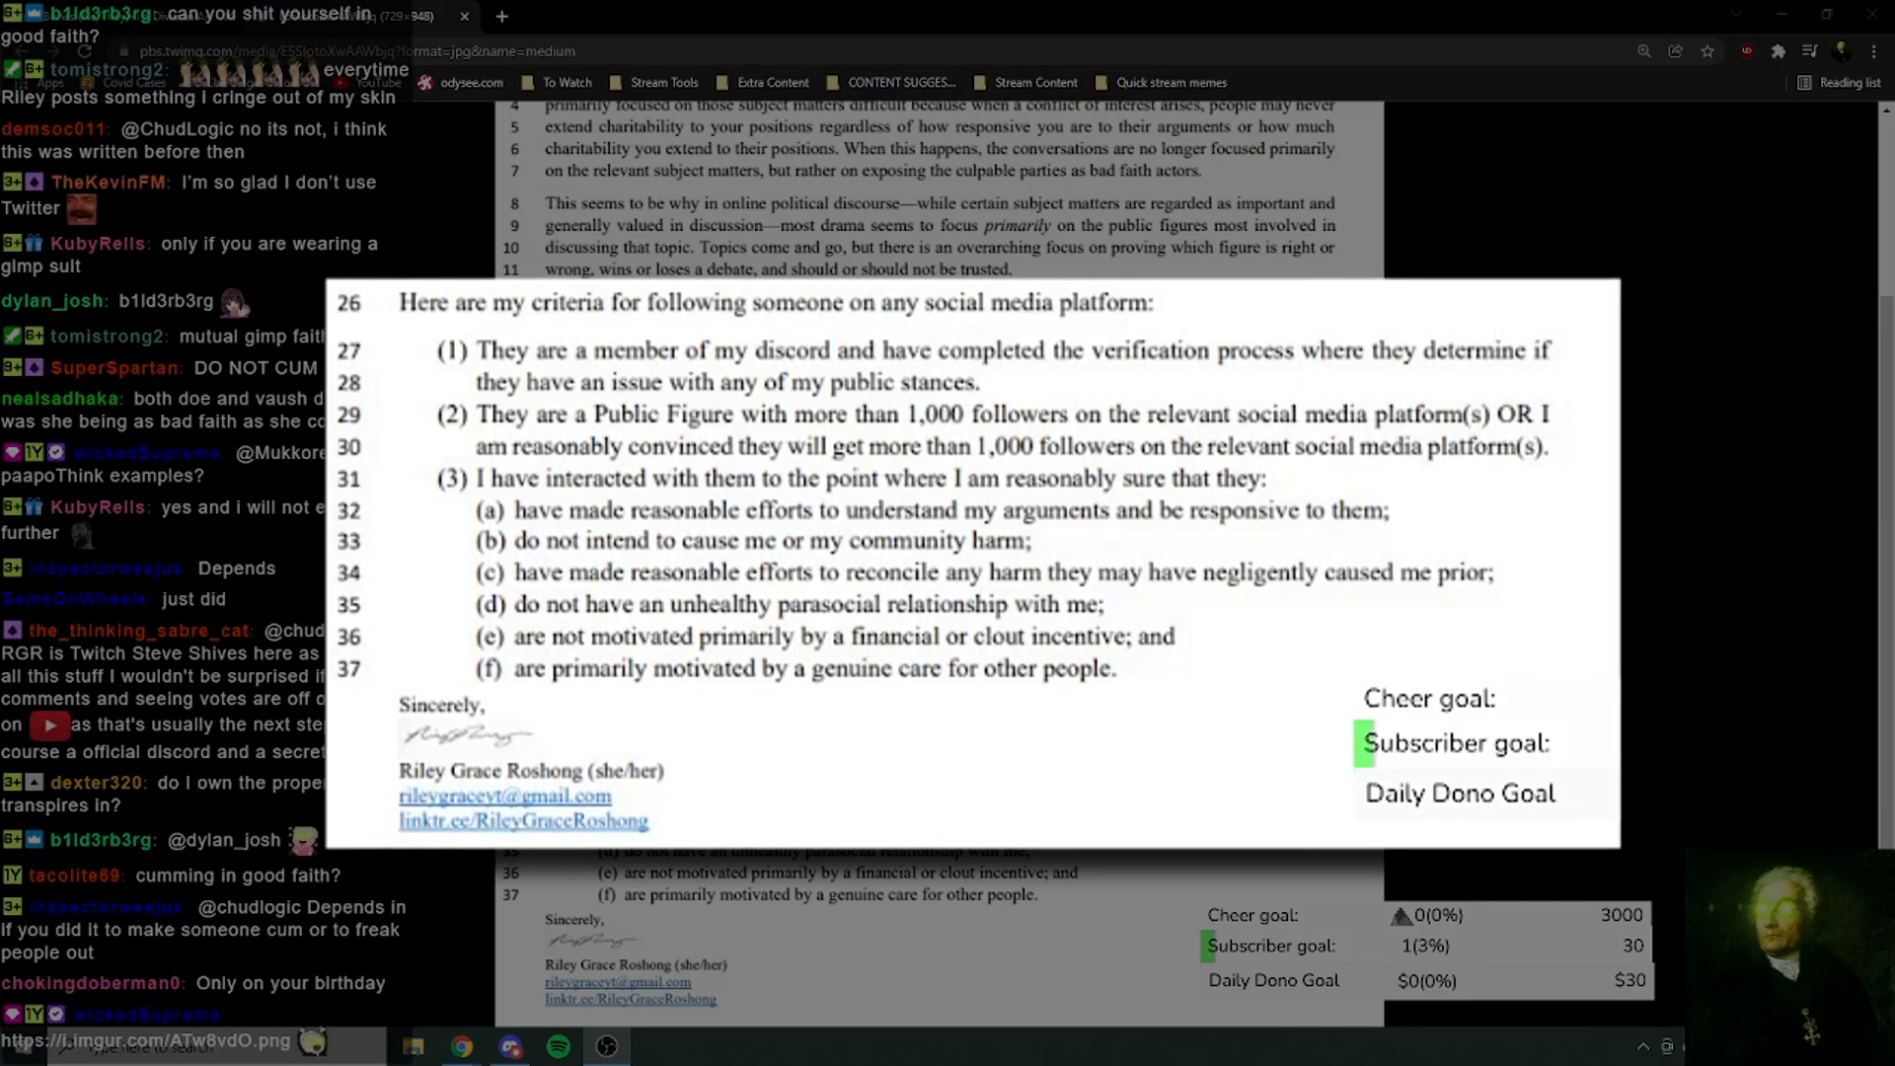
scroll(down, 3)
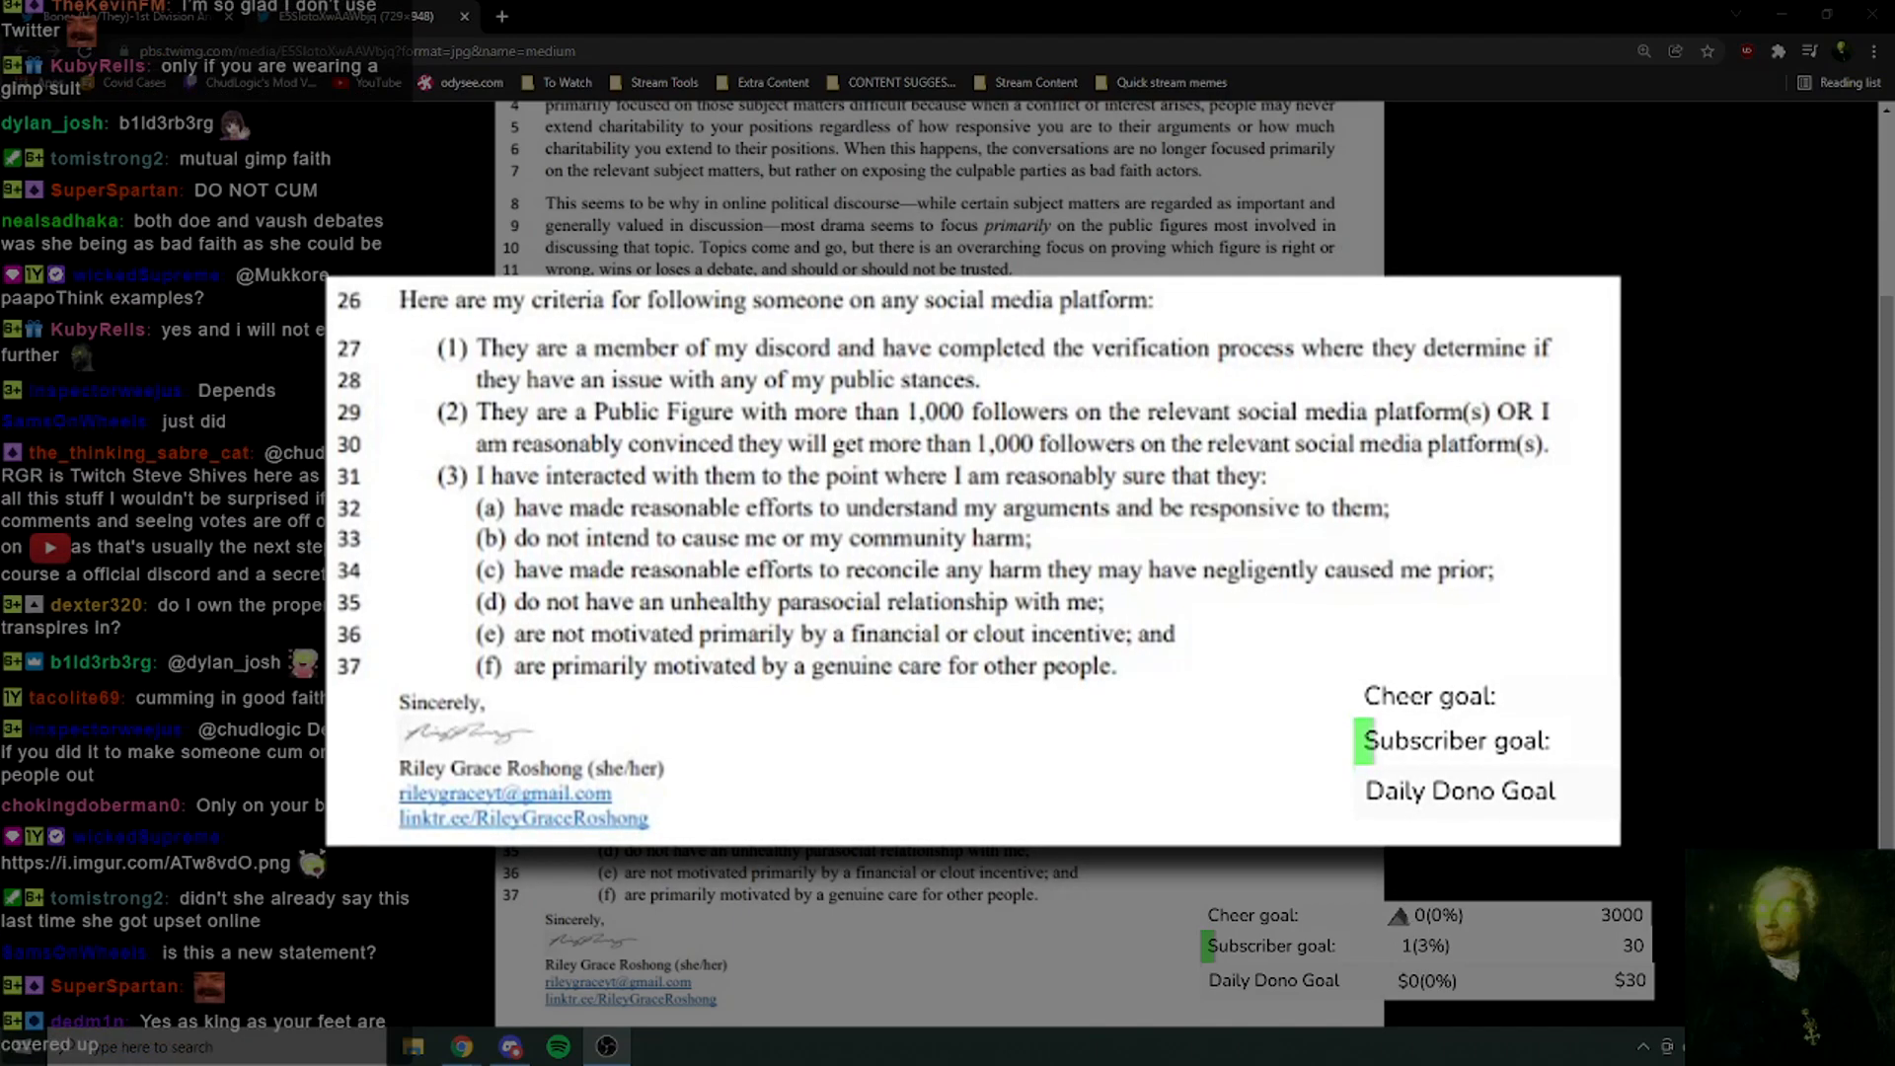
scroll(down, 3)
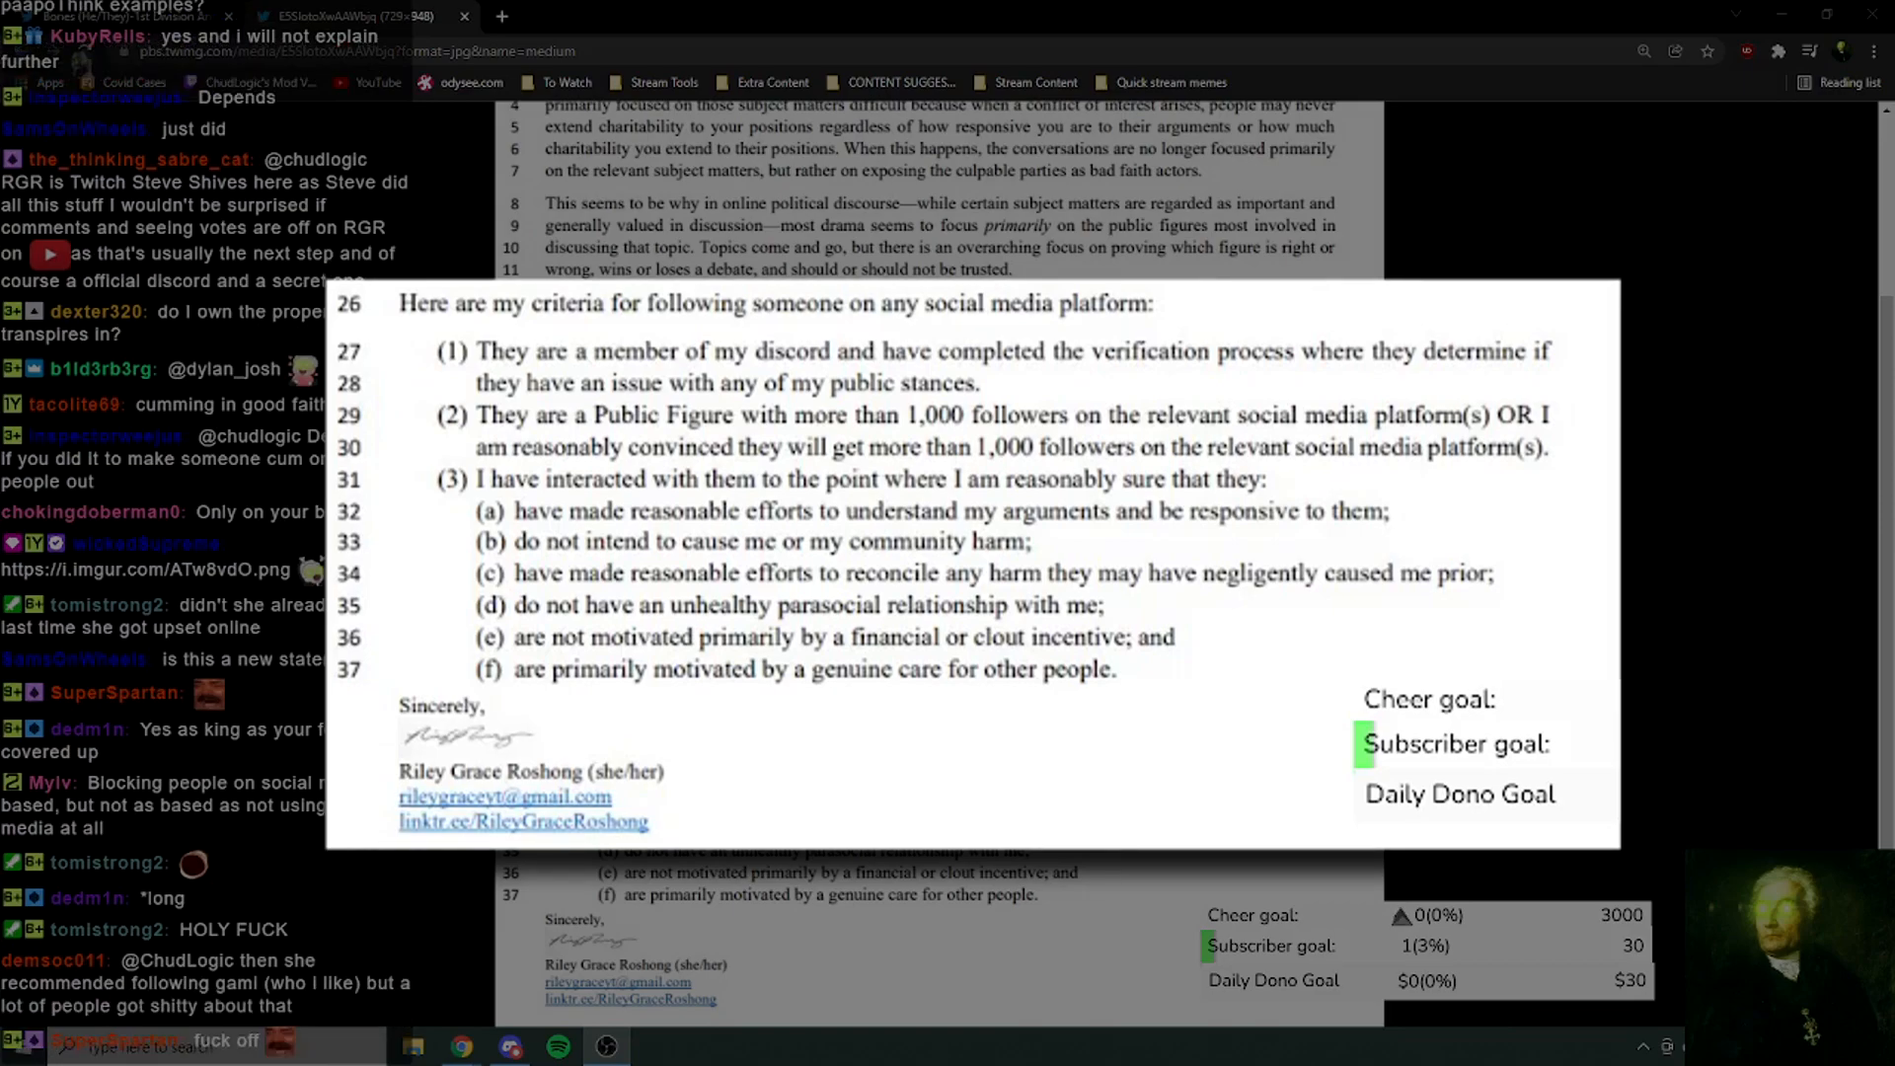
scroll(down, 3)
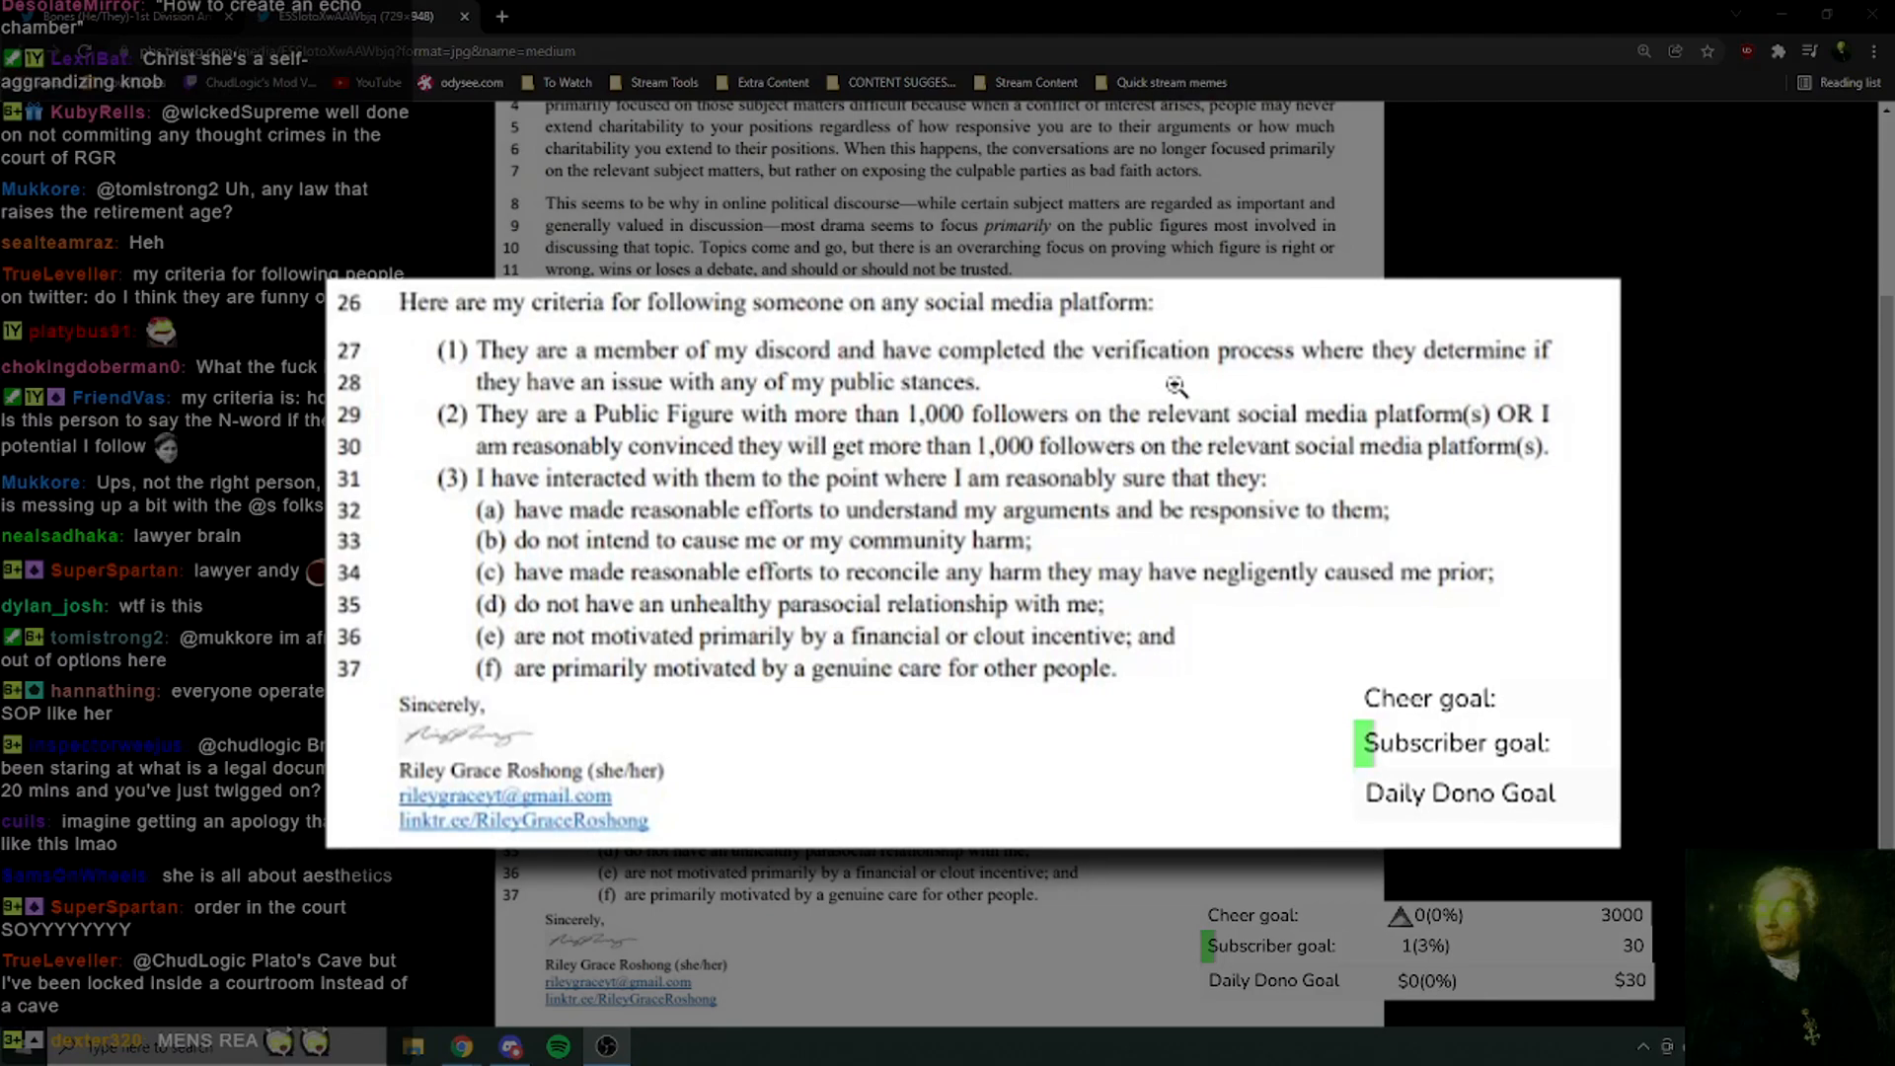
scroll(down, 3)
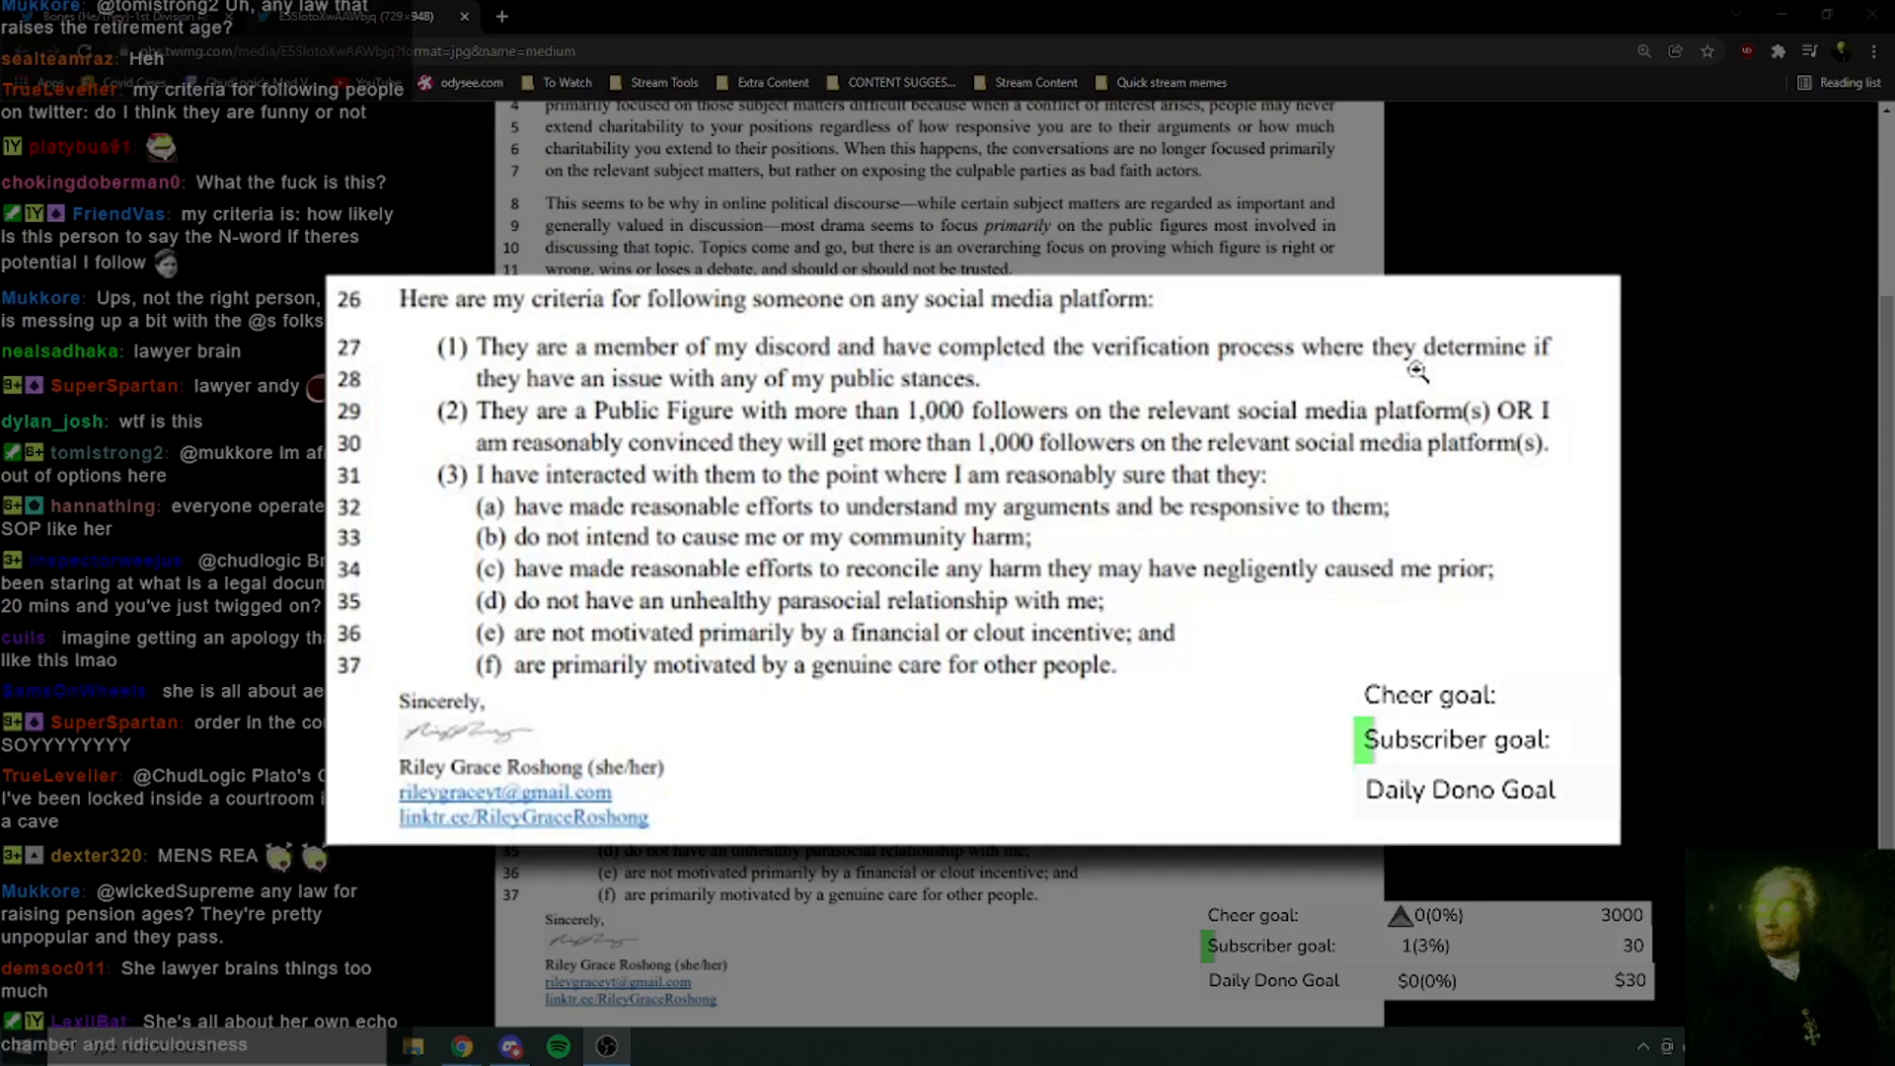
mouse_move(1196, 408)
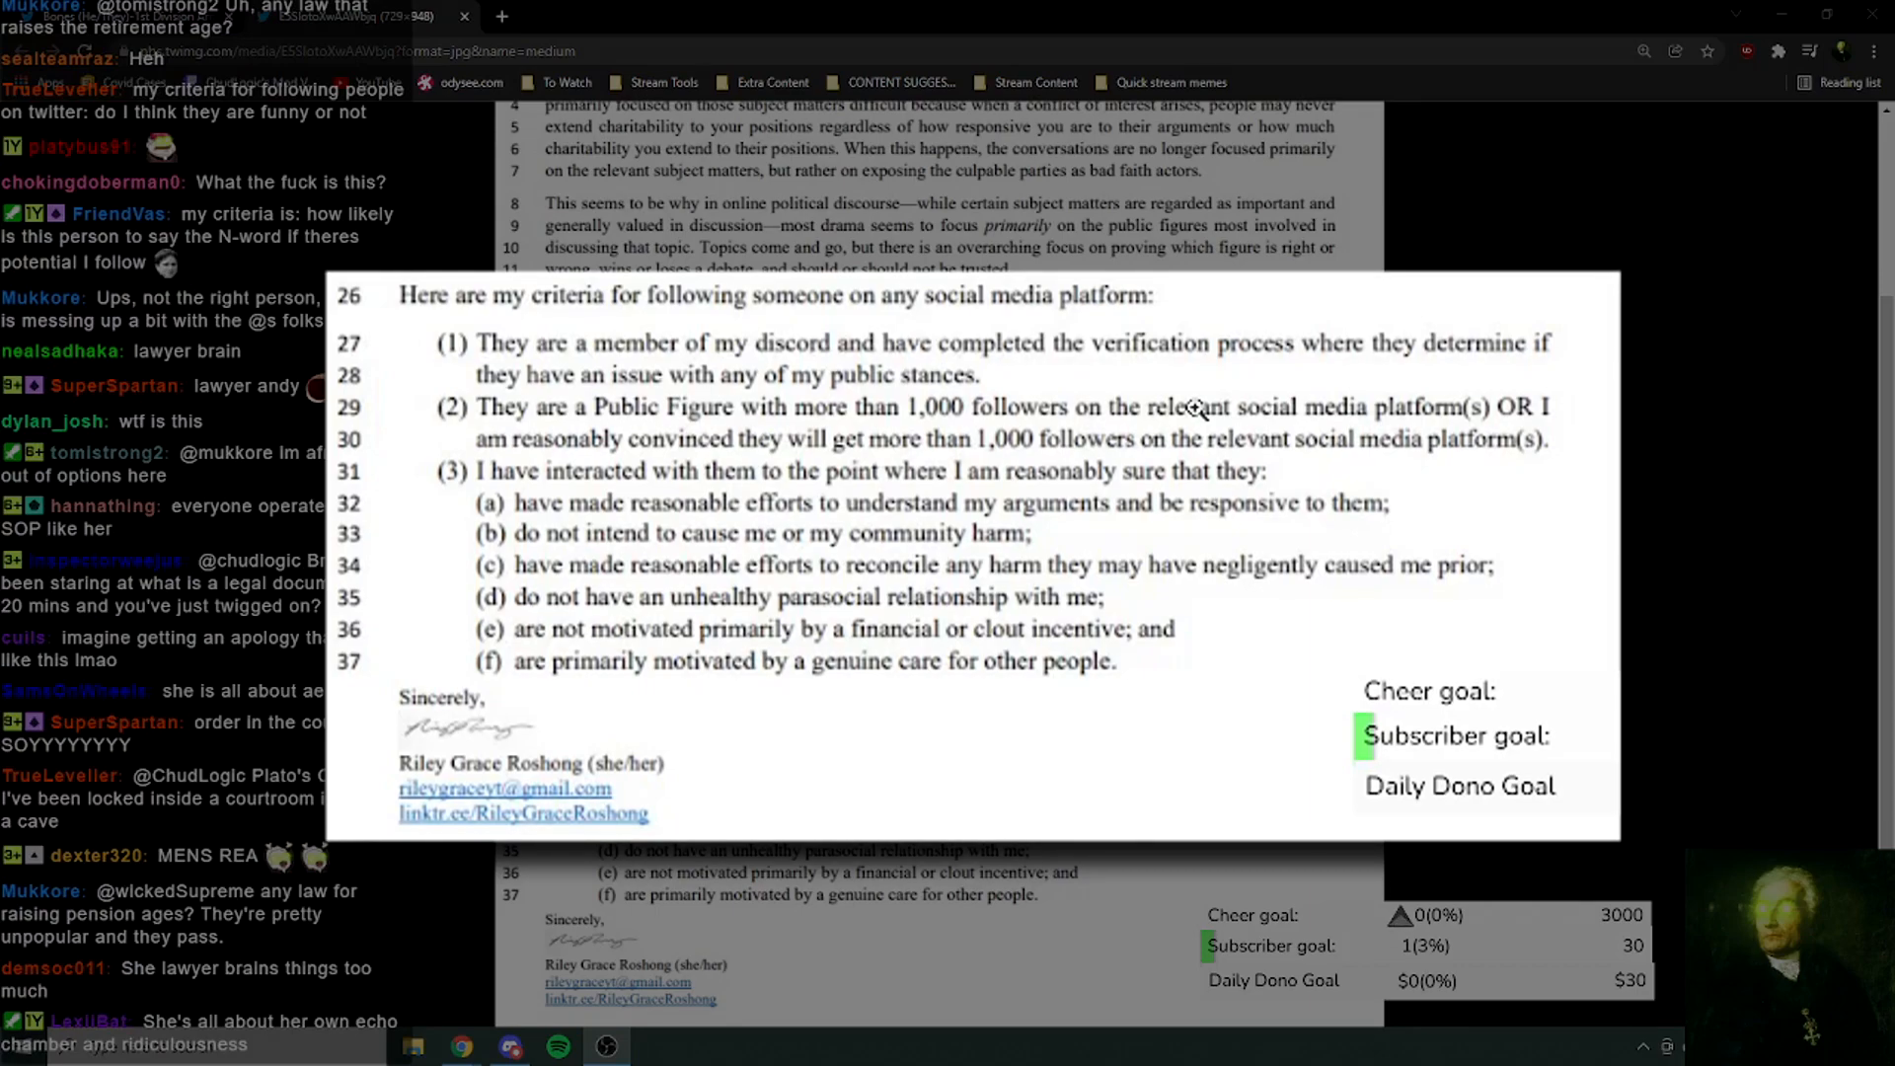
scroll(down, 3)
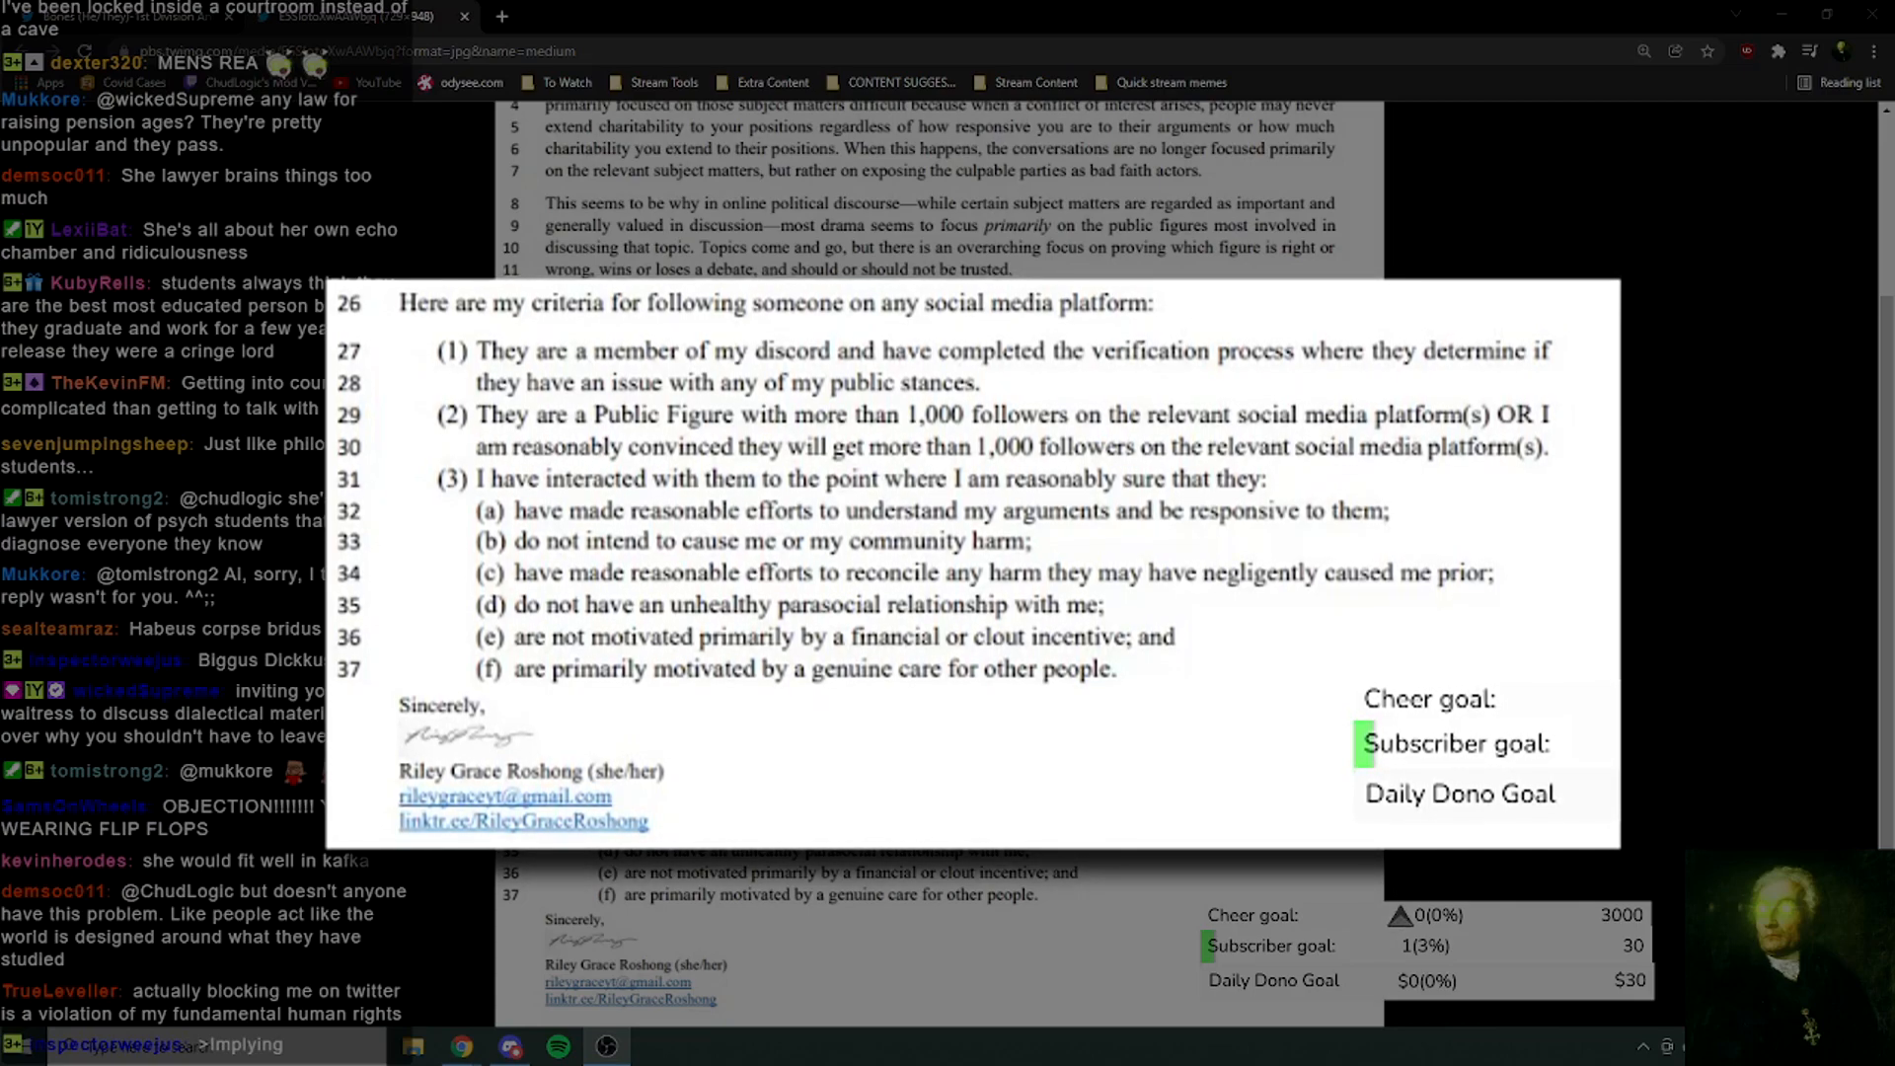
scroll(down, 3)
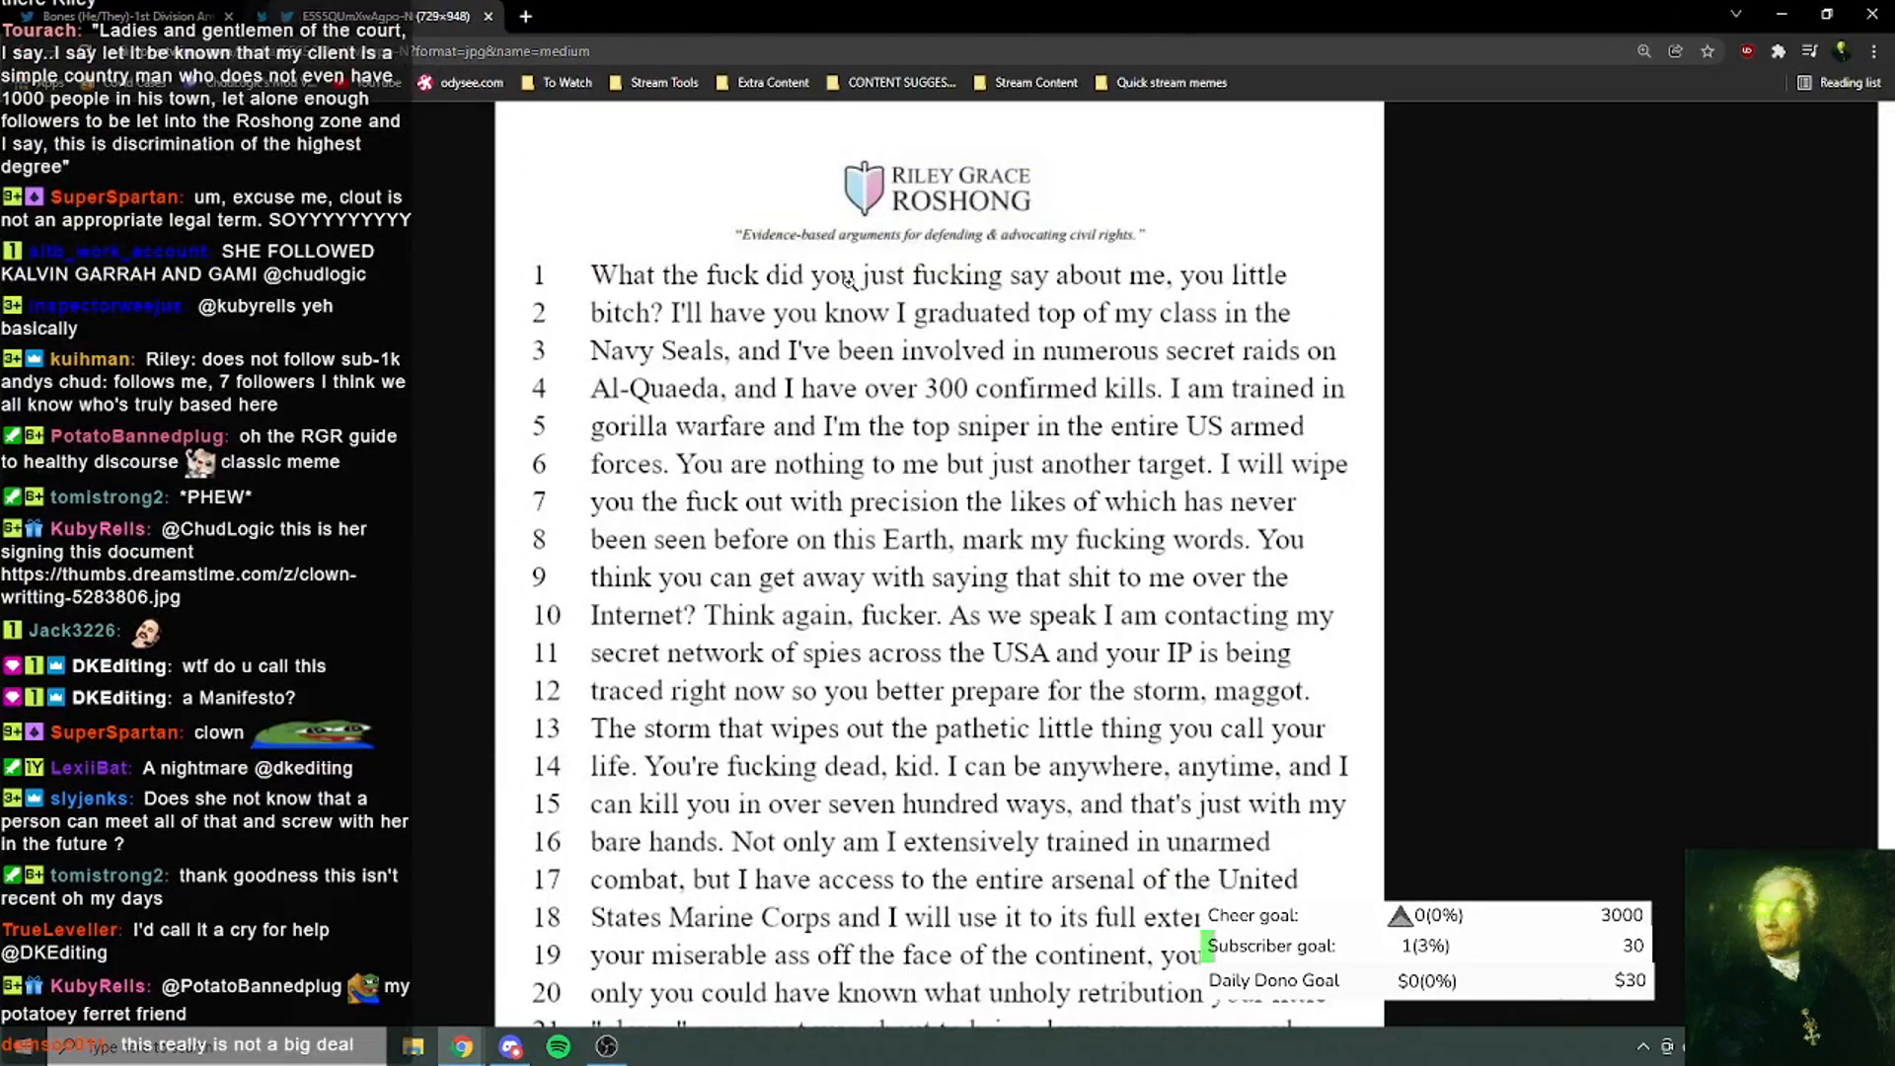
scroll(down, 3)
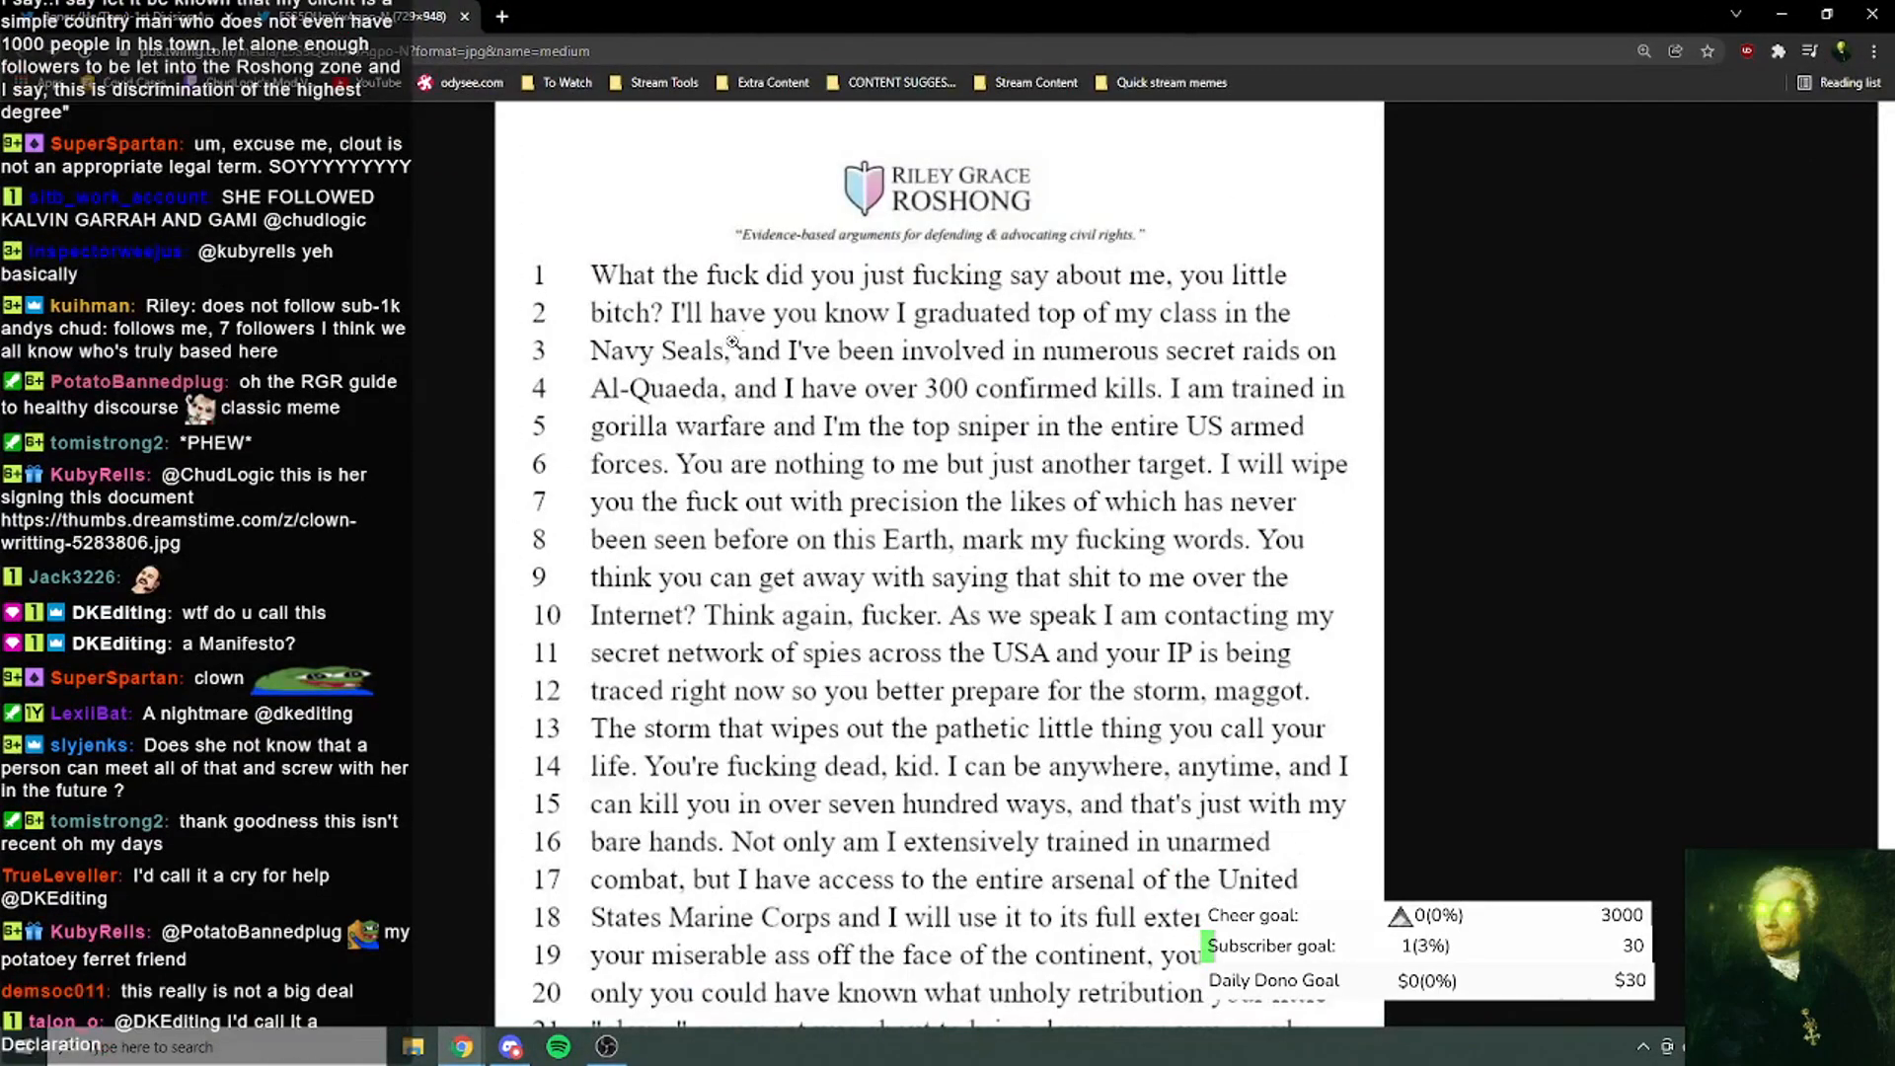
mouse_move(857, 362)
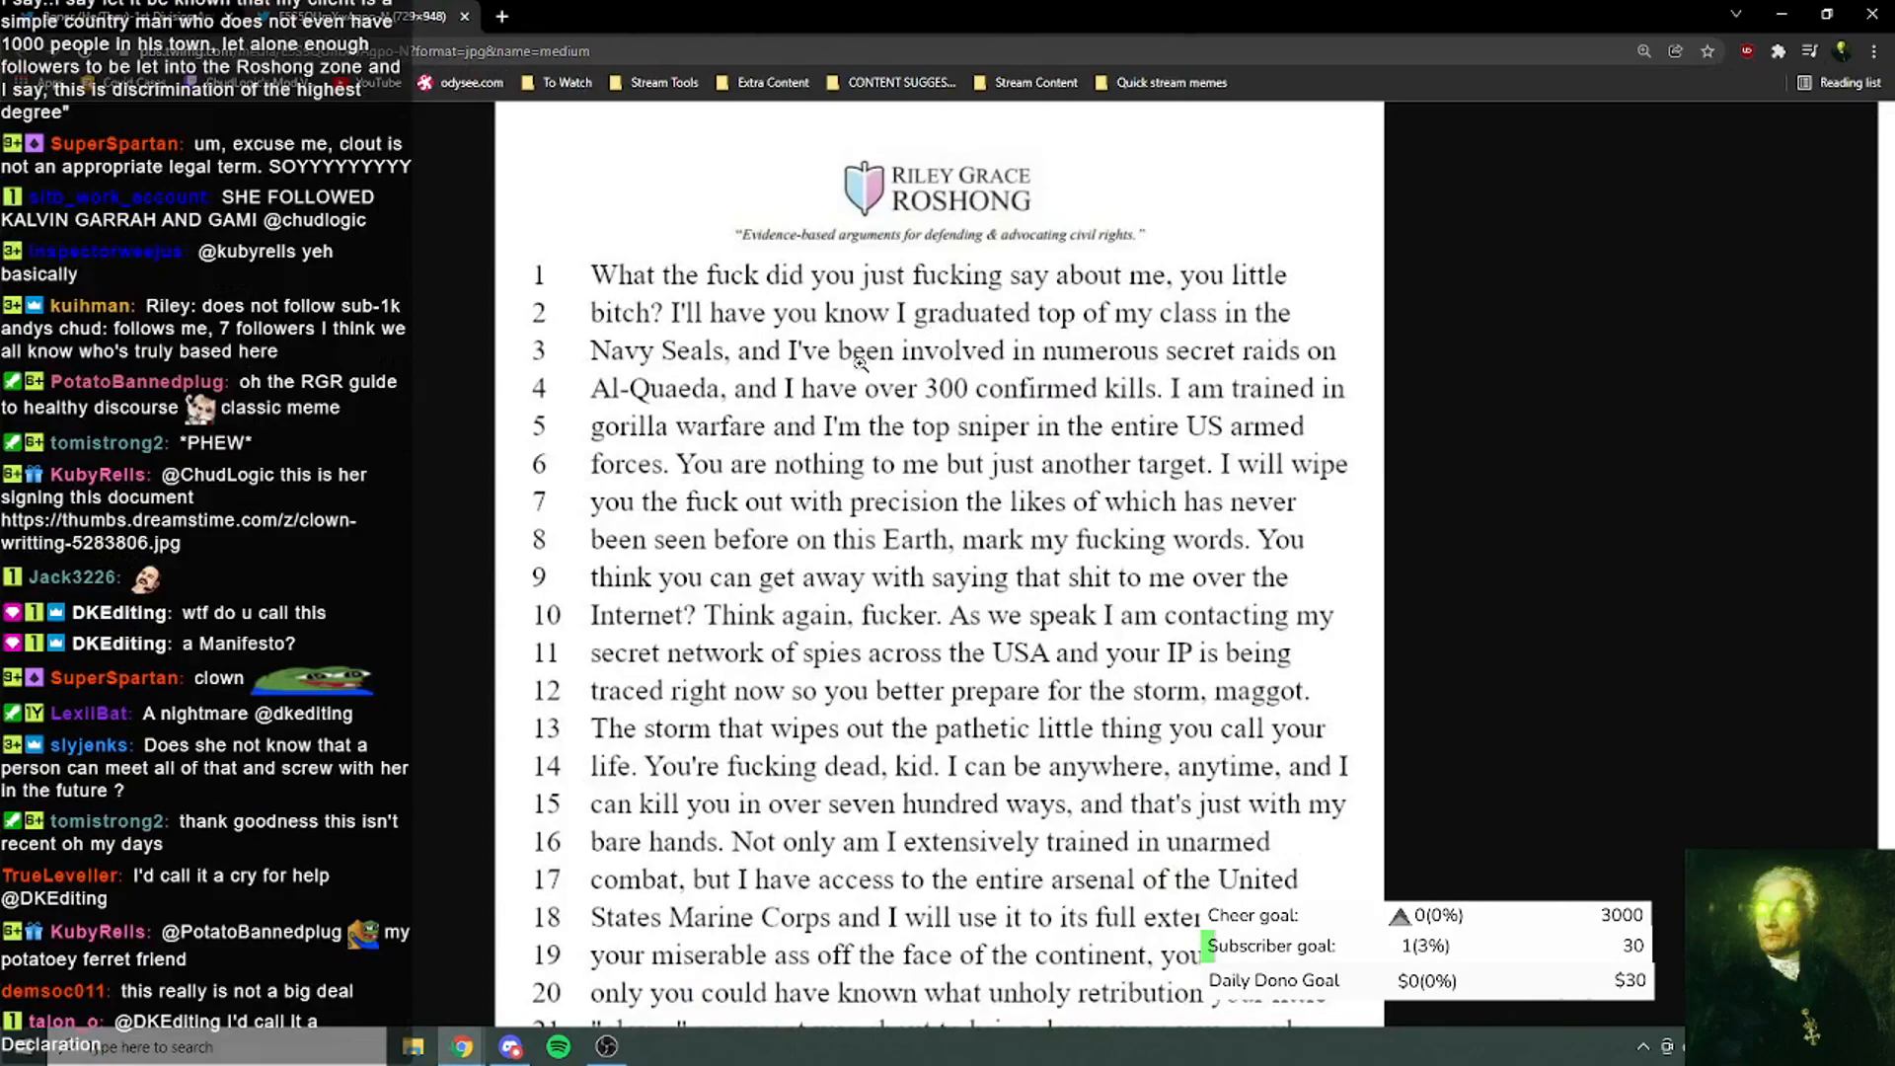
scroll(down, 3)
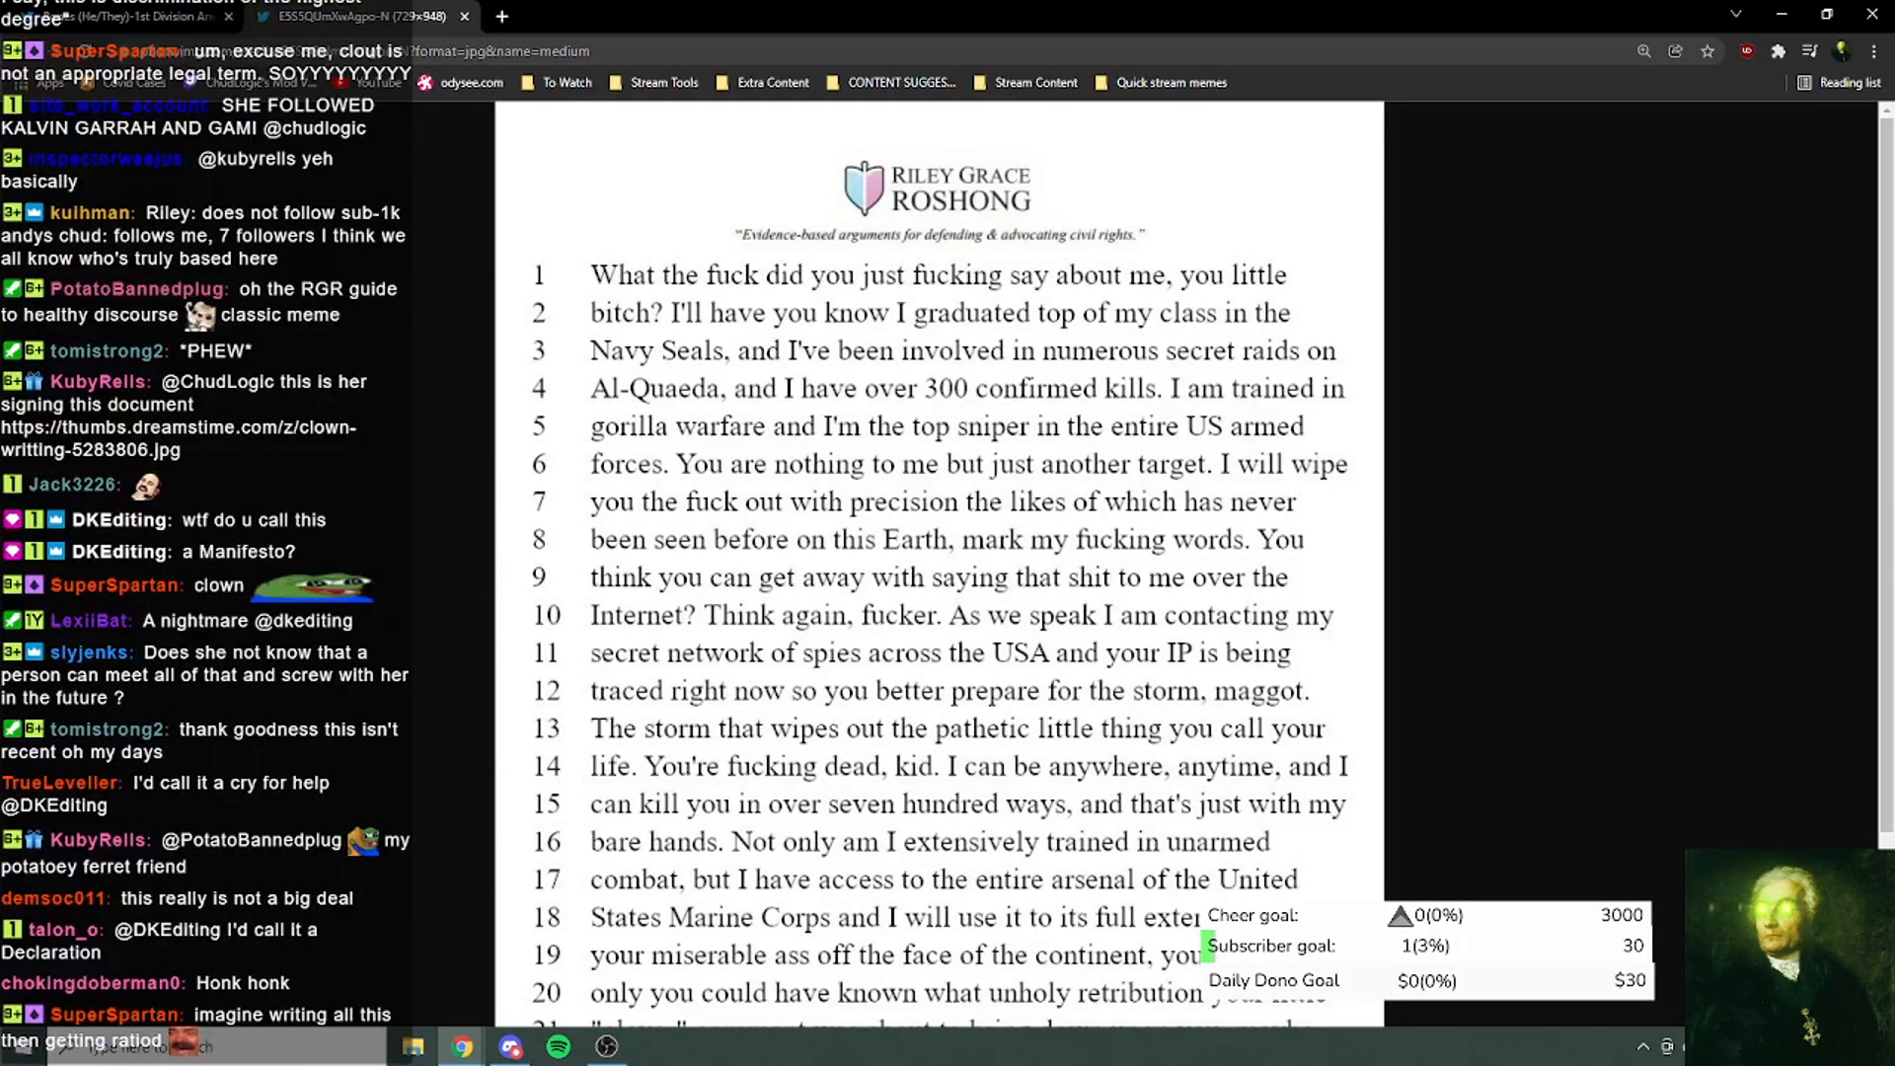
scroll(down, 3)
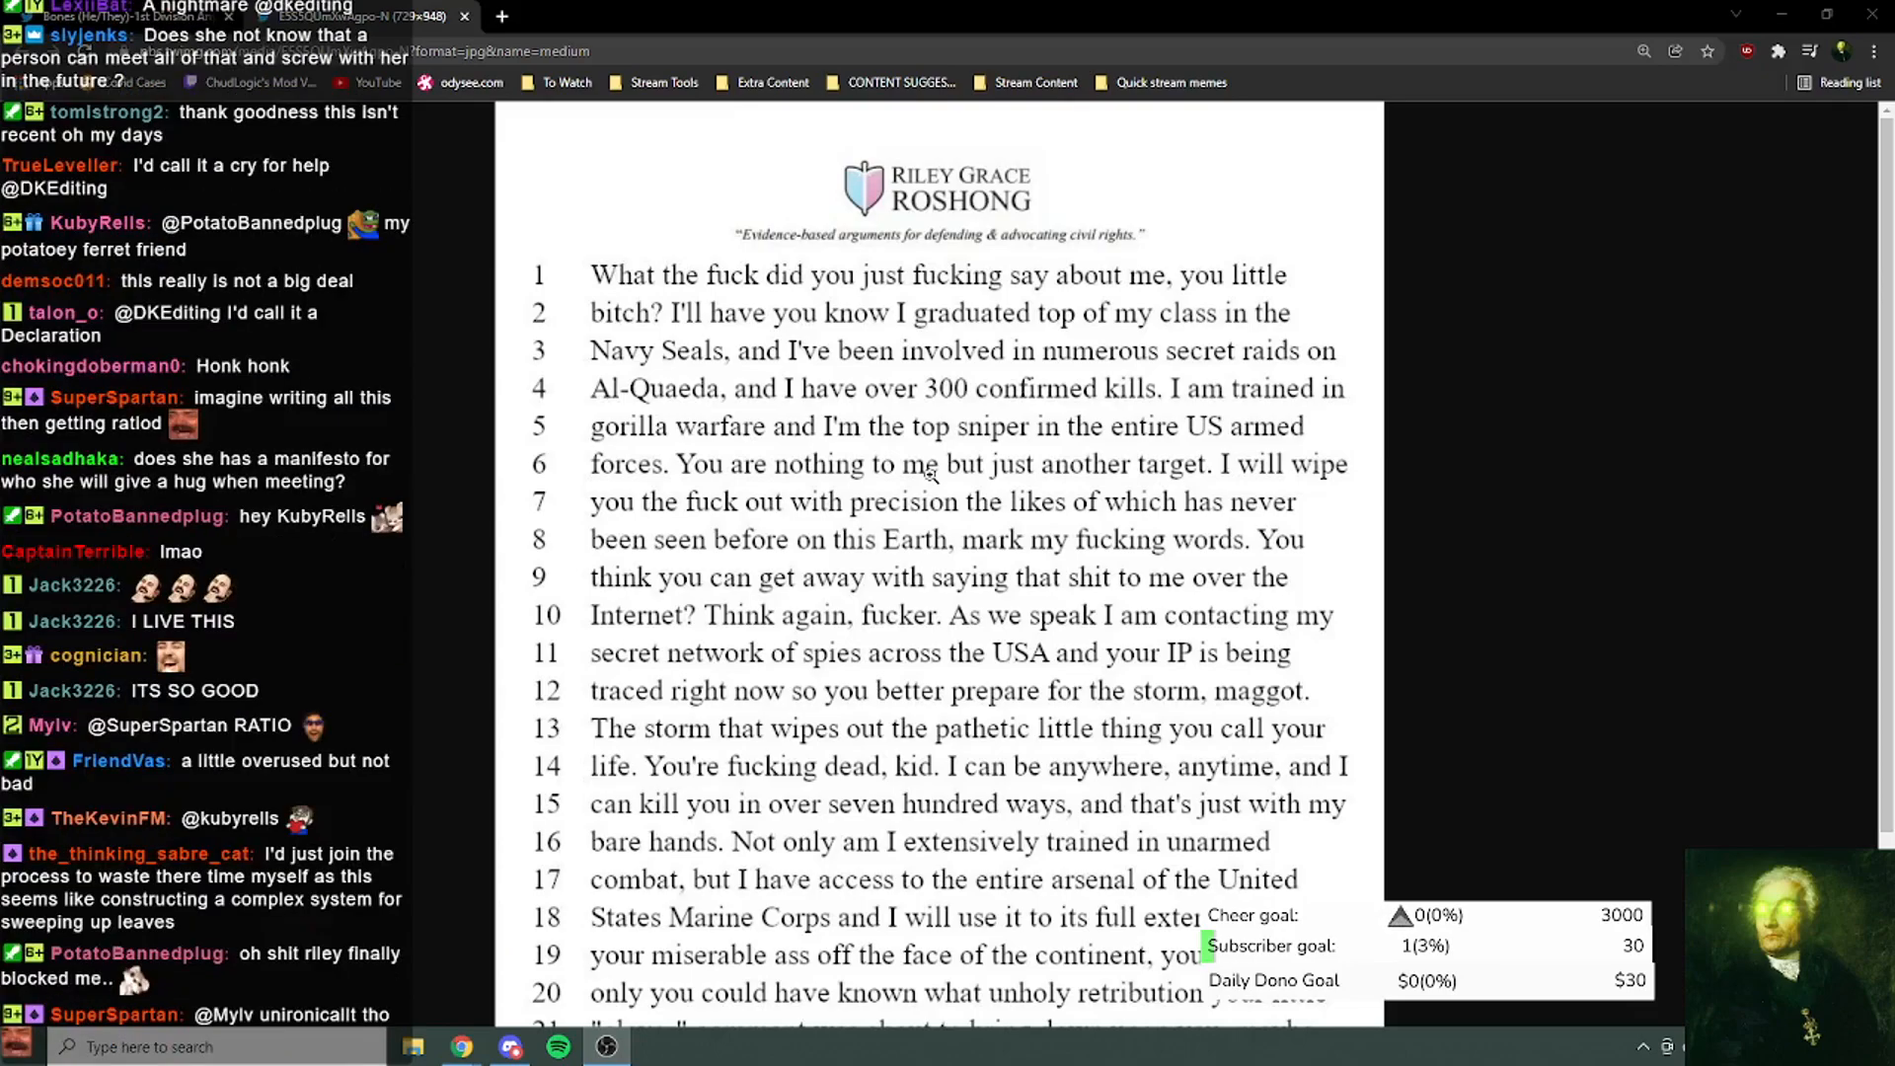
scroll(down, 3)
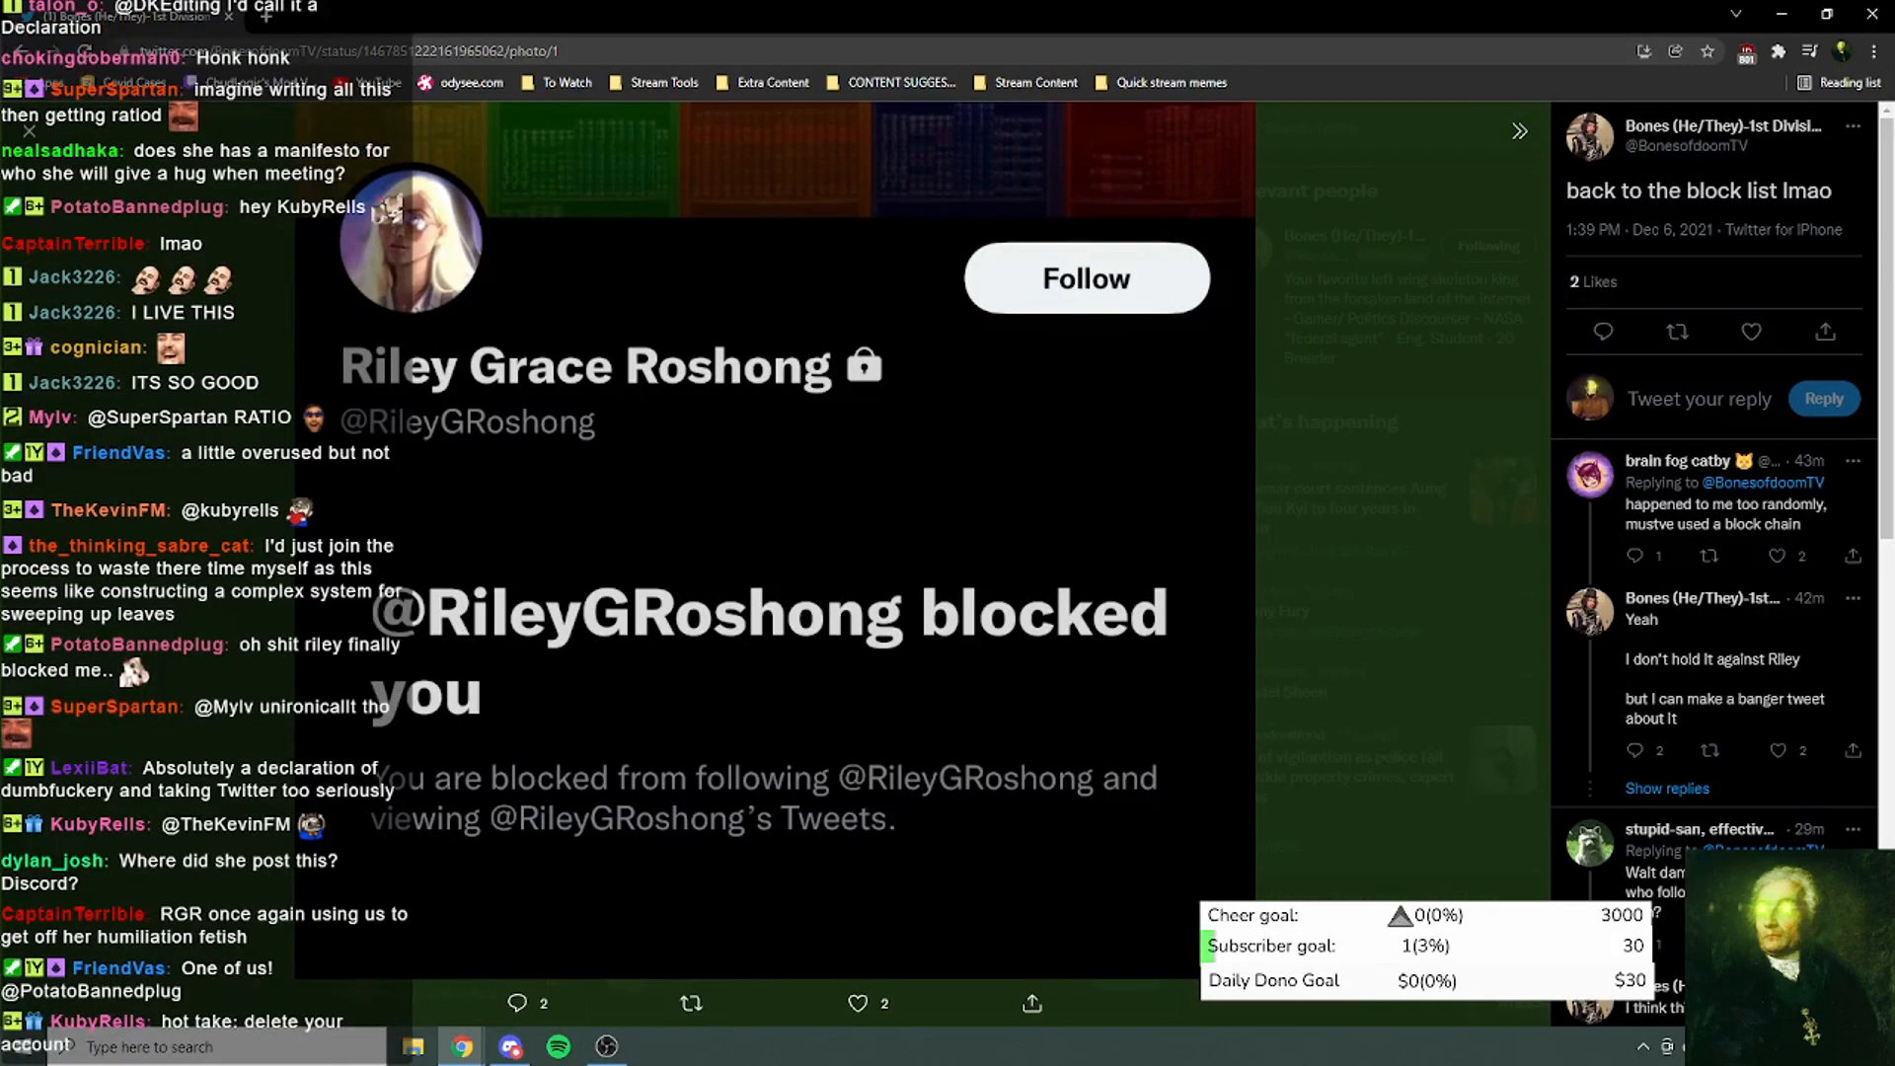
scroll(down, 3)
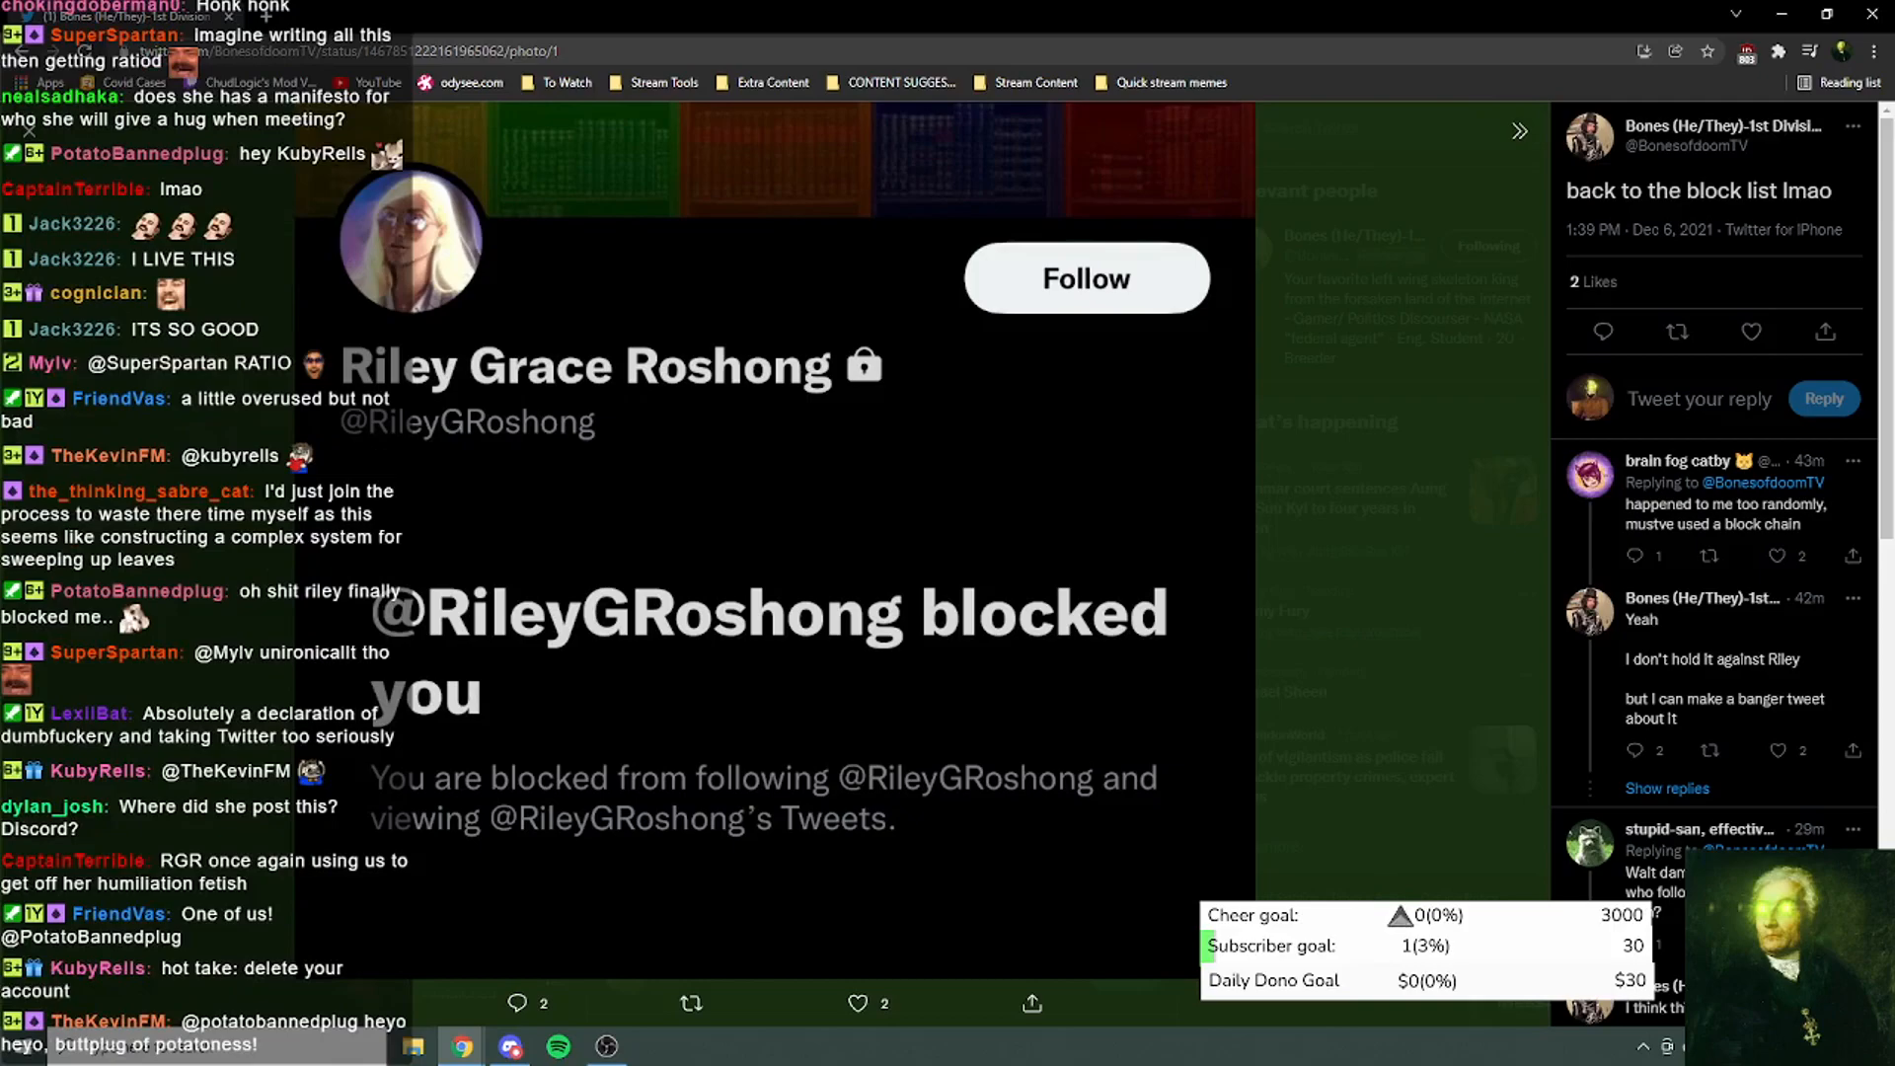
scroll(down, 3)
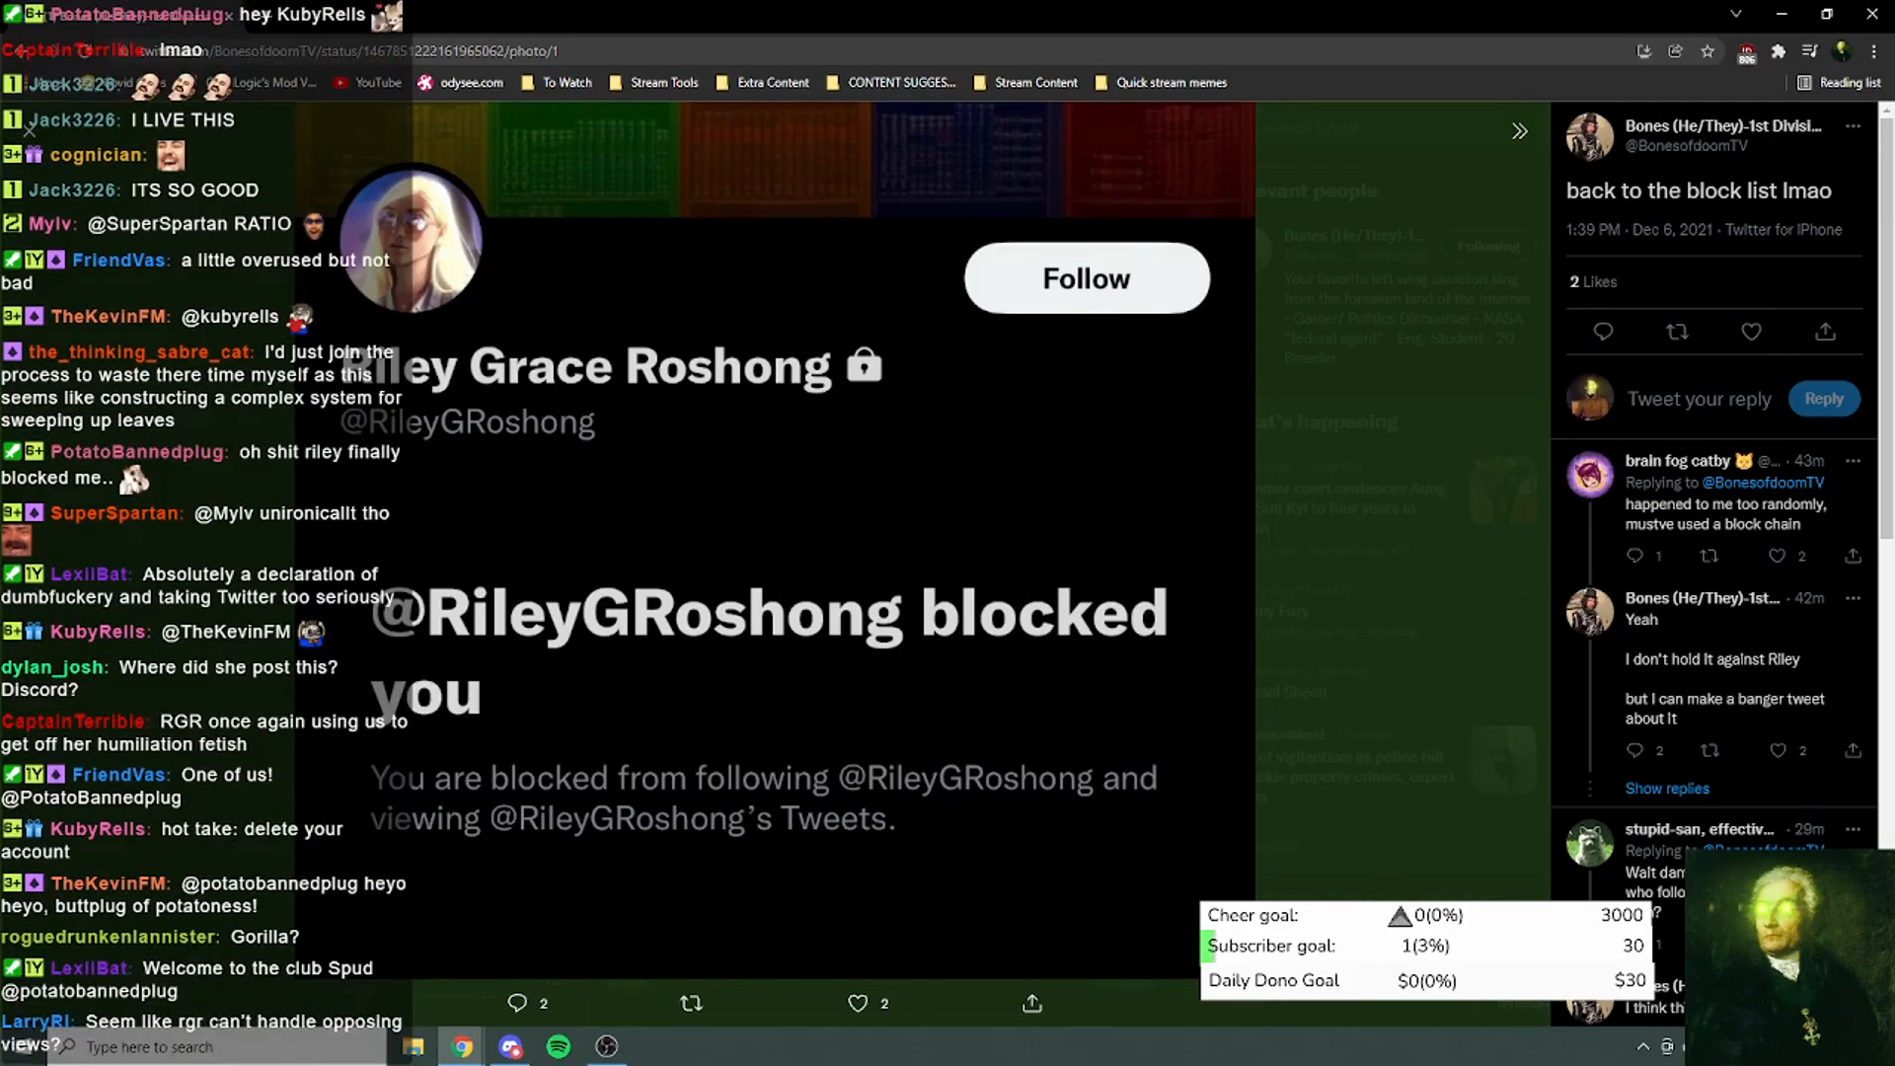
scroll(down, 3)
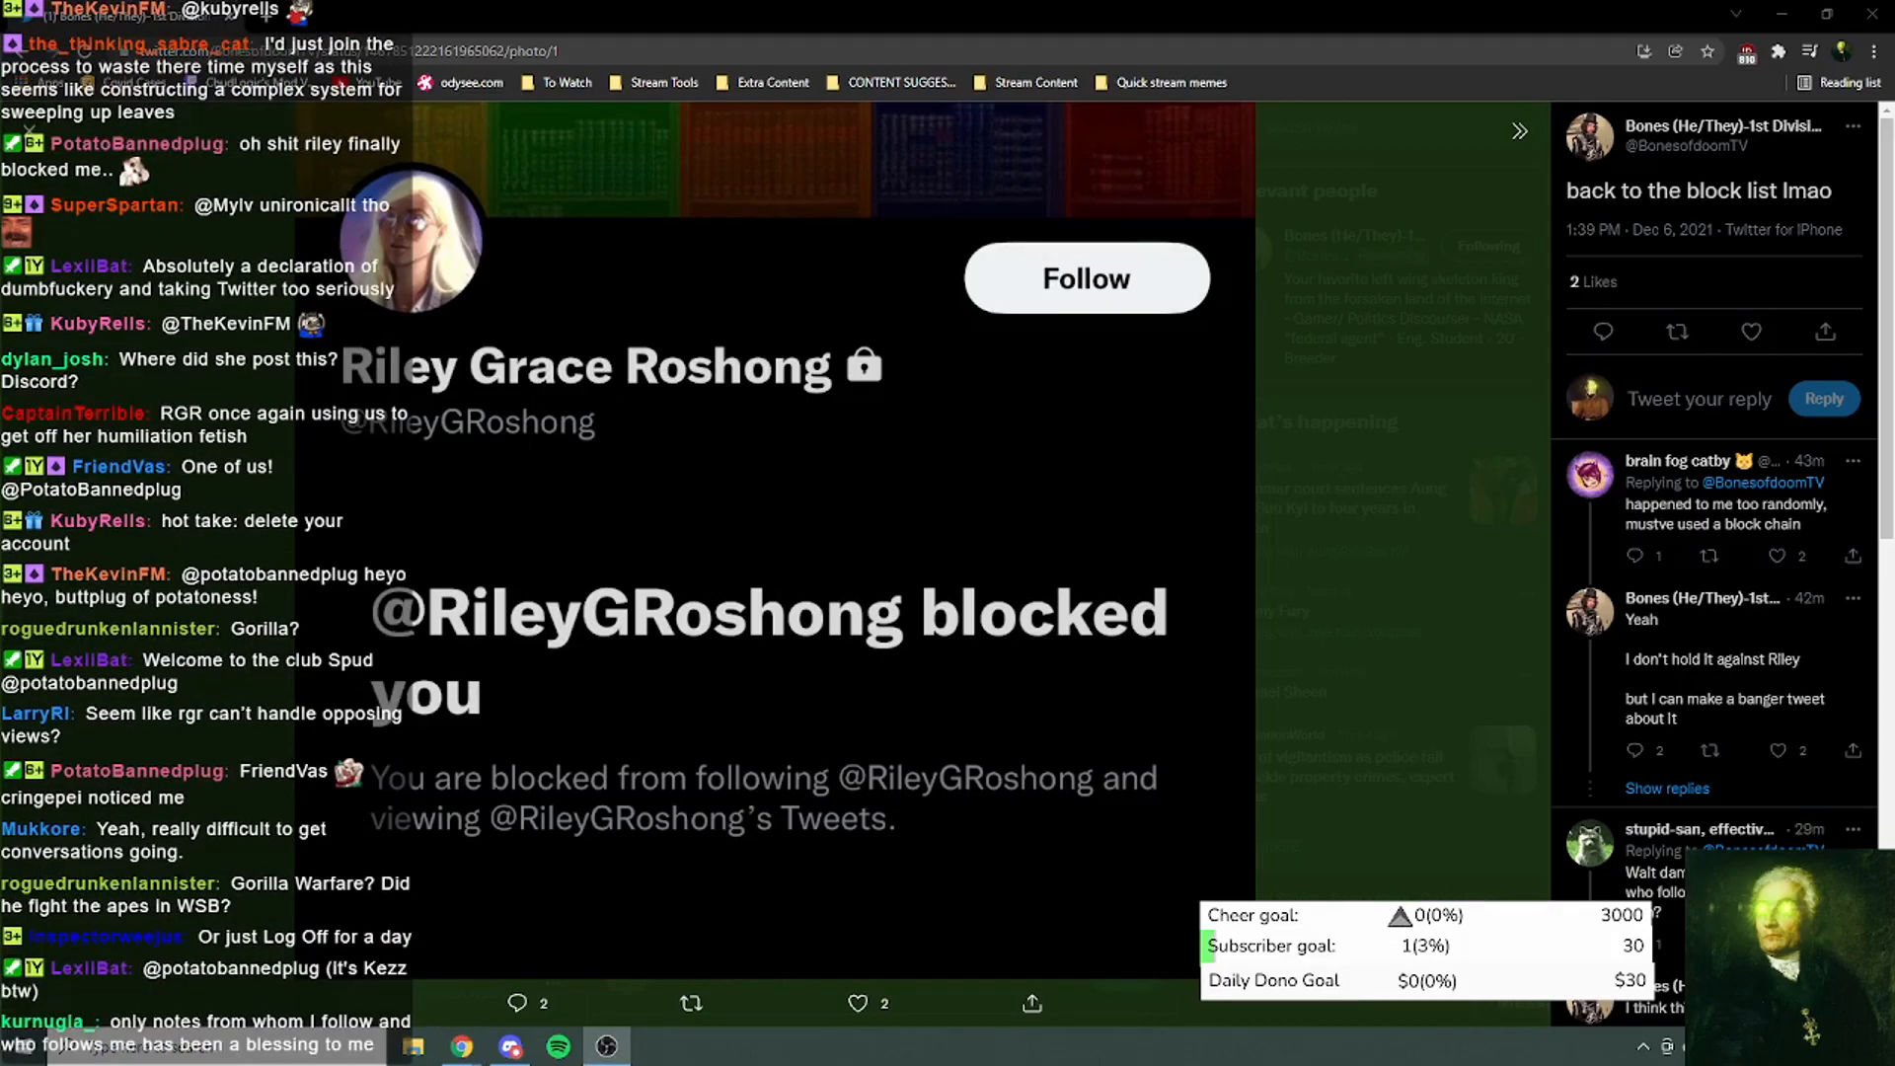
scroll(down, 3)
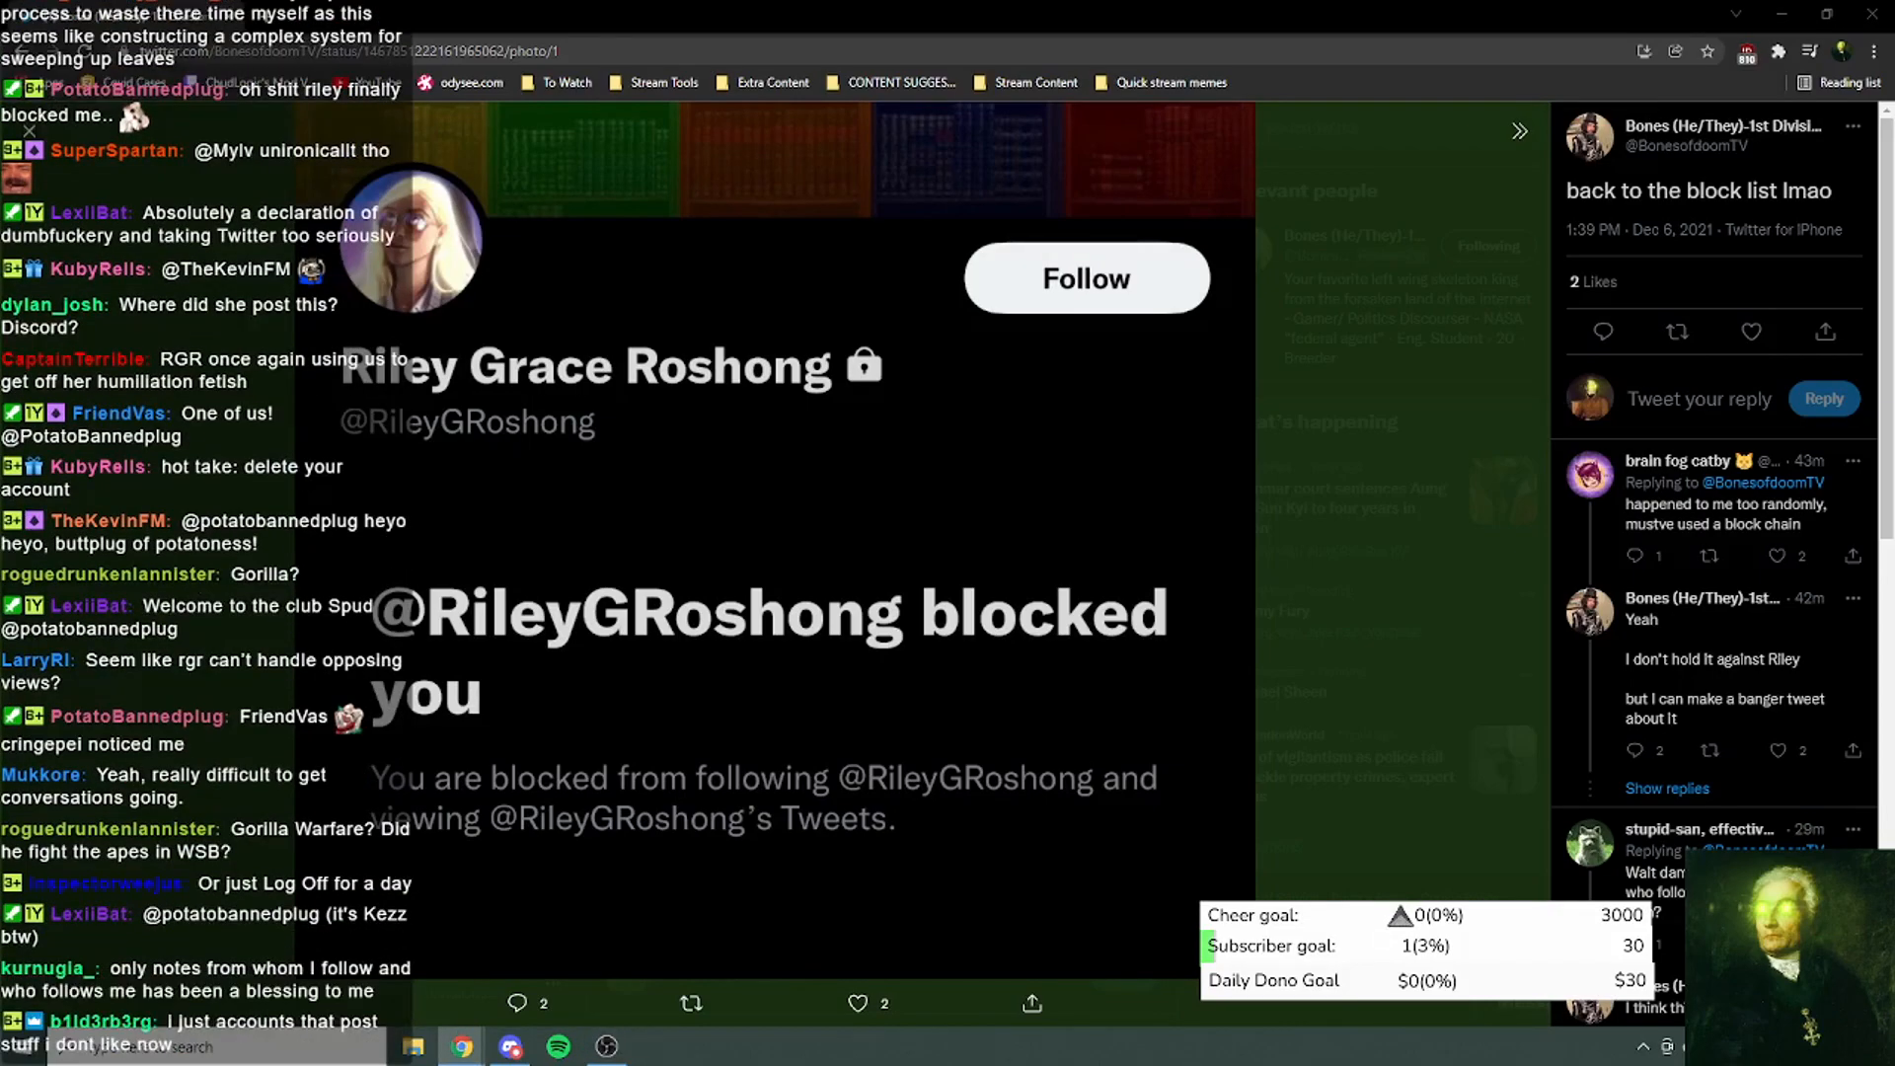
scroll(down, 3)
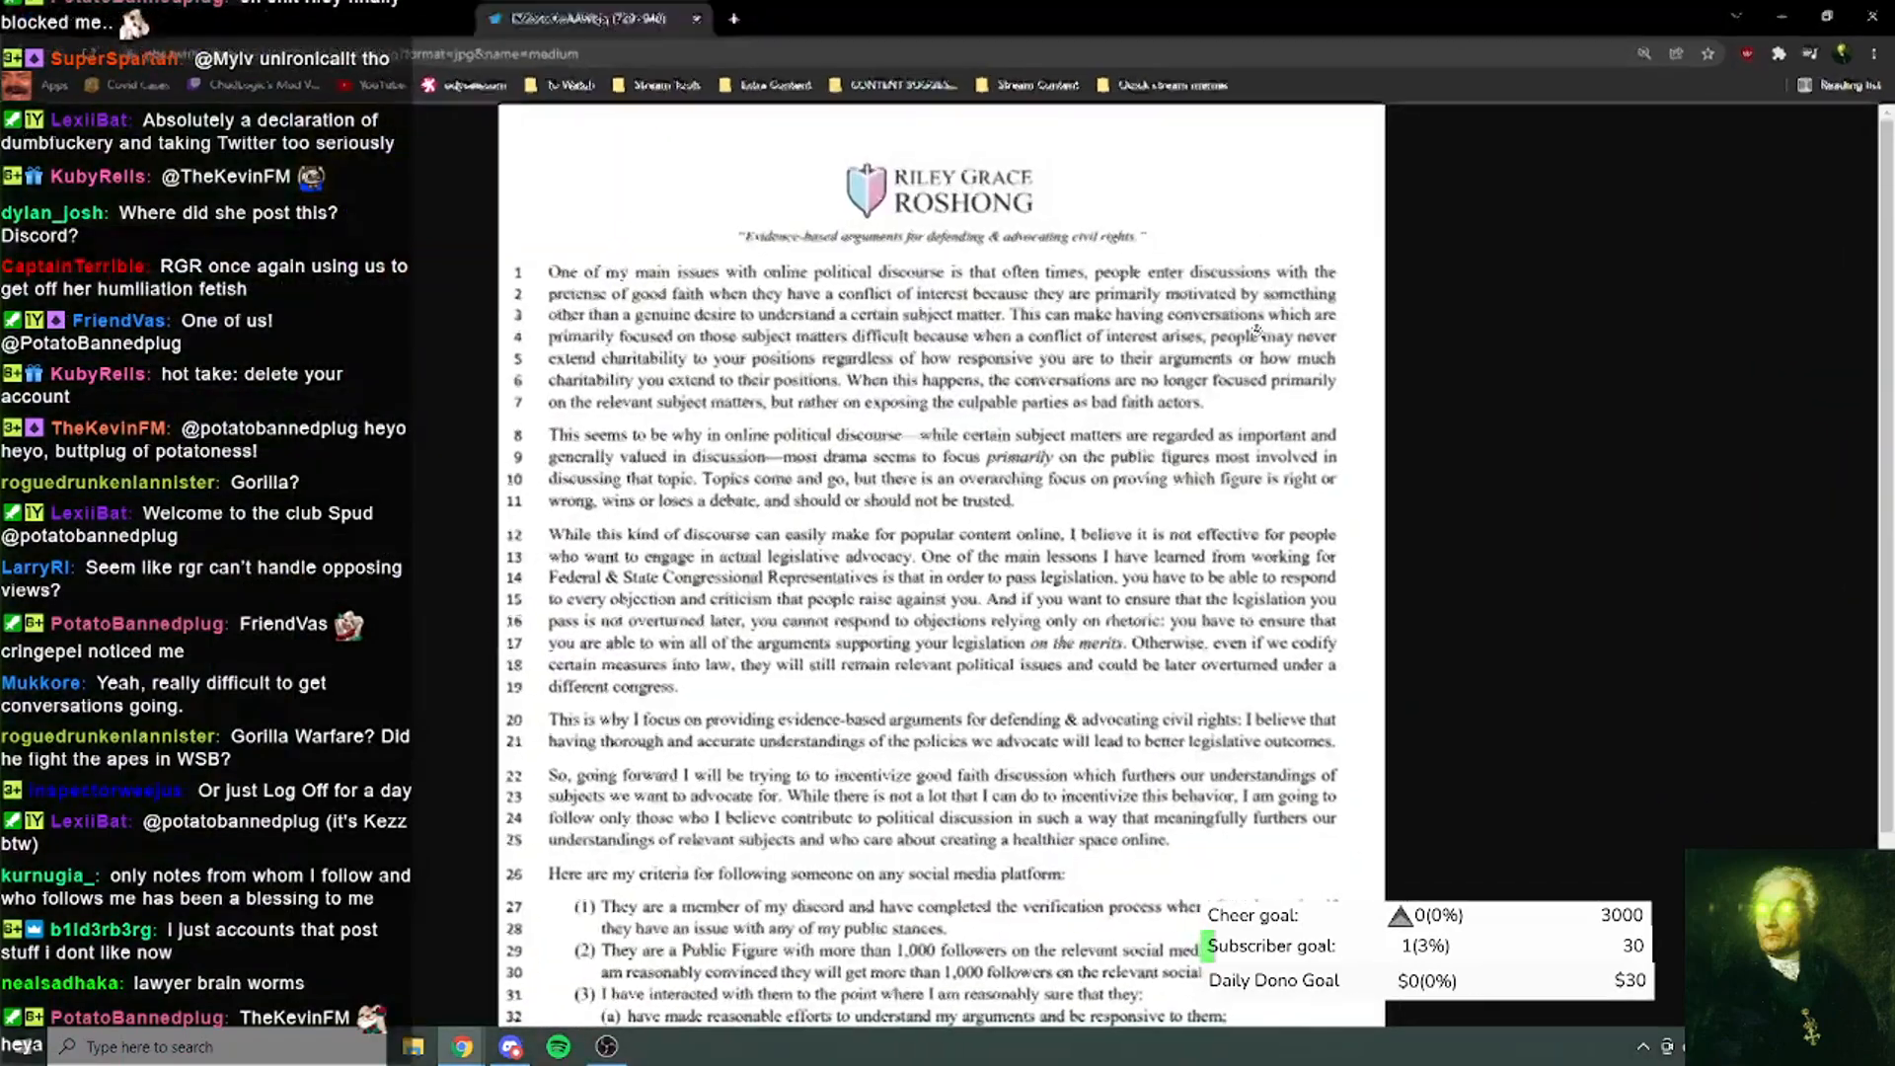
scroll(down, 3)
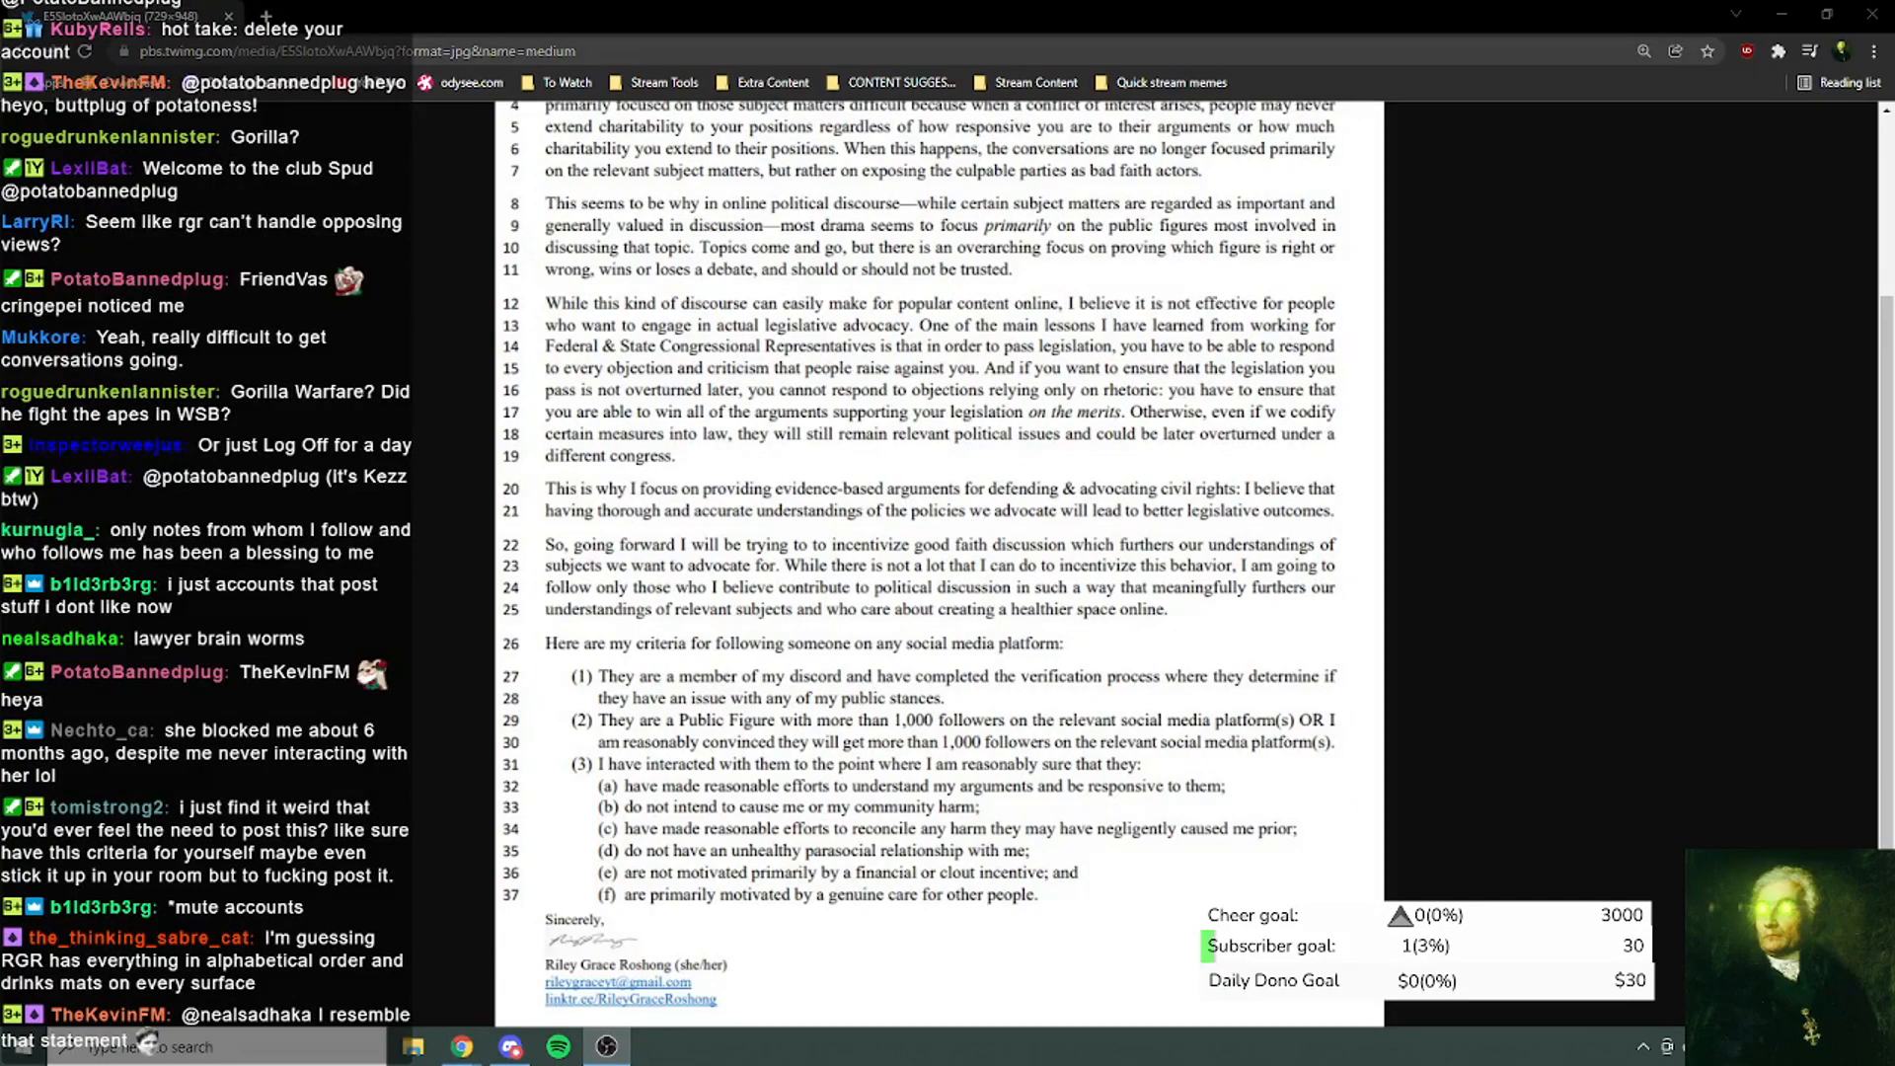
scroll(down, 3)
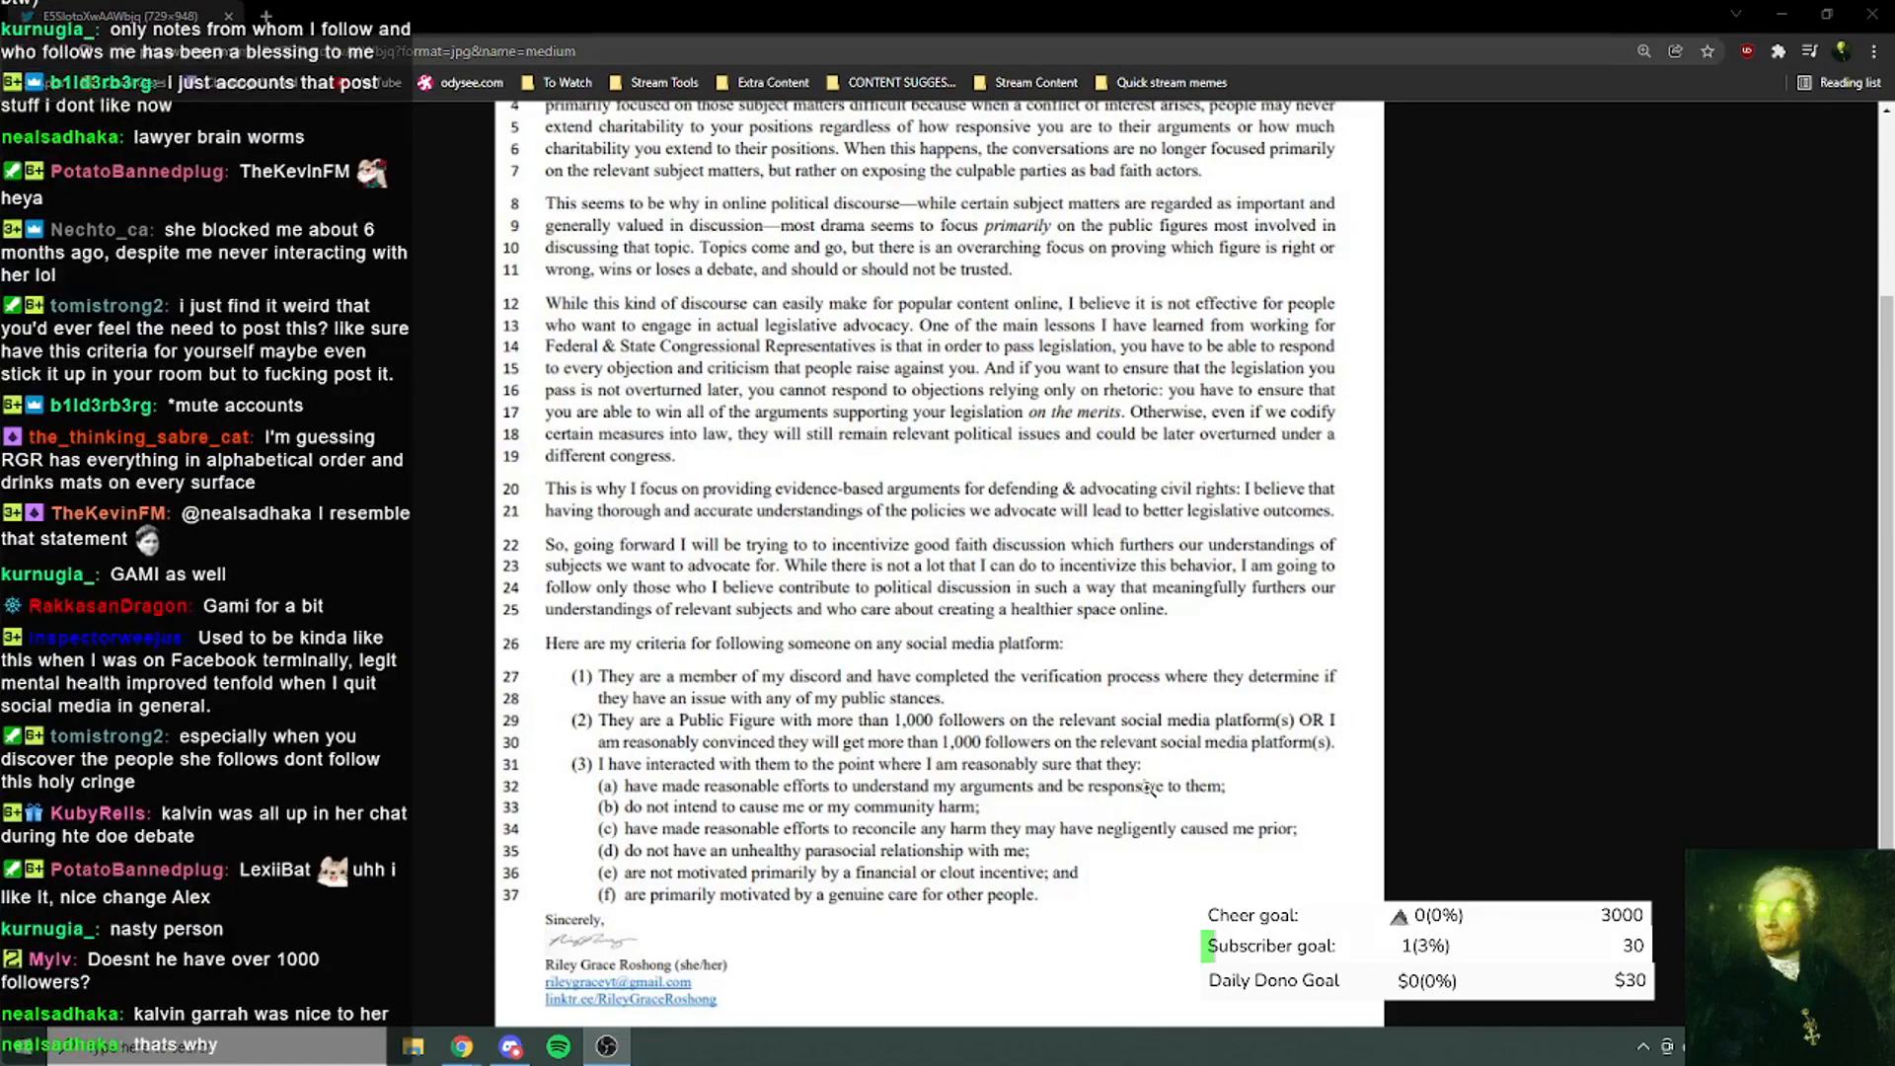
scroll(down, 3)
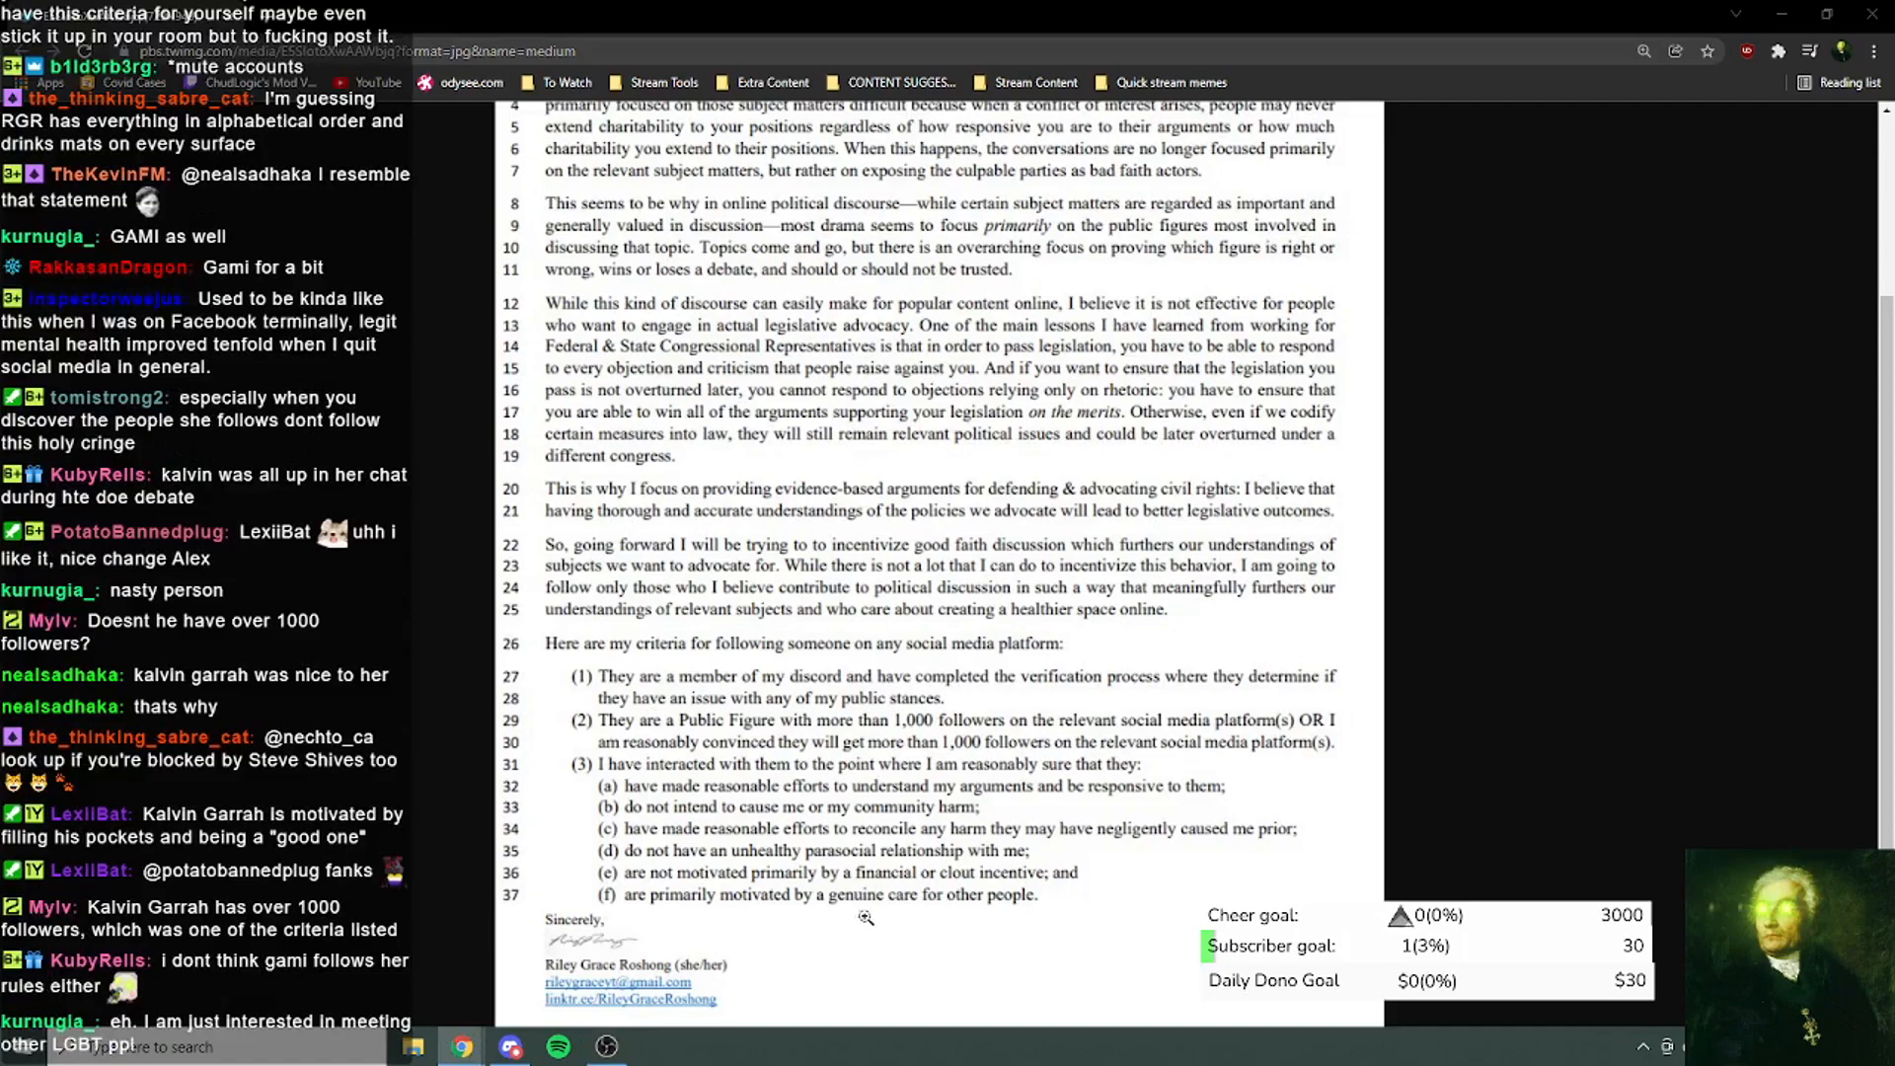
mouse_move(773, 906)
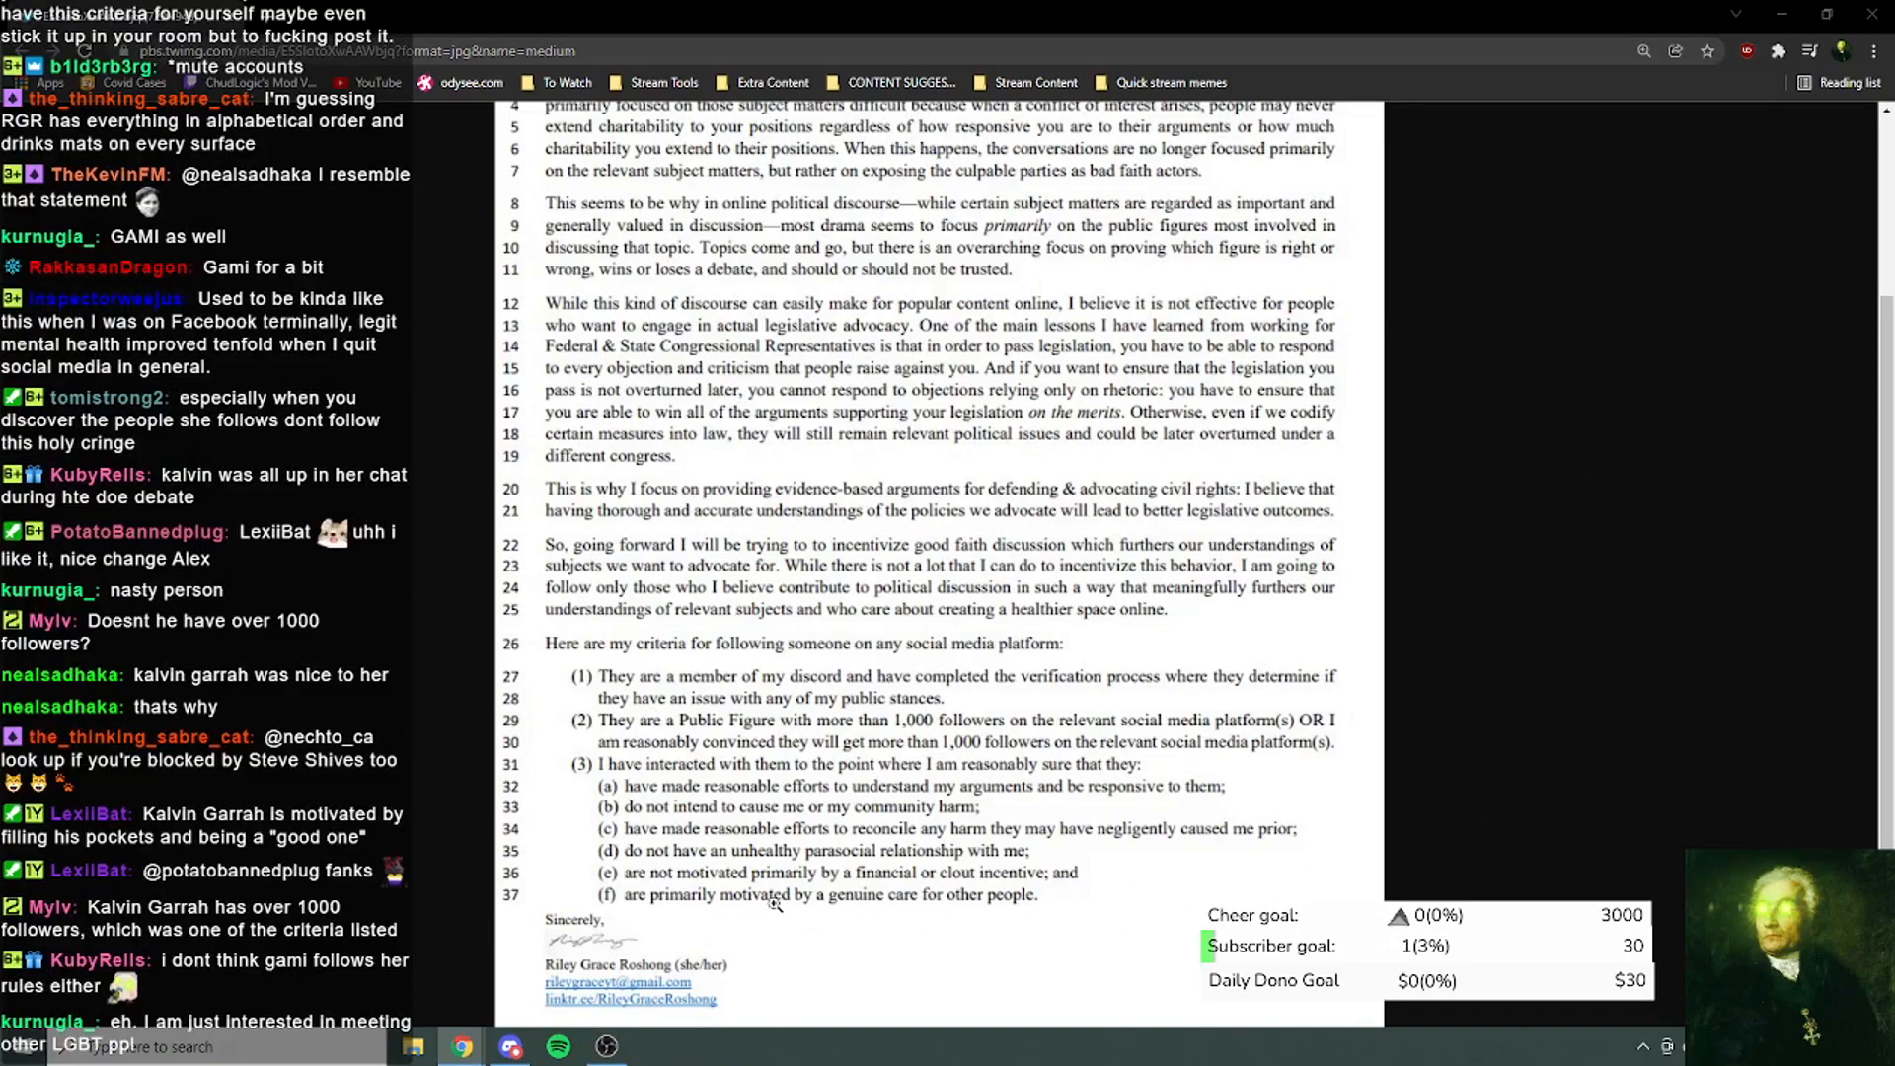
mouse_move(845, 908)
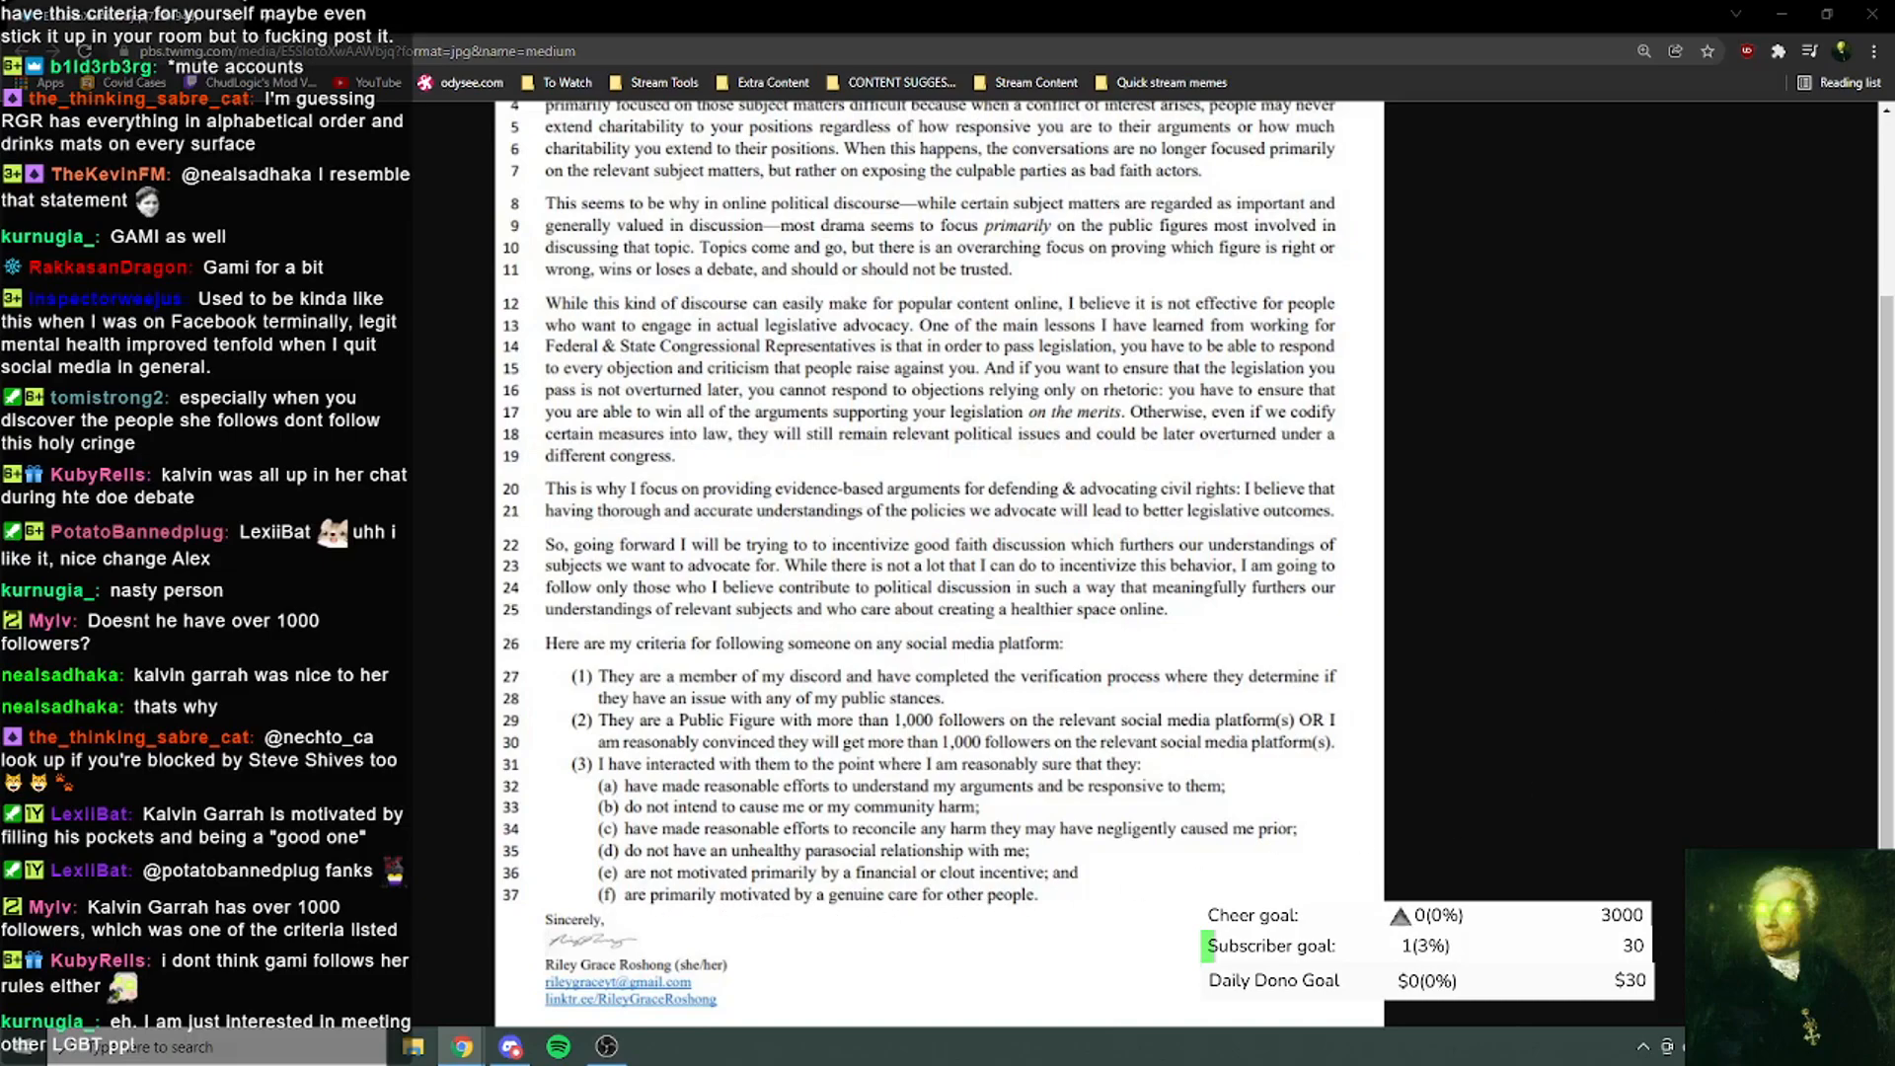
scroll(down, 3)
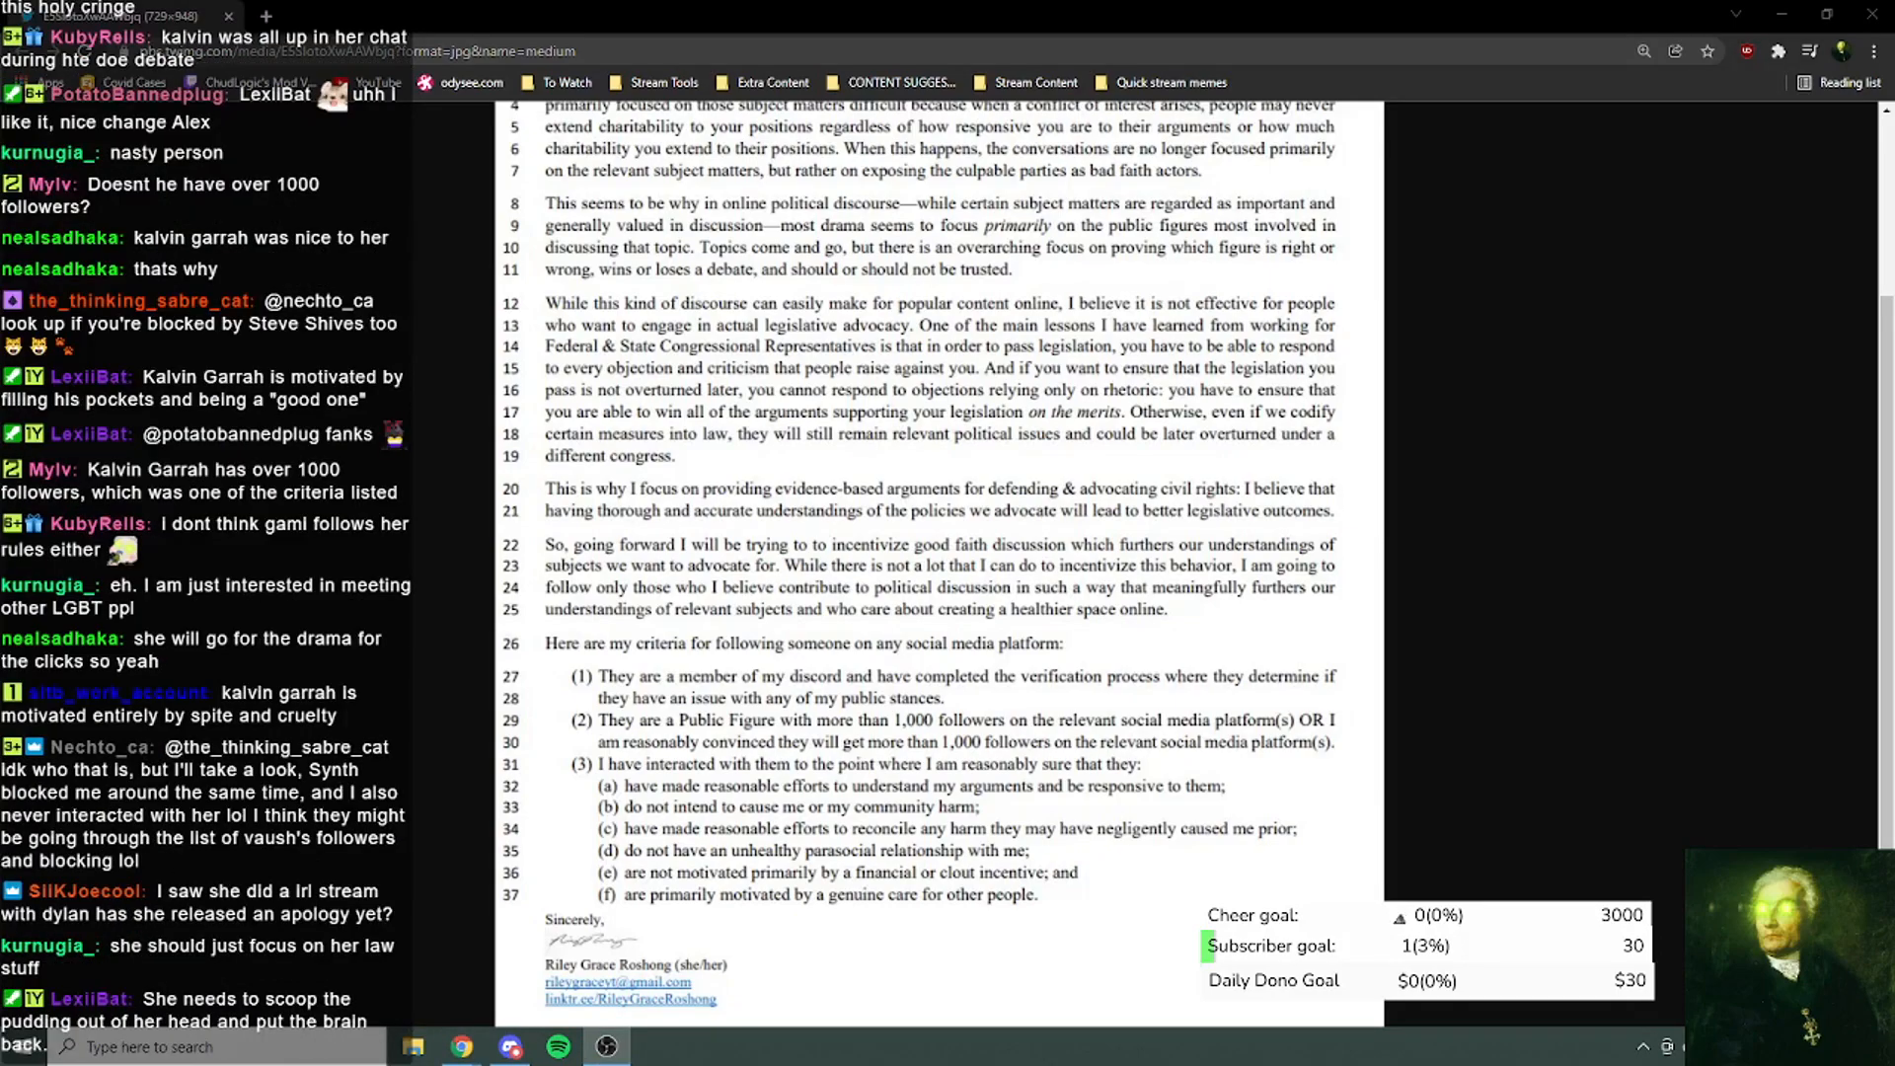
scroll(down, 3)
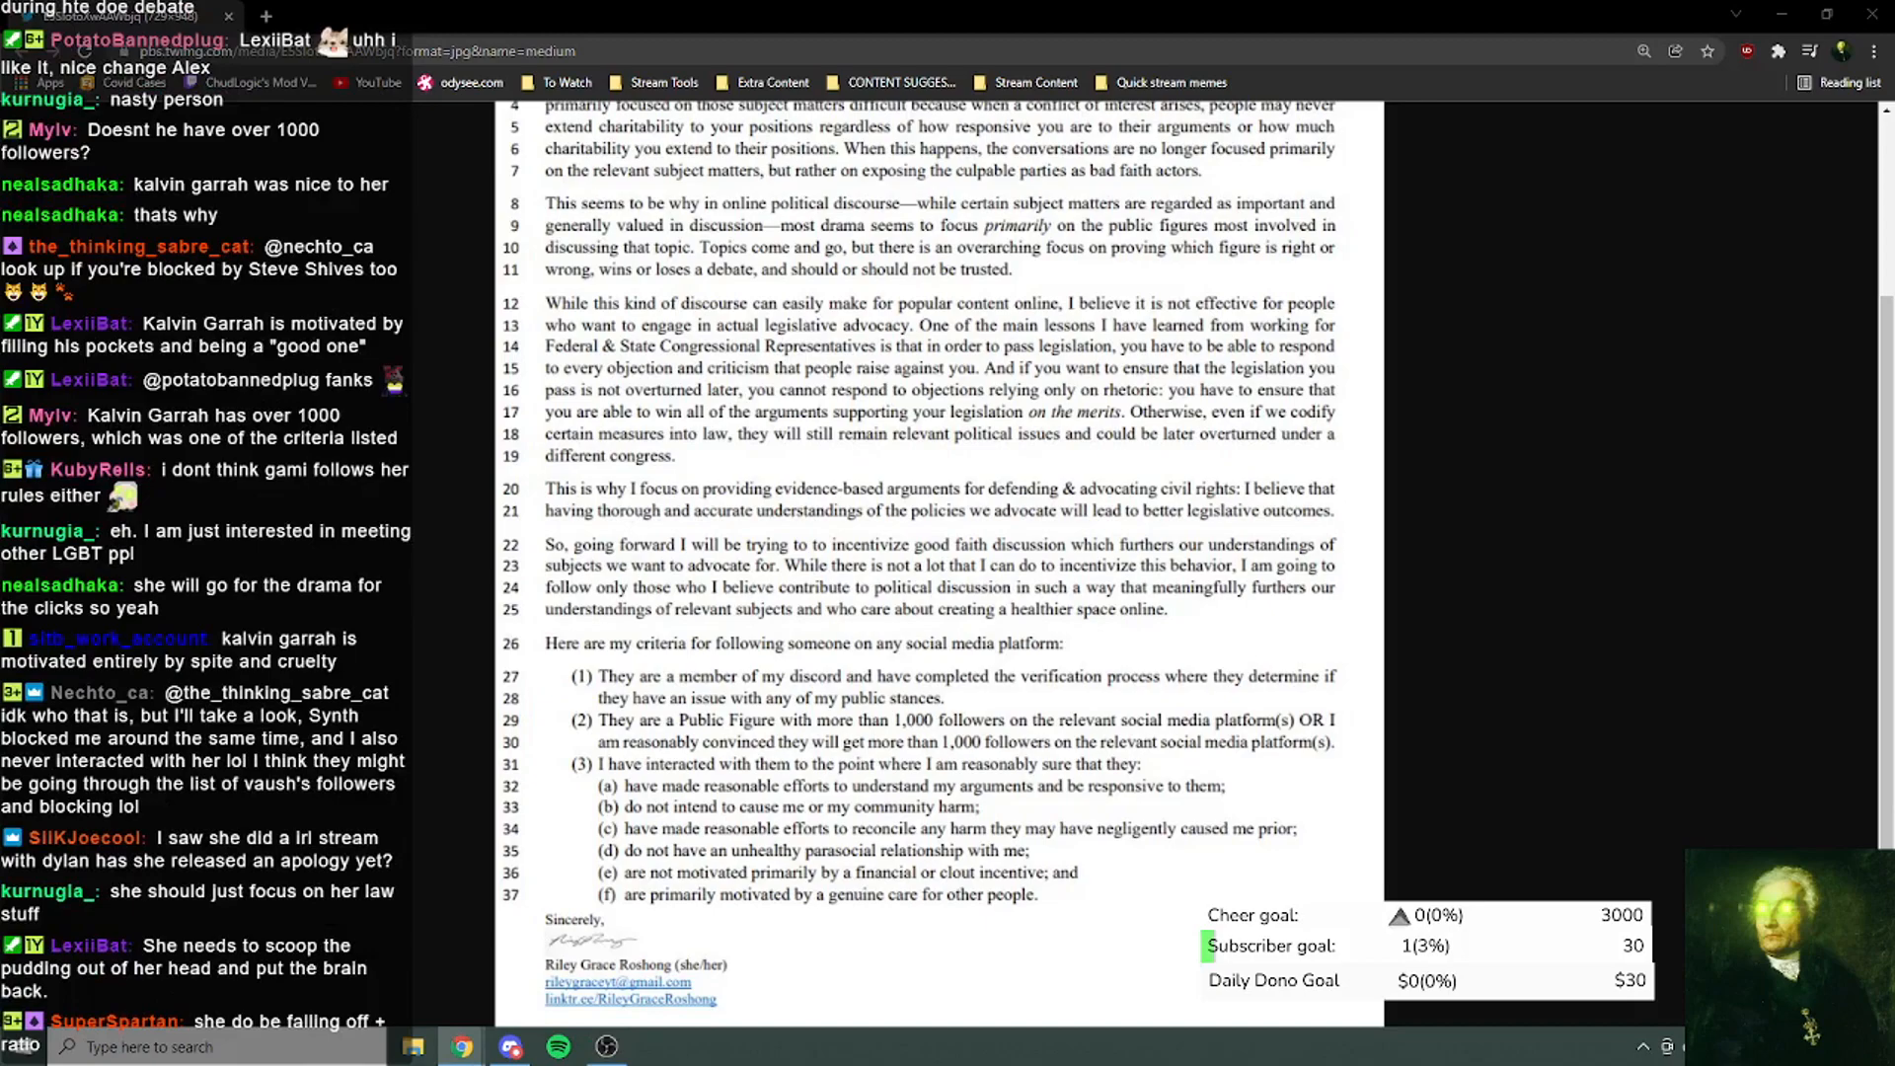
scroll(down, 3)
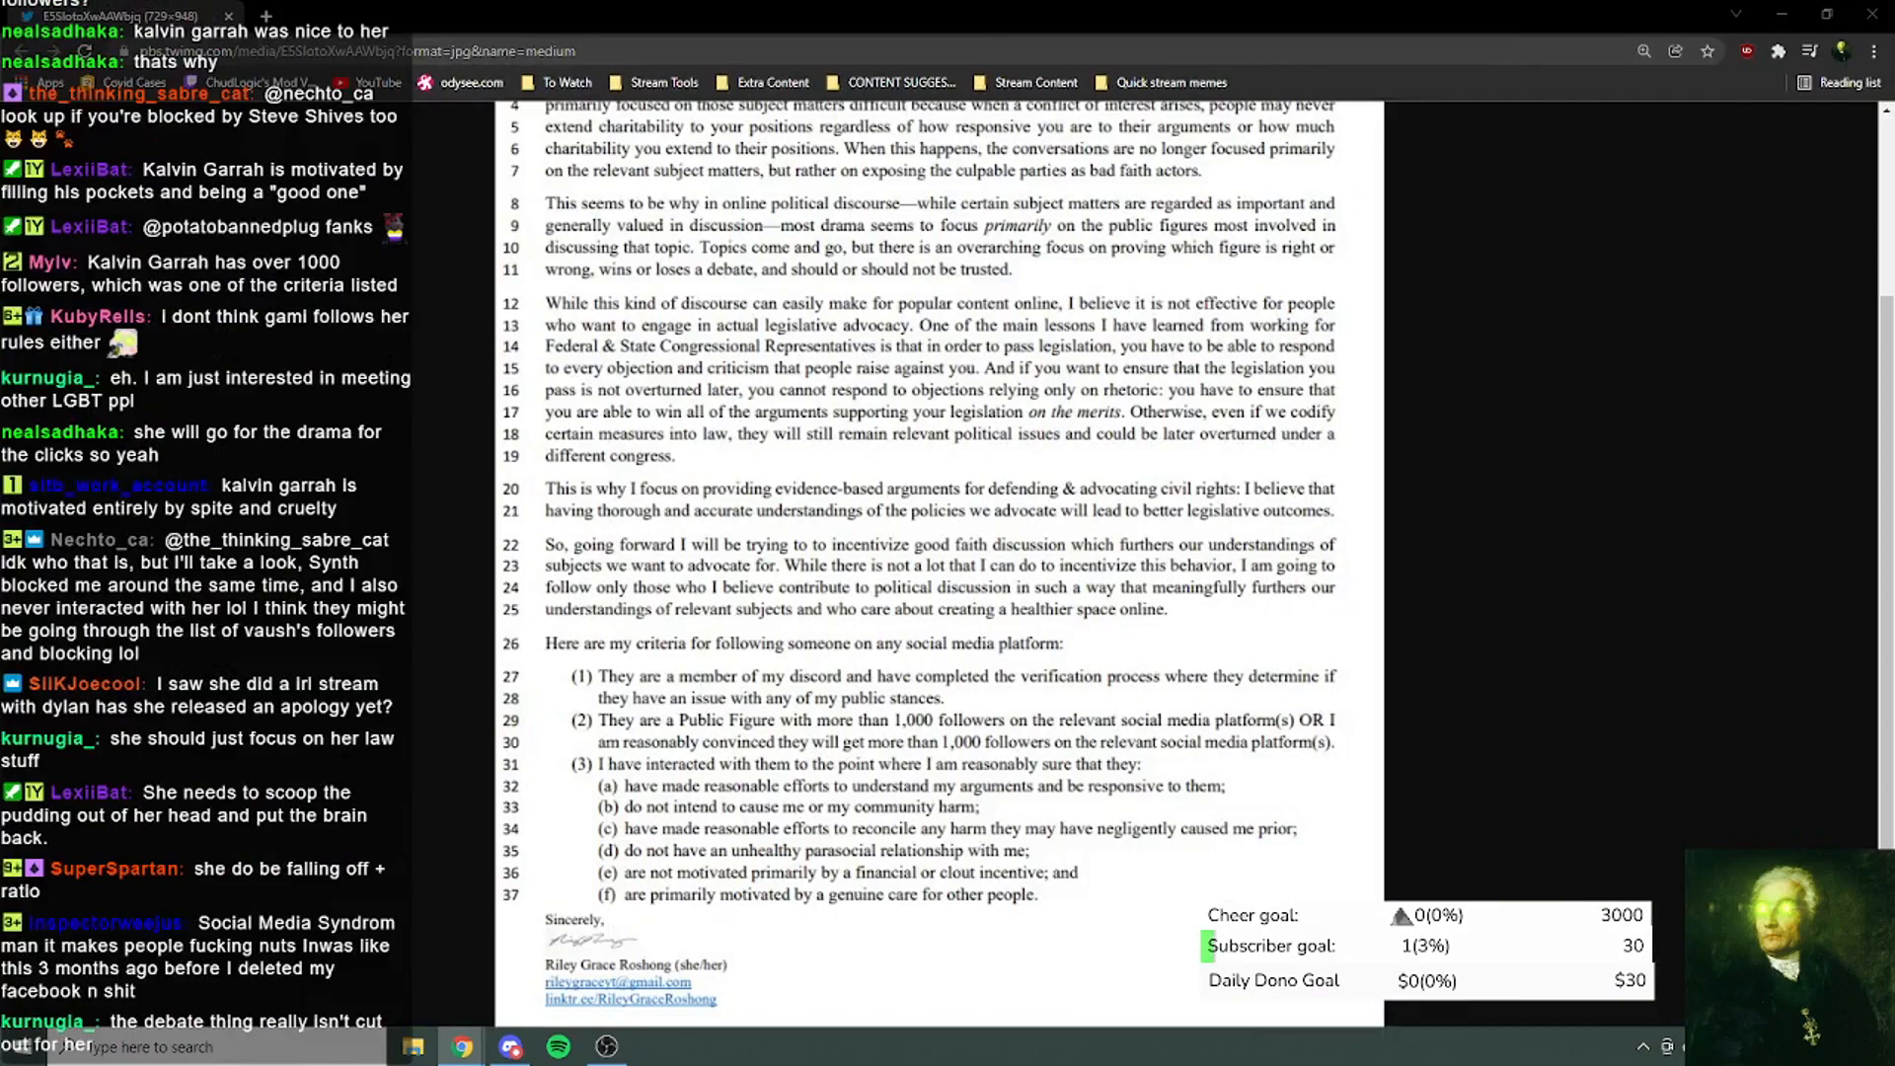
scroll(down, 3)
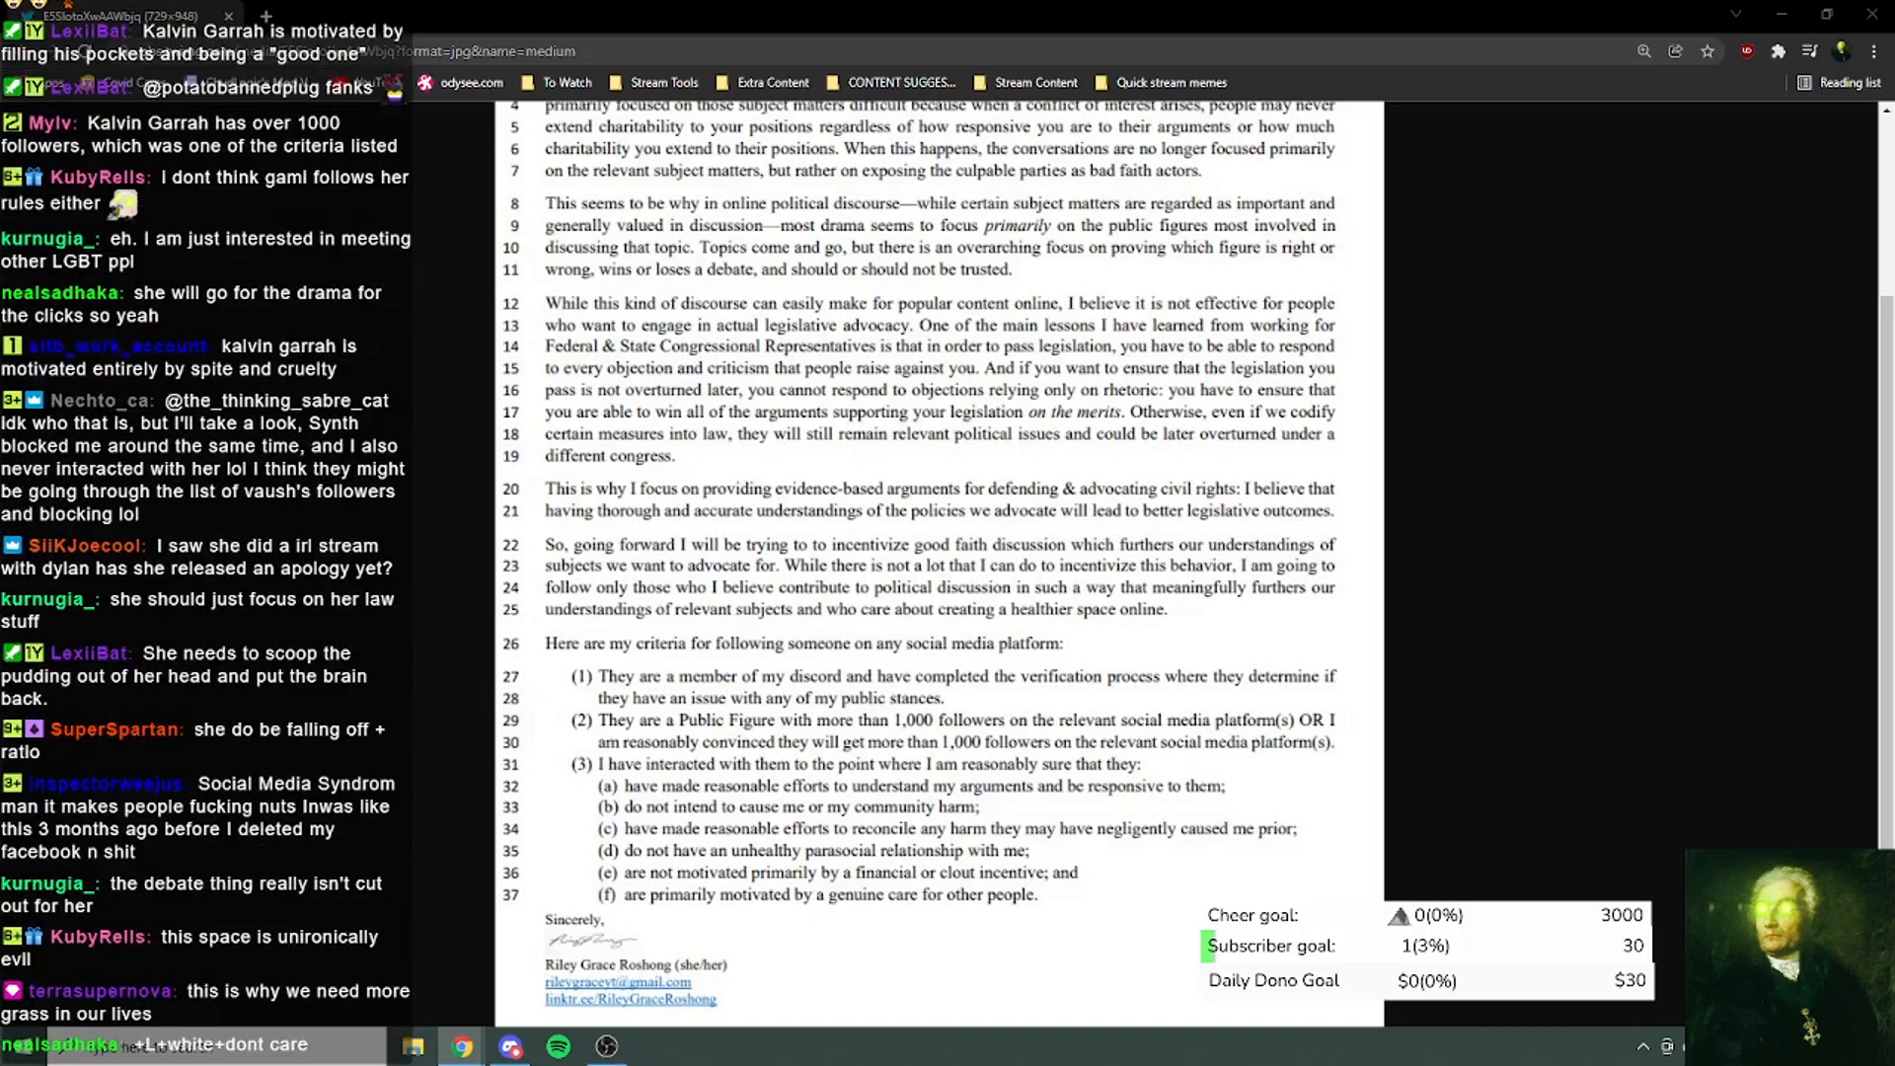
scroll(down, 3)
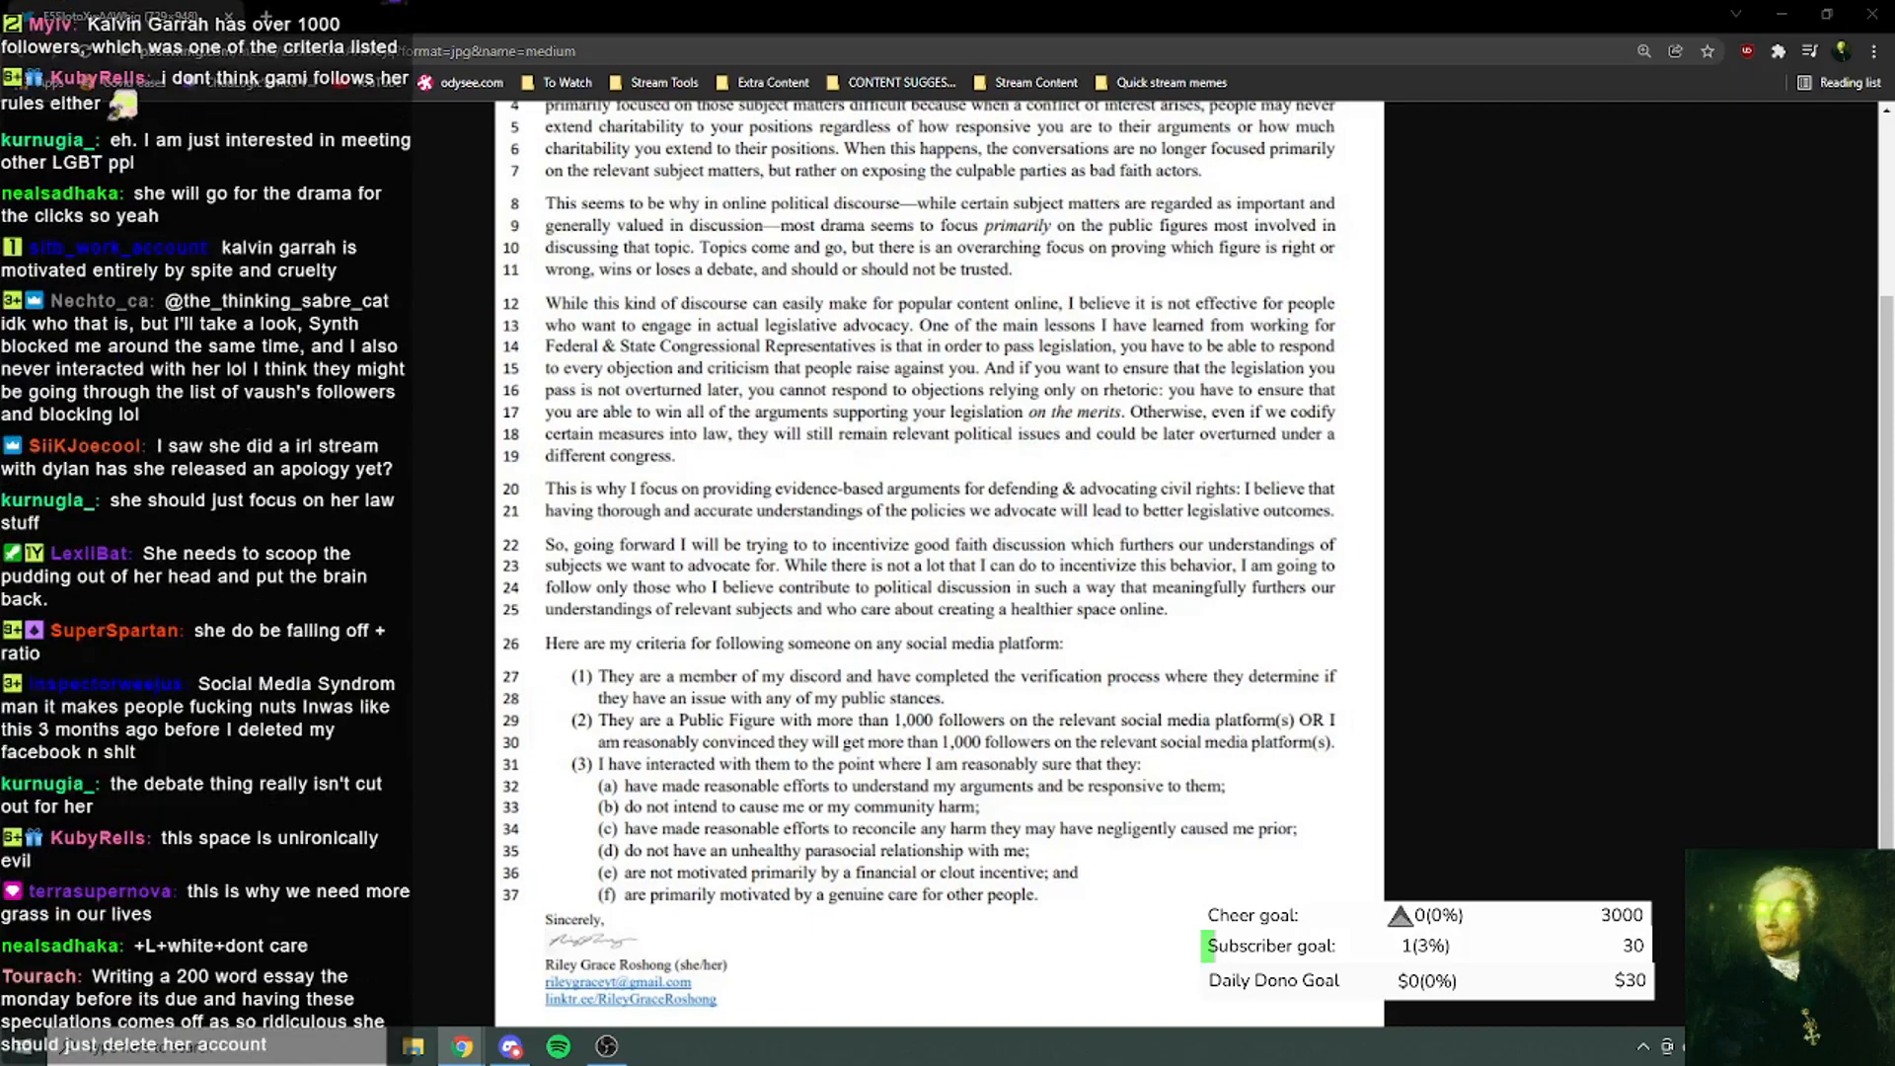